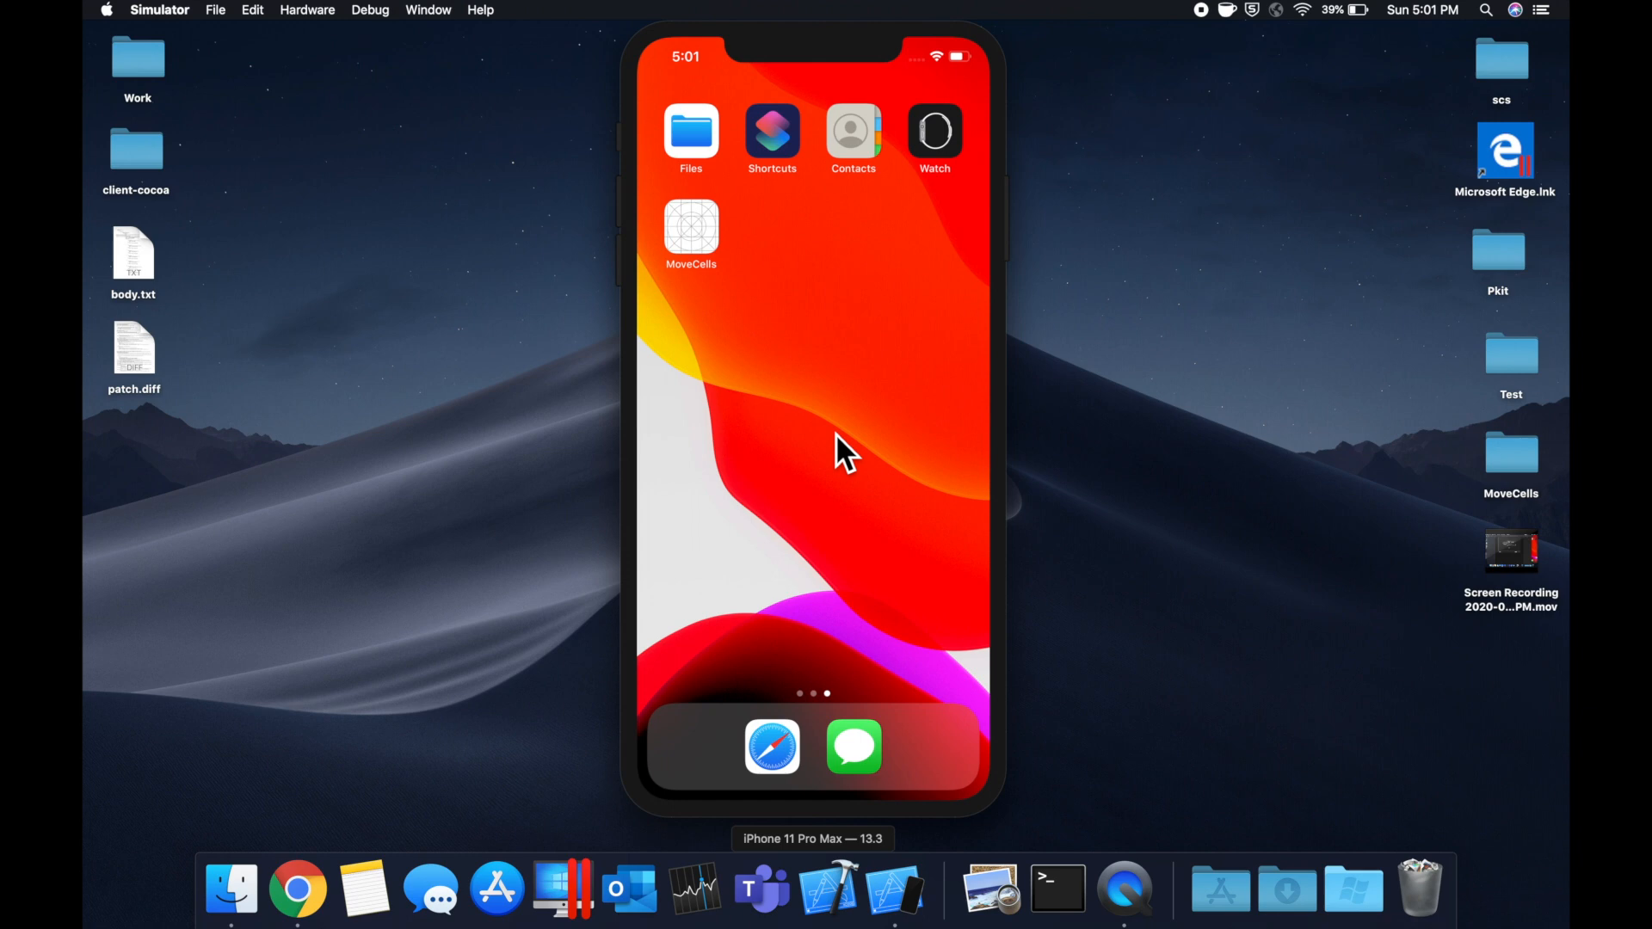
{"action": "mouse_move", "coordinate": [843, 390]}
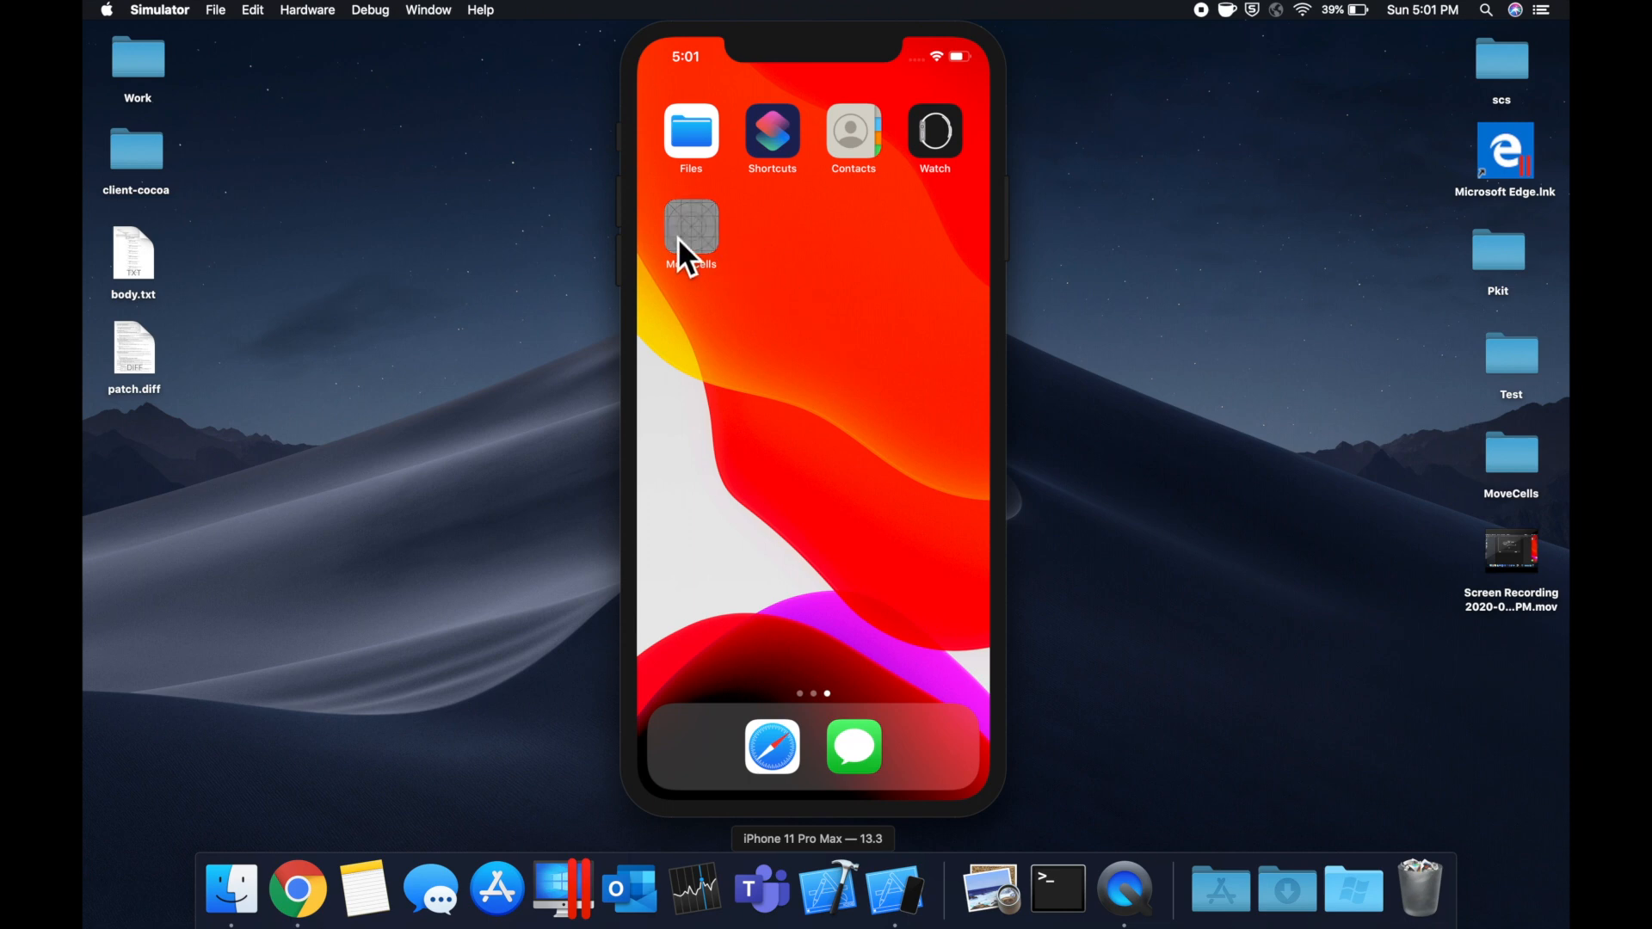
Launch MoveCells in Simulator, enable Sort mode and drag rows into a new order
{"action": "left_click", "coordinate": [691, 231]}
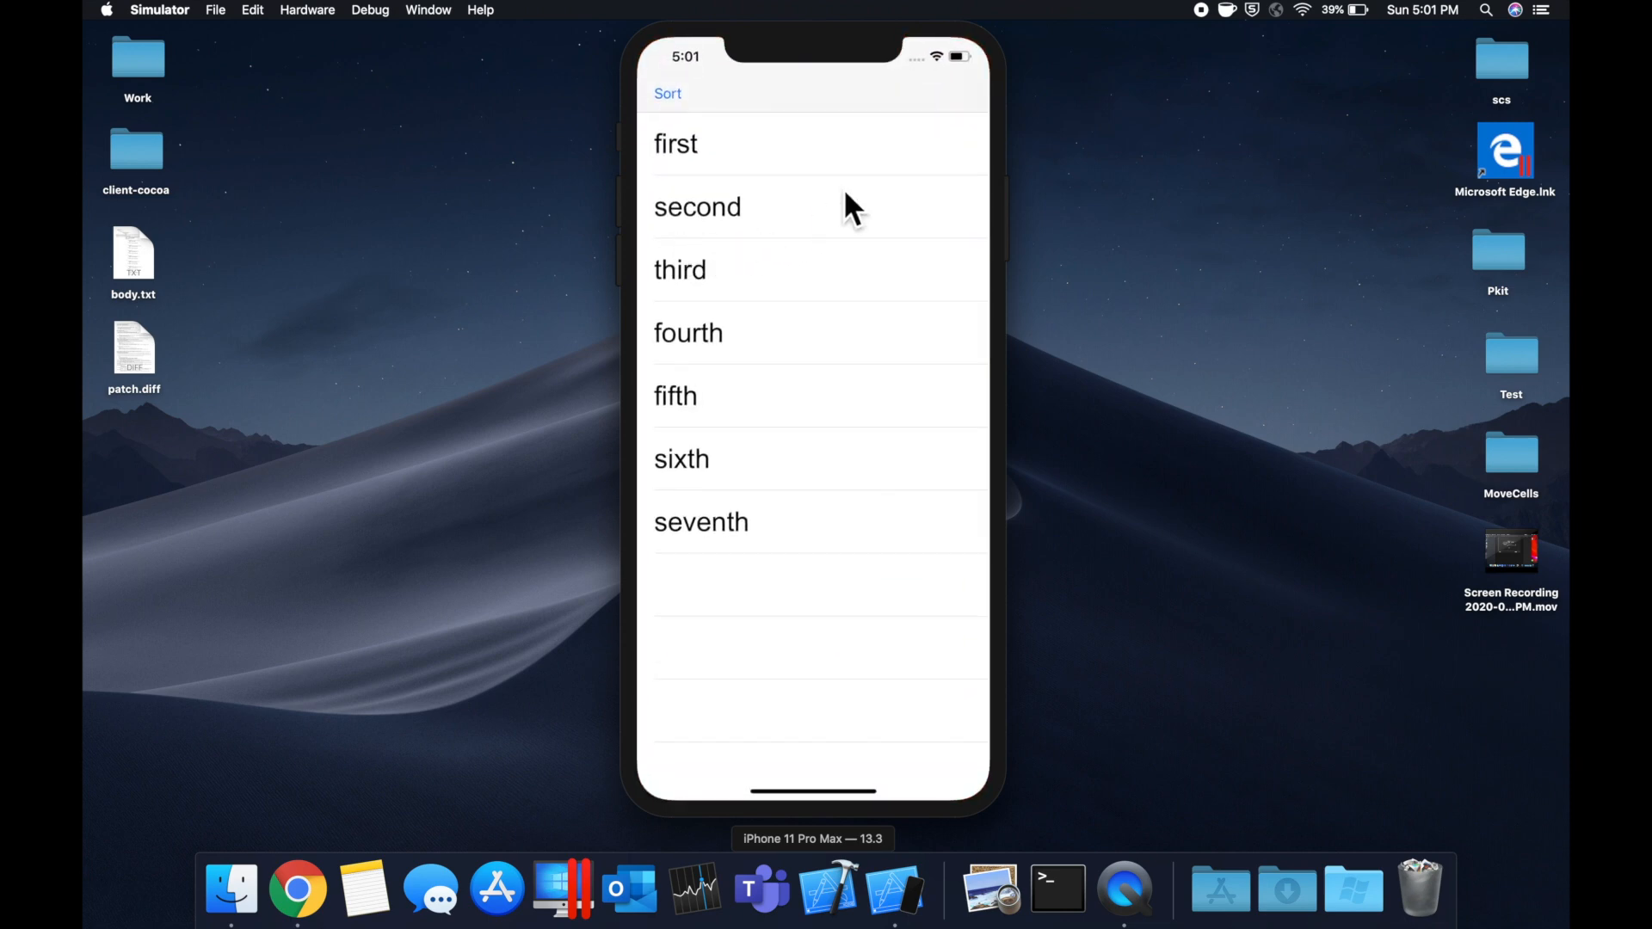
{"action": "mouse_move", "coordinate": [742, 135]}
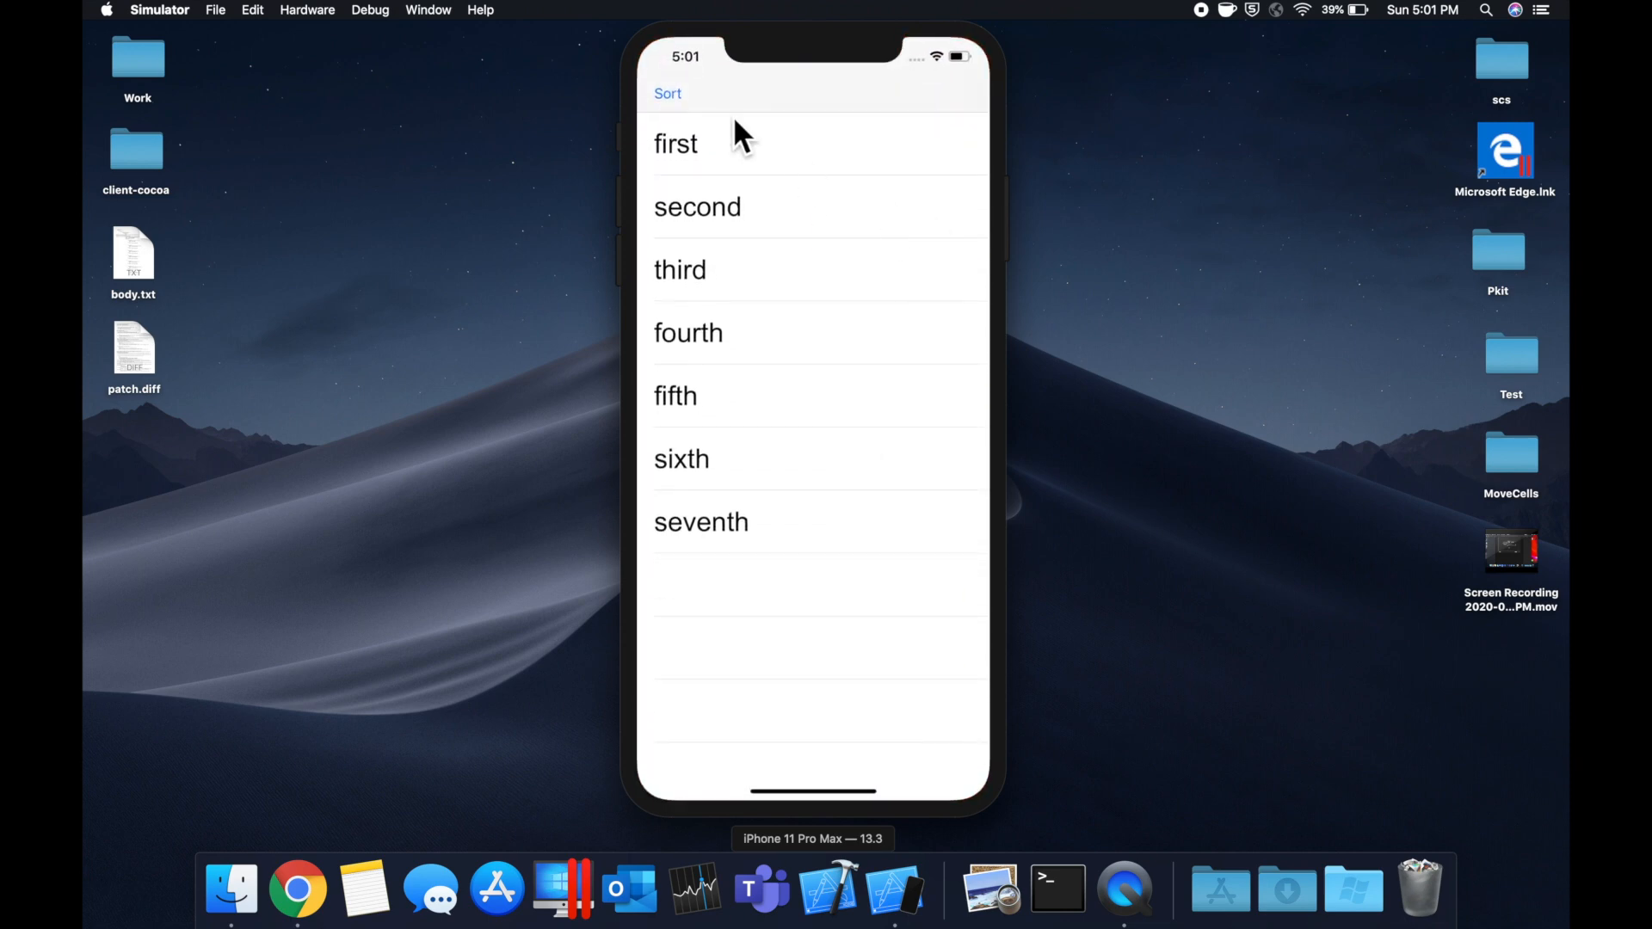
{"action": "left_click", "coordinate": [668, 94]}
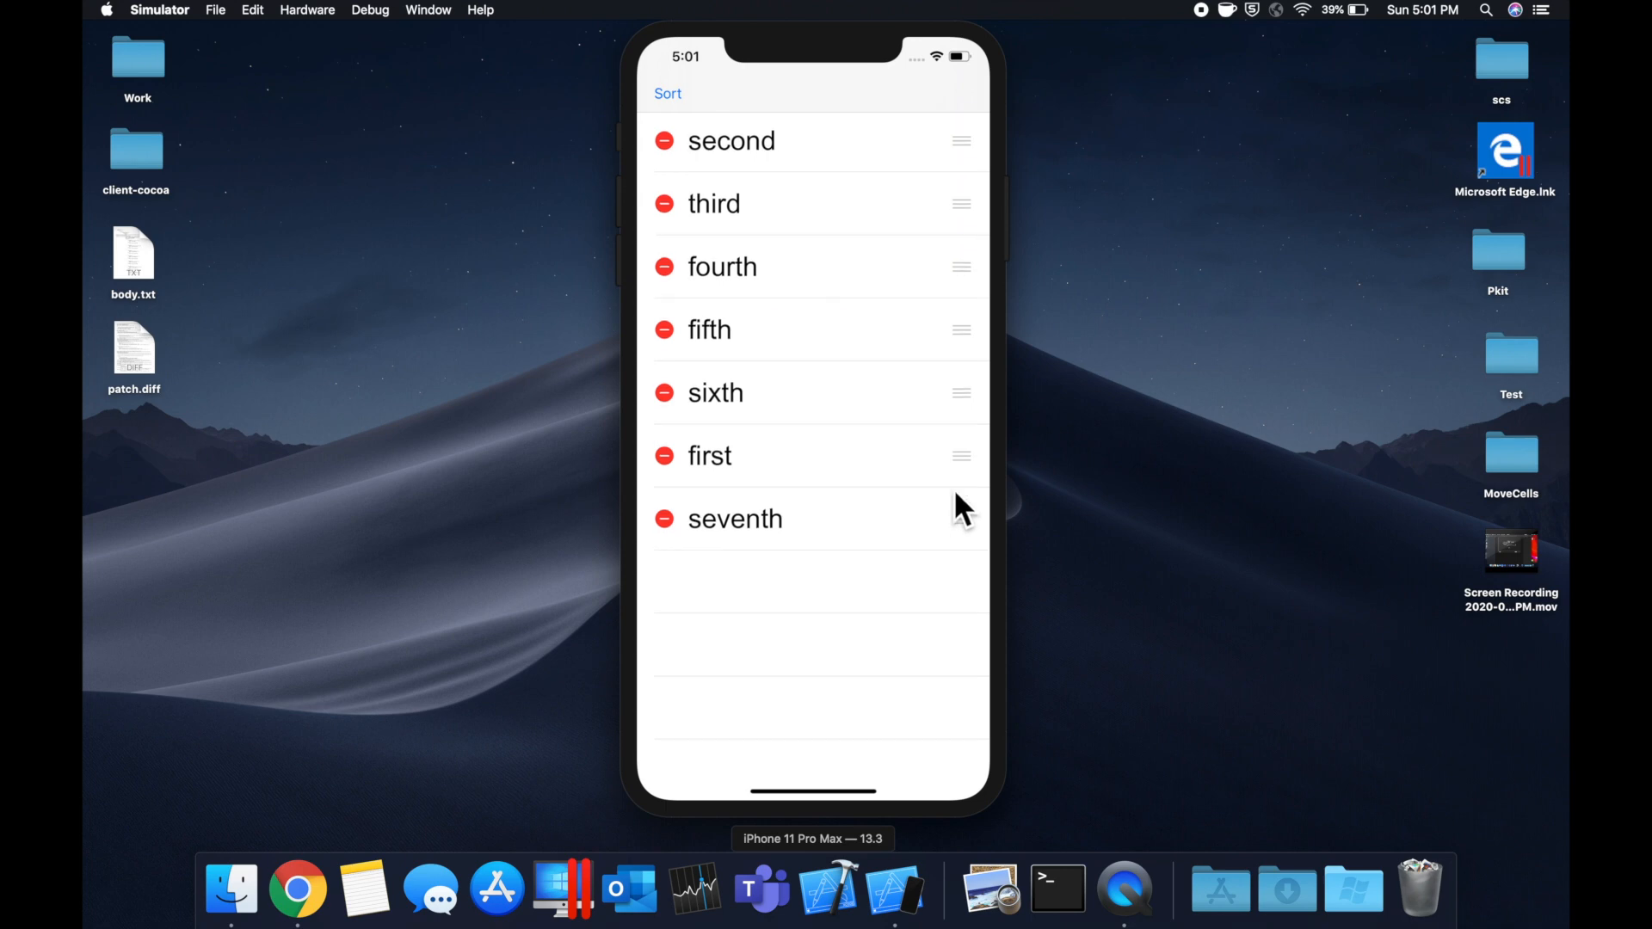
{"action": "scroll", "scroll_direction": "up", "scroll_amount": 3}
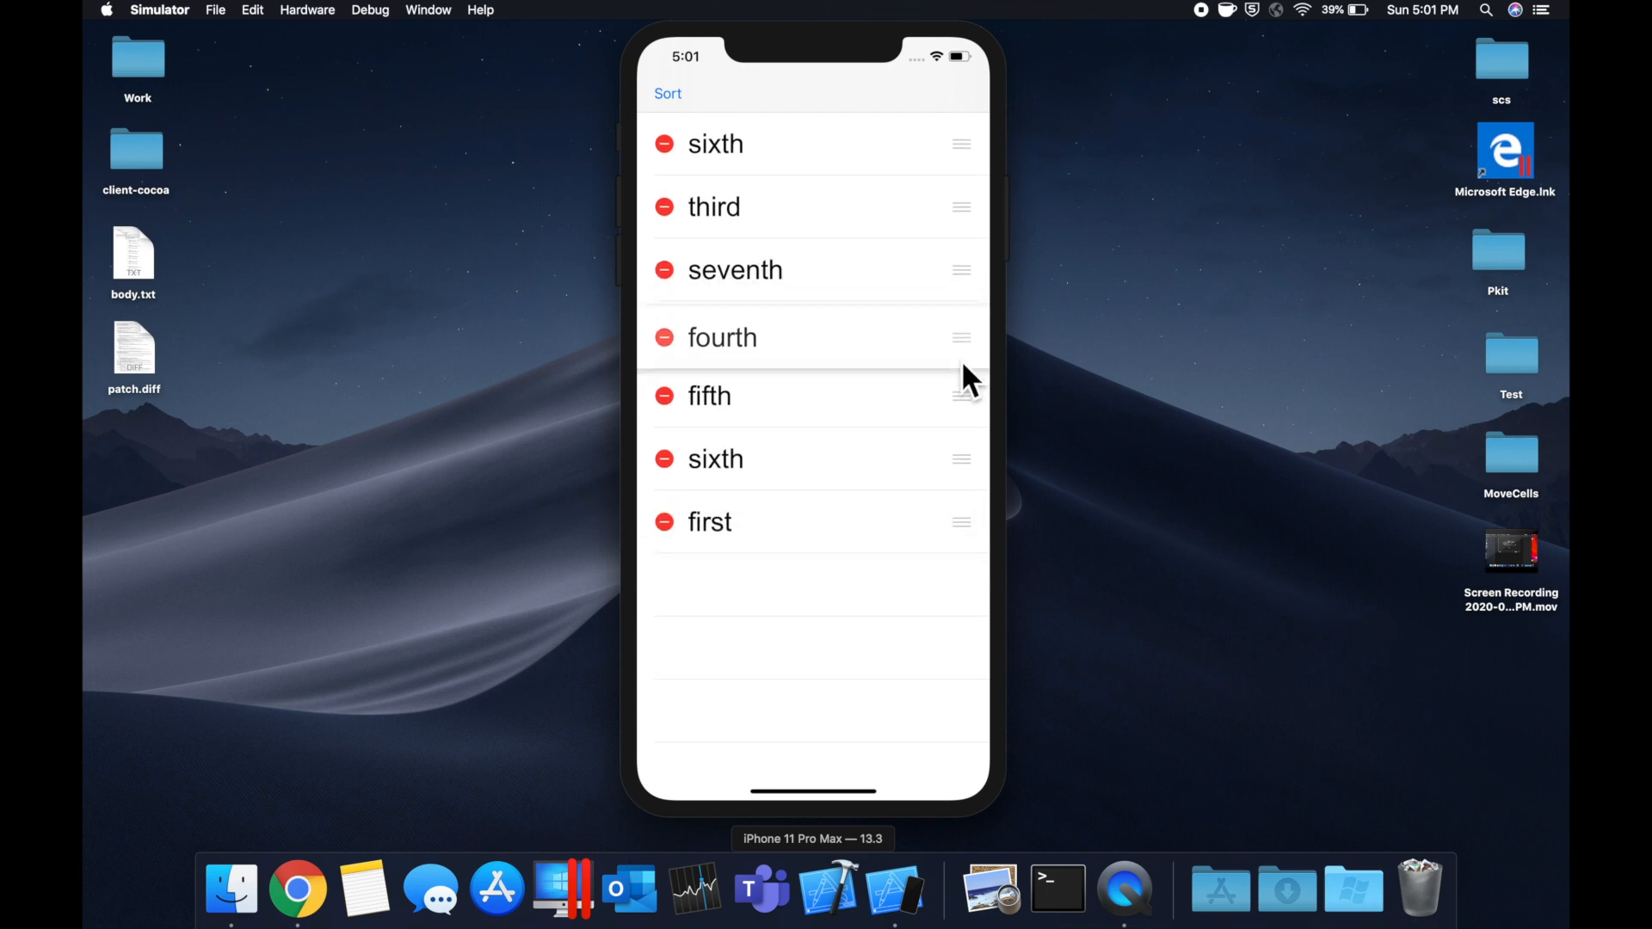
{"action": "left_click", "coordinate": [668, 94]}
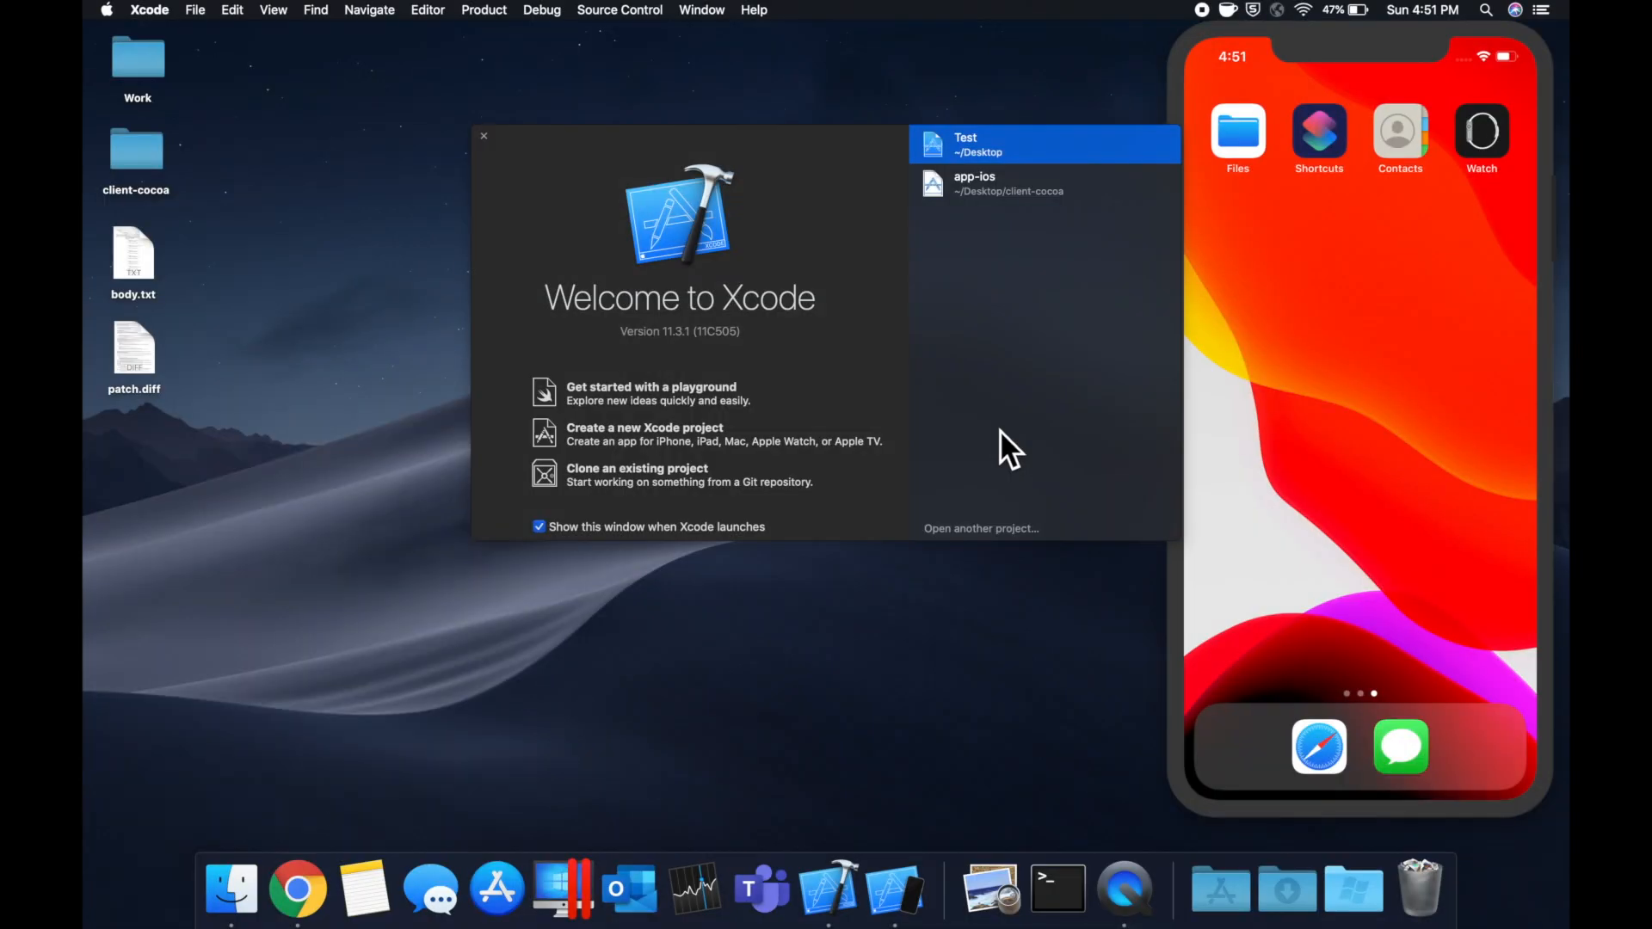
Create a Single View App project named MoveCells and save it on the Desktop
{"action": "left_click", "coordinate": [484, 136]}
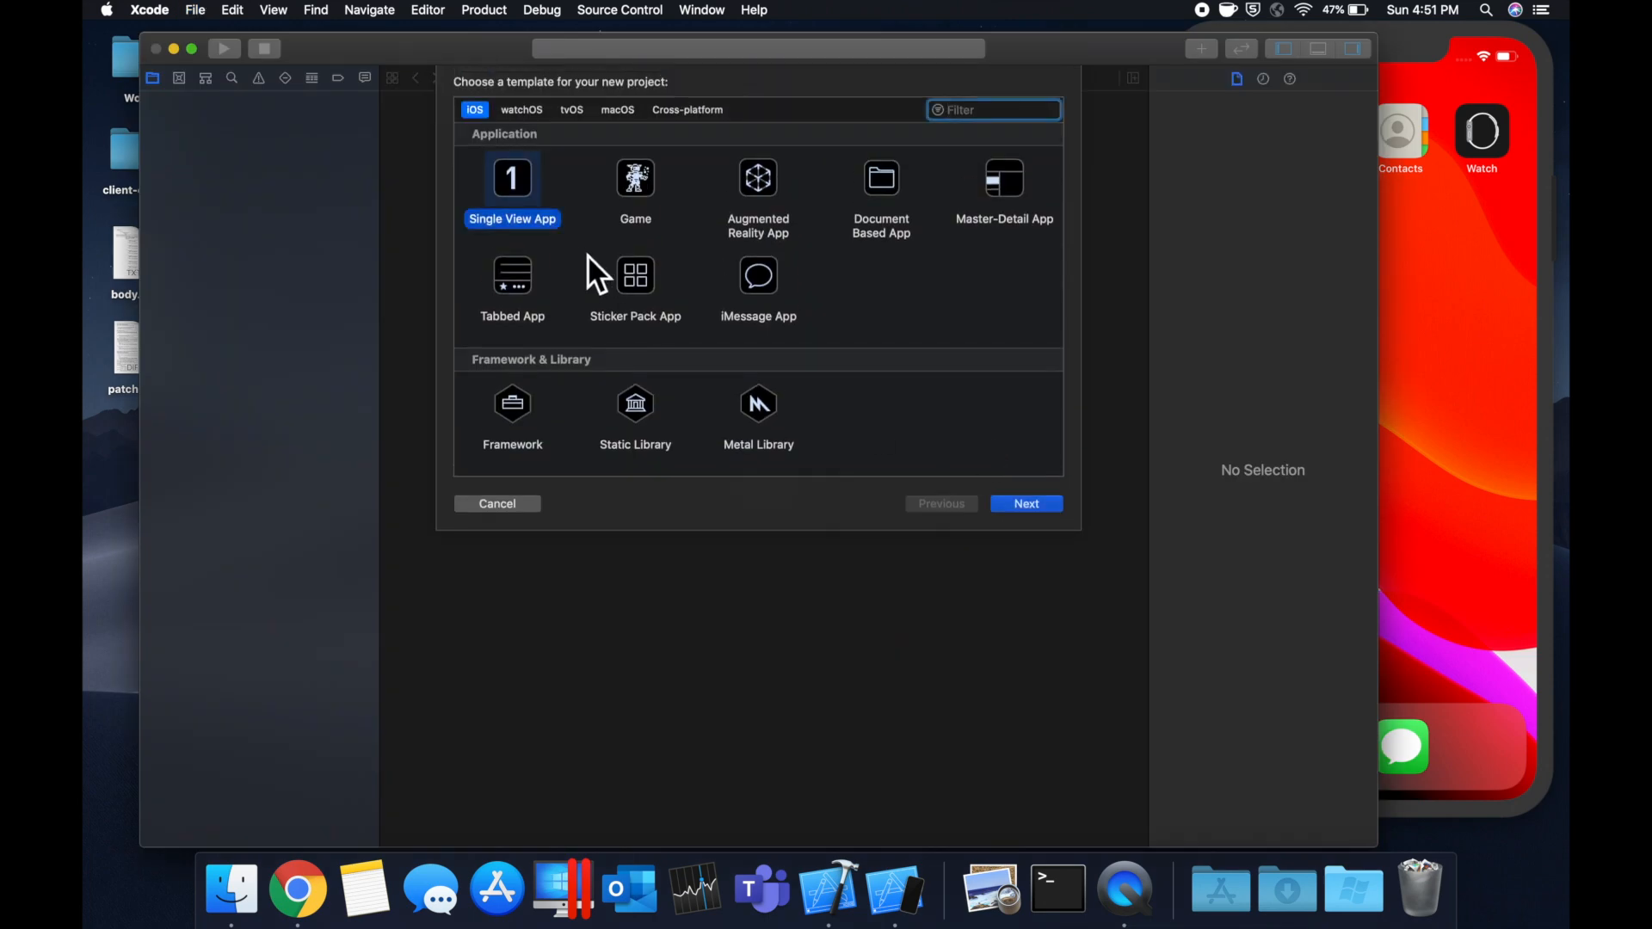
{"action": "left_click", "coordinate": [1023, 503]}
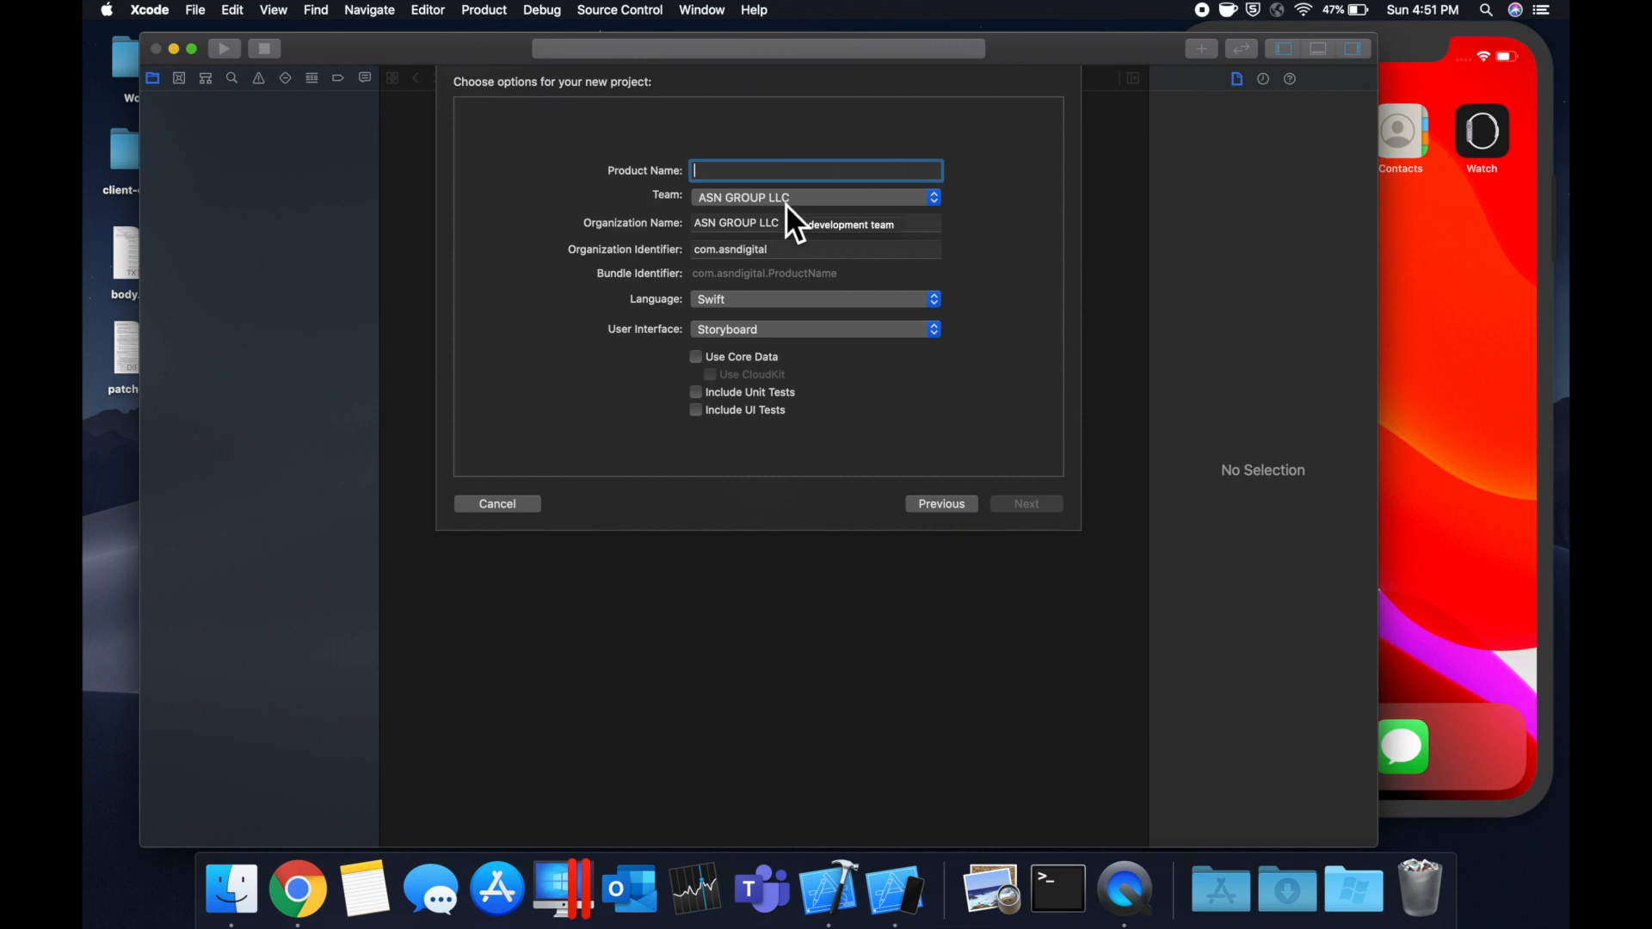
{"action": "type", "text": "MoveCell"}
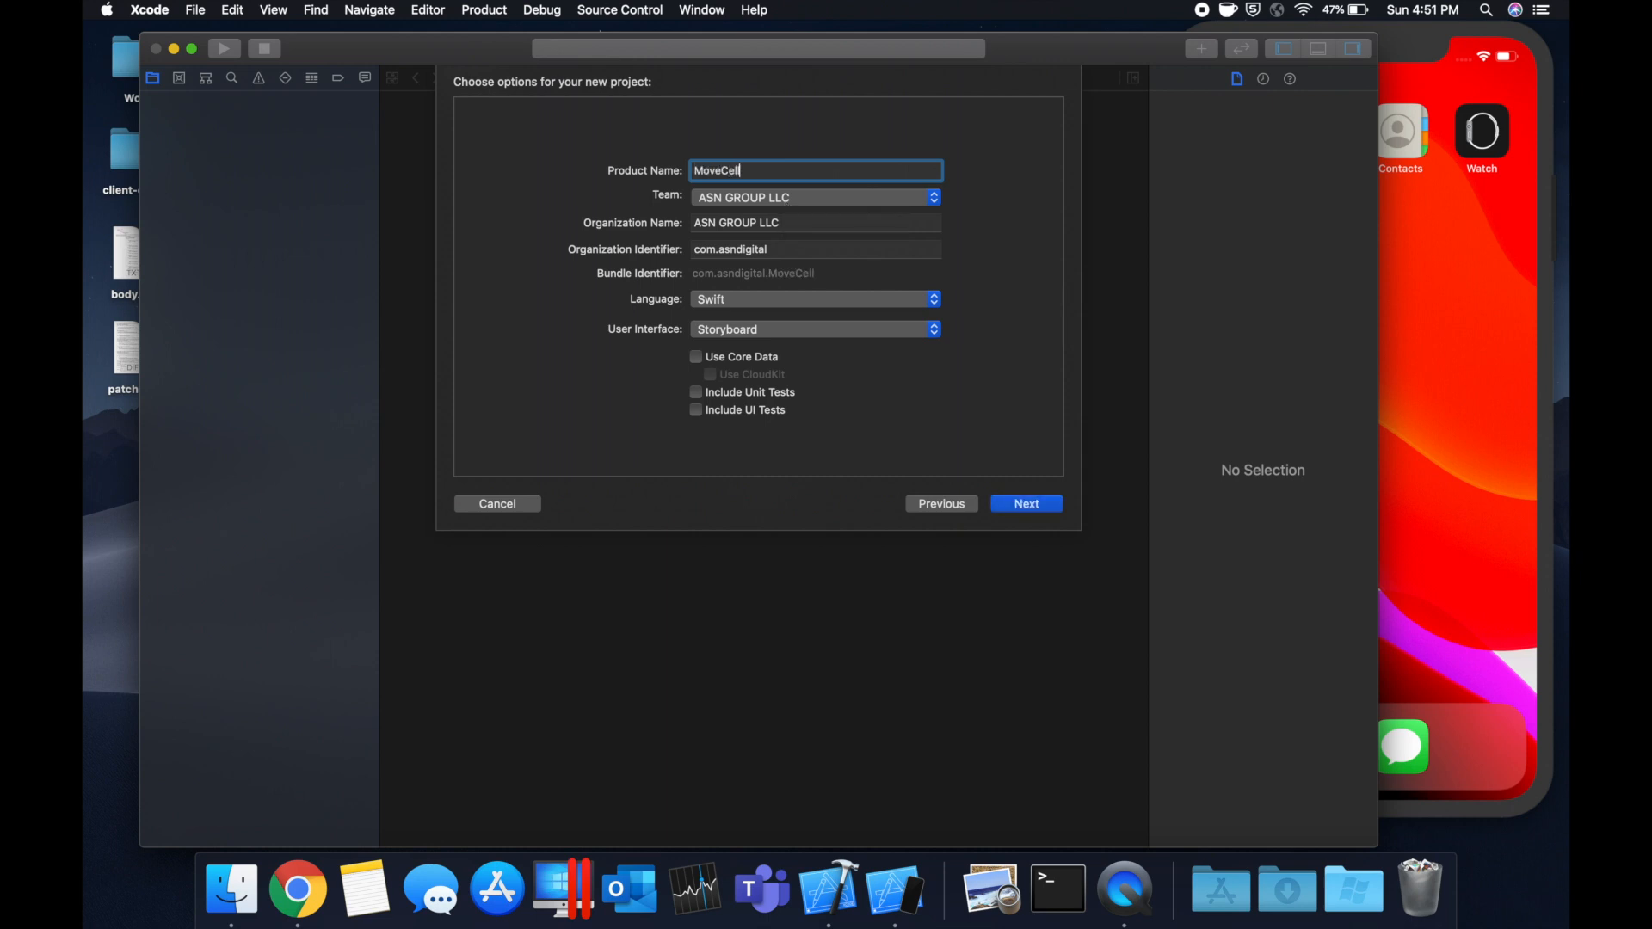
{"action": "left_click", "coordinate": [1023, 504]}
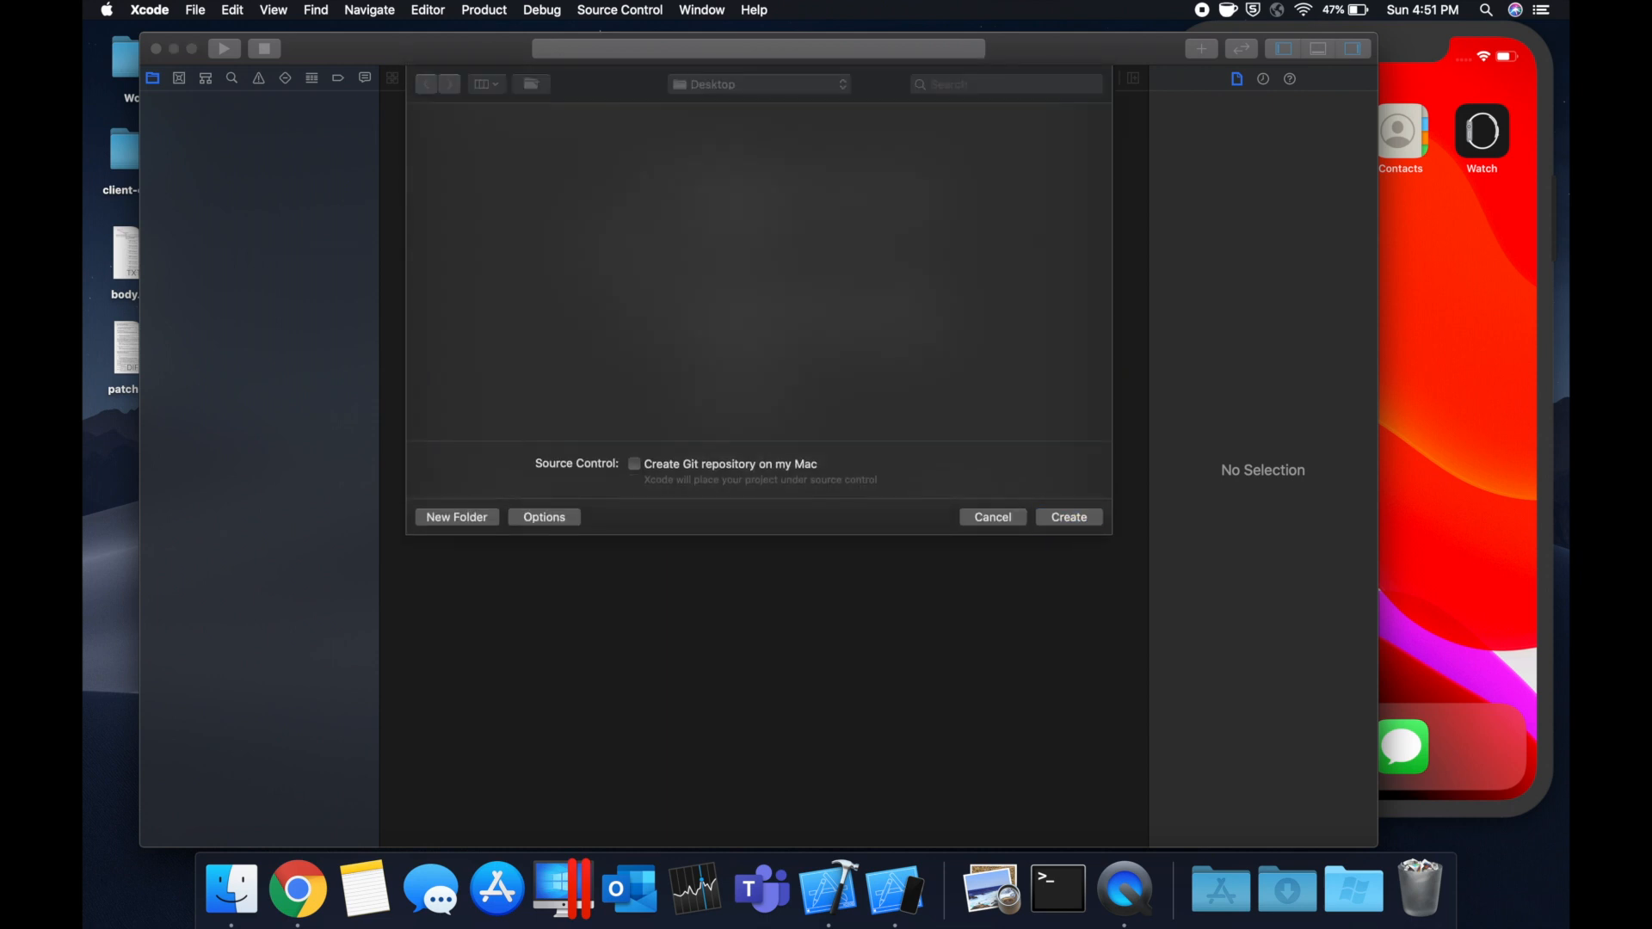
{"action": "left_click", "coordinate": [1066, 516]}
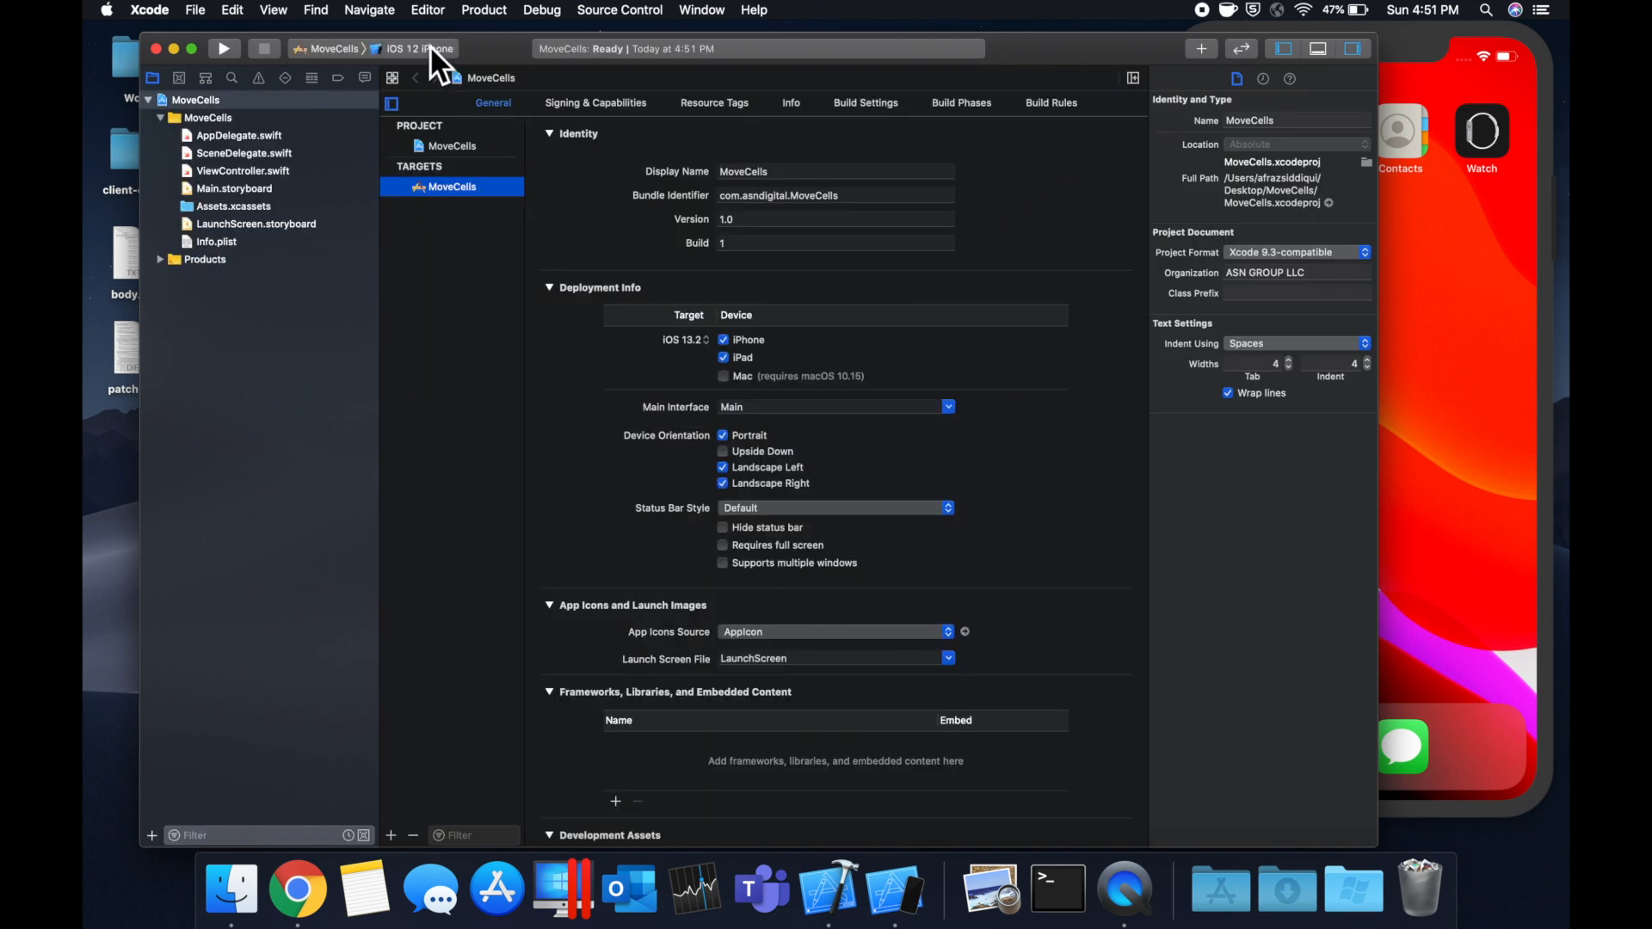
Set the run destination to iPhone 11 Pro Max and run the app
{"action": "left_click", "coordinate": [413, 48]}
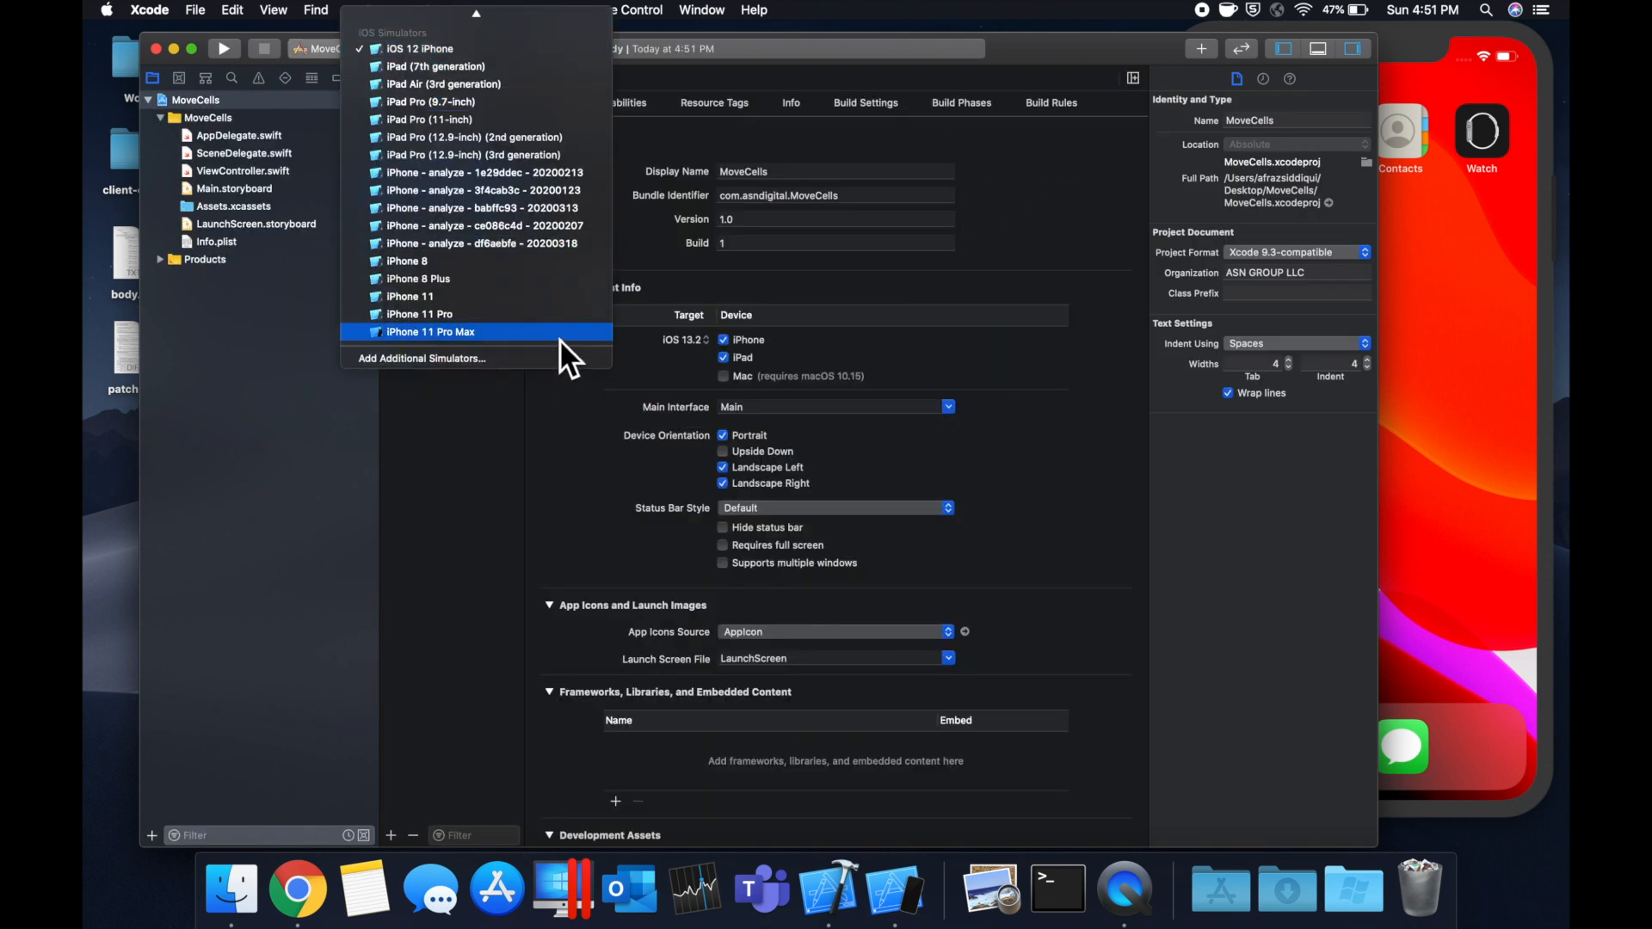
{"action": "left_click", "coordinate": [432, 332]}
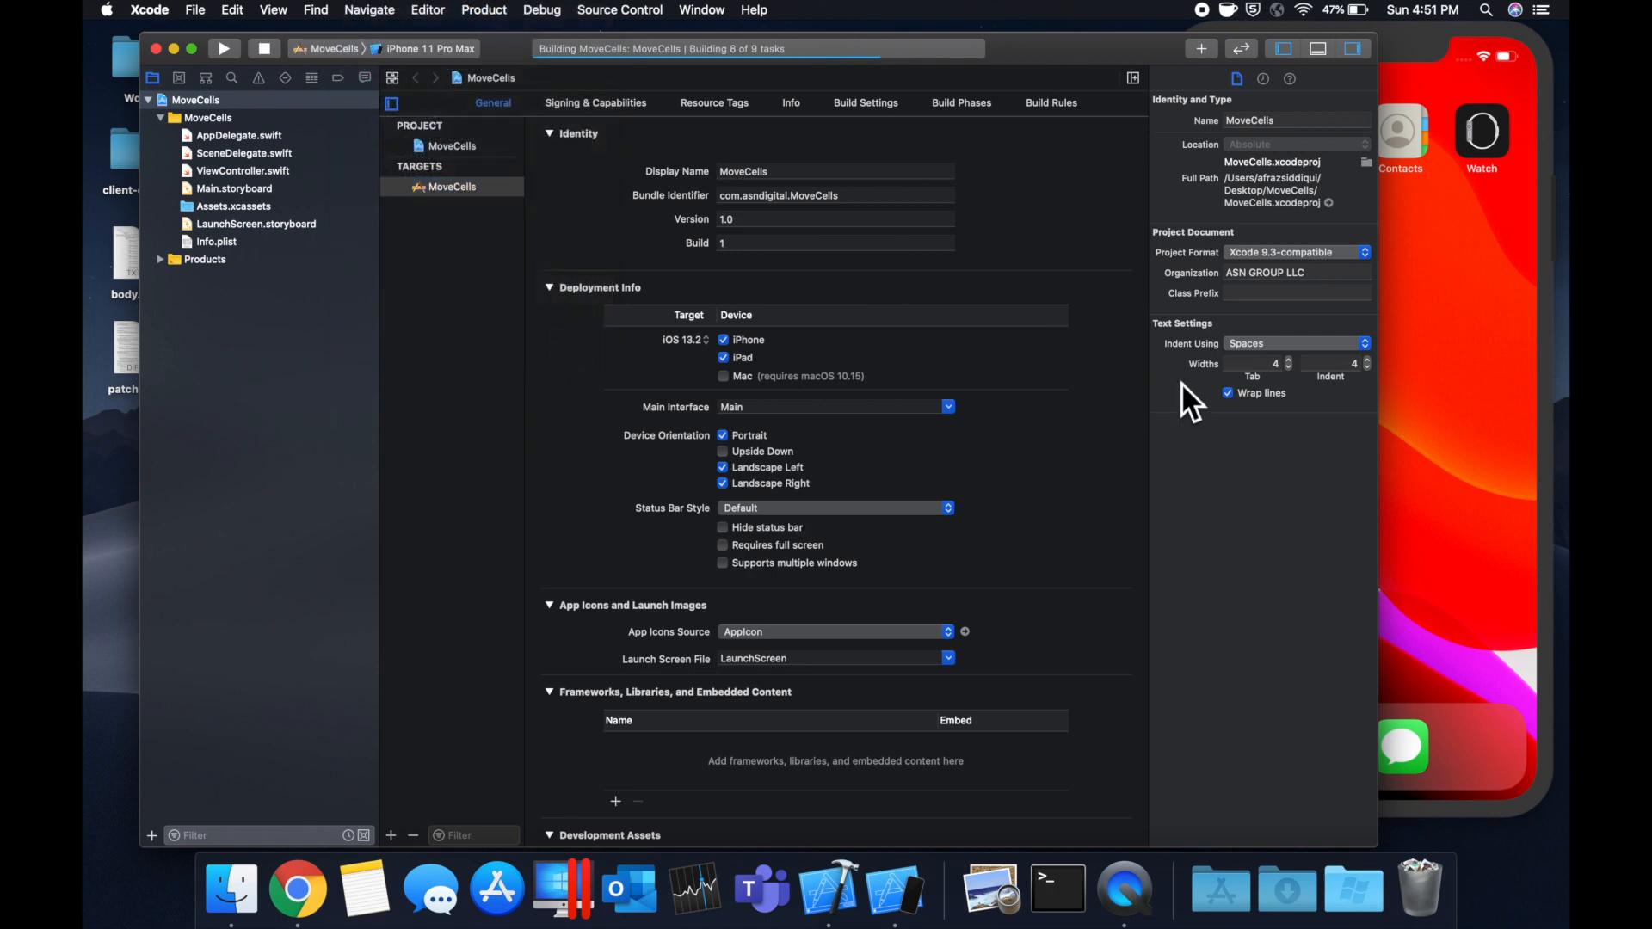
{"action": "left_click", "coordinate": [222, 49]}
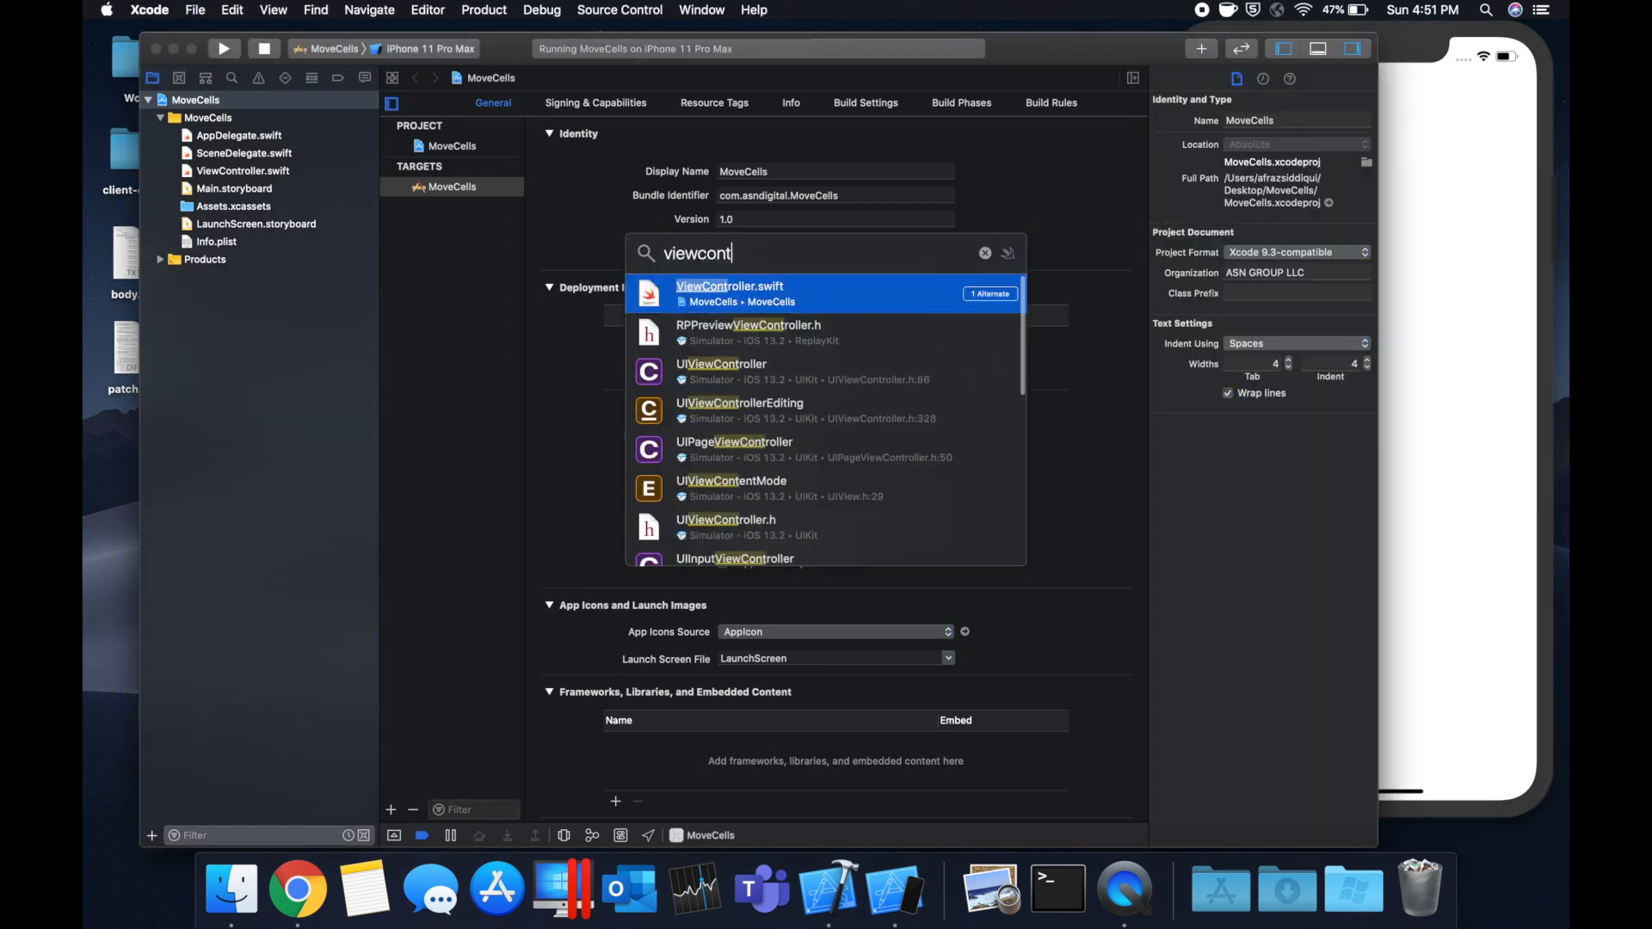
Search Open Quickly for 'roller' and open ViewController.swift
{"action": "type", "text": "roller"}
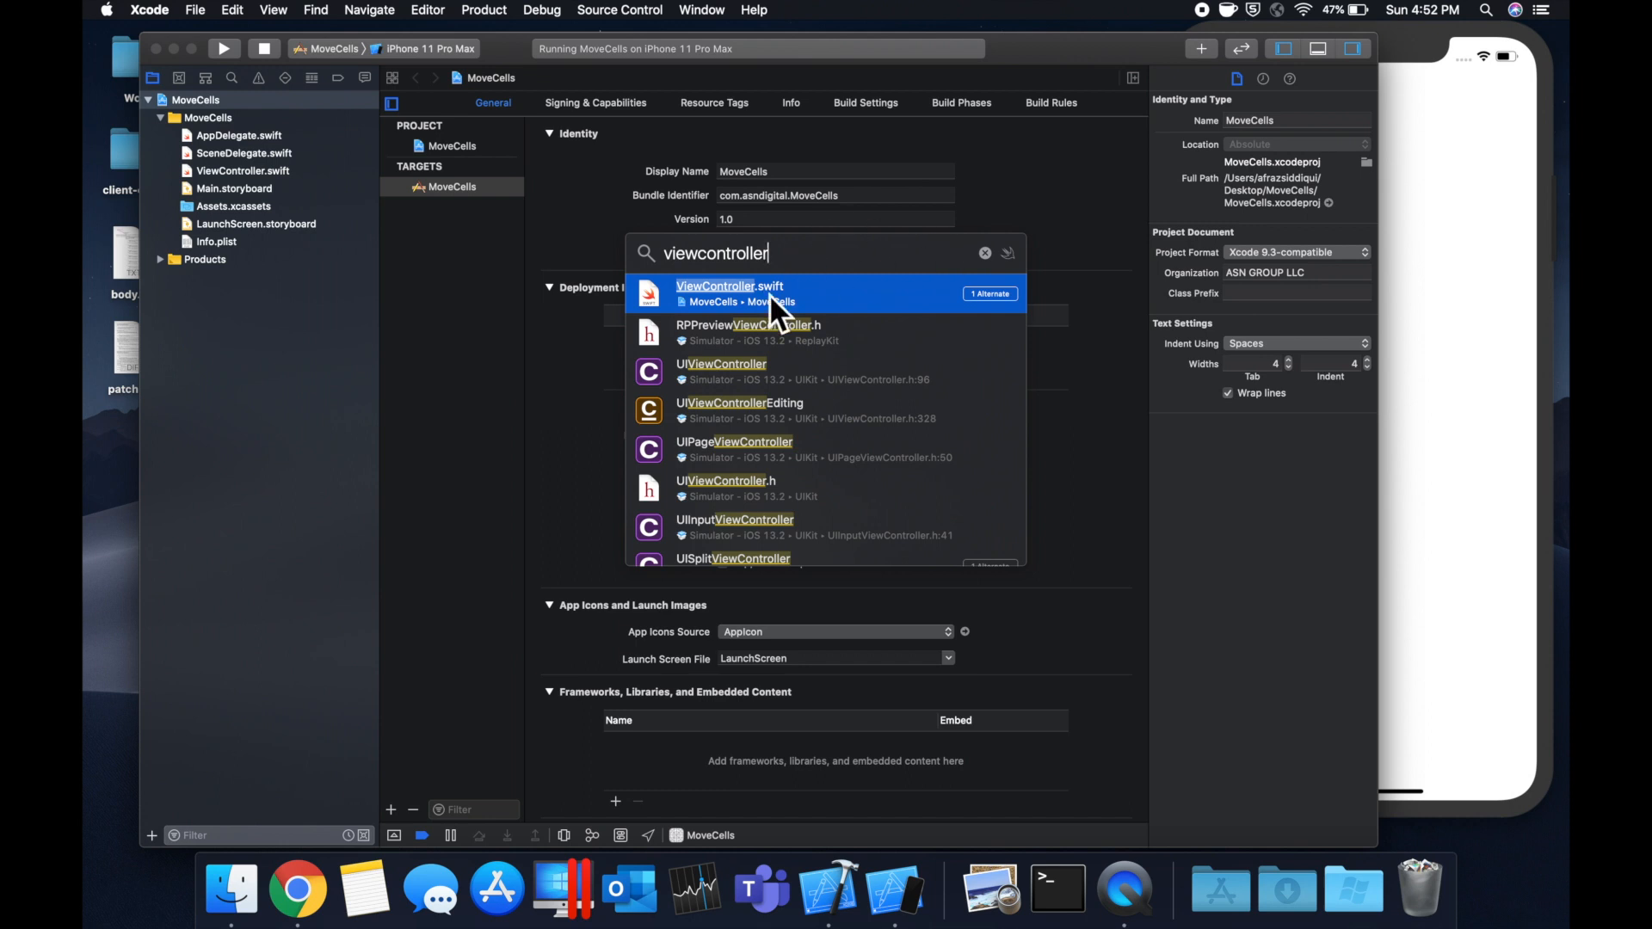
{"action": "mouse_move", "coordinate": [863, 310]}
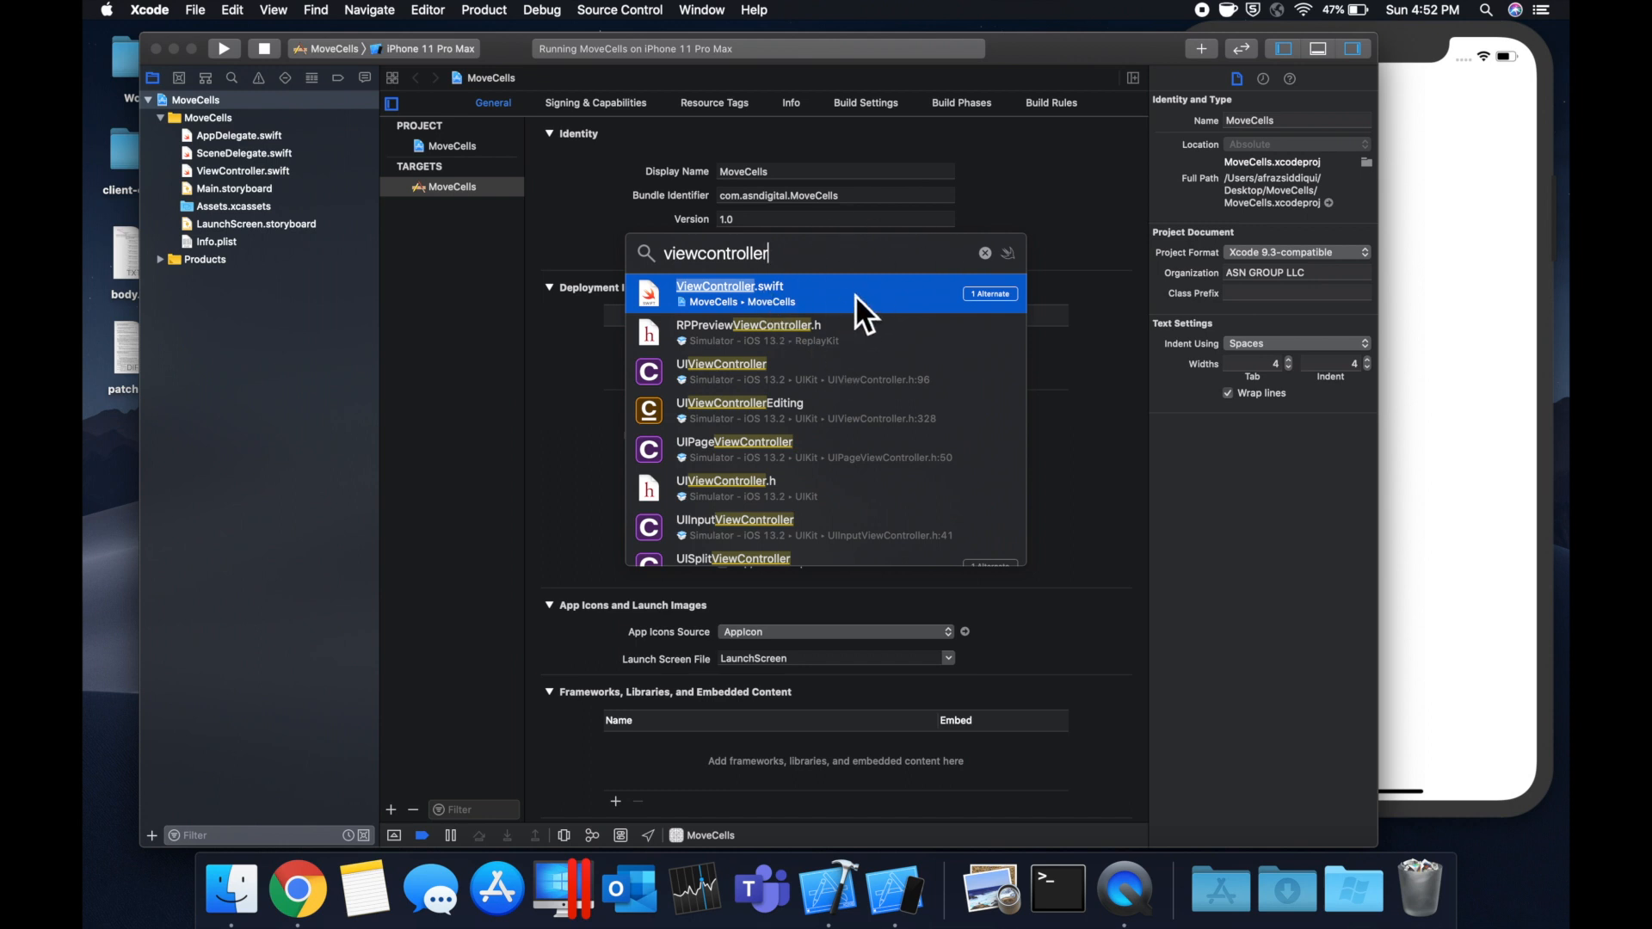
{"action": "left_click", "coordinate": [729, 292]}
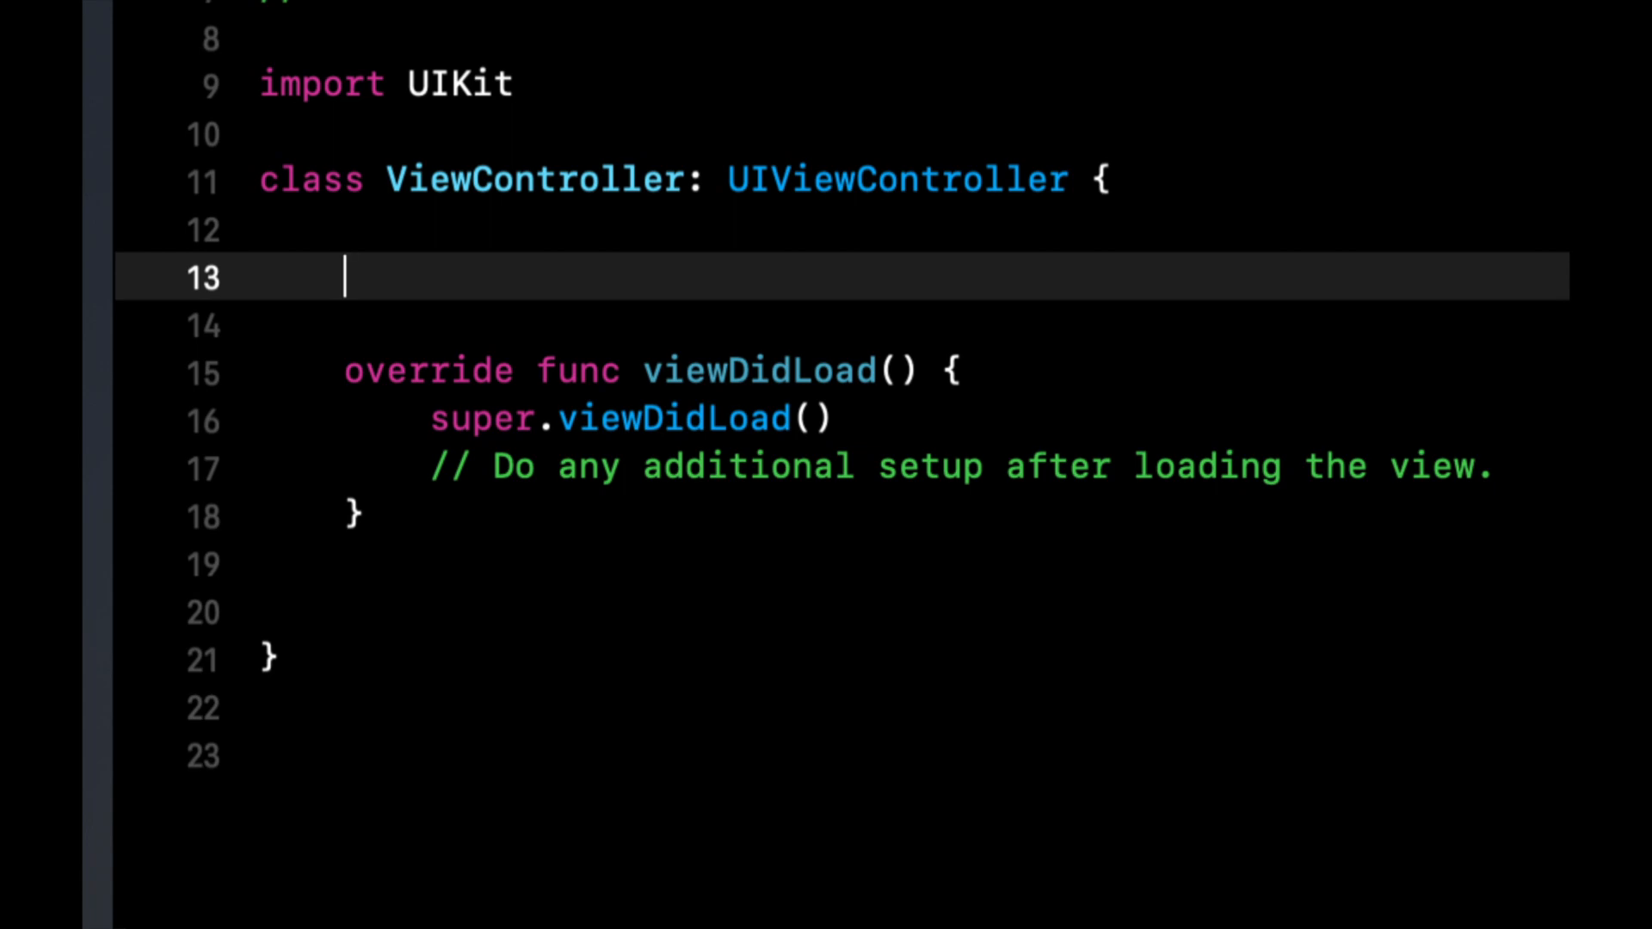
{"action": "type", "text": "@IBOutlet"}
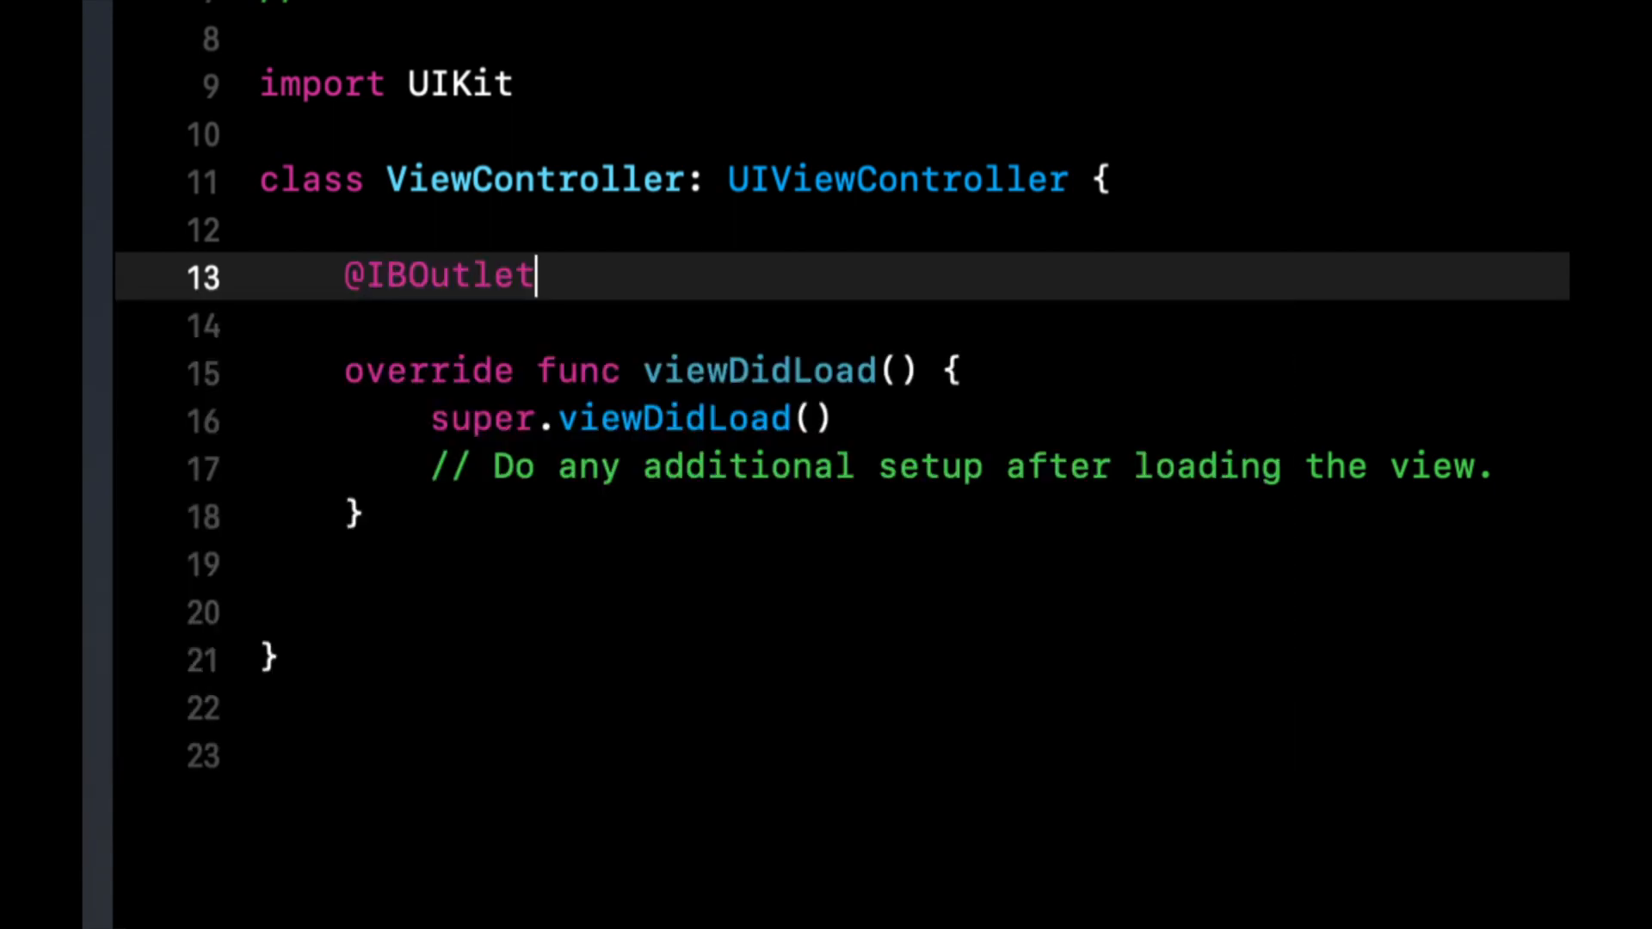
{"action": "type", "text": "var table: U"}
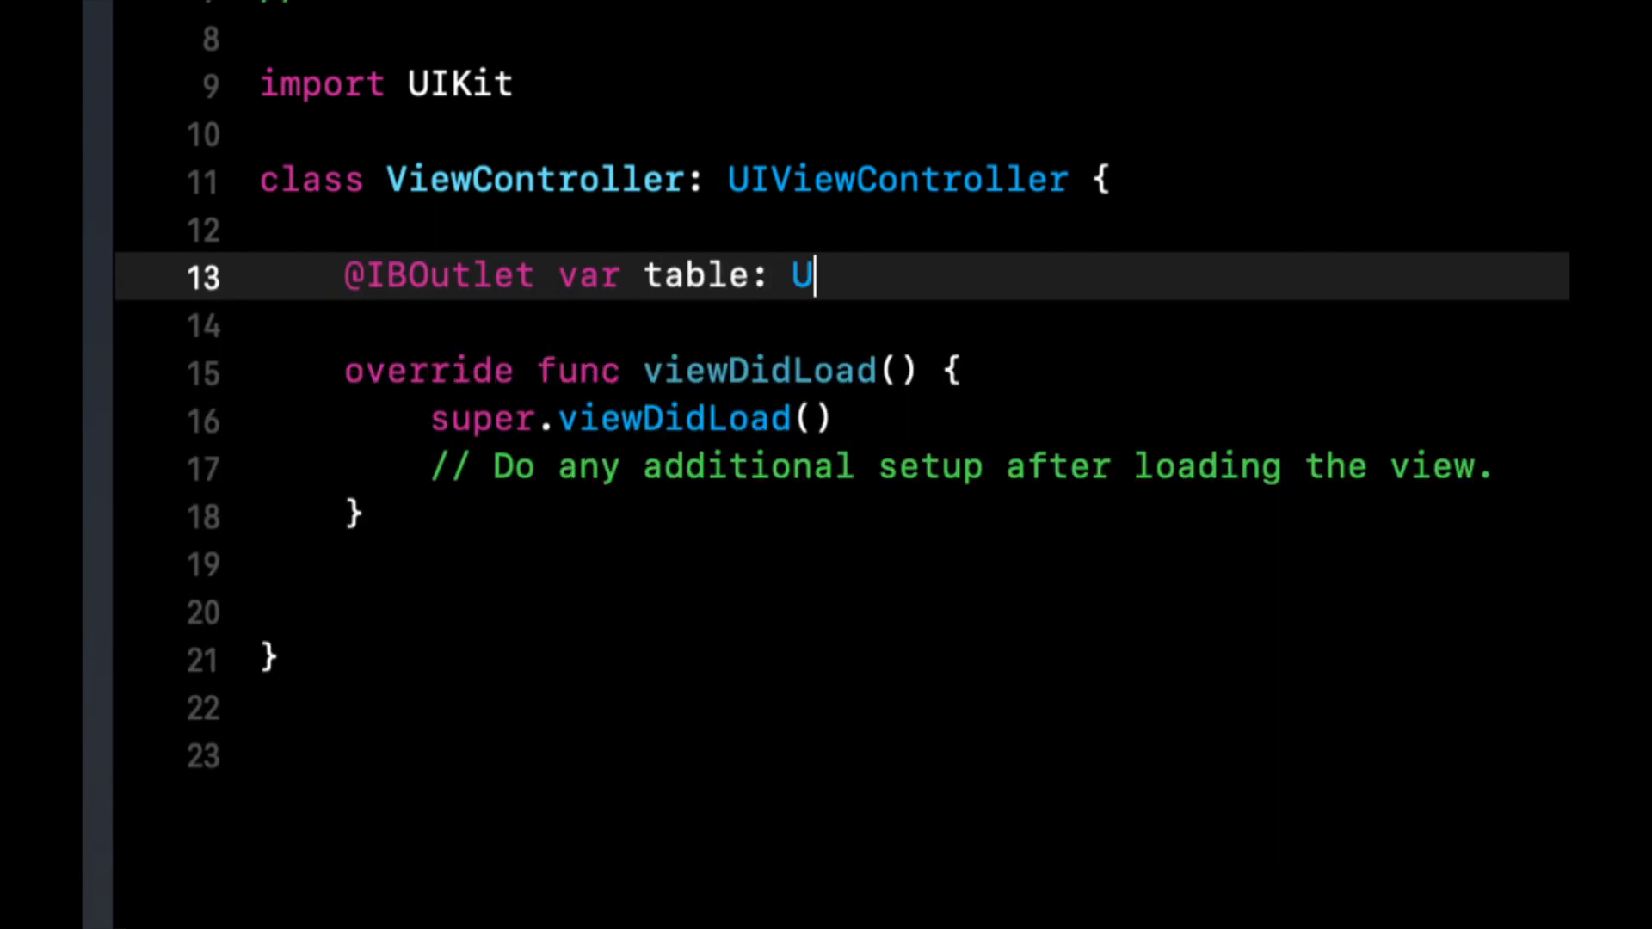
{"action": "type", "text": "ITableViewDataSource"}
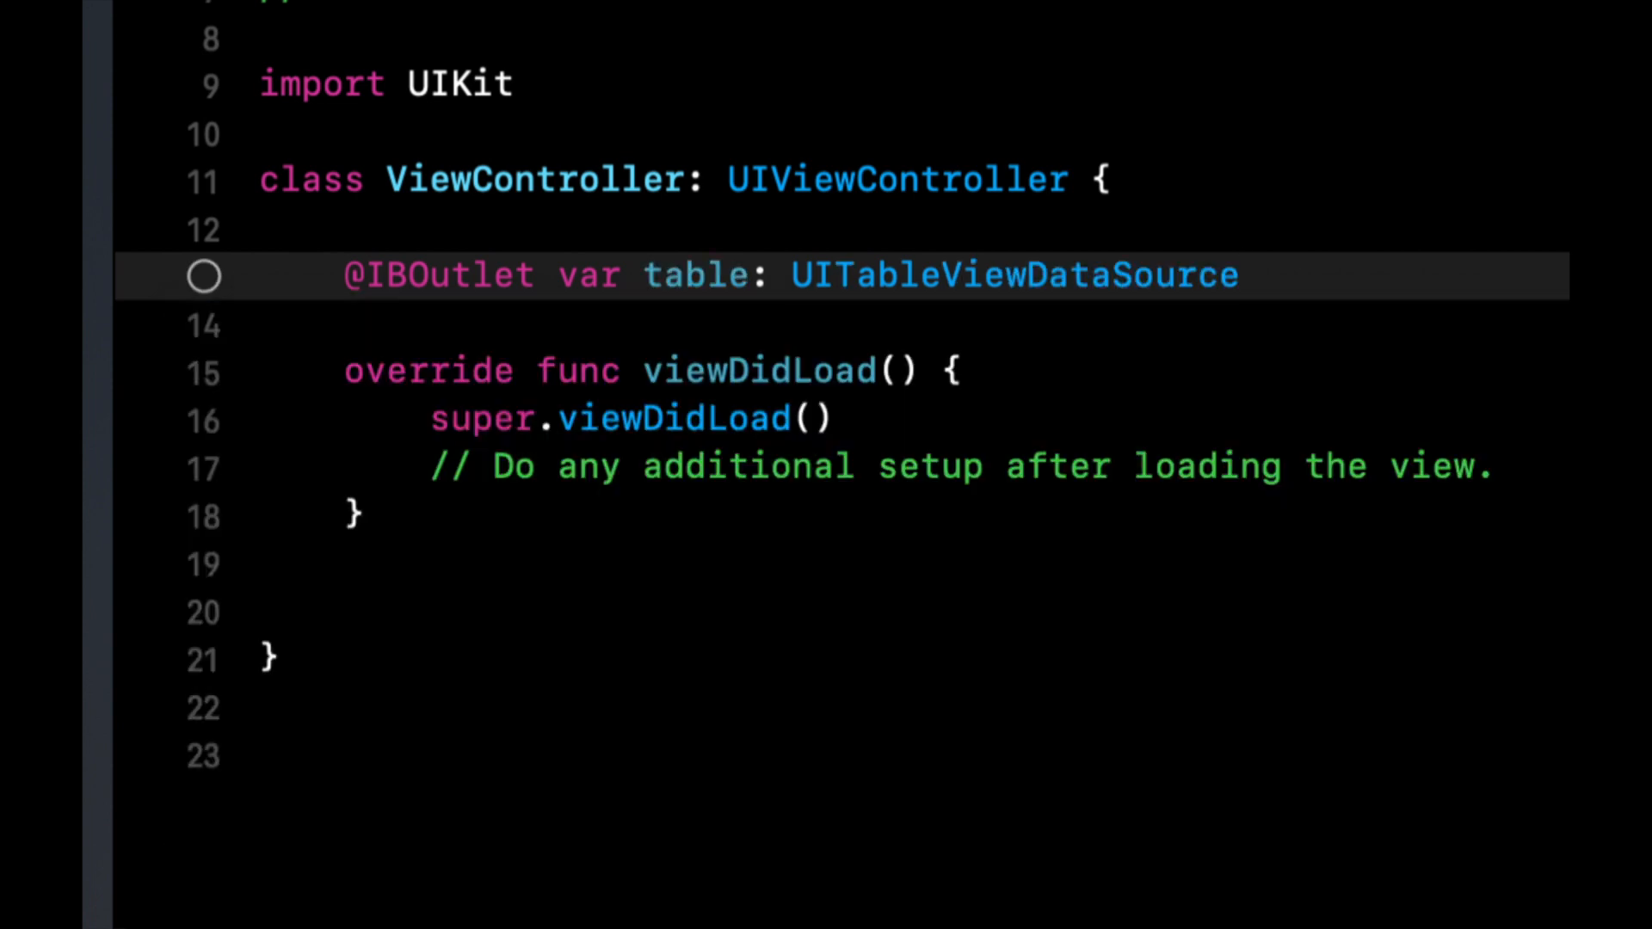
{"action": "key", "text": "backspace"}
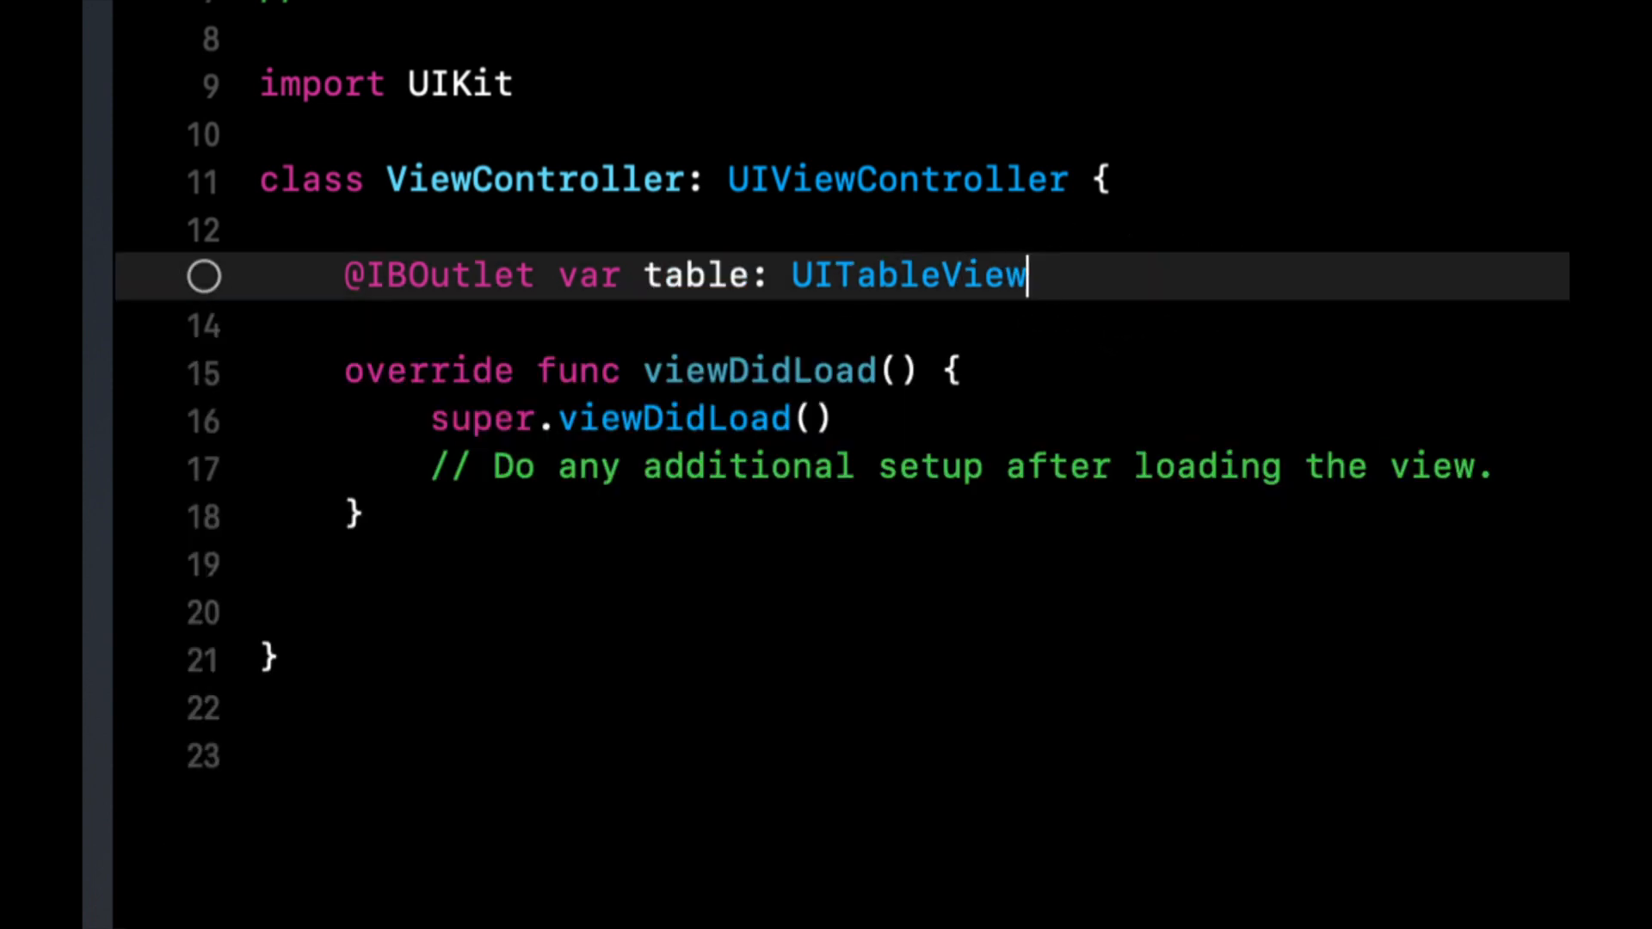
{"action": "type", "text": "!"}
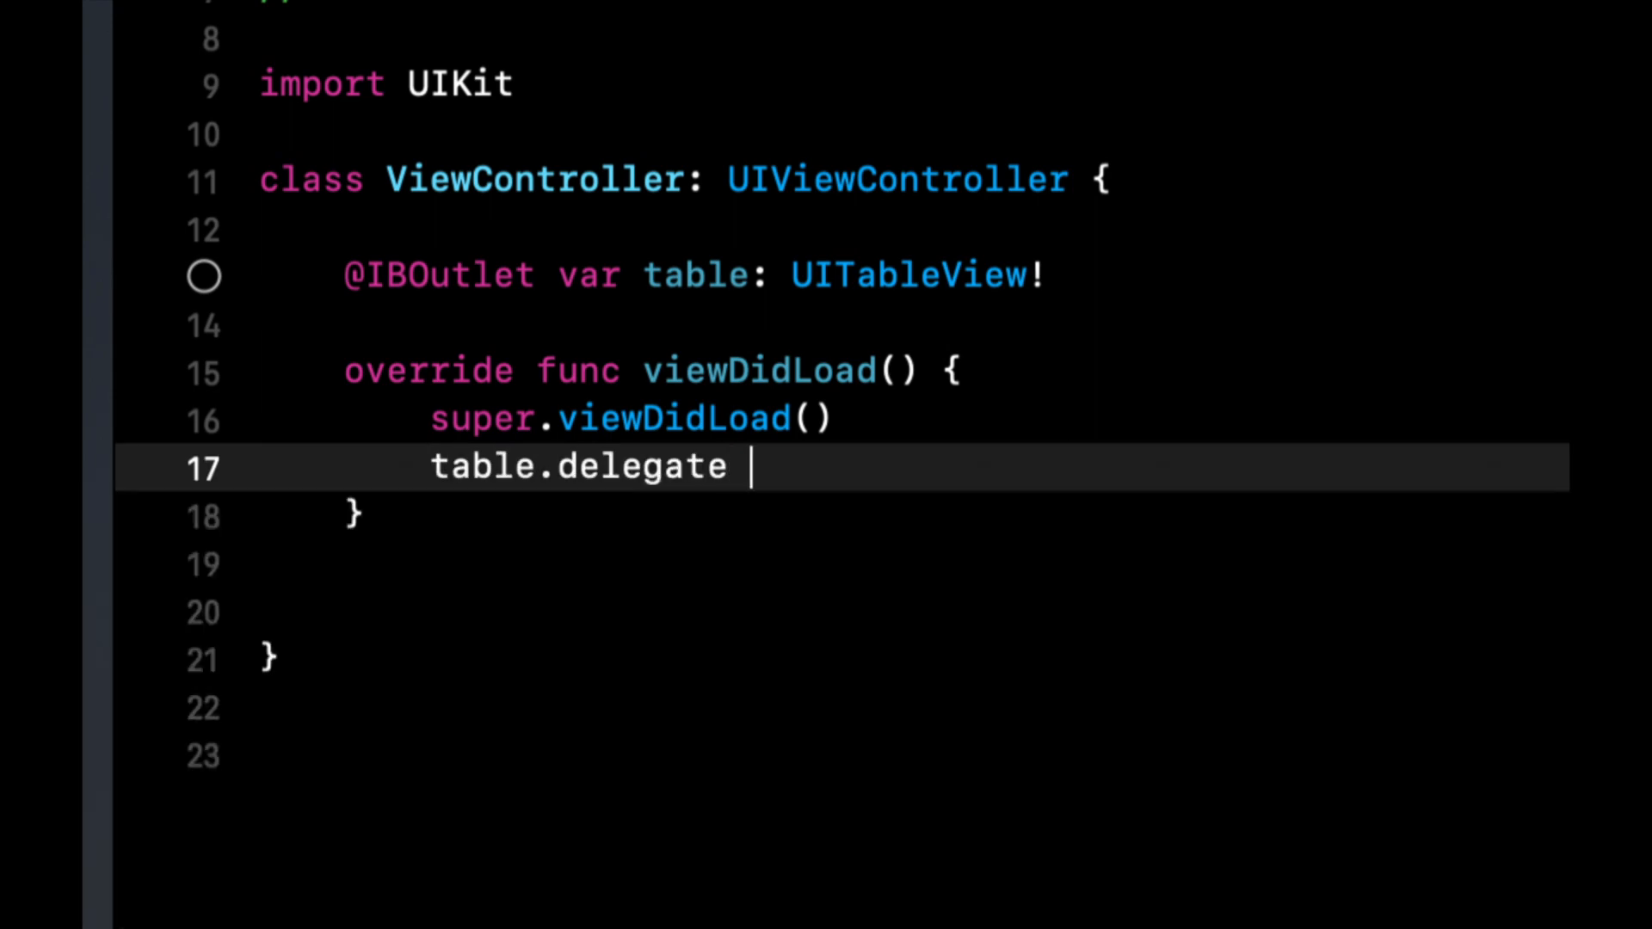
Set table delegate and dataSource to self and start adding UITableView protocol conformance
{"action": "type", "text": "= self"}
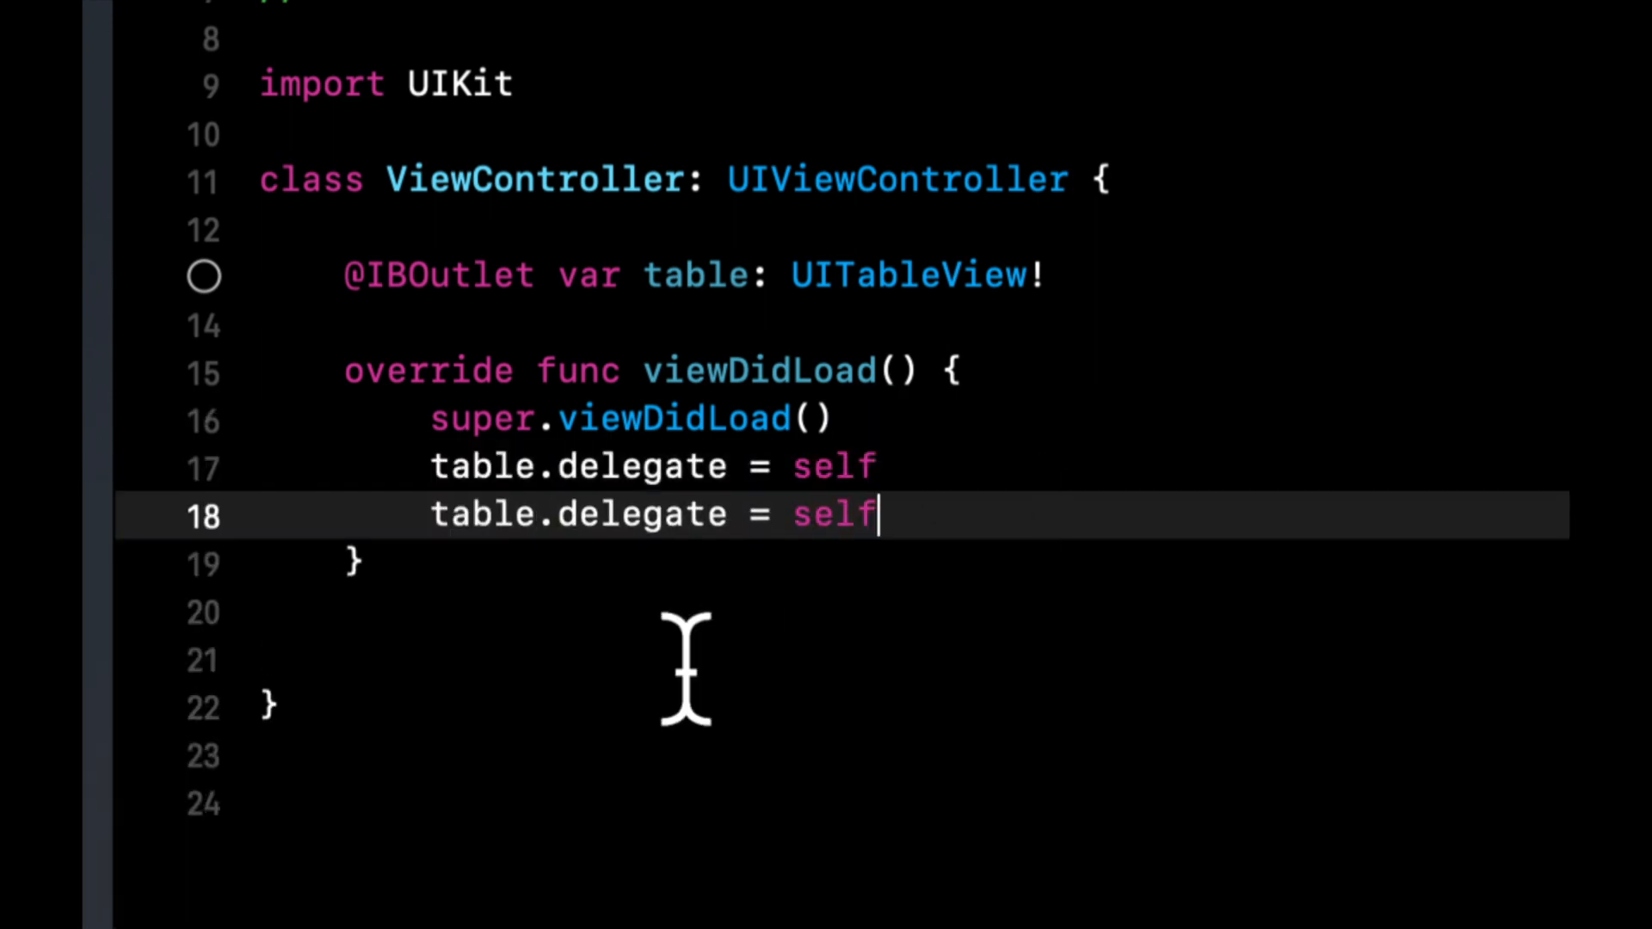
{"action": "type", "text": "dataSource"}
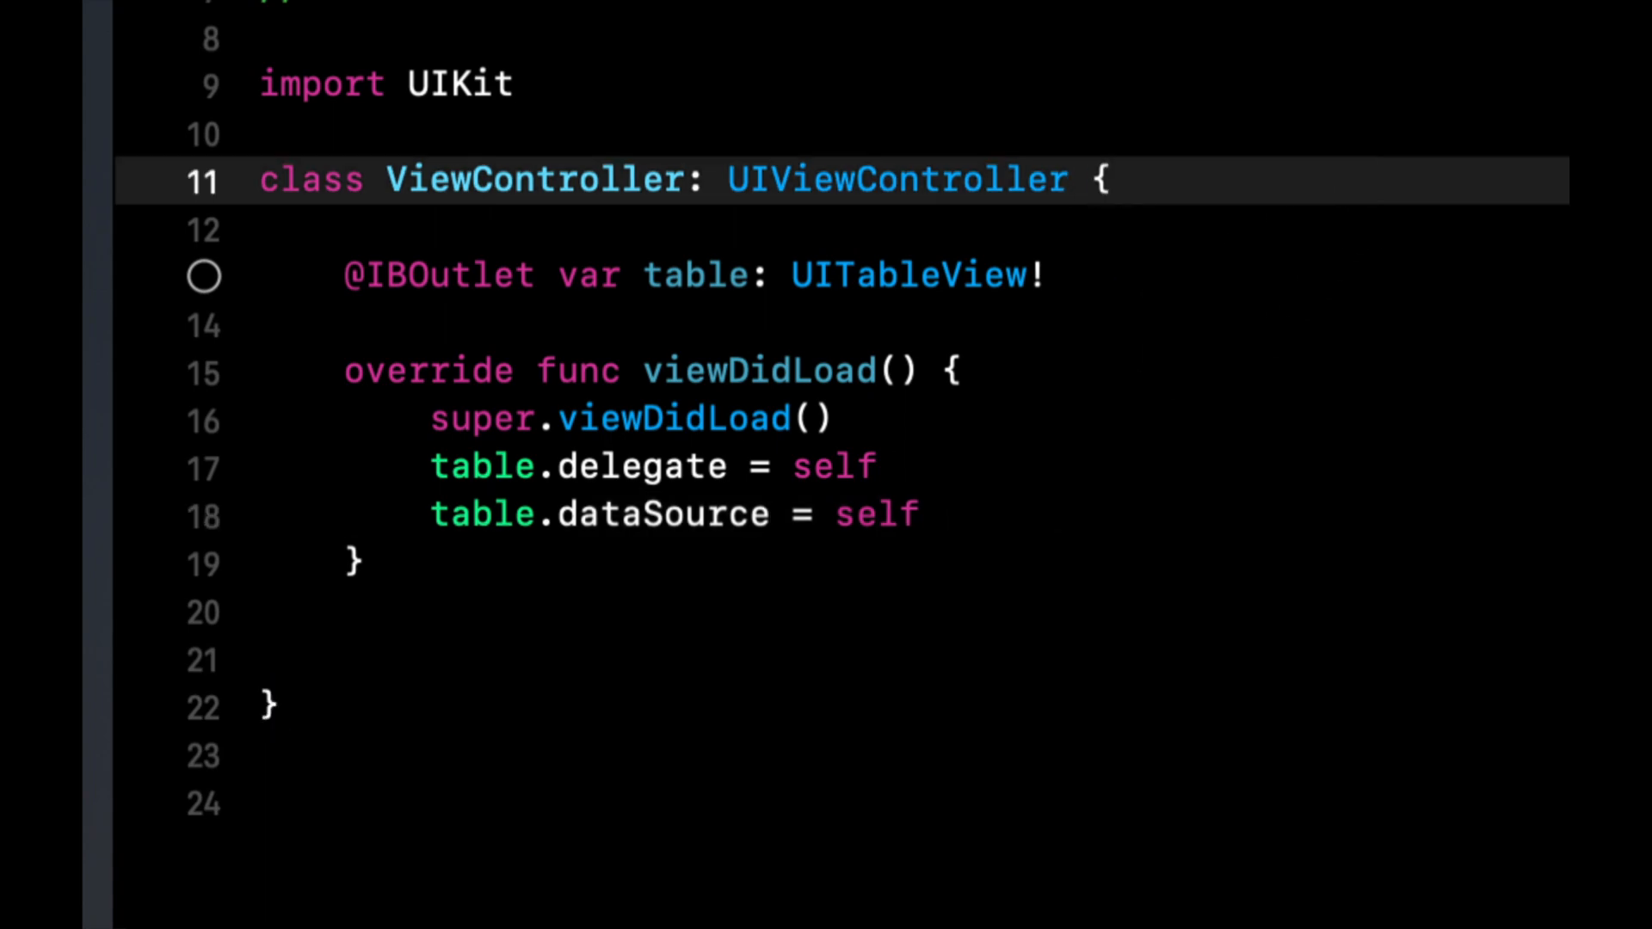
{"action": "type", "text": ", uitableview"}
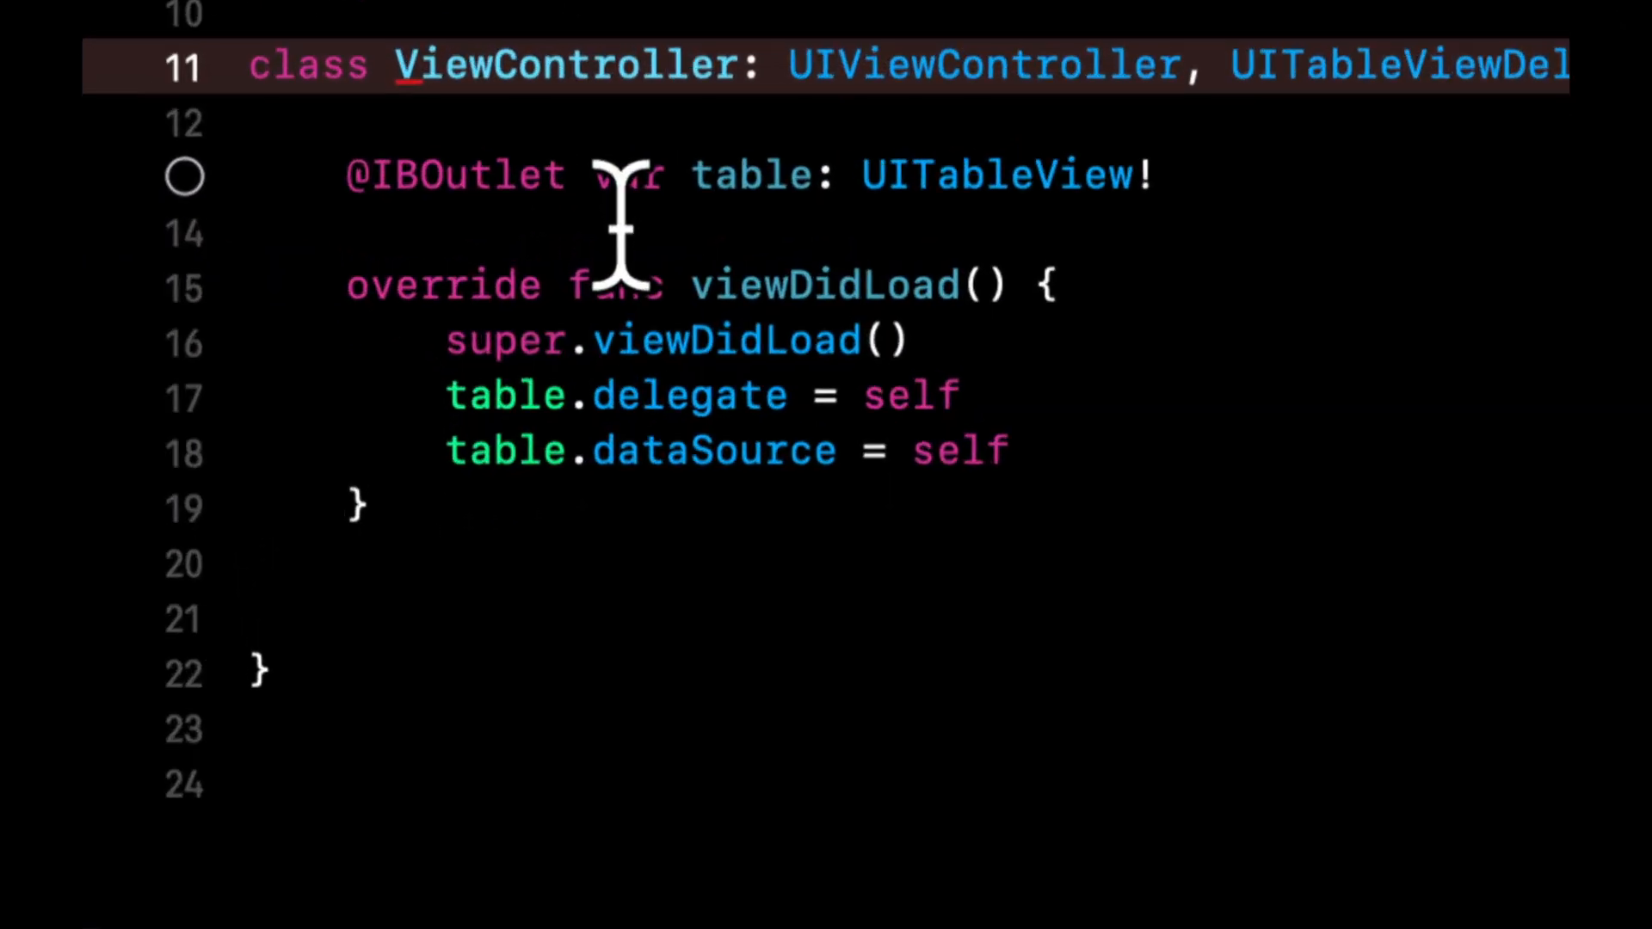
Declare var models = ["first", "second", "third", "fourth"] in ViewController
{"action": "type", "text": "var"}
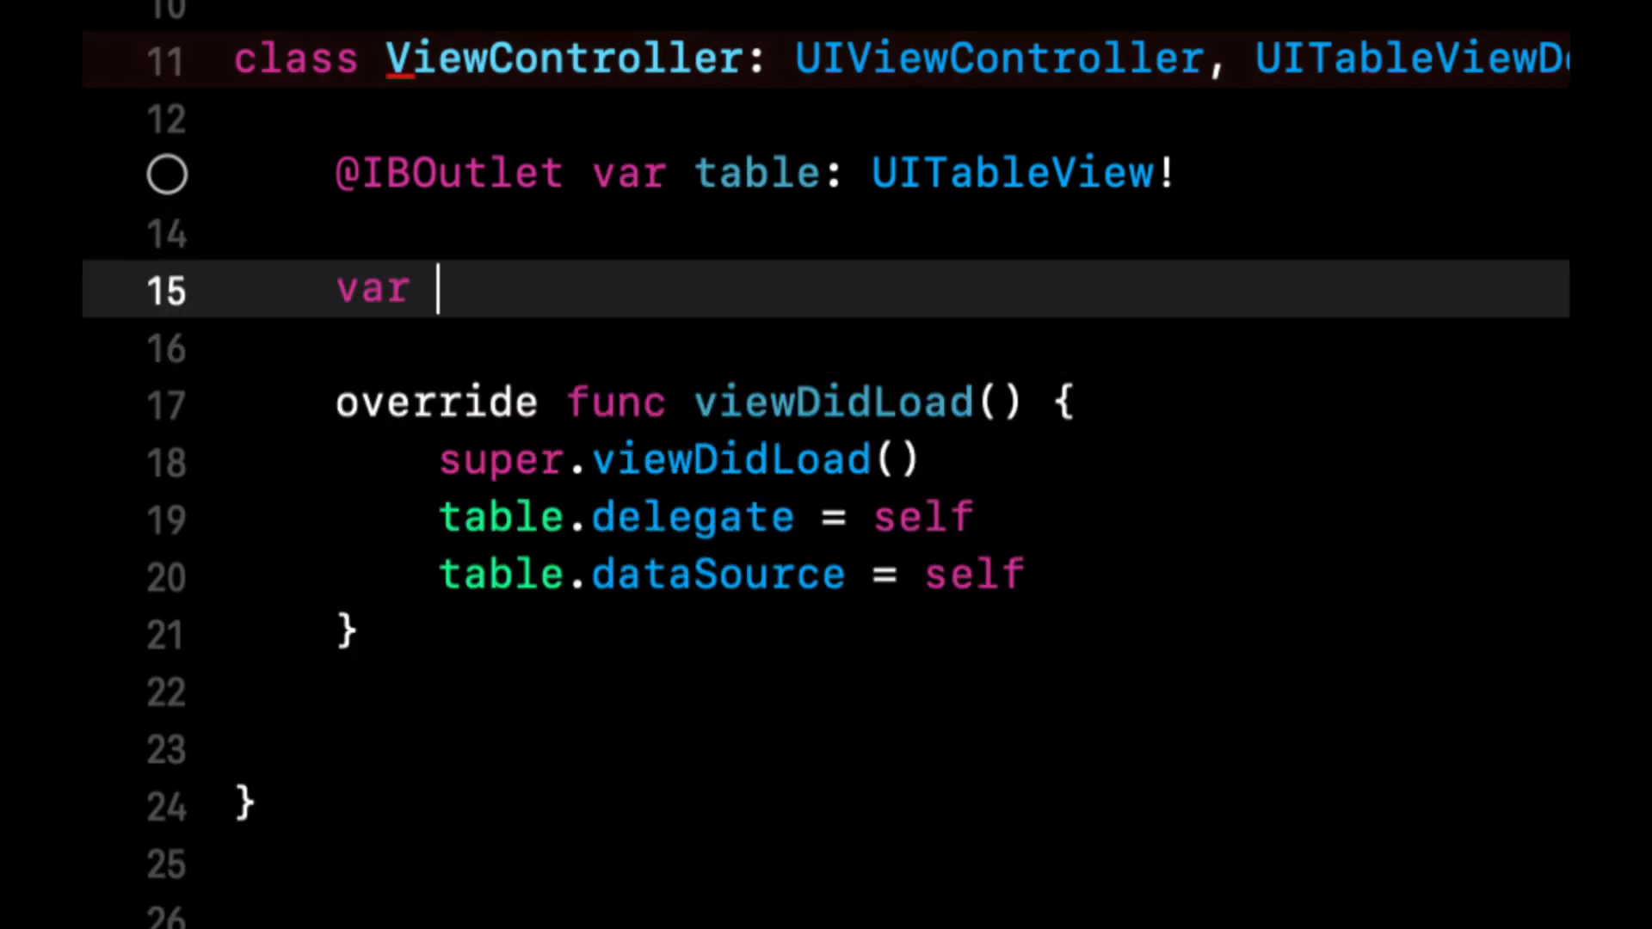
{"action": "mouse_move", "coordinate": [843, 432]}
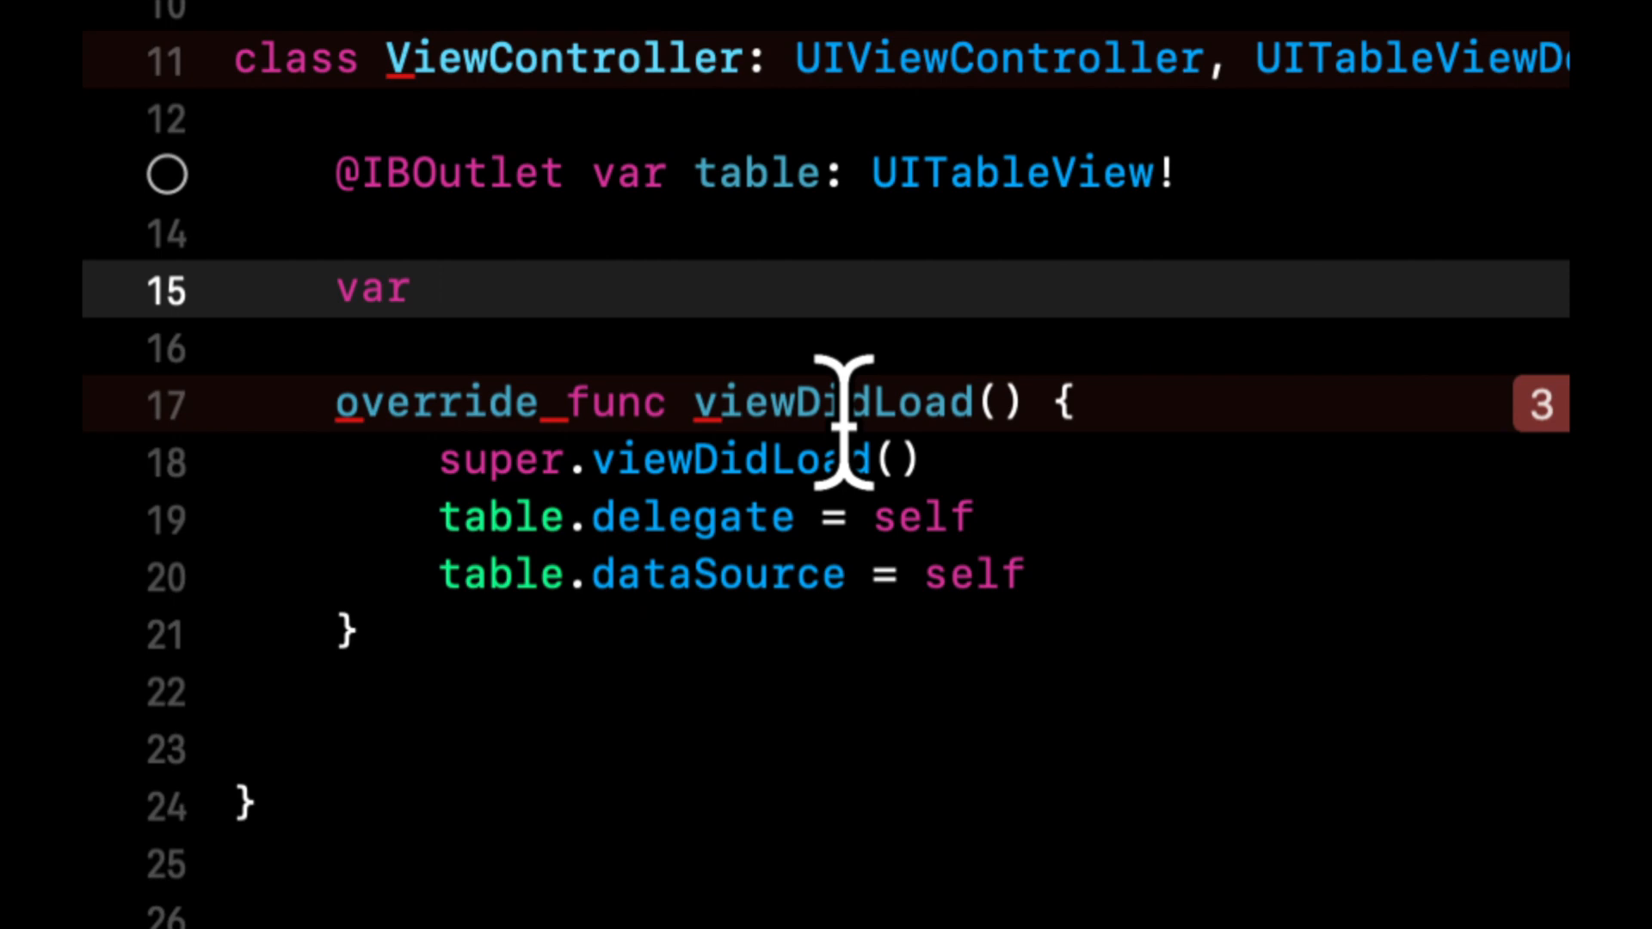
{"action": "type", "text": "models ="}
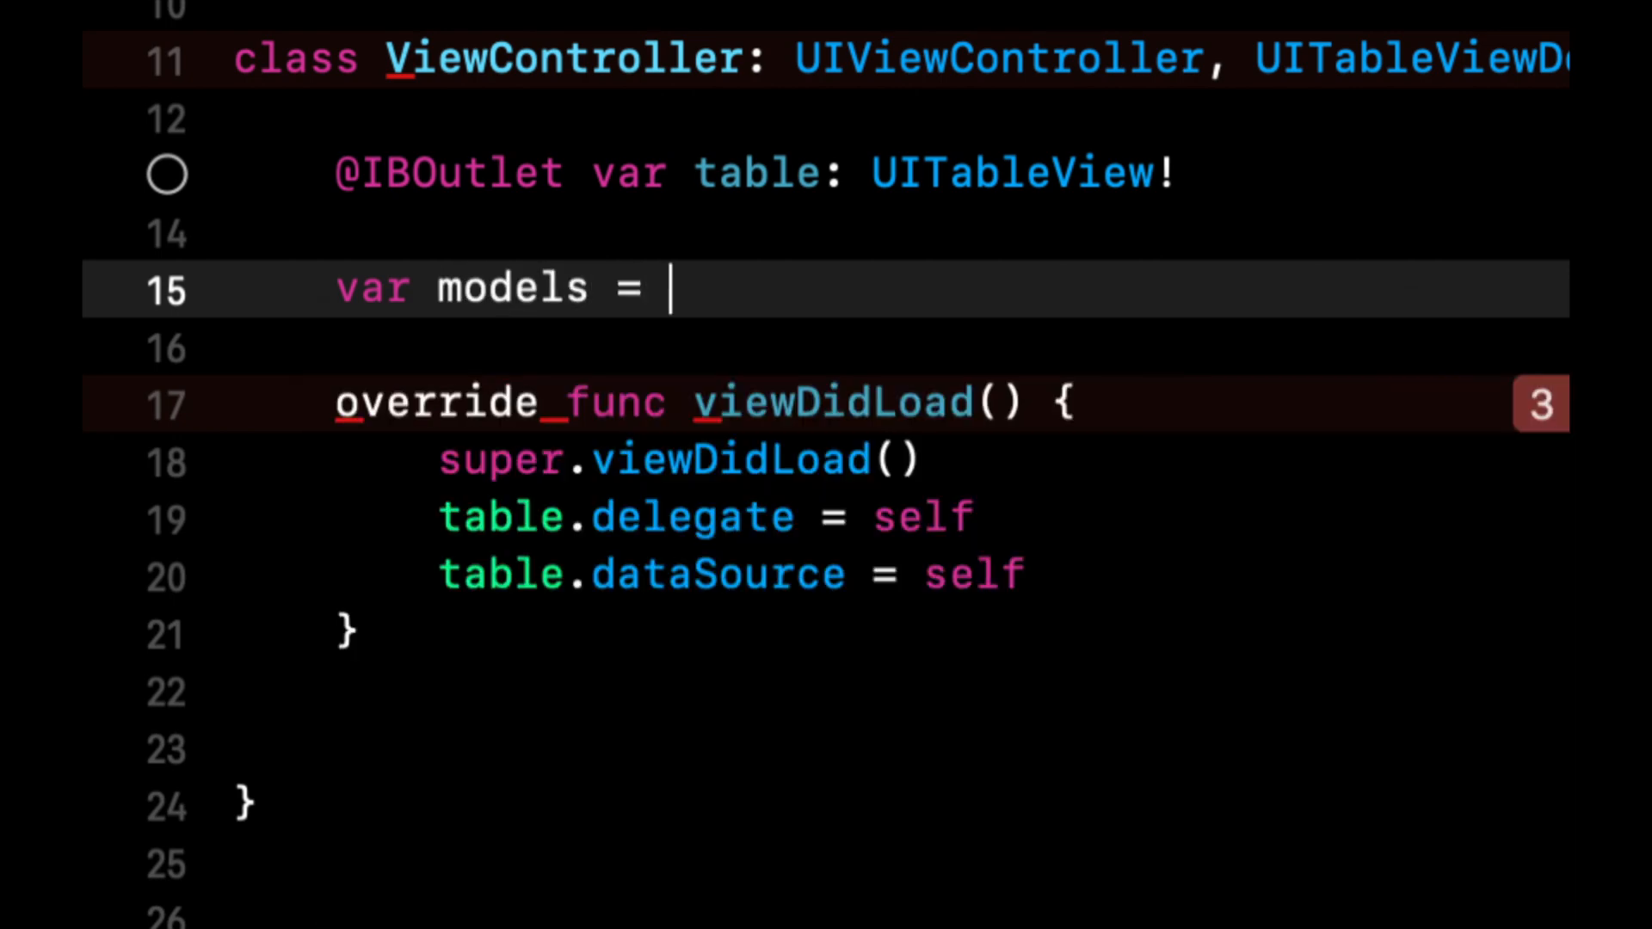
{"action": "type", "text": "["}
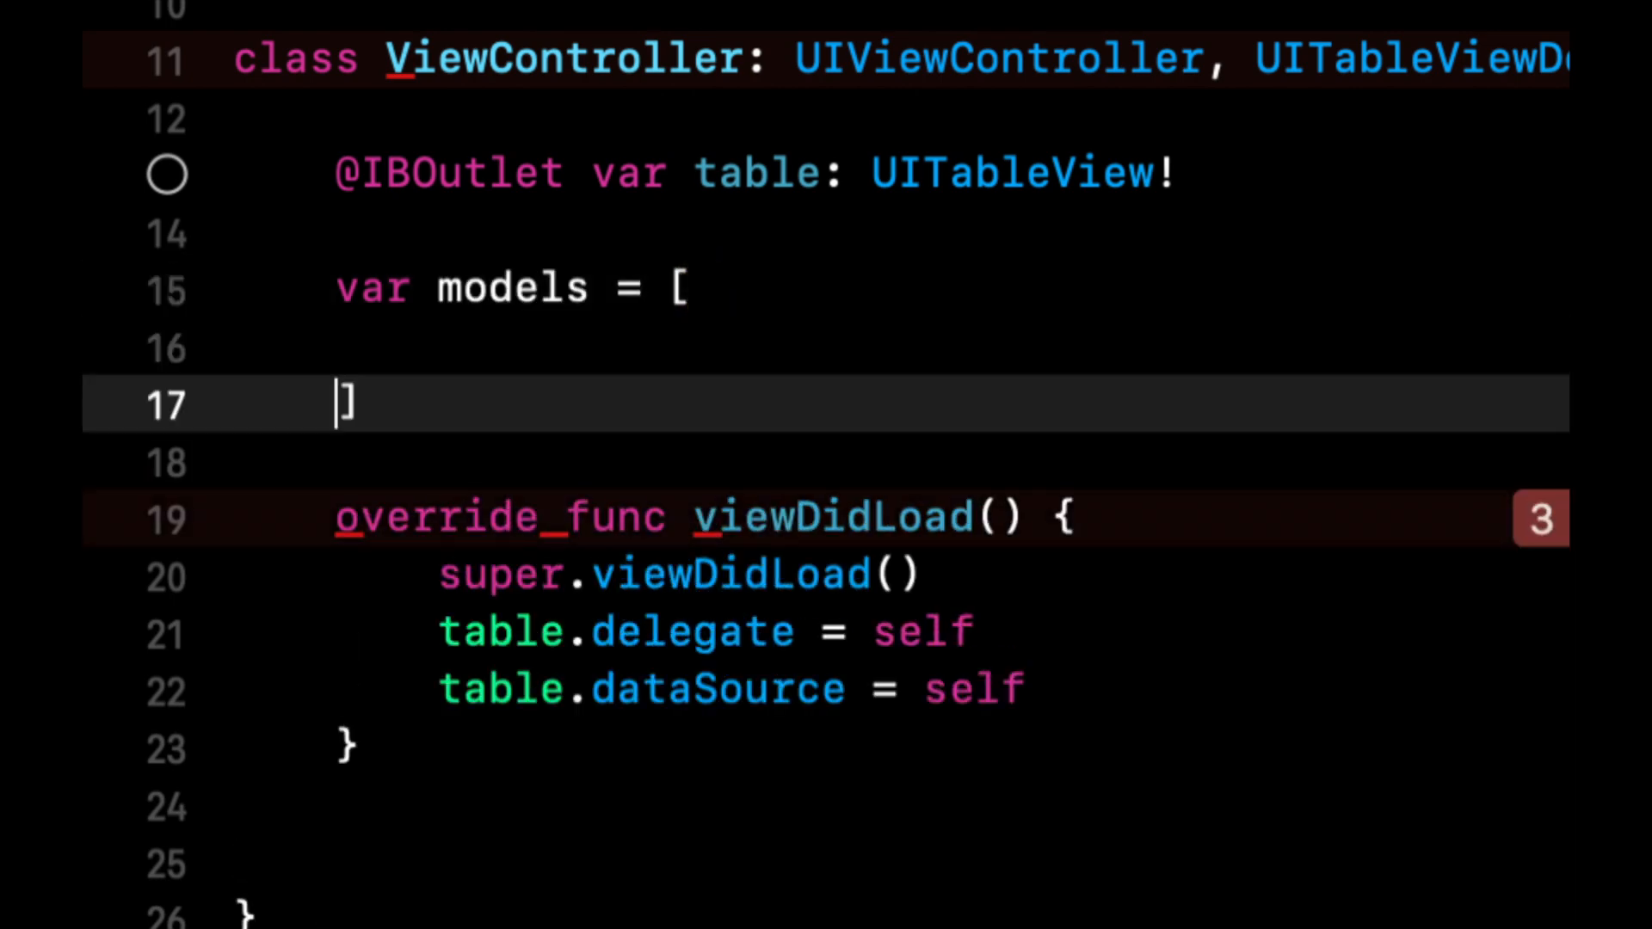
{"action": "type", "text": "\"first\""}
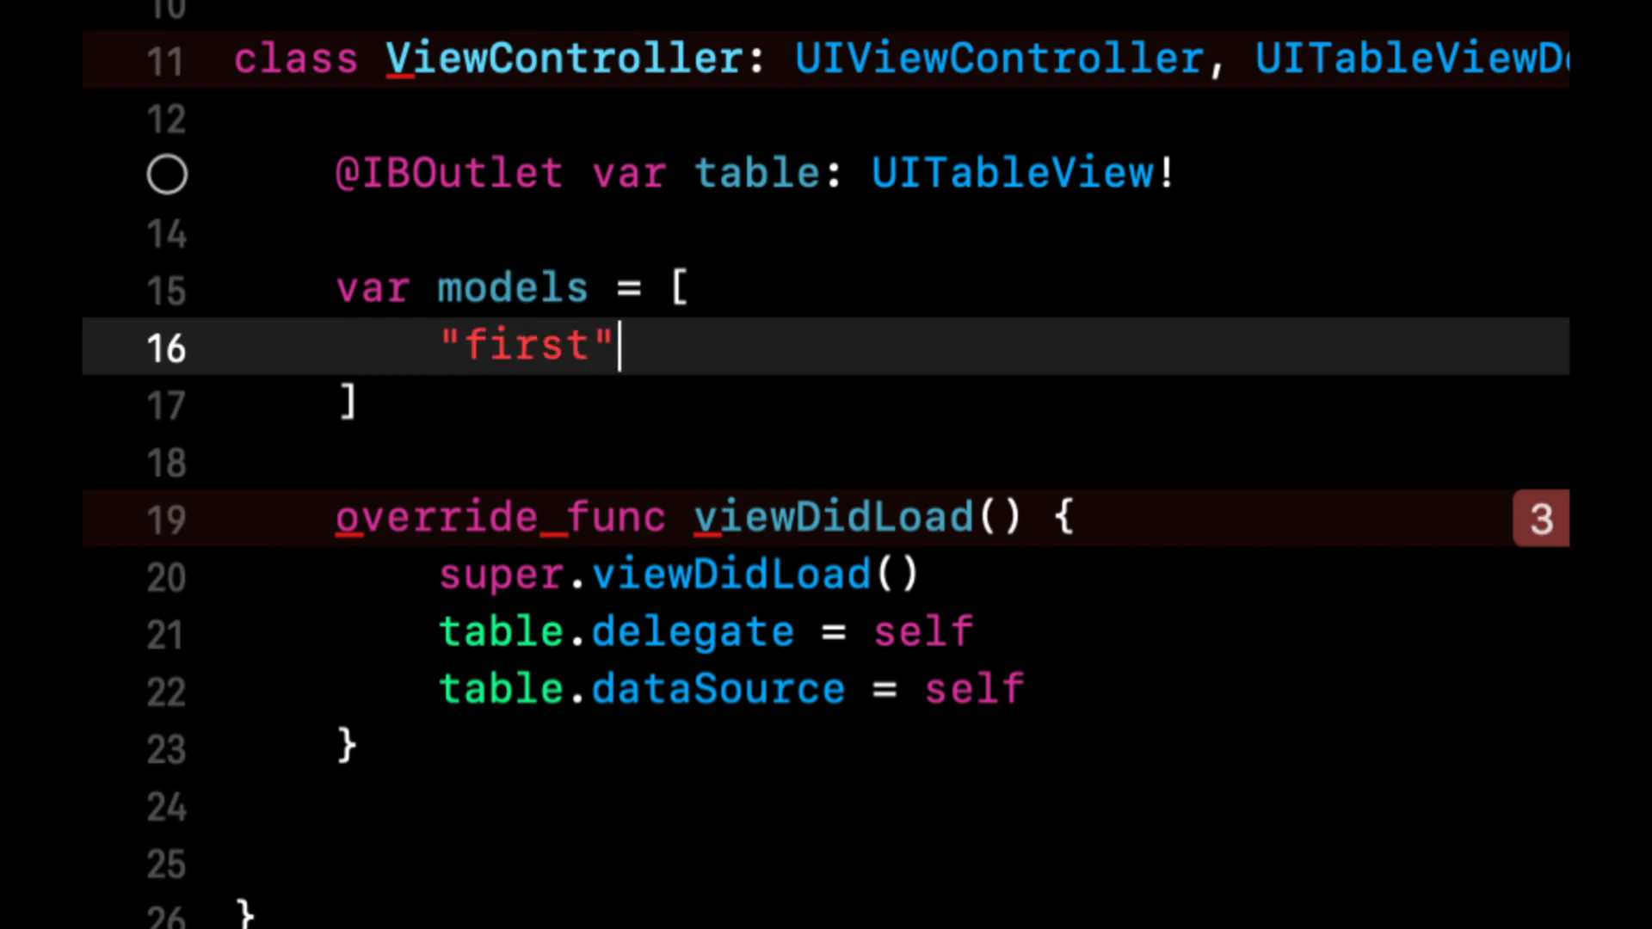
{"action": "type", "text": ","}
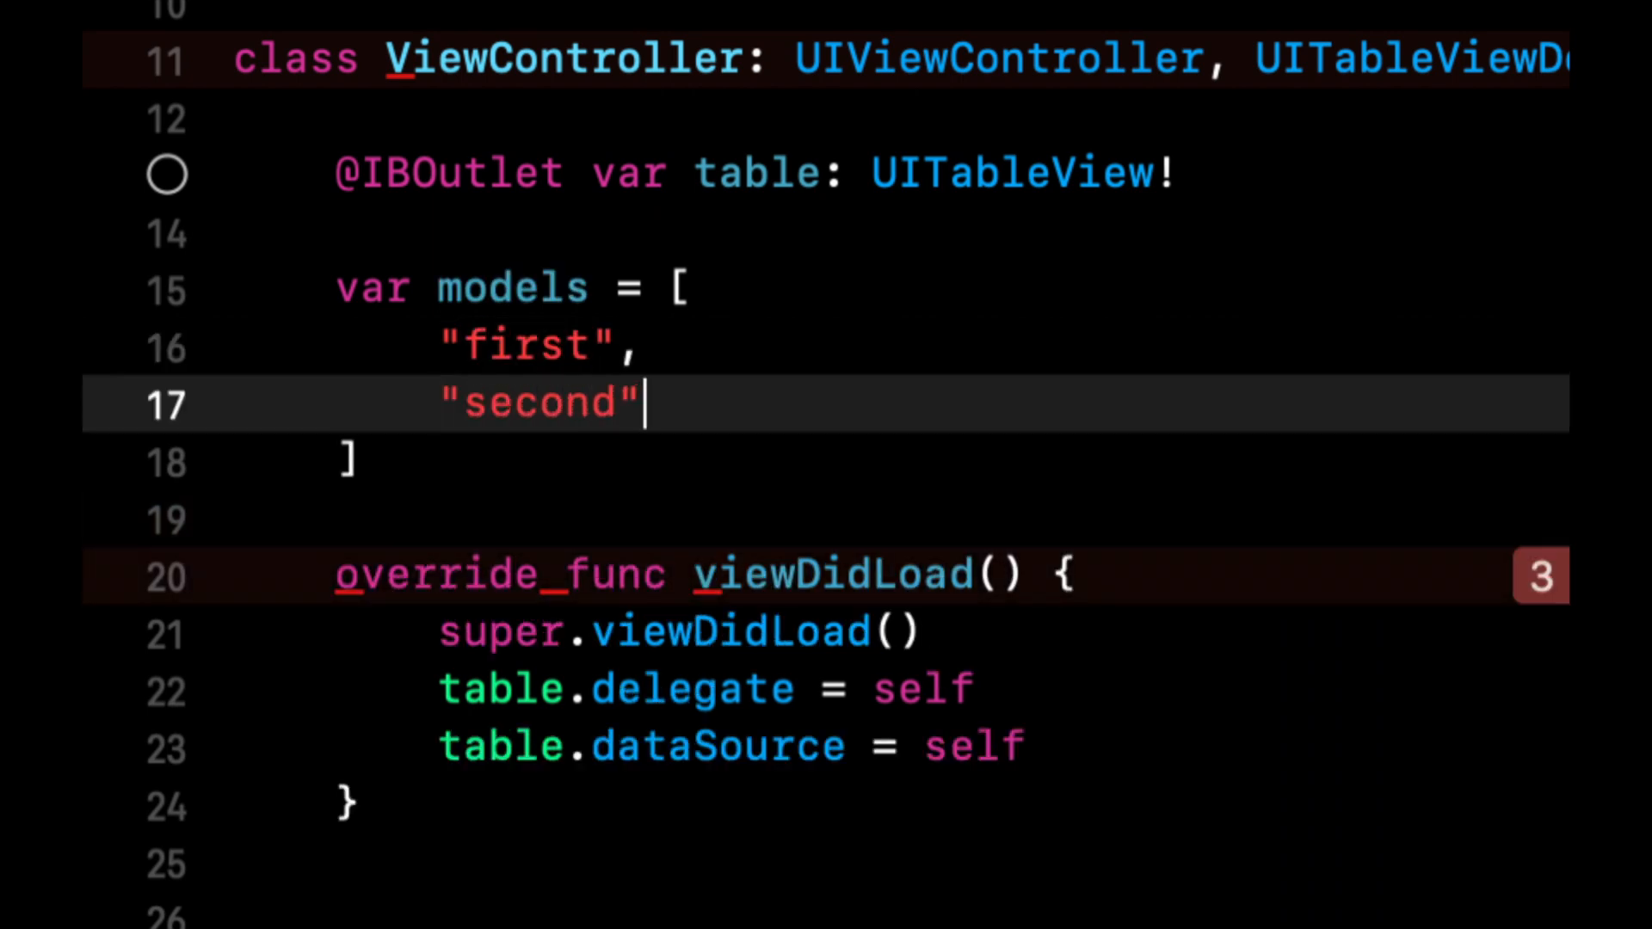
{"action": "type", "text": ","}
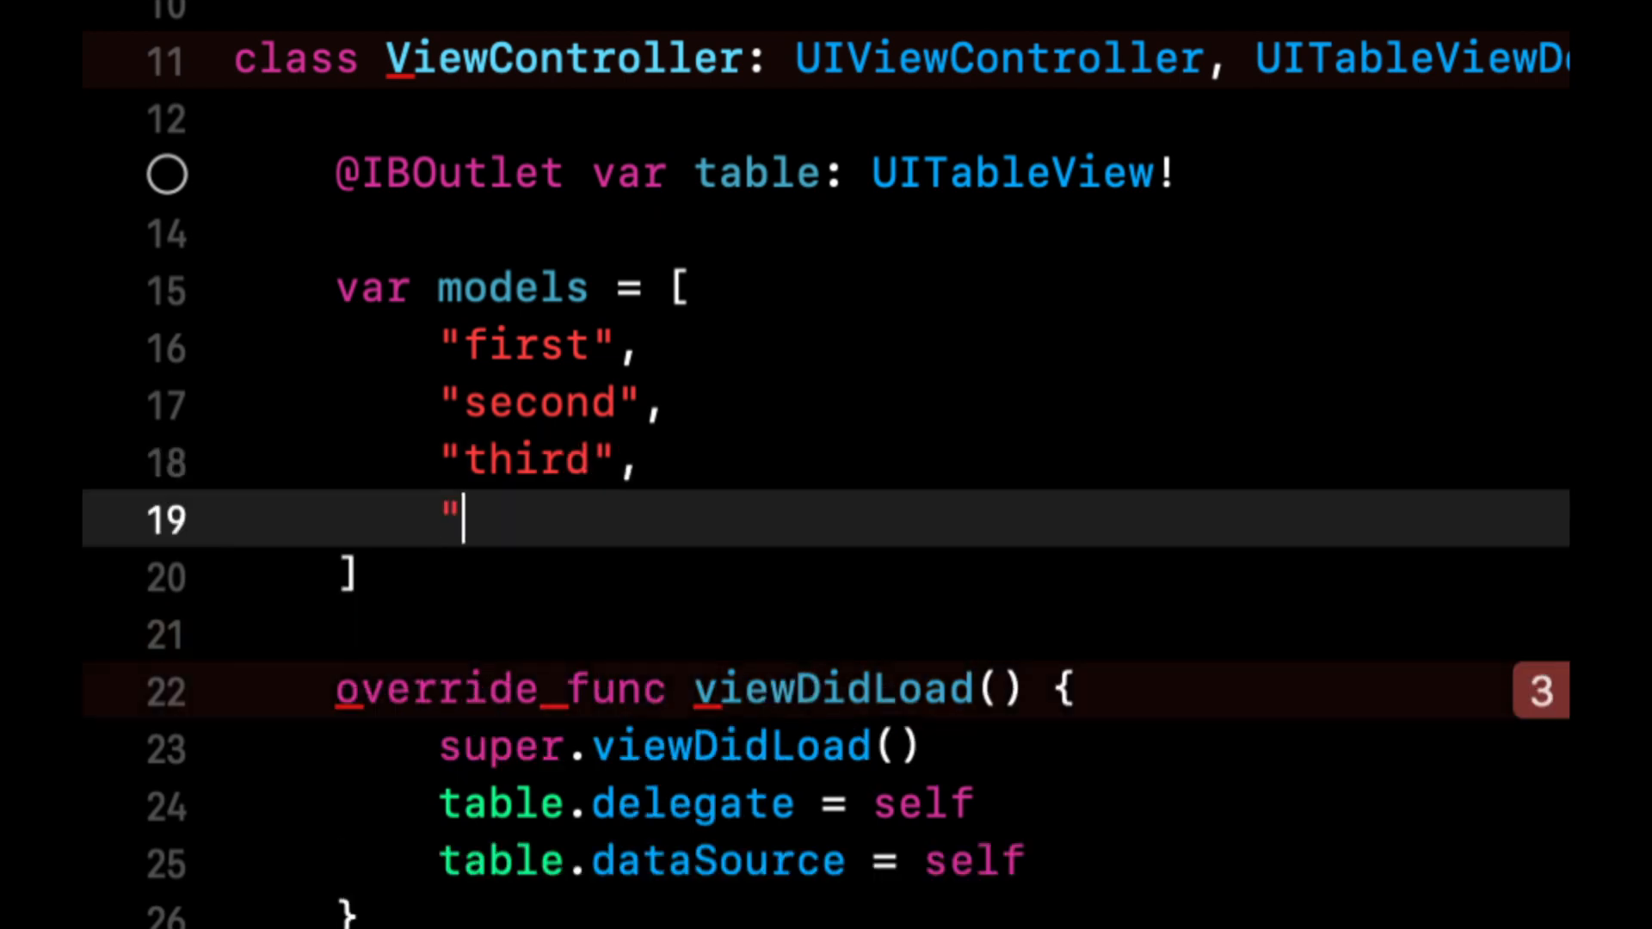
{"action": "type", "text": "fourth\""}
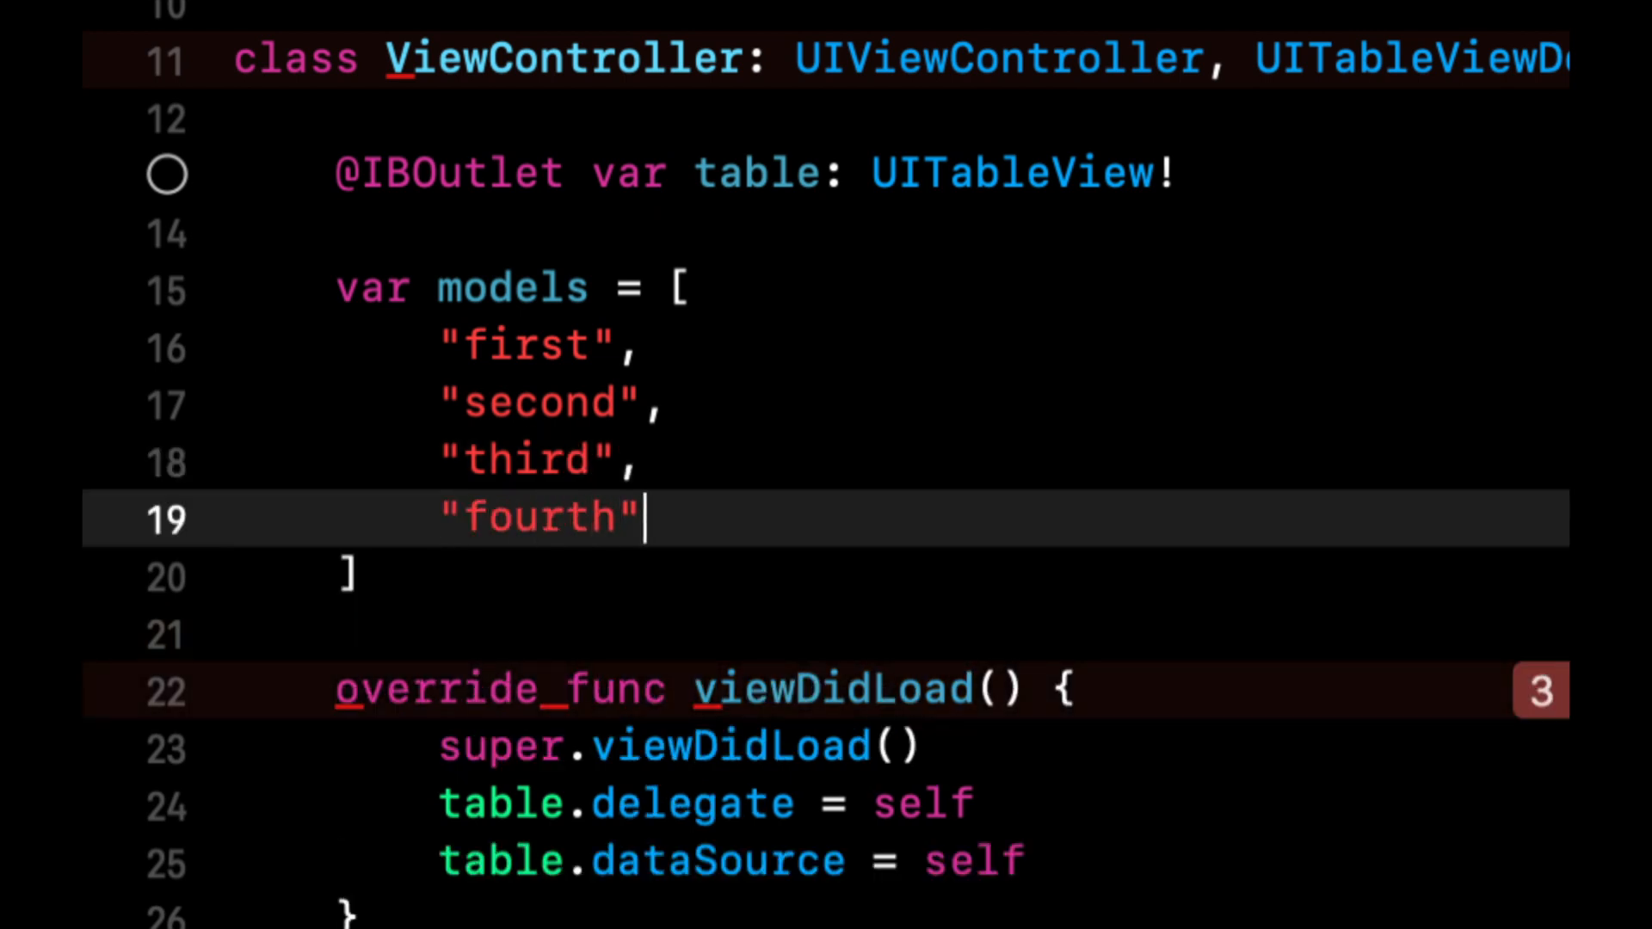
{"action": "scroll", "scroll_direction": "down", "scroll_amount": 3}
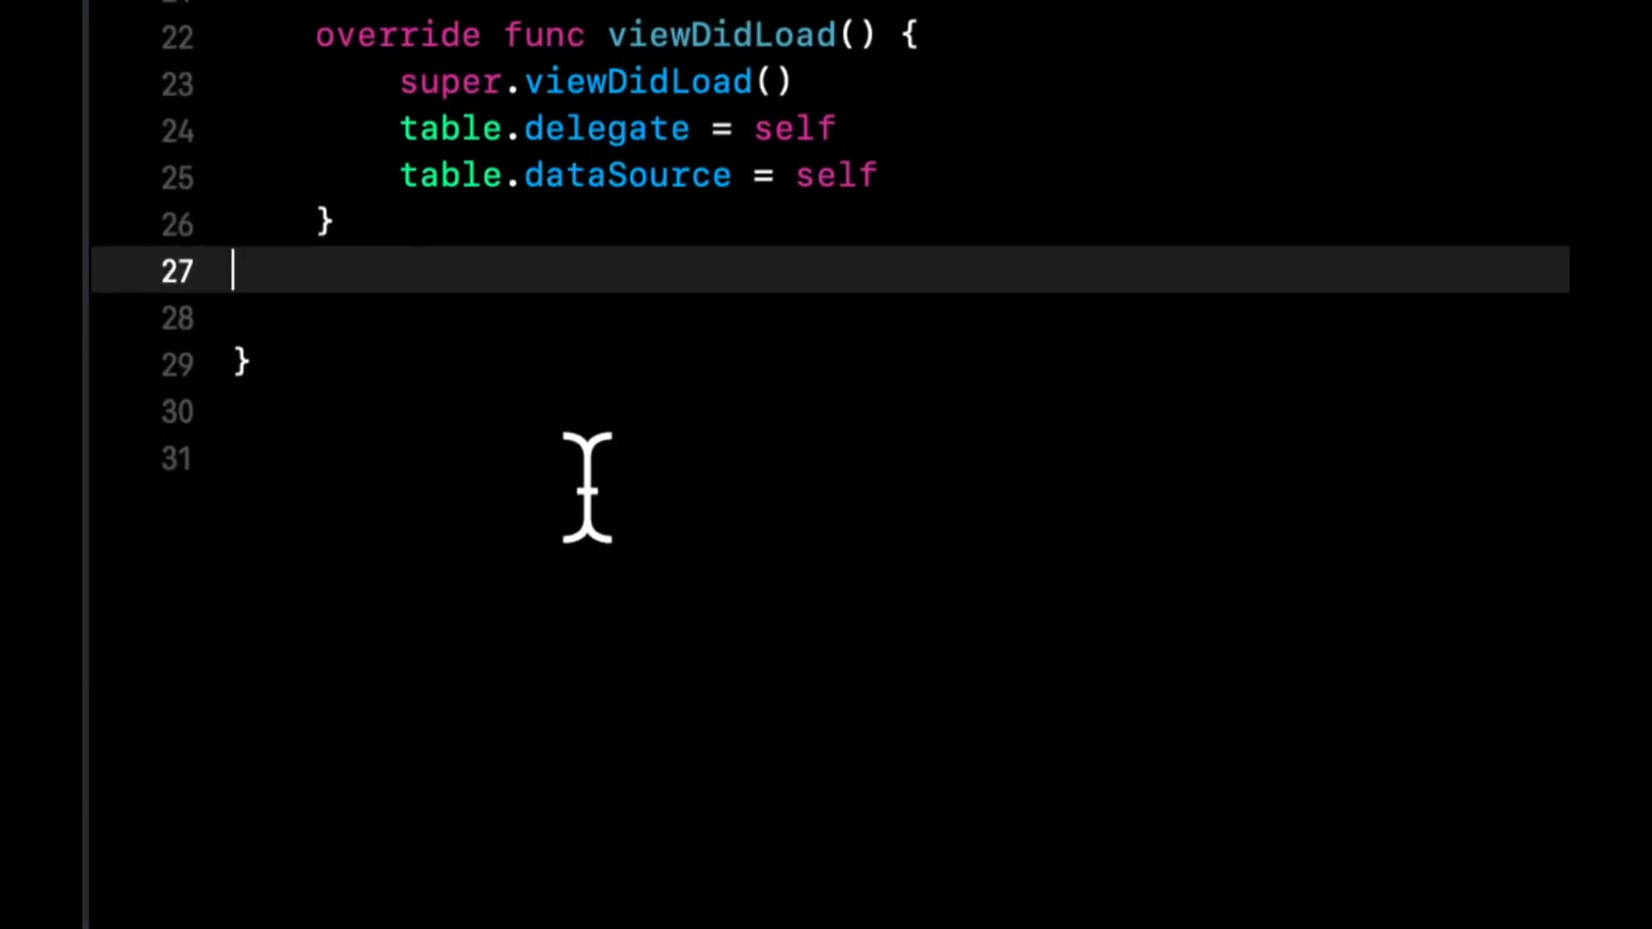
Add tableView numberOfRowsInSection via autocomplete, returning models.count
{"action": "key", "text": "Return"}
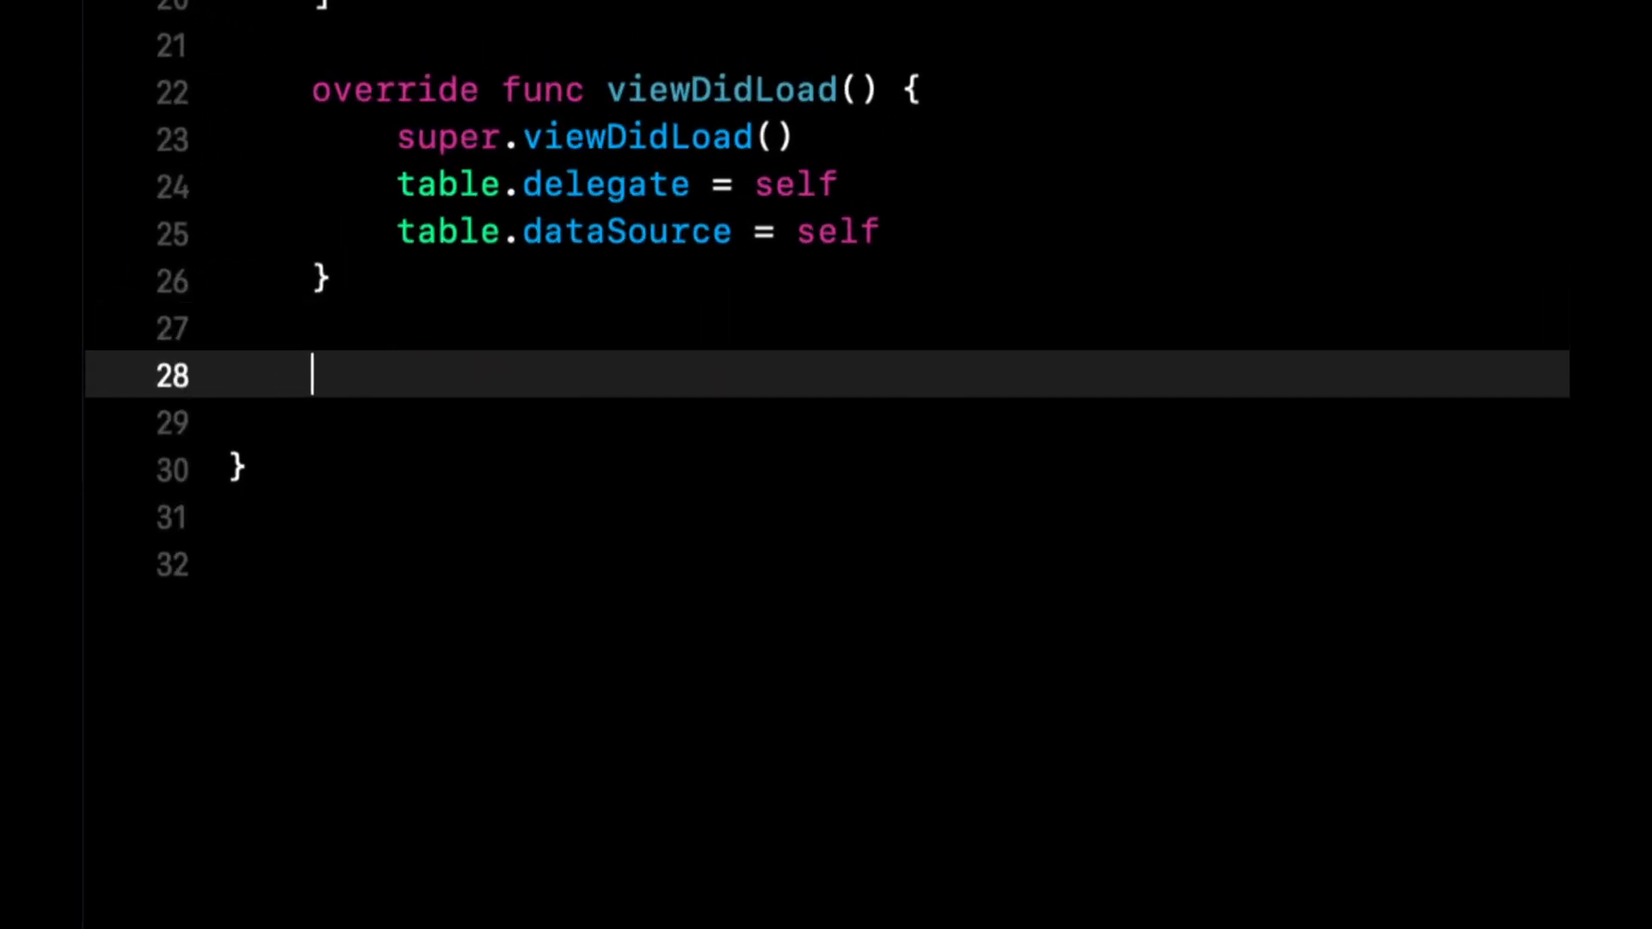
{"action": "type", "text": "numberofr"}
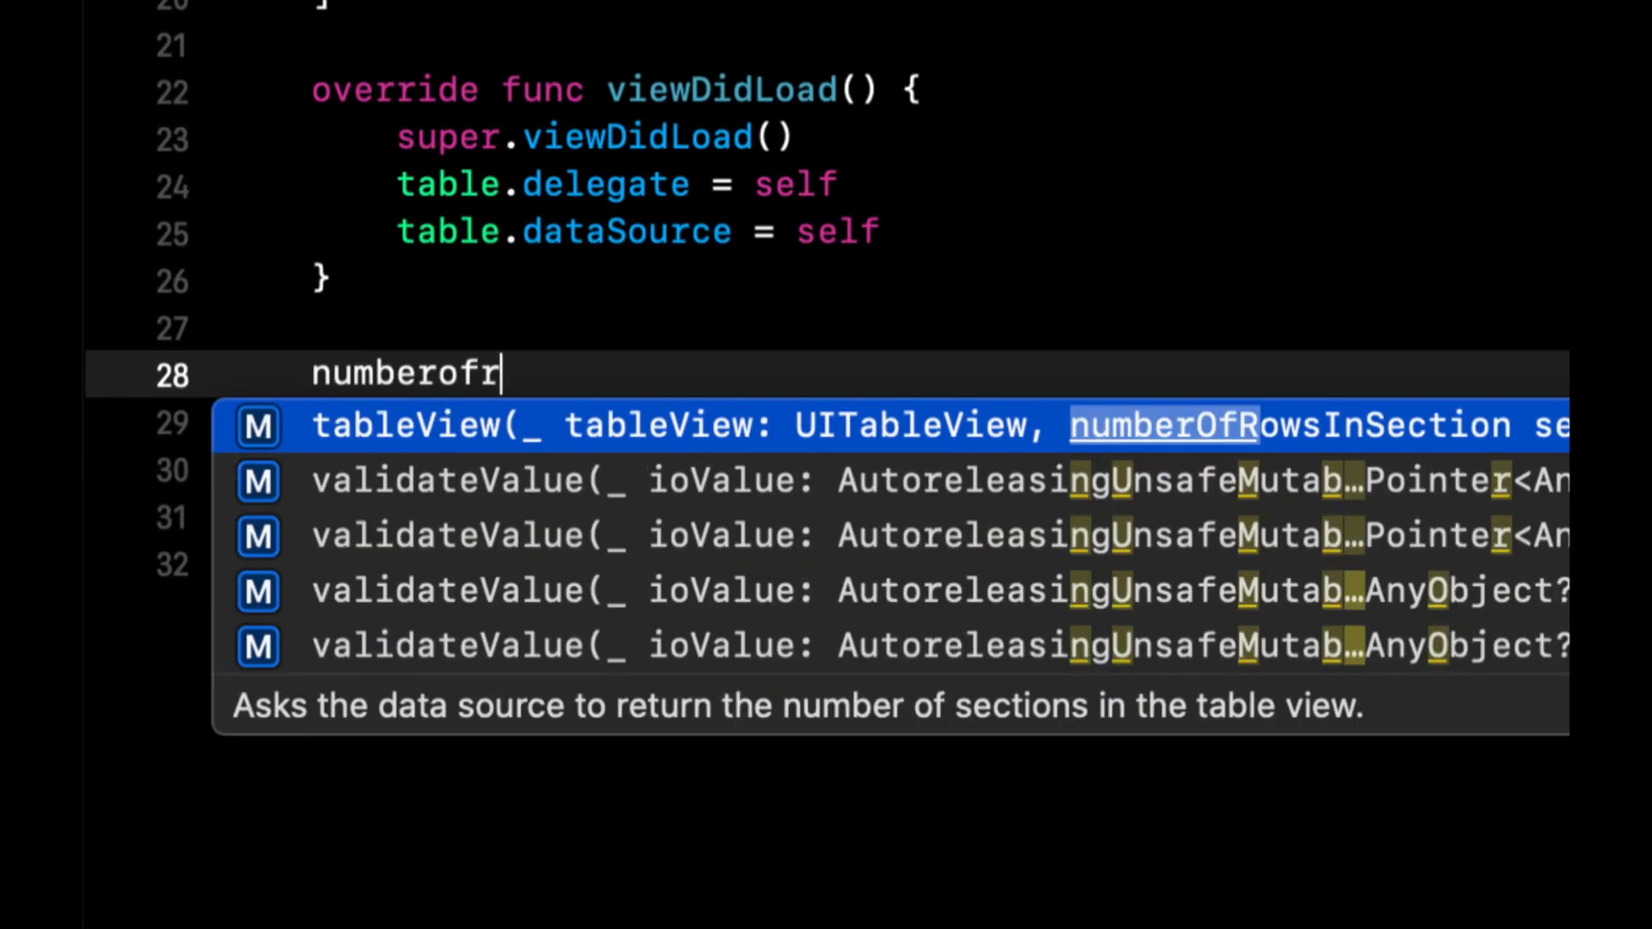
{"action": "key", "text": "Return"}
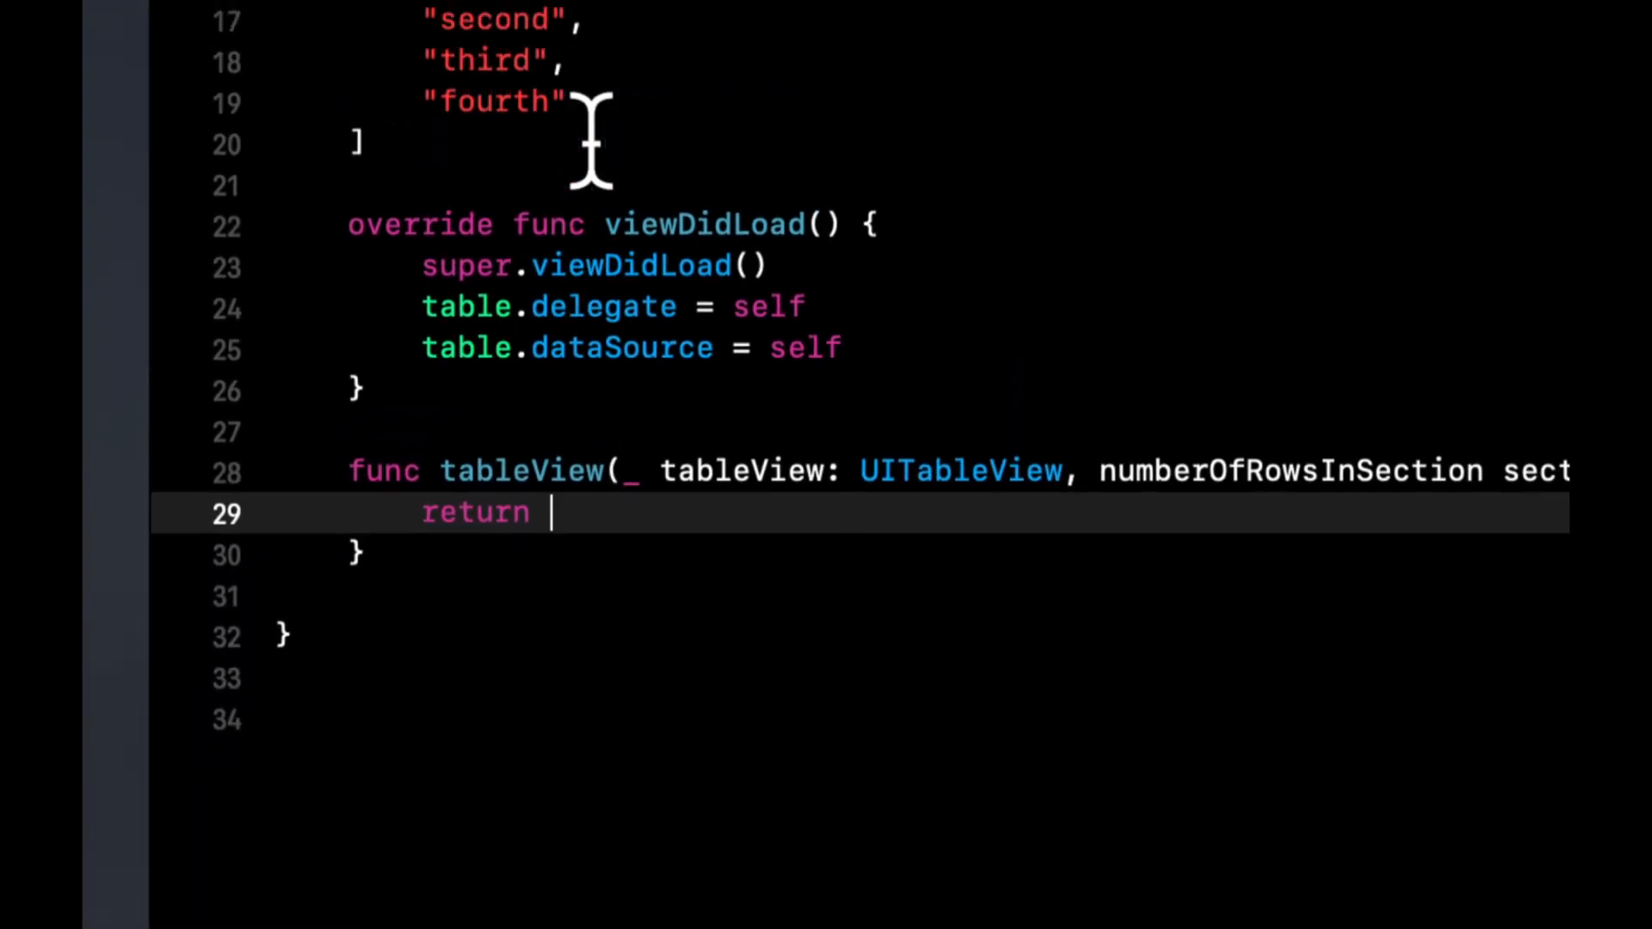
{"action": "type", "text": "models.c"}
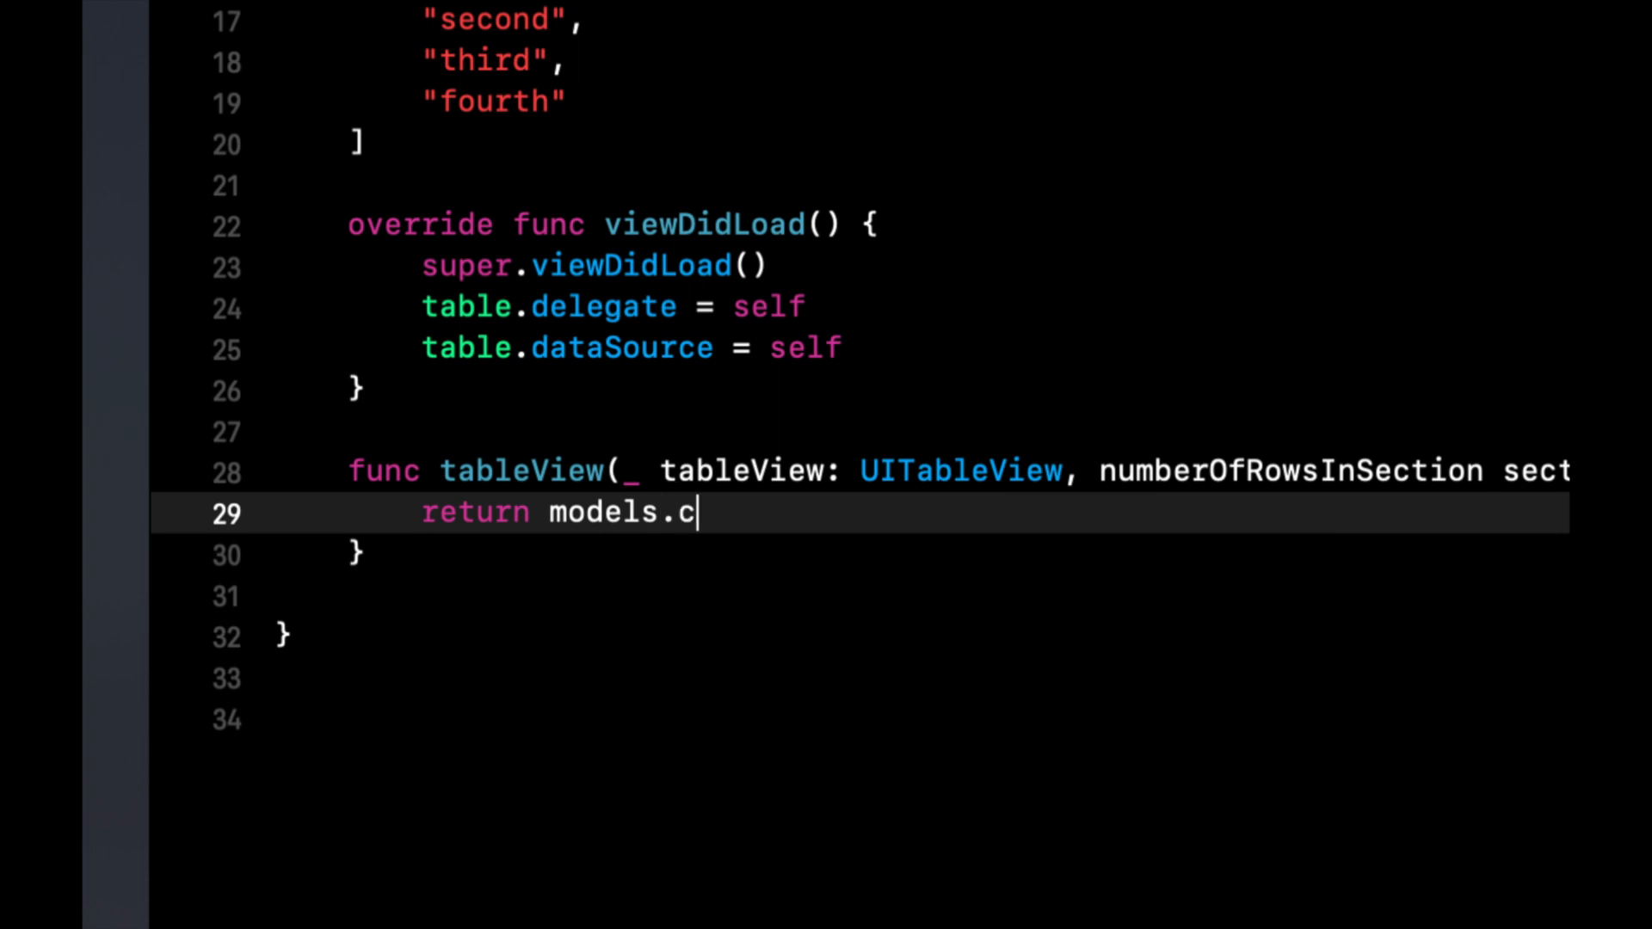
{"action": "type", "text": "ount"}
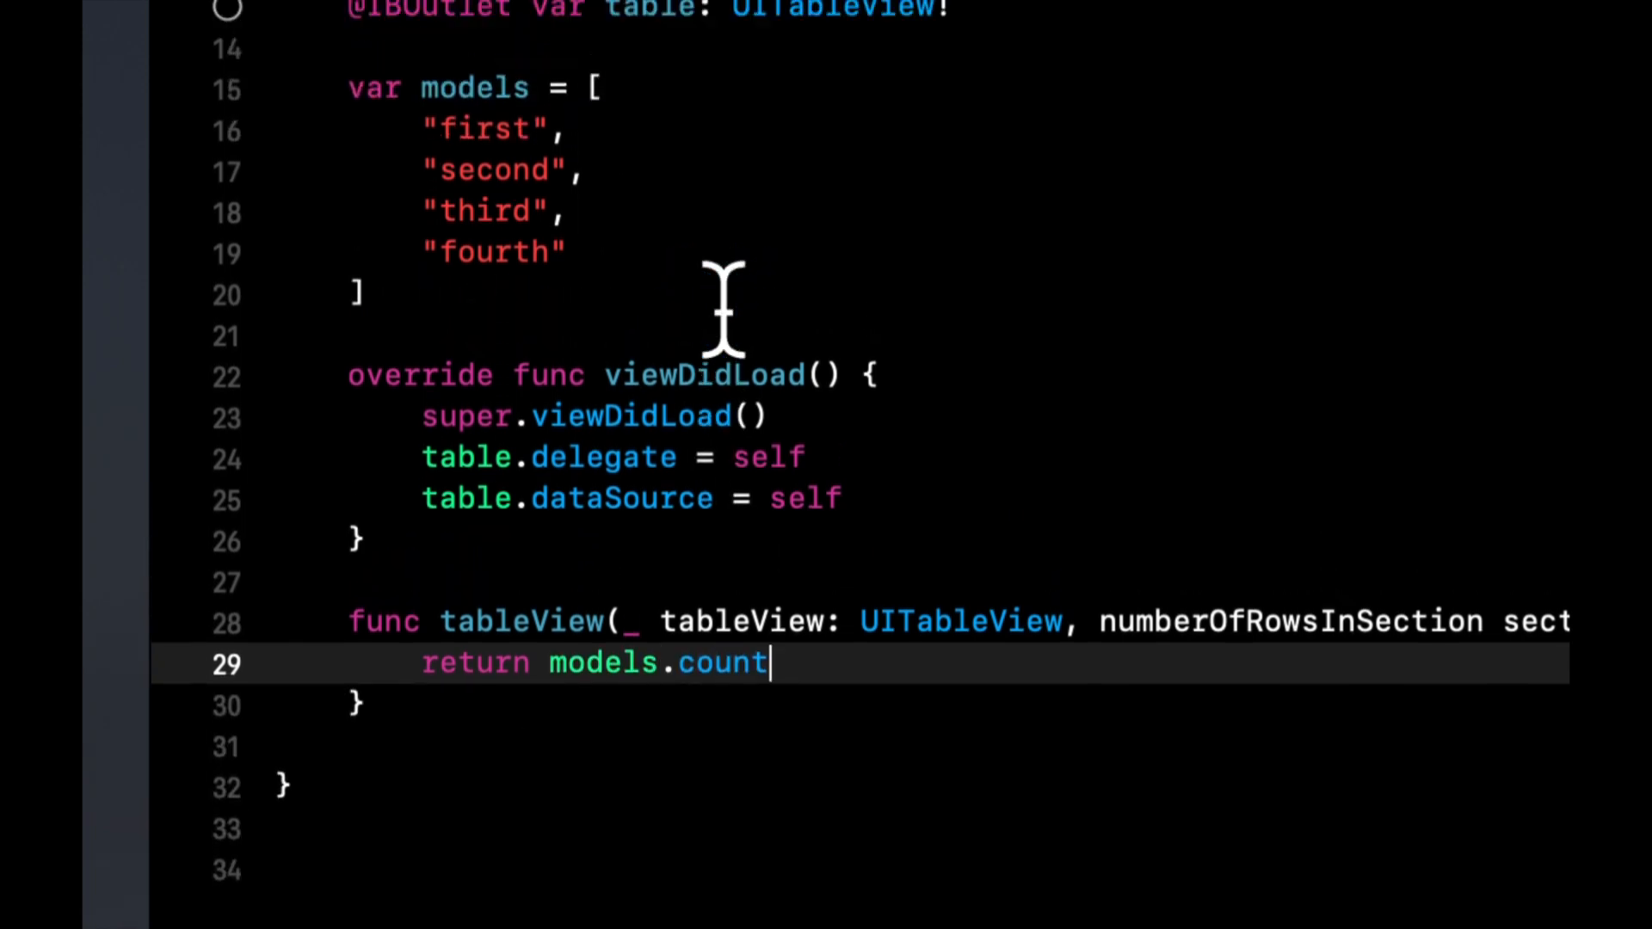
{"action": "scroll", "scroll_direction": "down", "scroll_amount": 3}
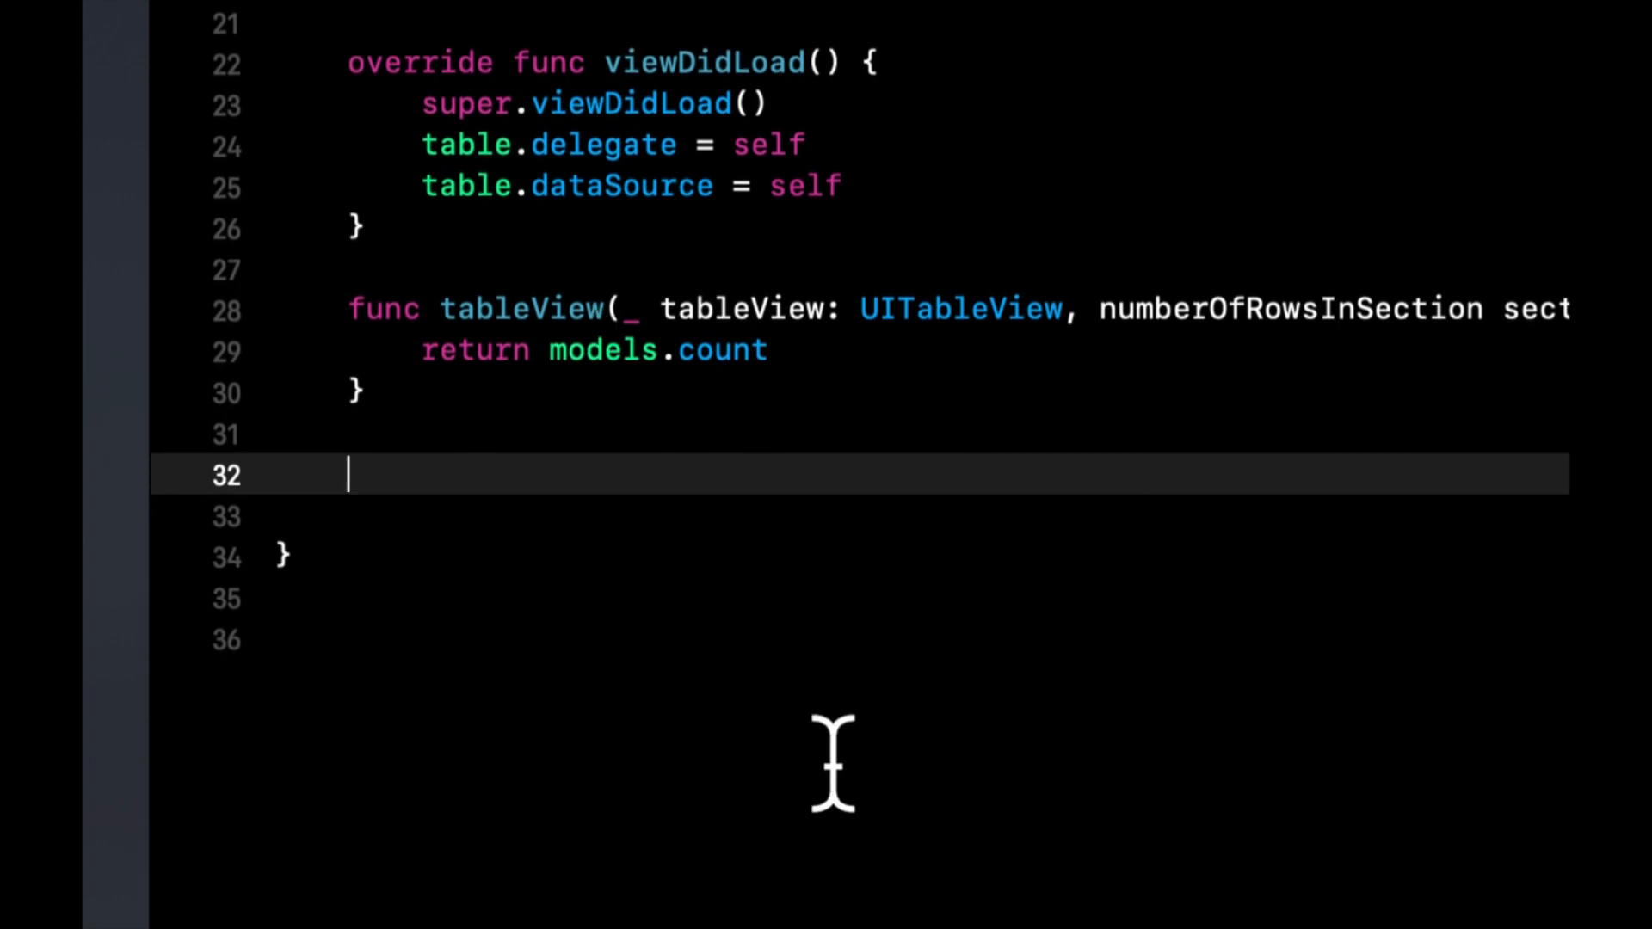
Add cellForRowAt, dequeuing a reusable cell with identifier "cell" for indexPath
{"action": "type", "text": "cellf"}
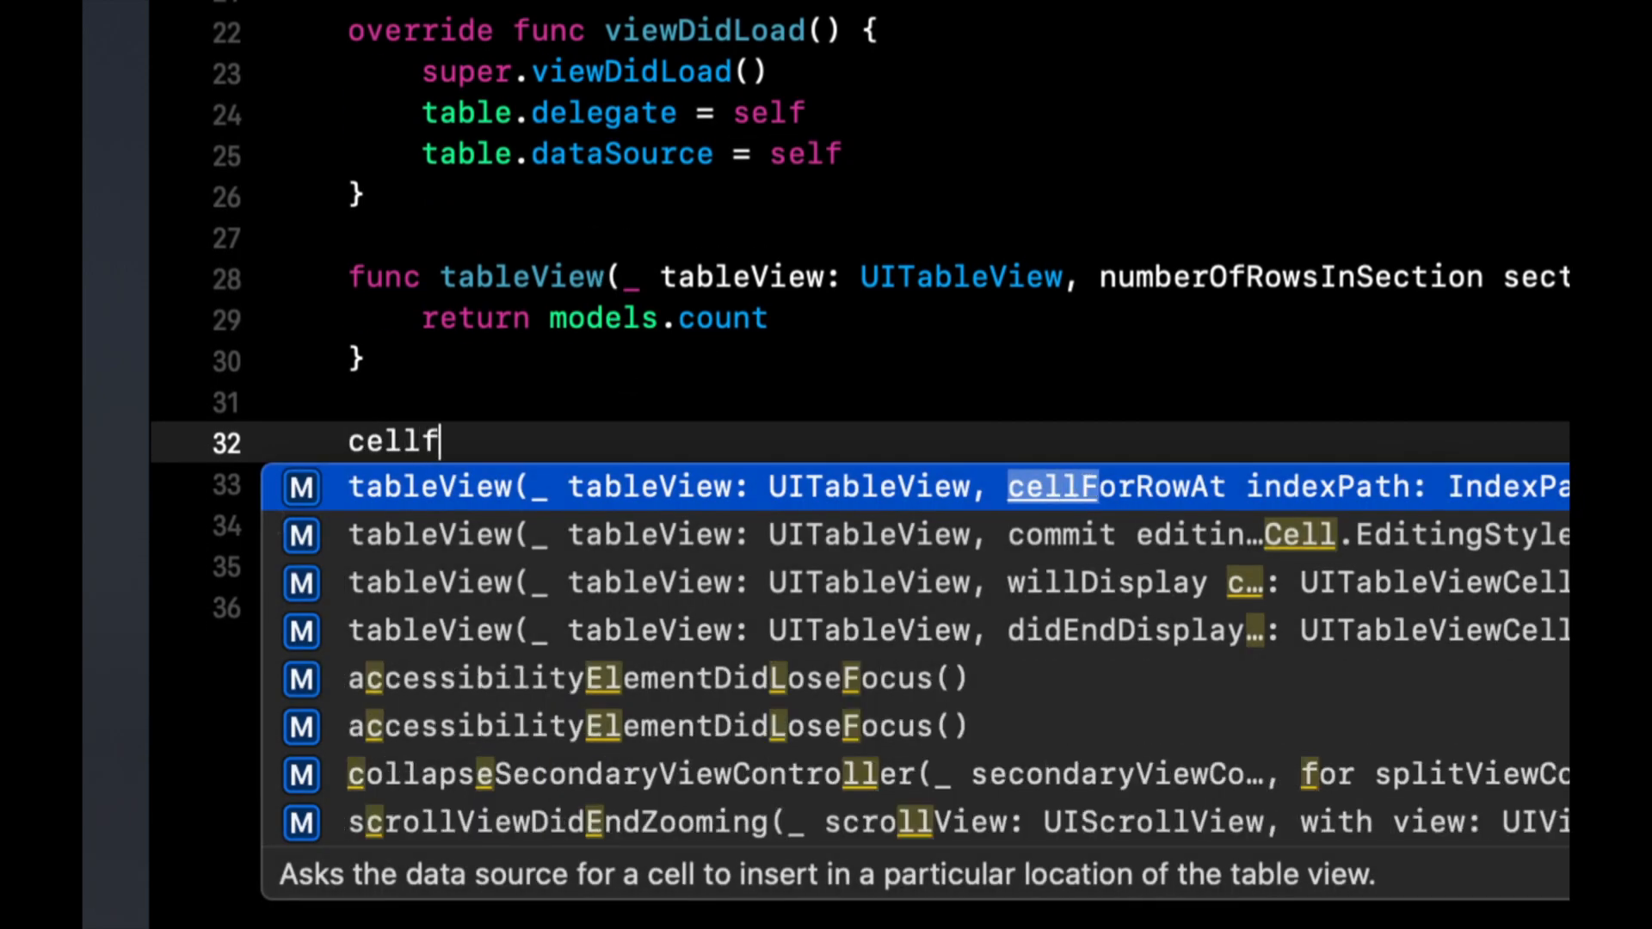
{"action": "type", "text": "orrowatind"}
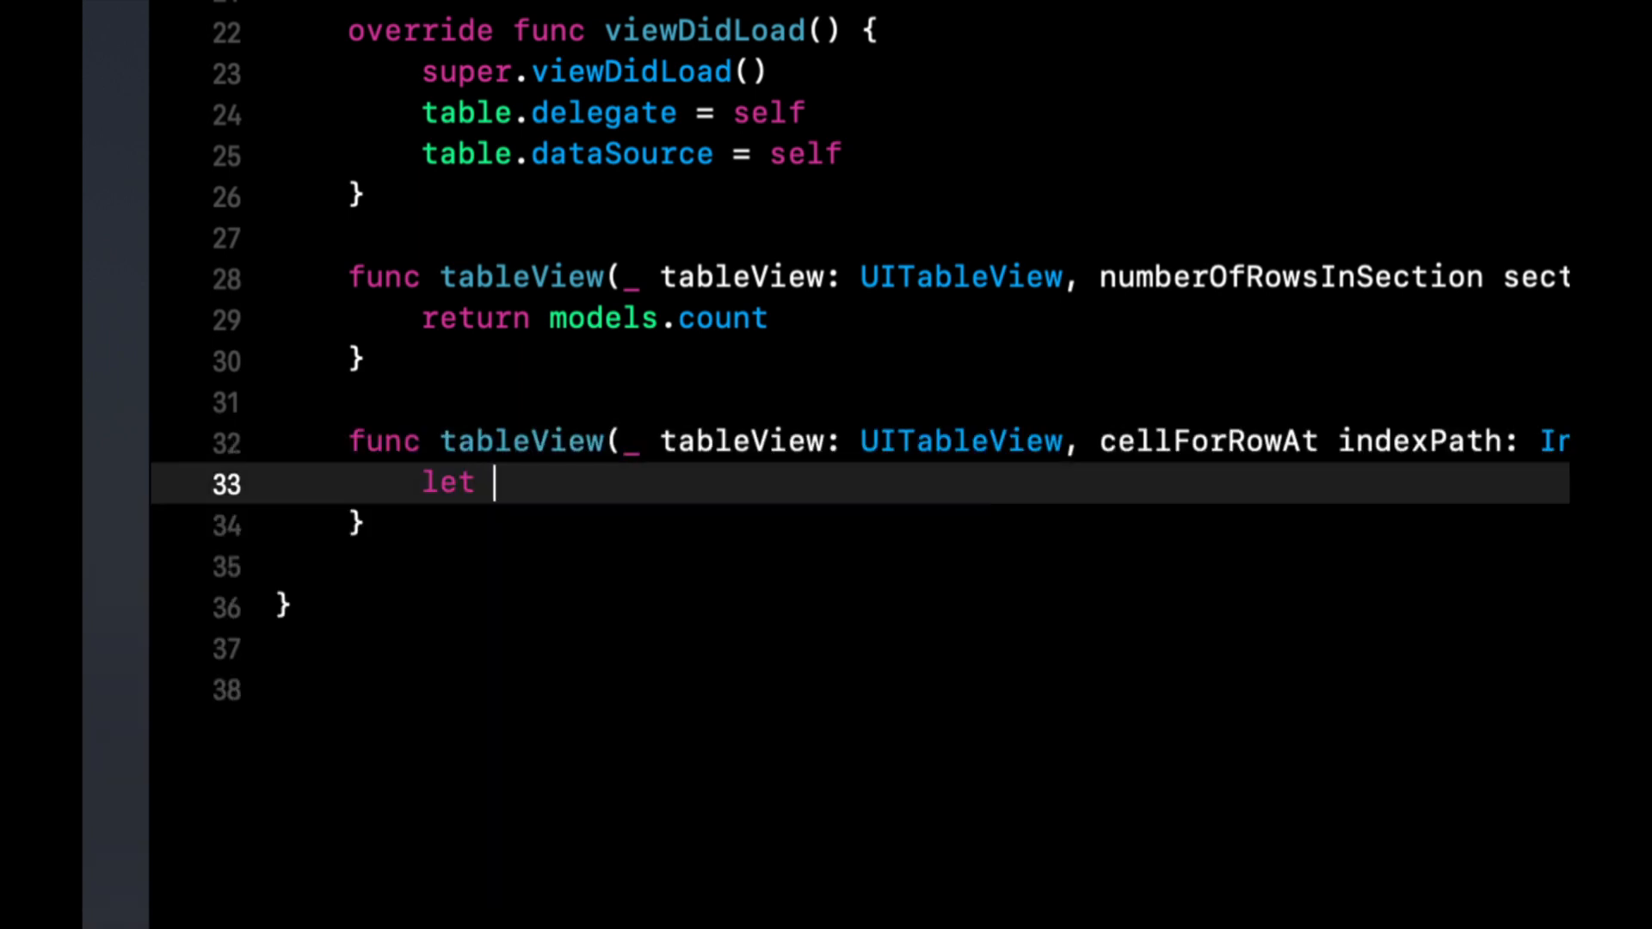
{"action": "type", "text": "cell = ta"}
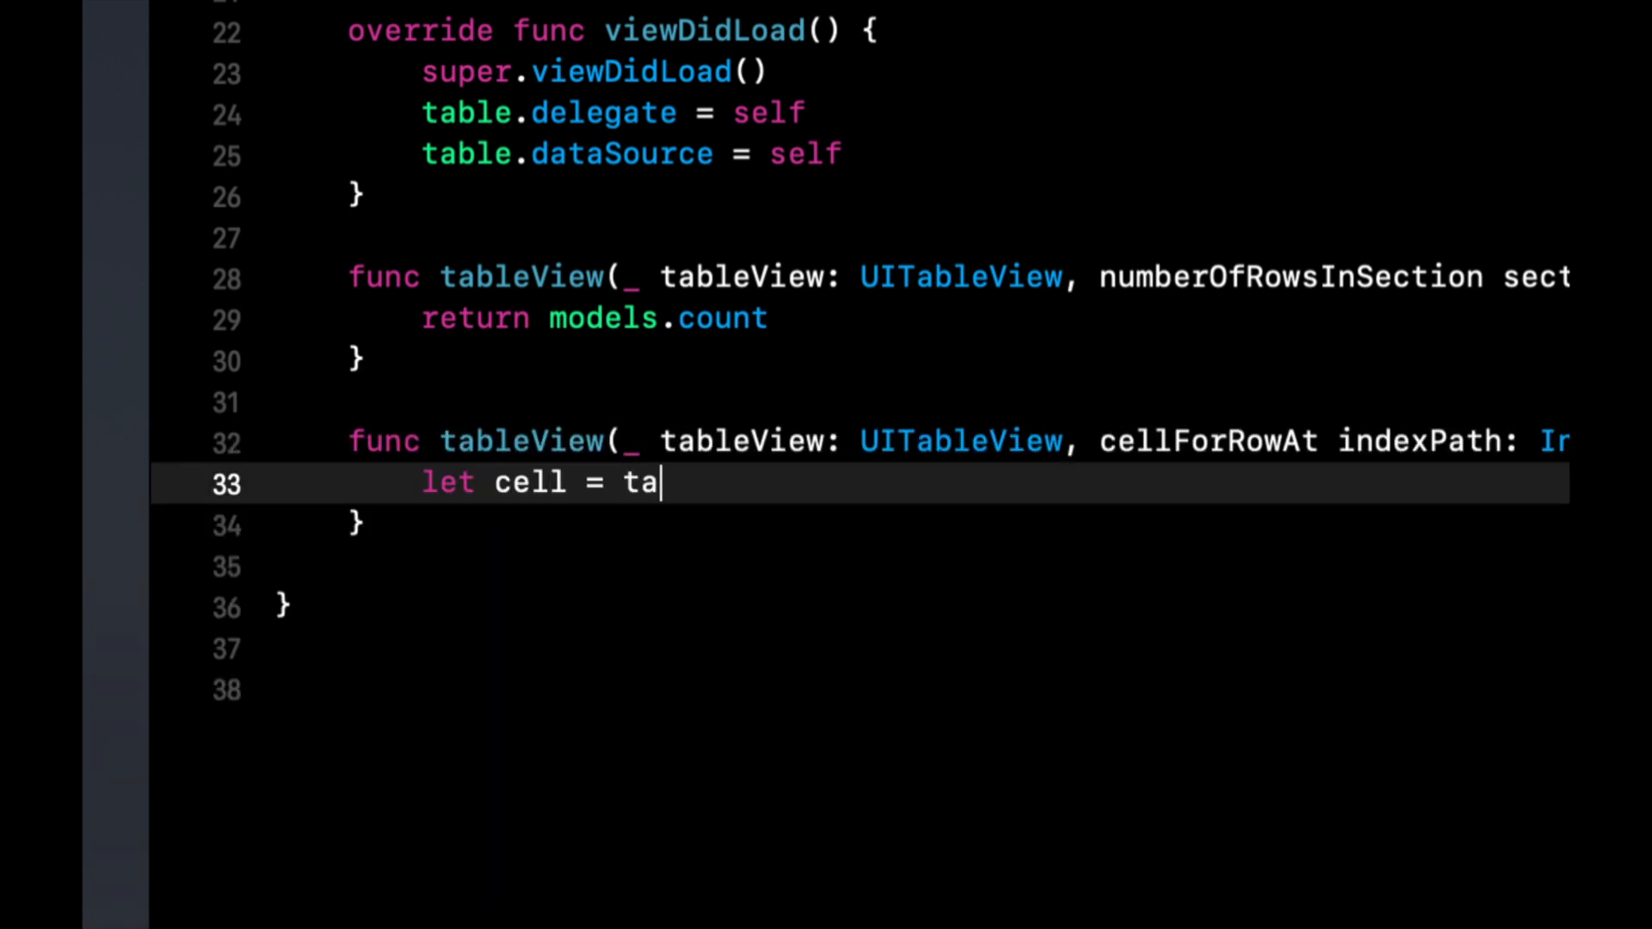
{"action": "type", "text": "ble.dequeueReusableCell(withIdentifier: =\"\")"}
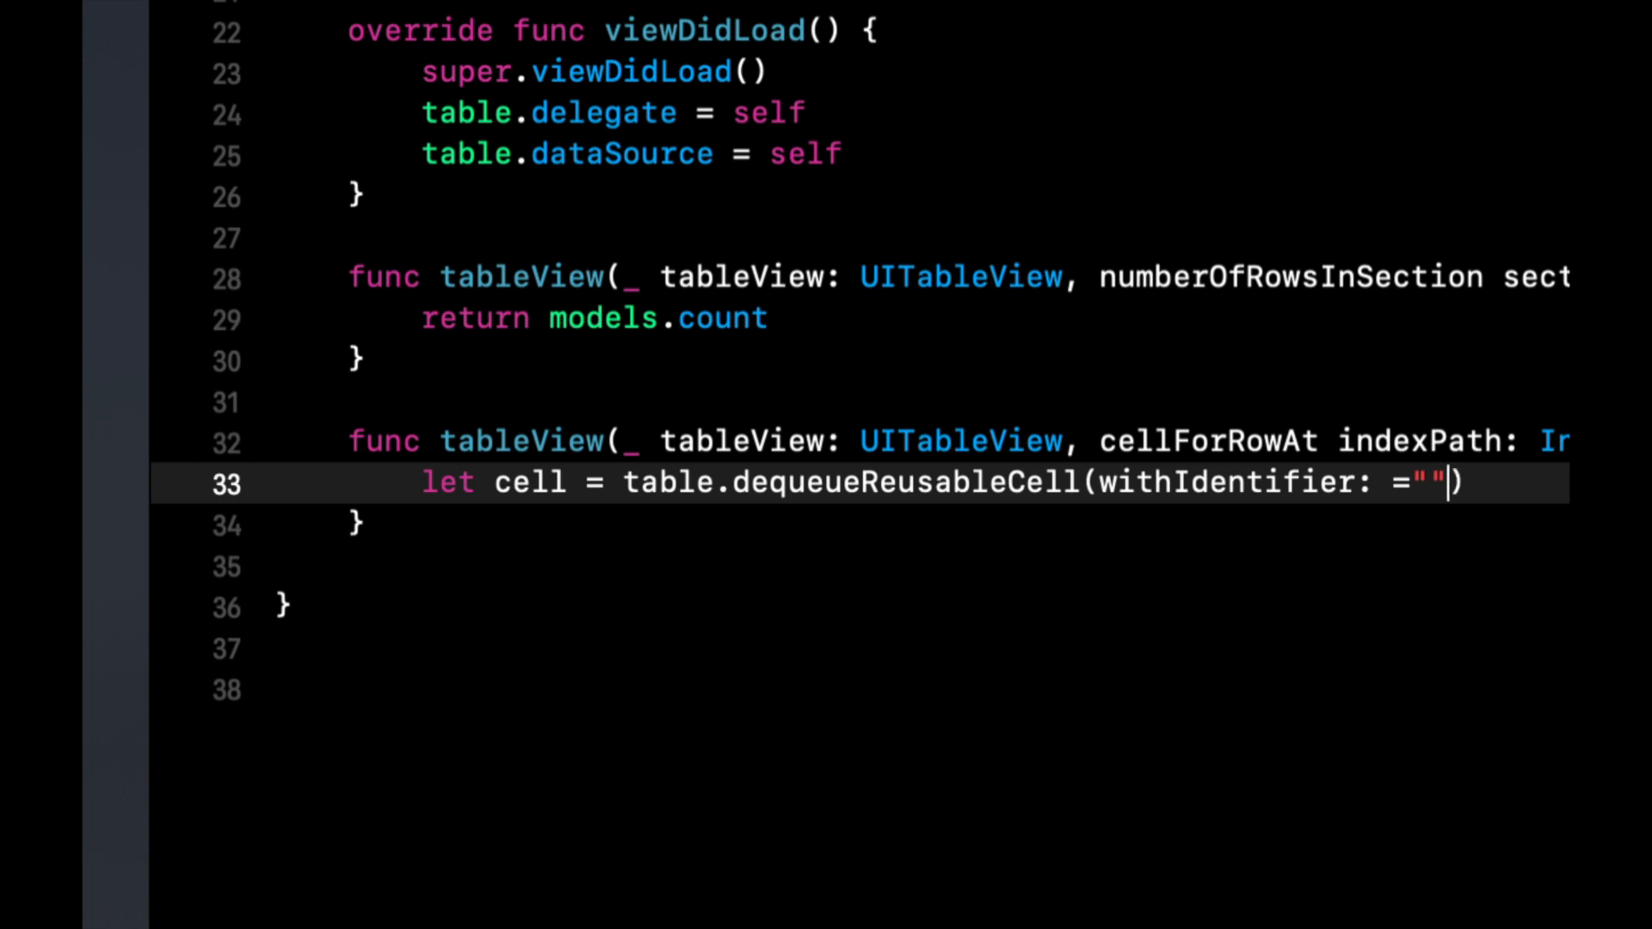
{"action": "type", "text": "cell"}
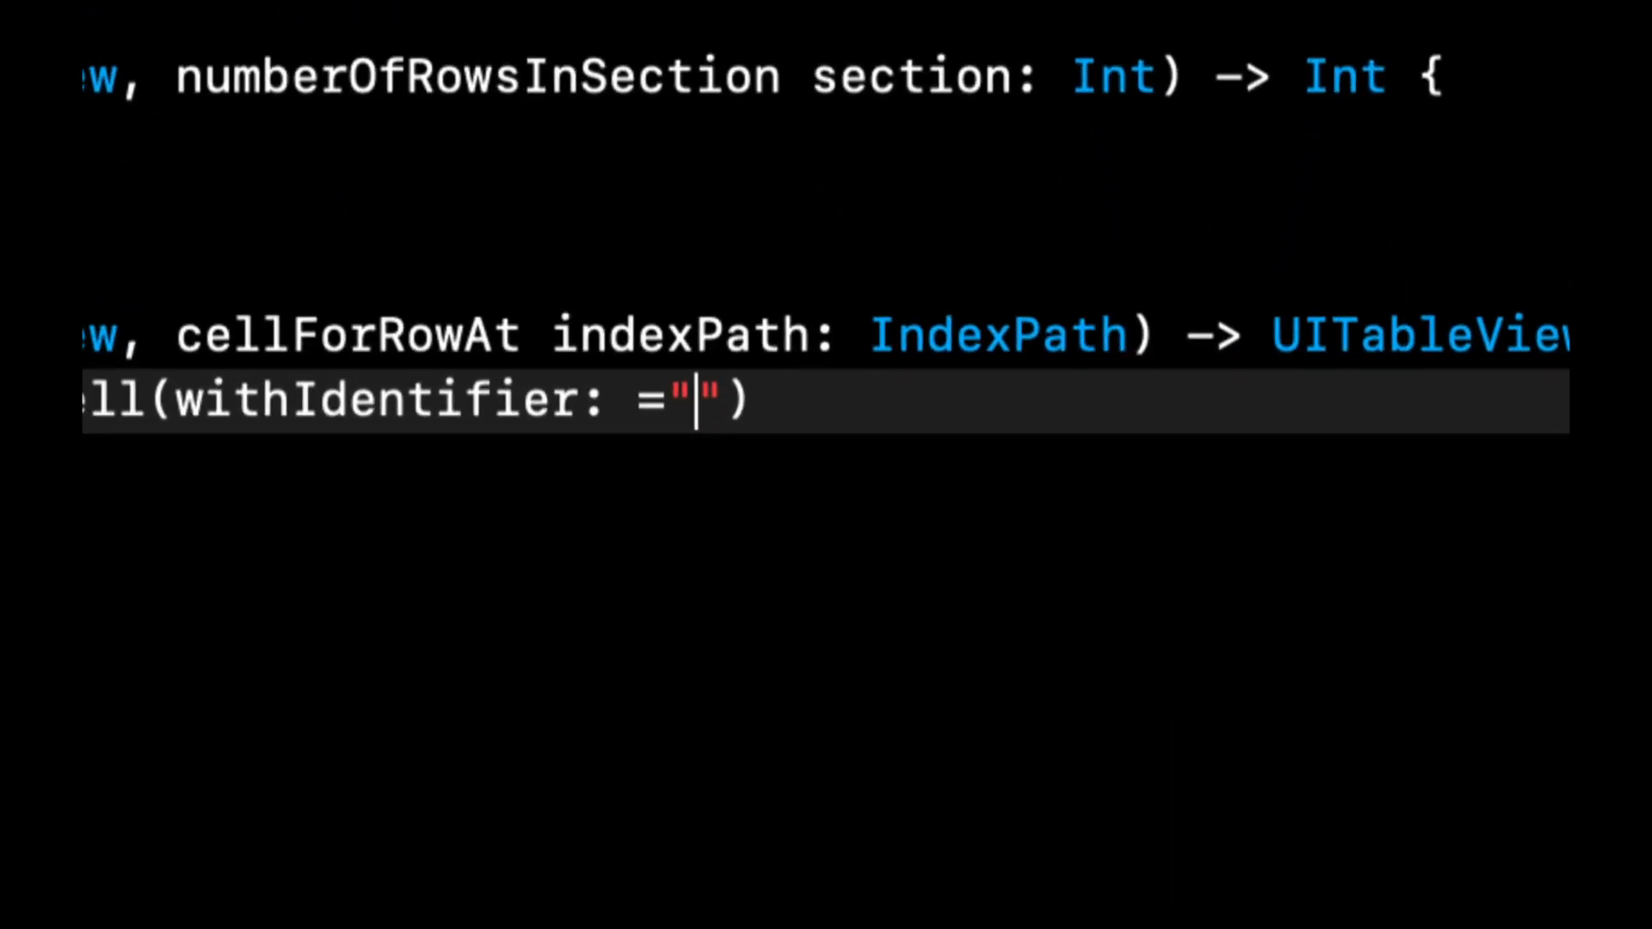
{"action": "type", "text": "cell = table.dequeueReusableCe"}
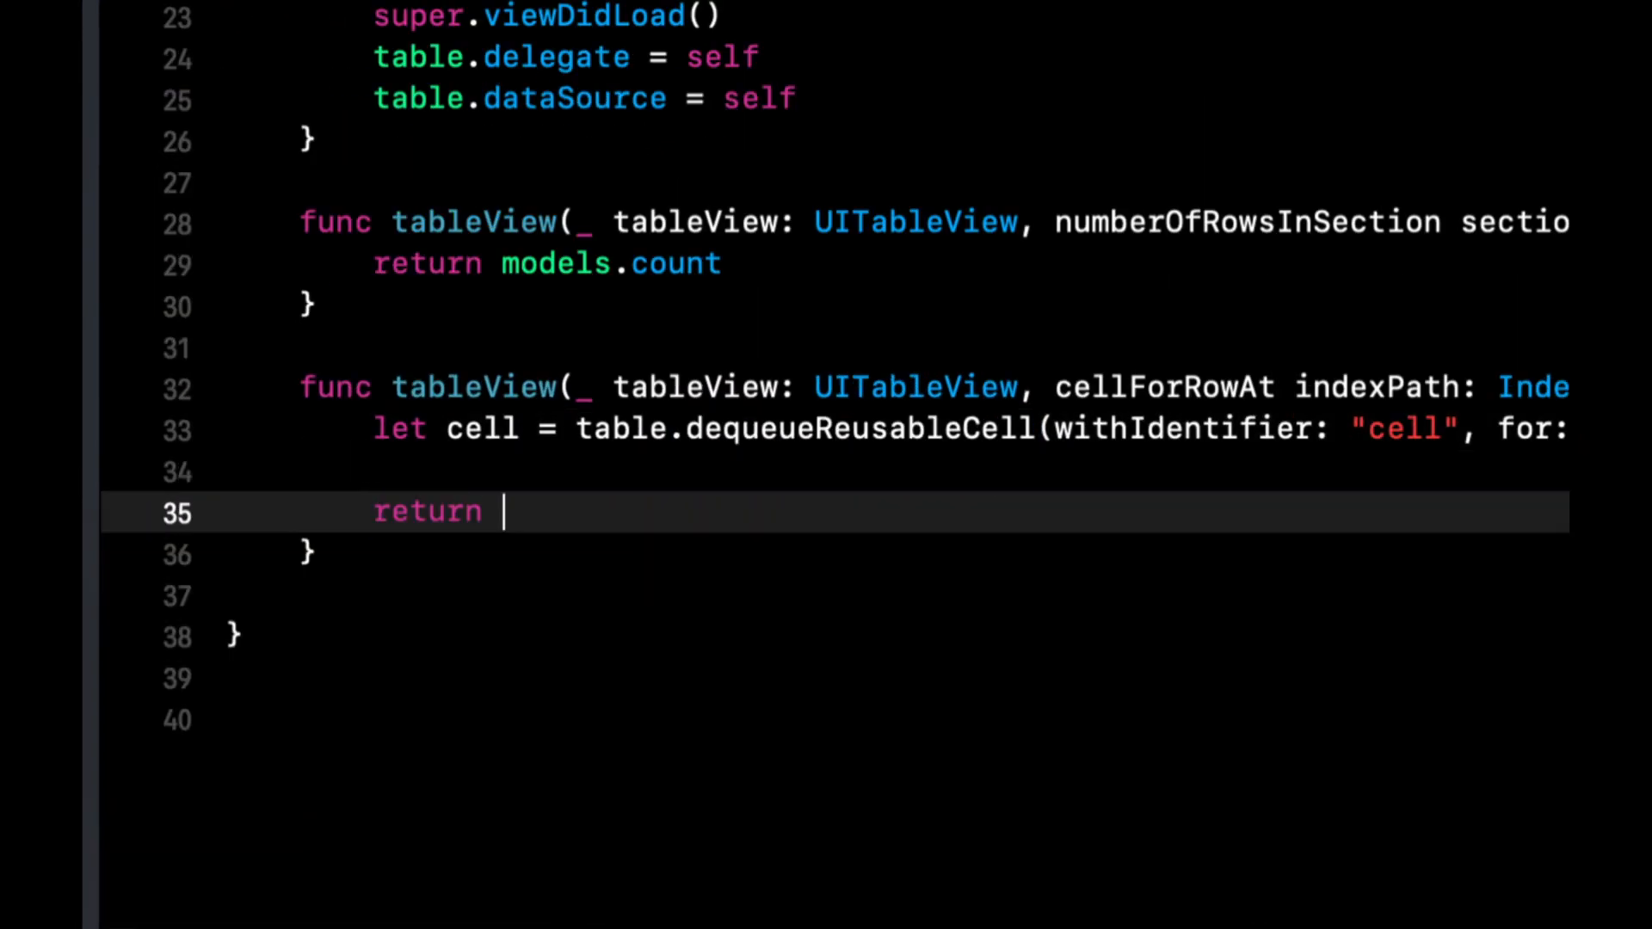
Set each cell's textLabel text to models[indexPath.row]
{"action": "type", "text": "cell.textLabel?.text"}
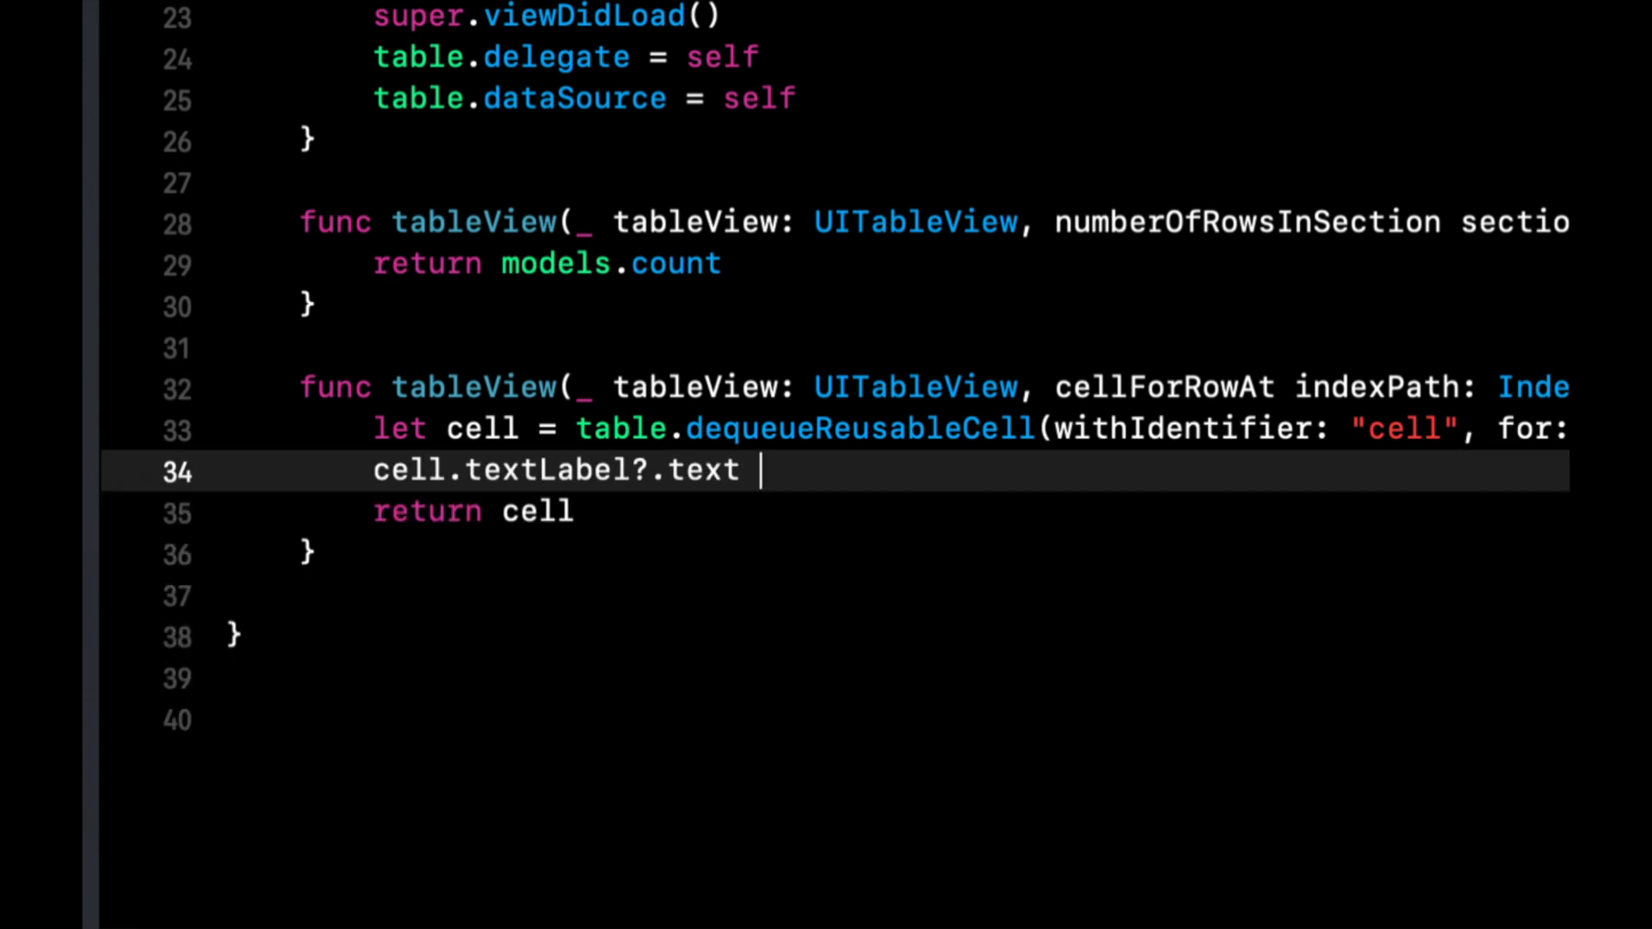
{"action": "type", "text": "= models[indexPath"}
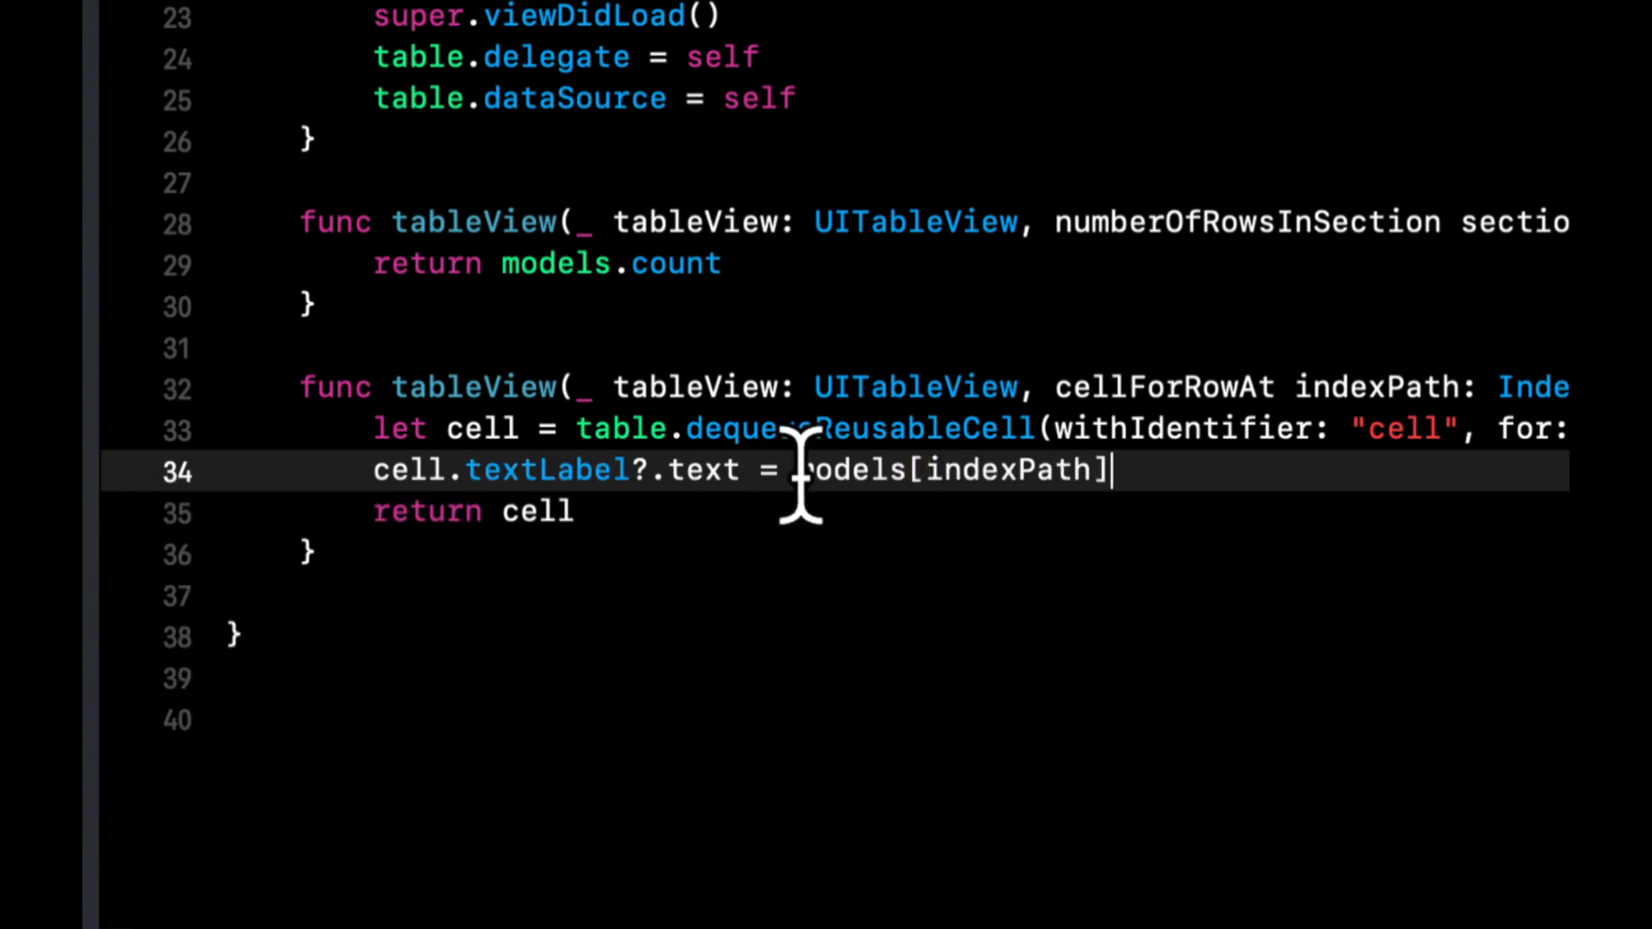
{"action": "type", "text": "models"}
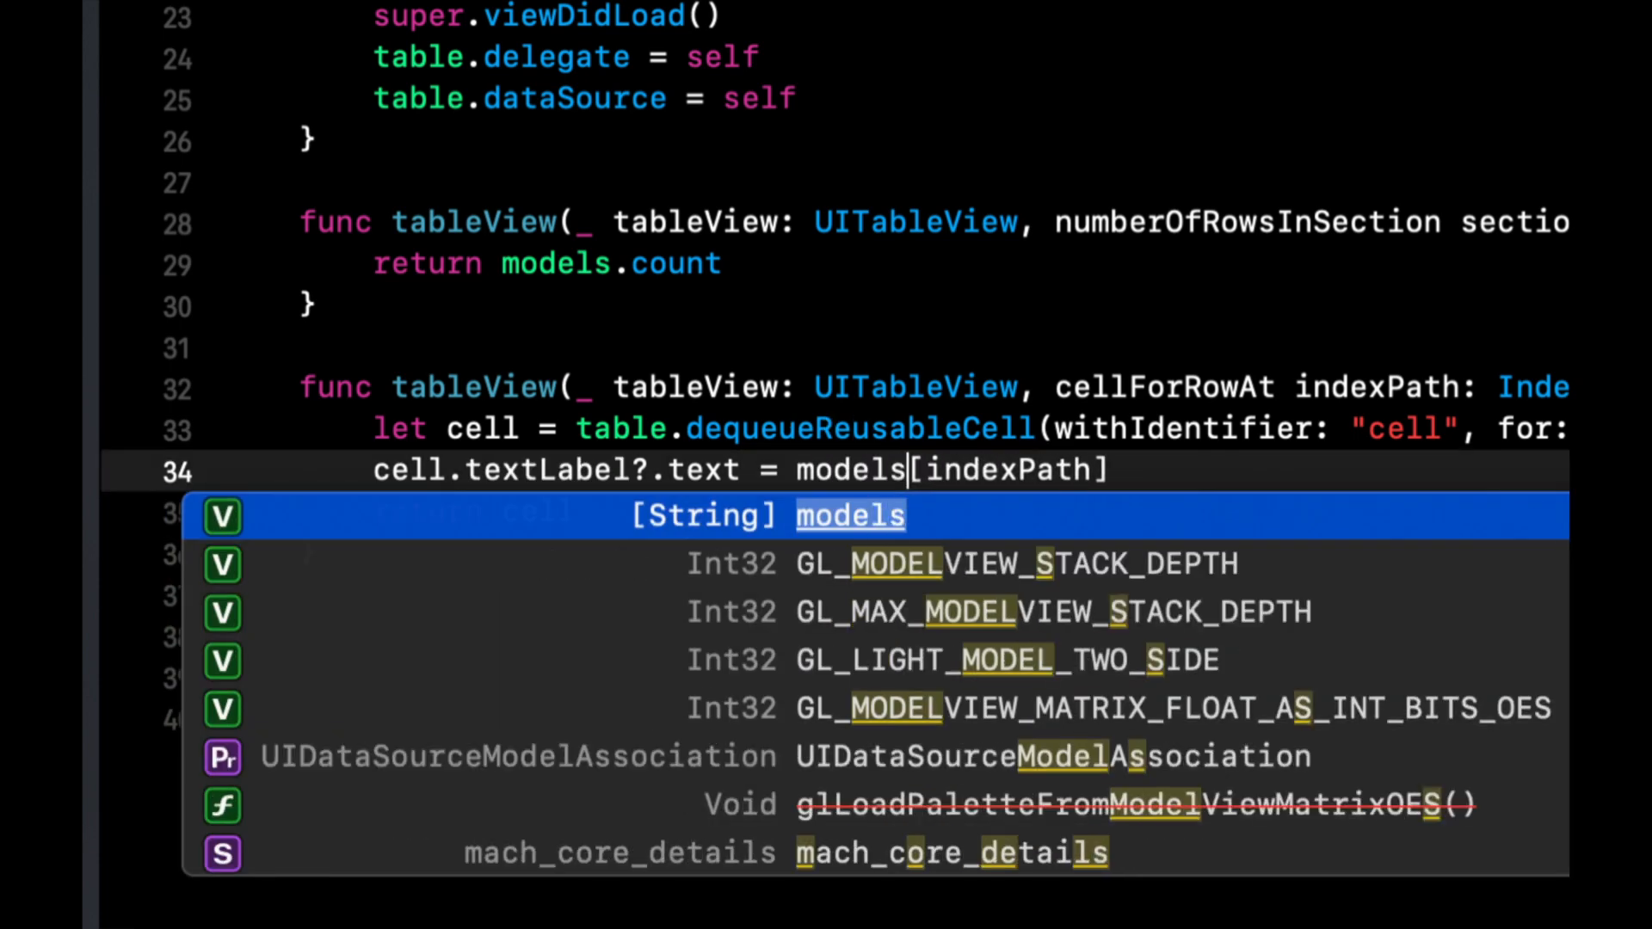
{"action": "key", "text": "Return"}
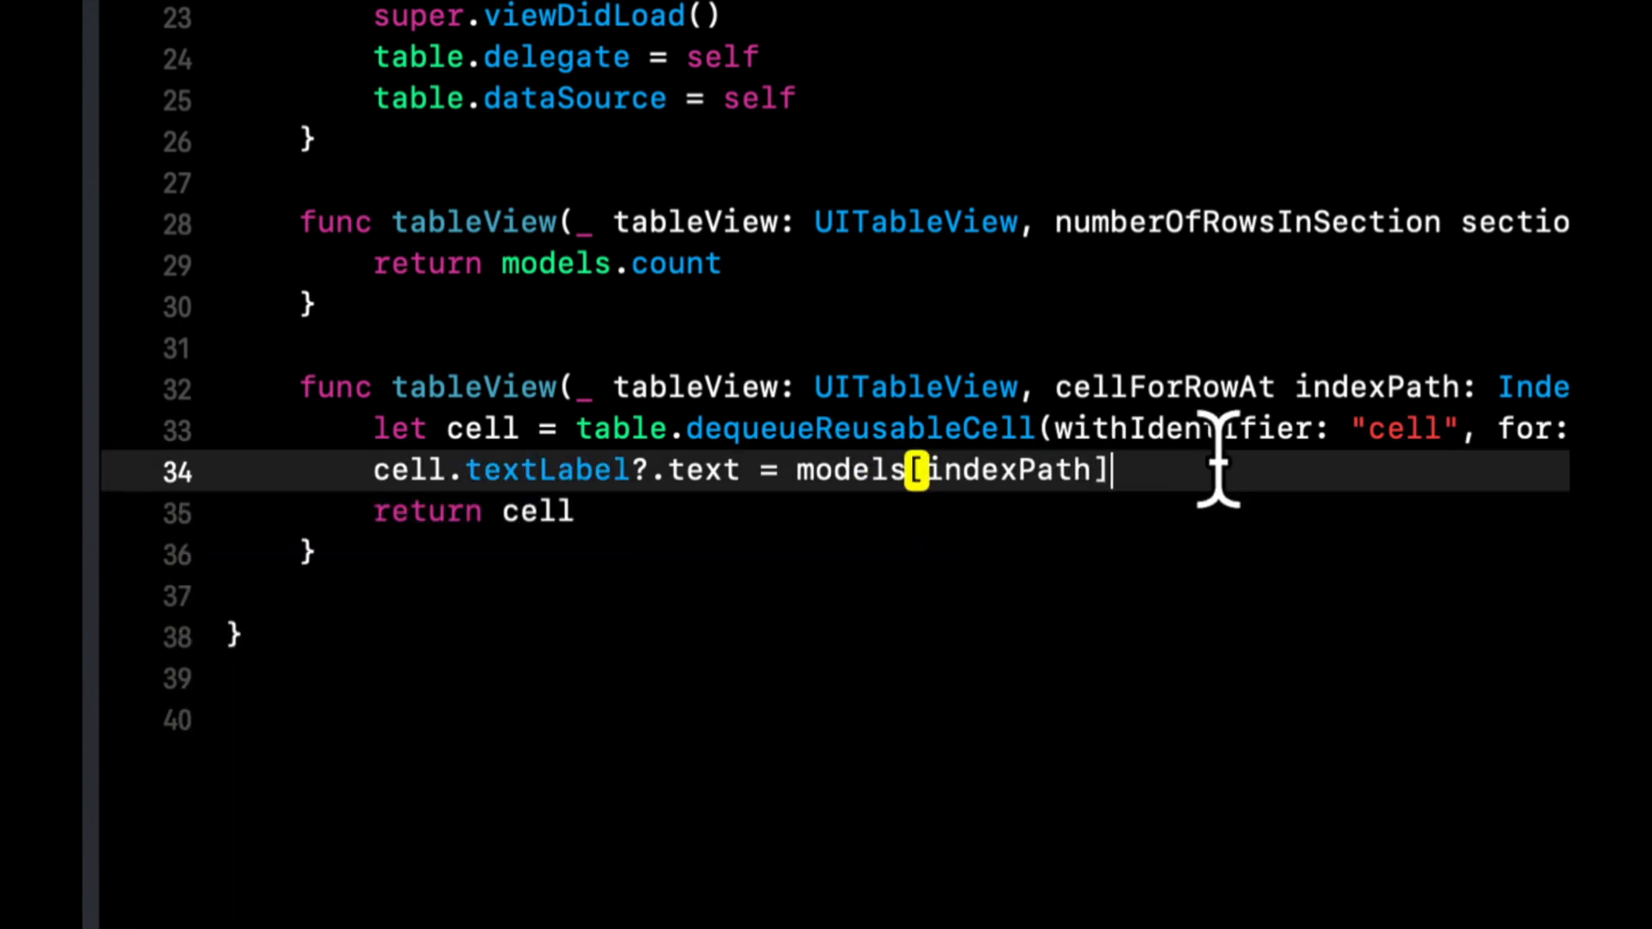
{"action": "type", "text": ".row"}
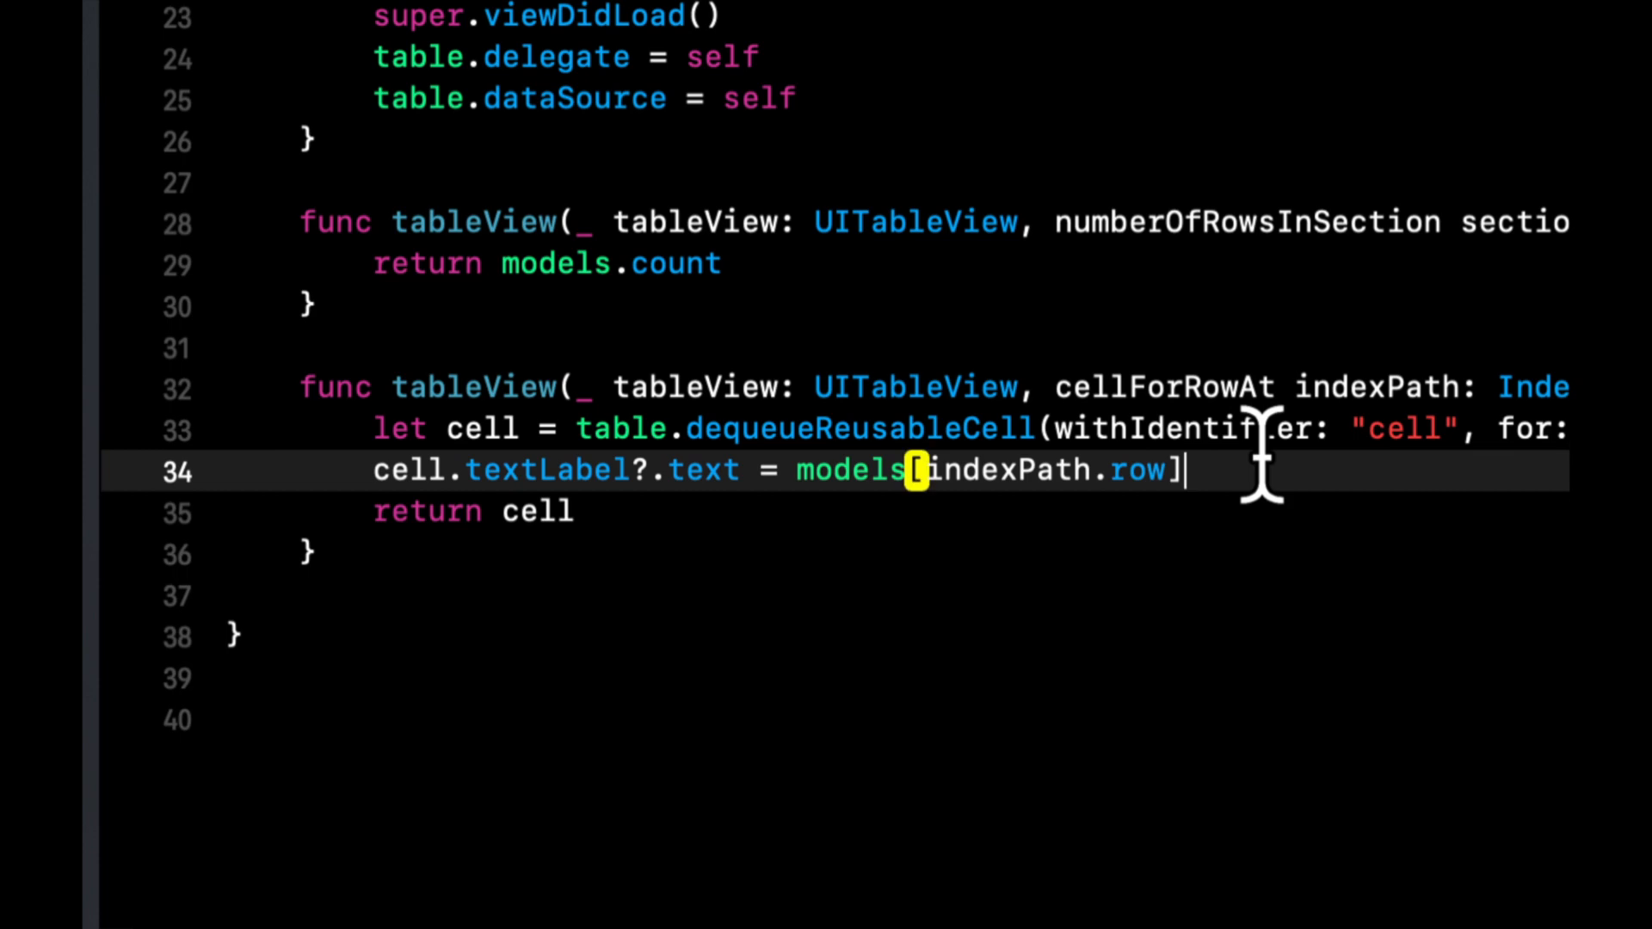
{"action": "key", "text": "return"}
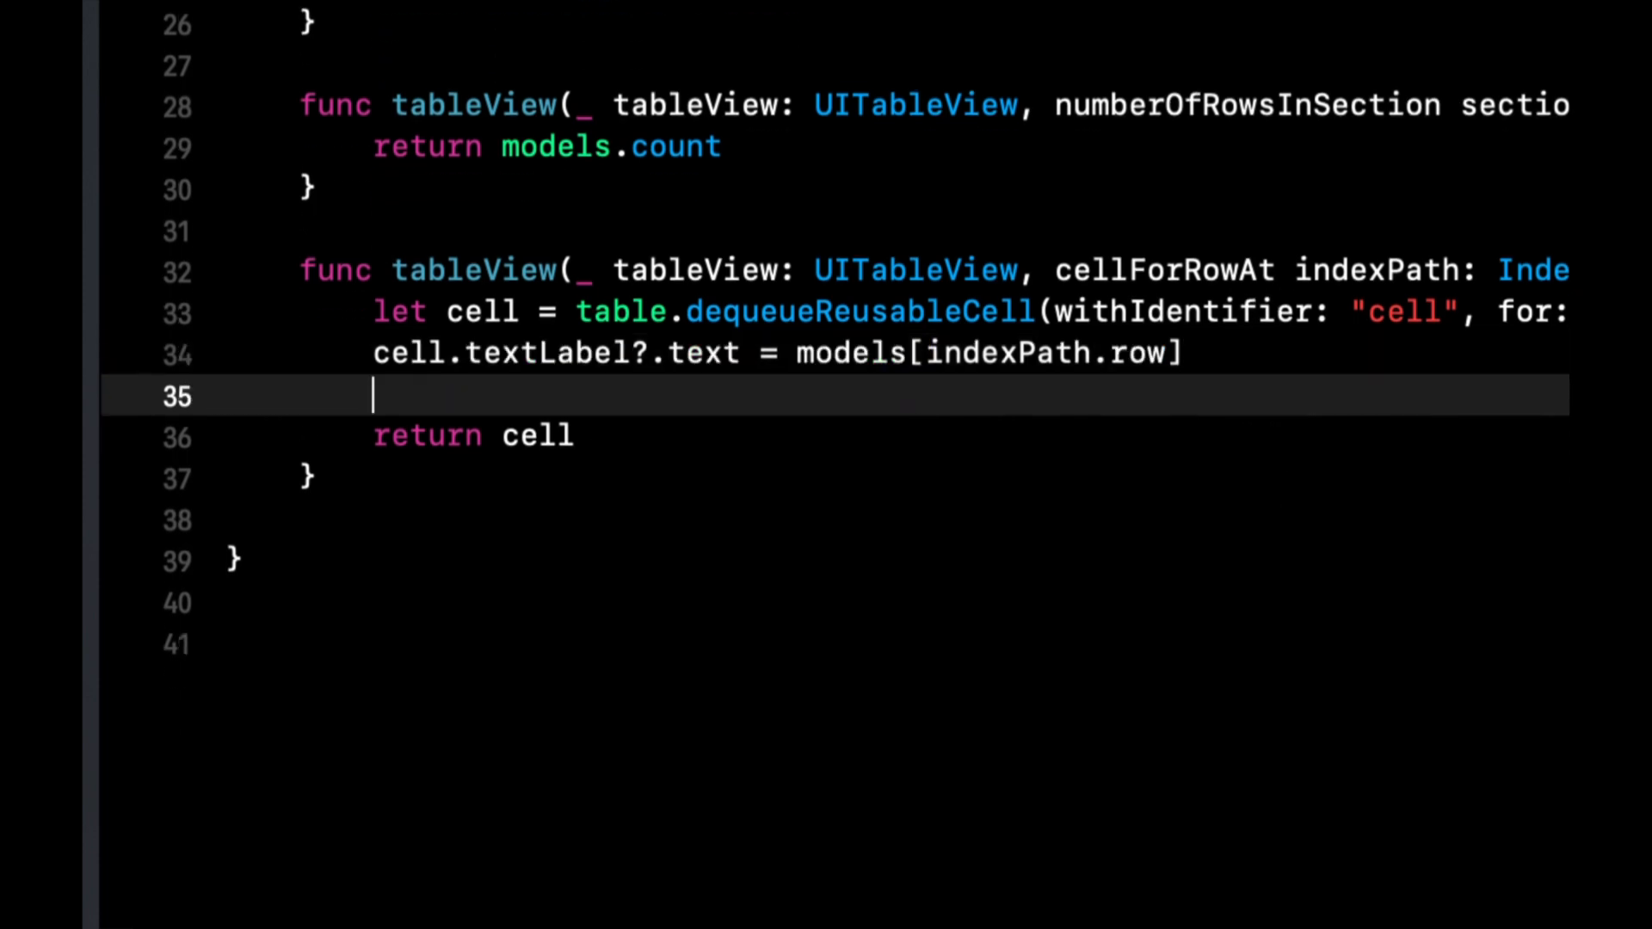
Set the cell label font to Arial size 22 and return the cell
{"action": "type", "text": "cell.textLabel?"}
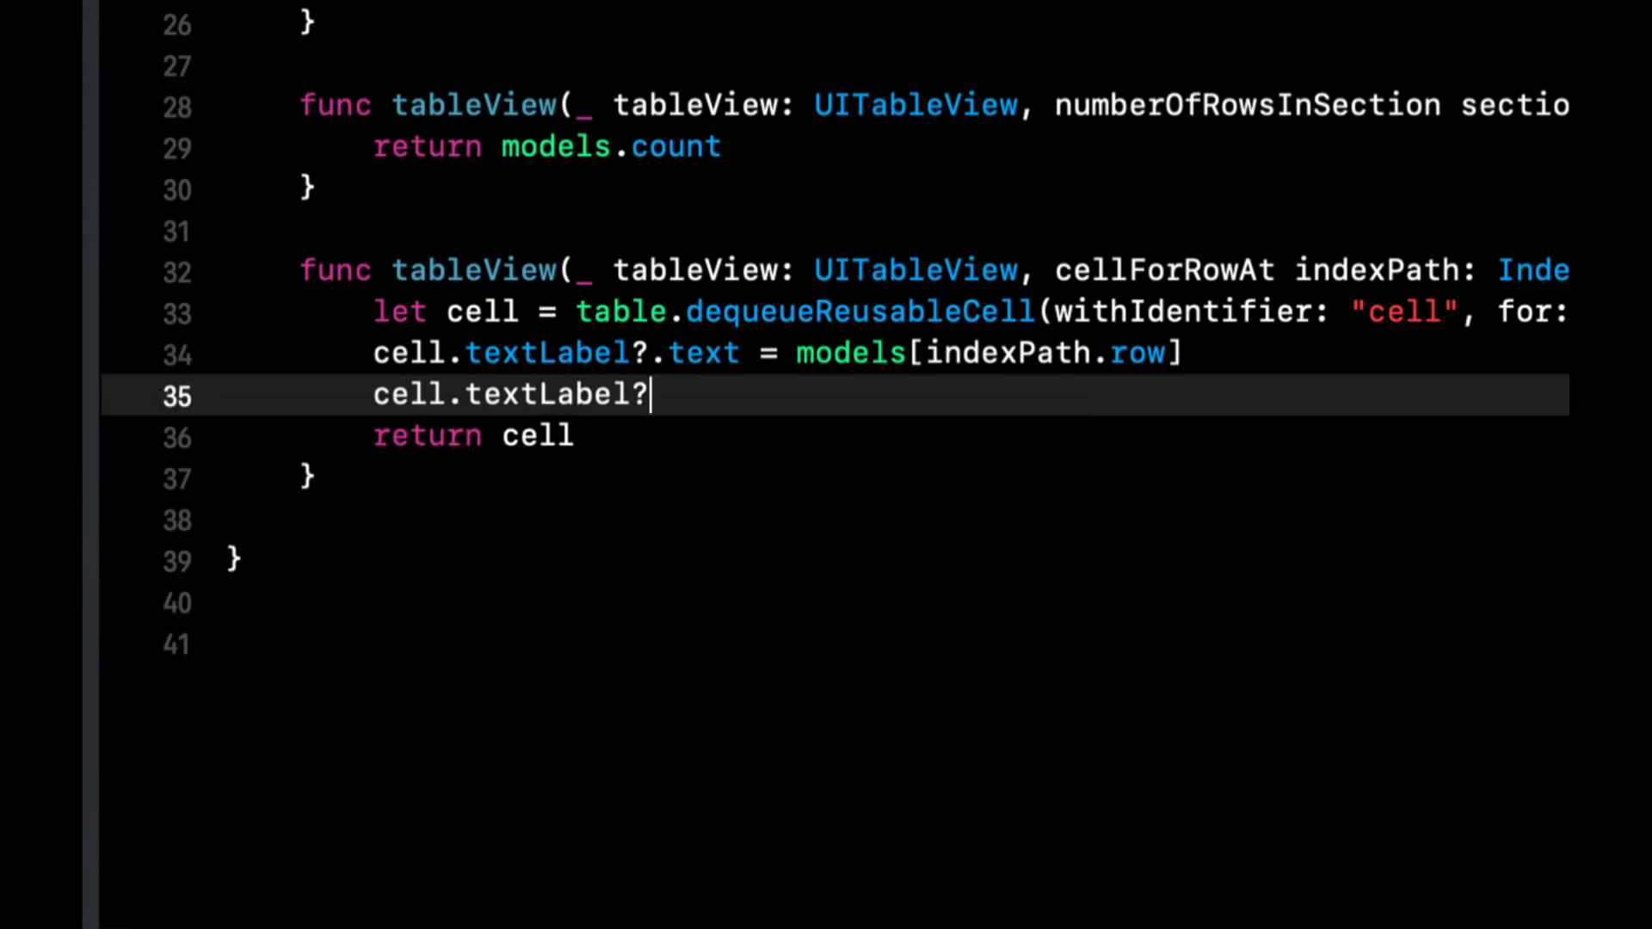
{"action": "type", "text": ".font ="}
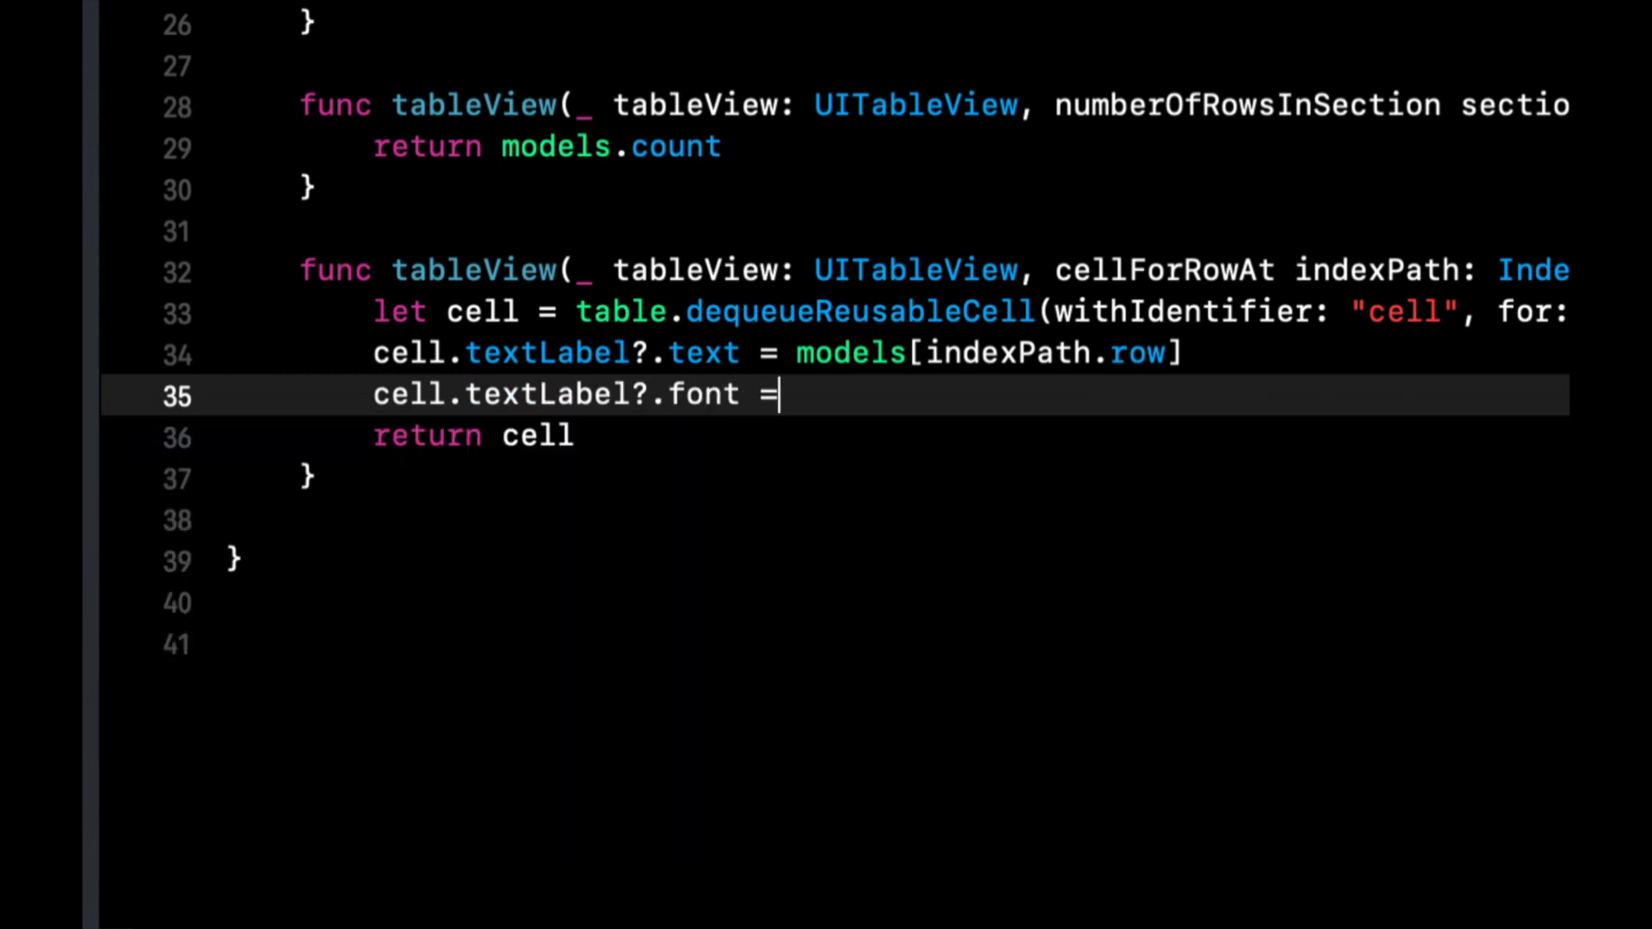
{"action": "type", "text": "UIFont(name: \"Arial\", size: 22"}
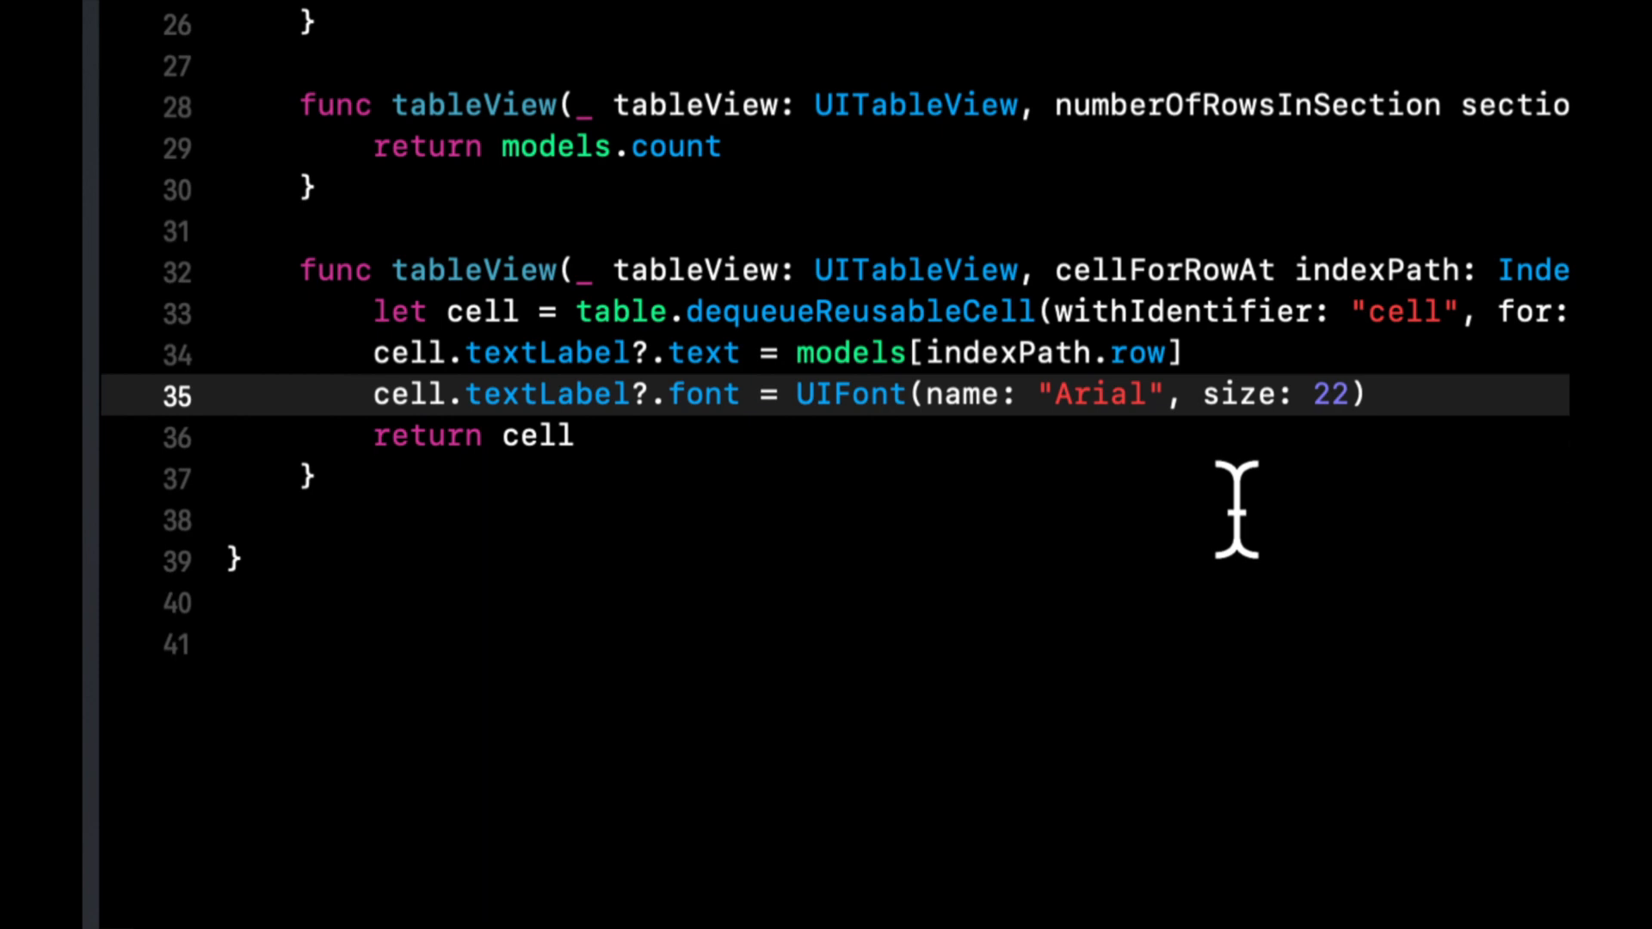
{"action": "left_click", "coordinate": [1367, 394]}
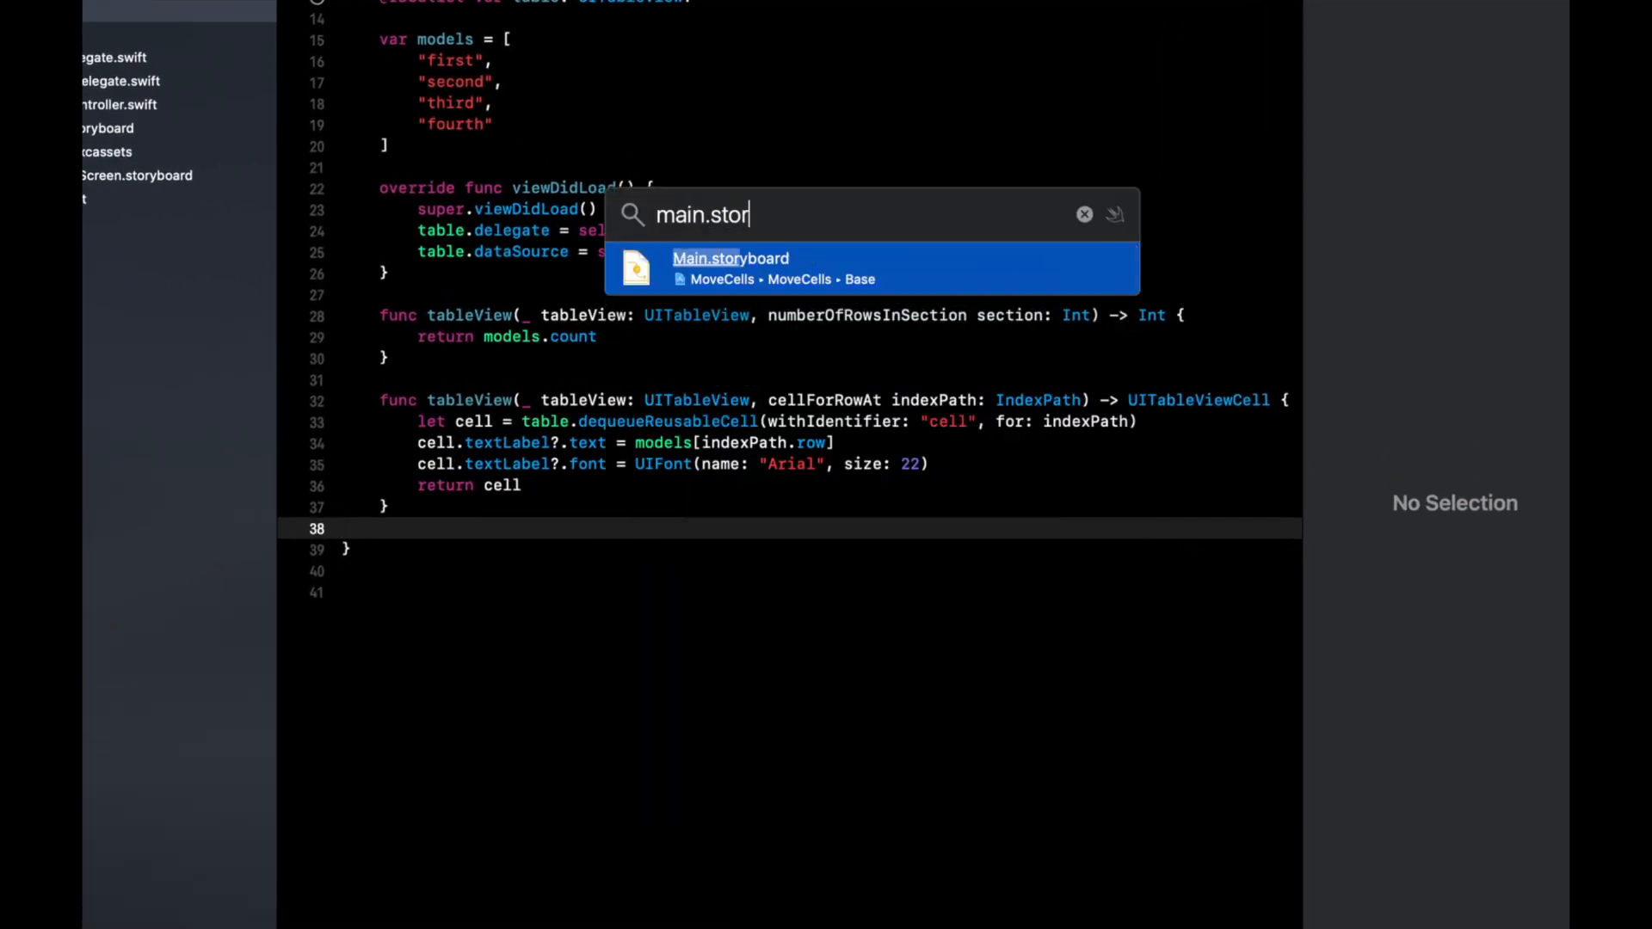
Open Main.storyboard and search the object Library for uitableview to add a Table View
{"action": "left_click", "coordinate": [731, 258]}
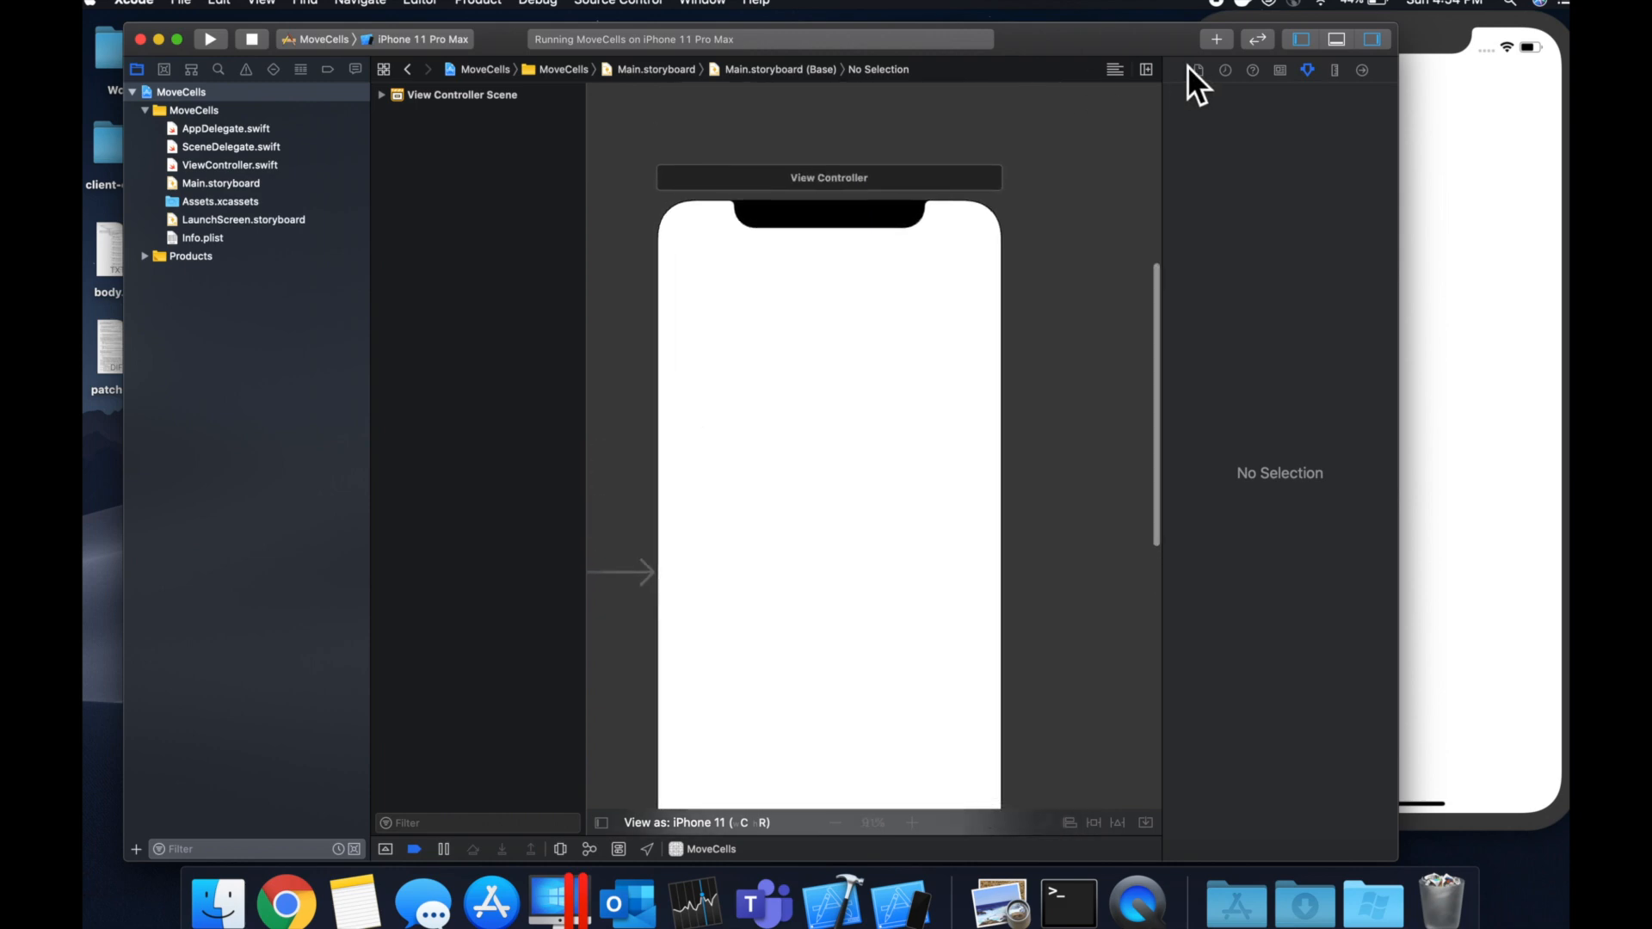
{"action": "left_click", "coordinate": [1216, 38]}
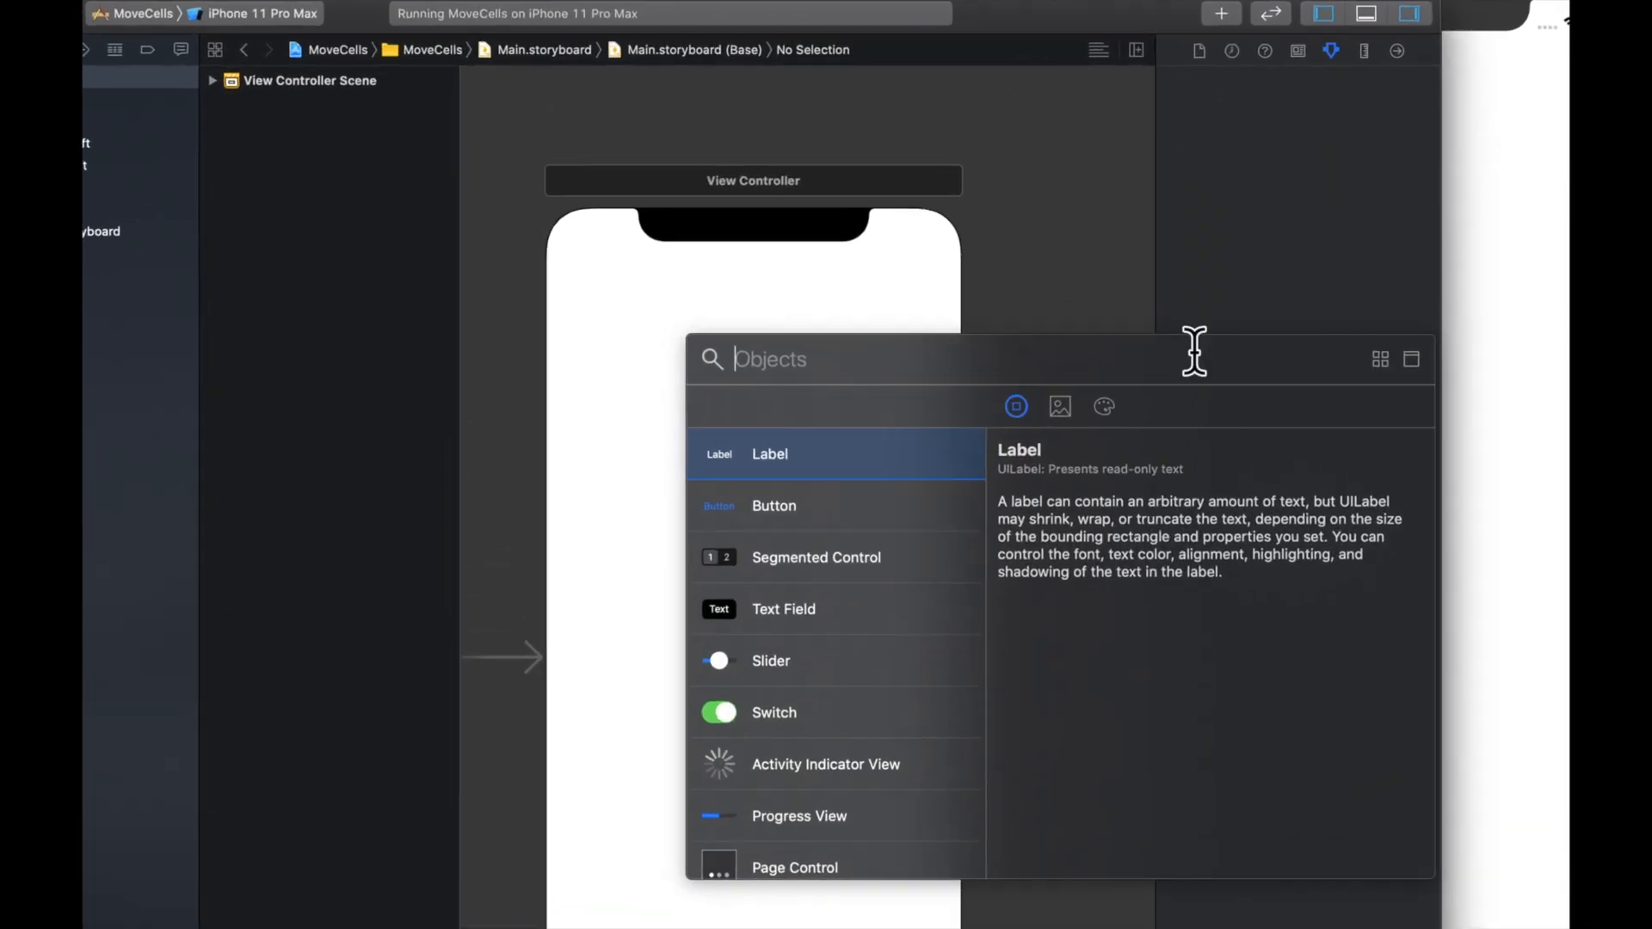
{"action": "type", "text": "uitableview"}
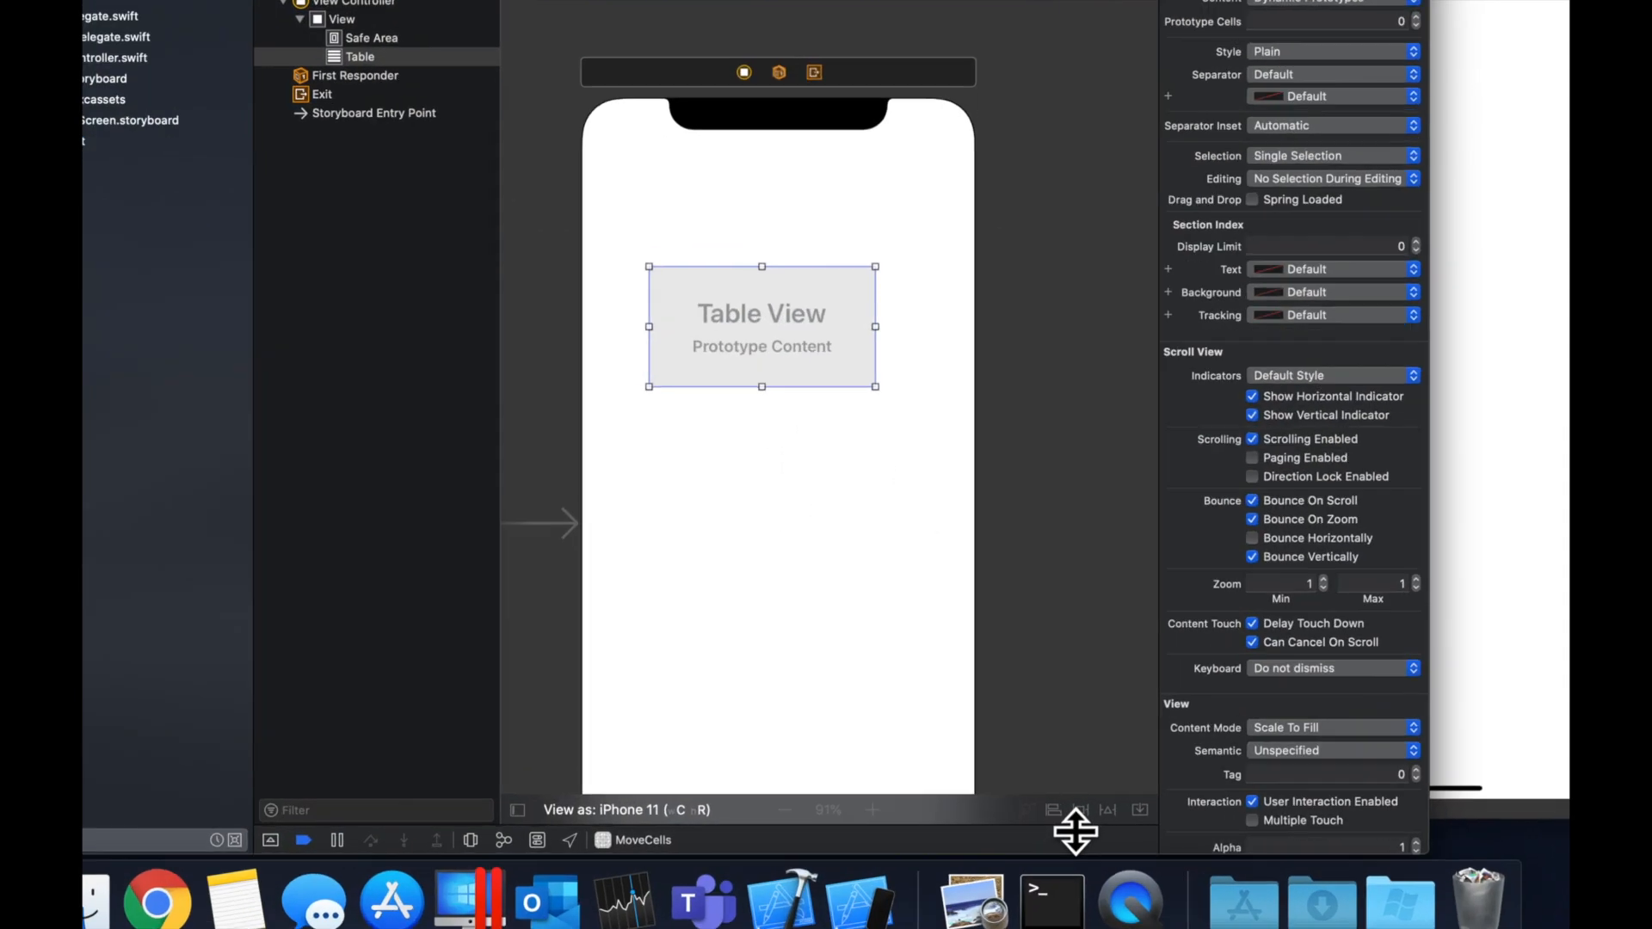
Select the prototype cell and enter 'cell' as its Identifier in the Attributes inspector
{"action": "left_click", "coordinate": [1076, 808]}
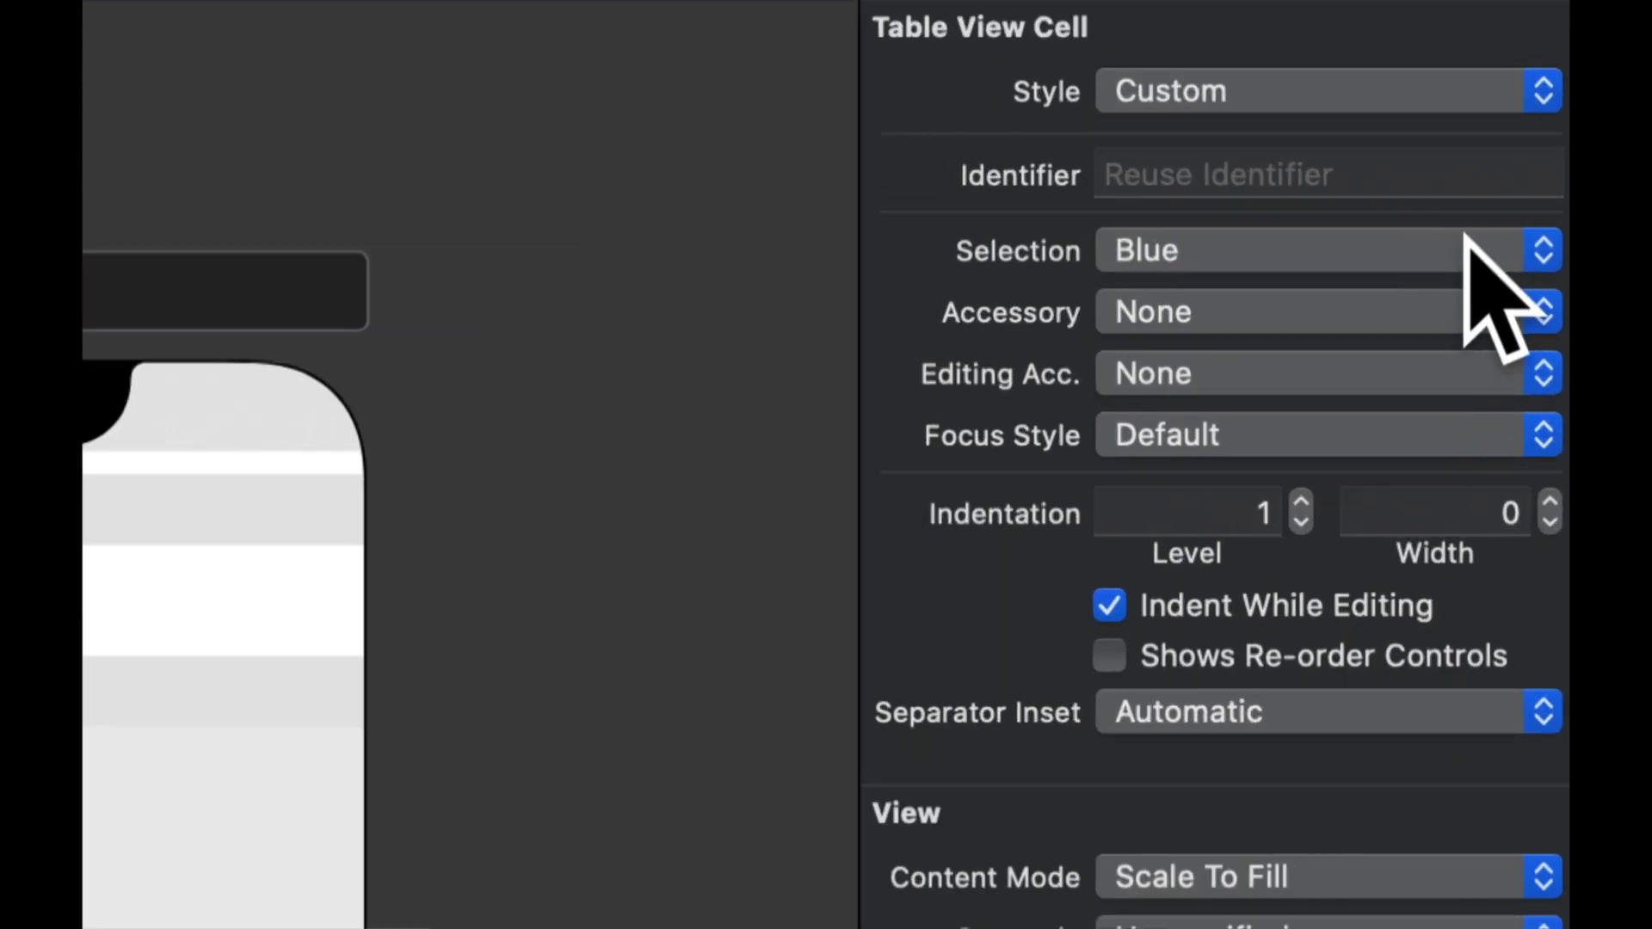
{"action": "type", "text": "cell"}
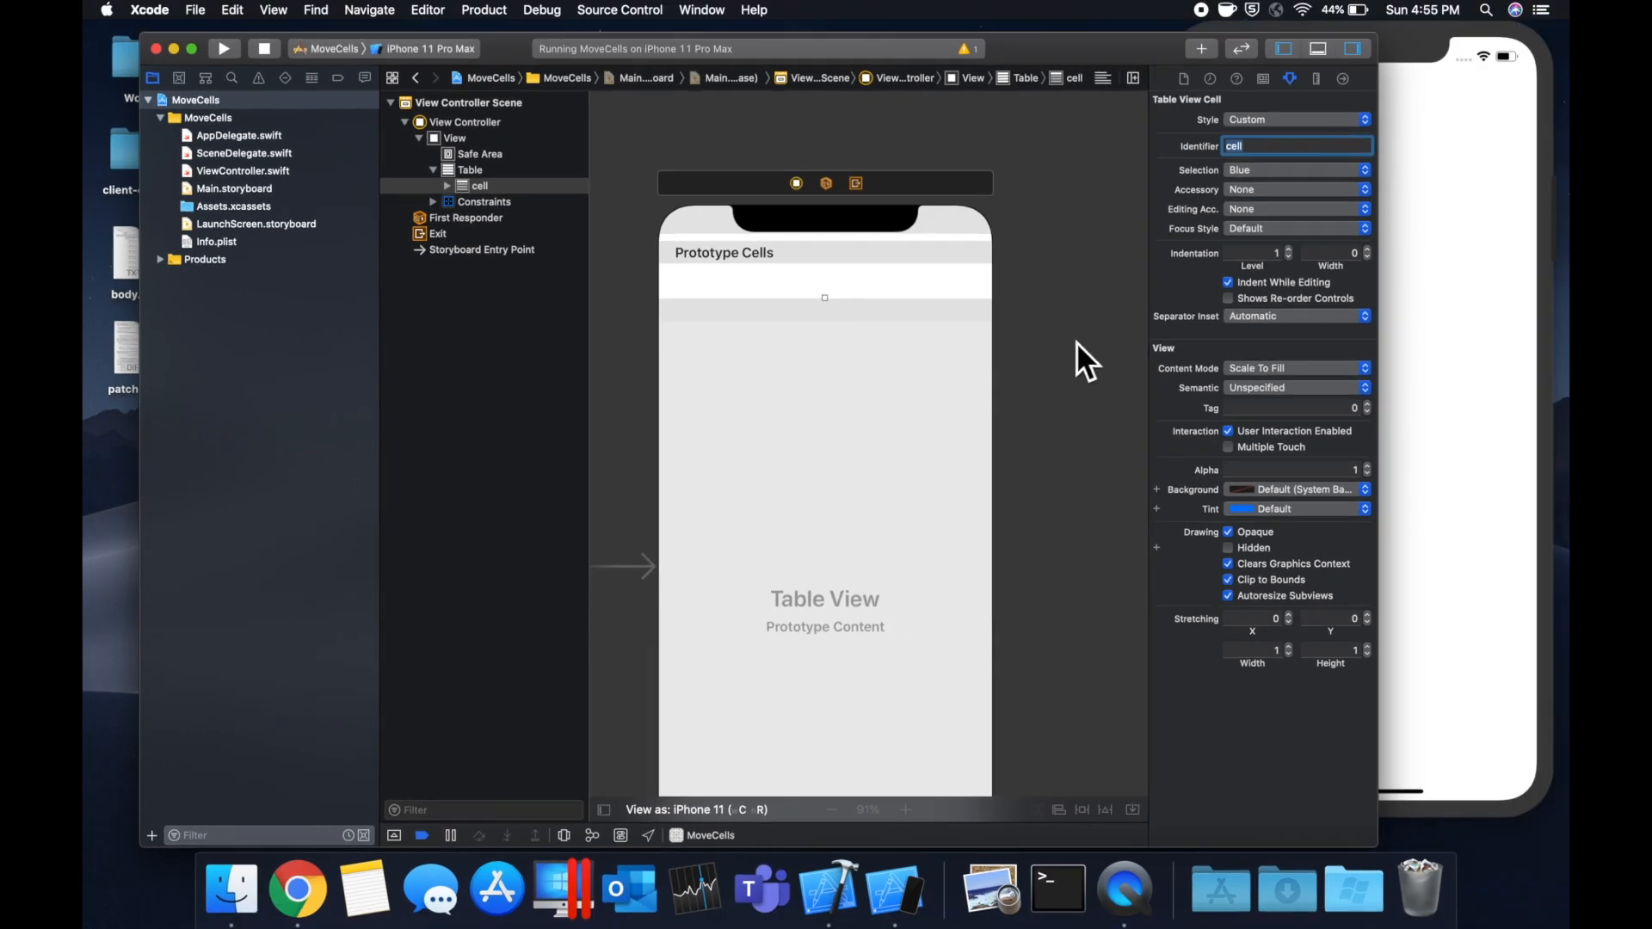
Build and launch MoveCells in the iPhone 11 Pro Max simulator
{"action": "left_click", "coordinate": [222, 48]}
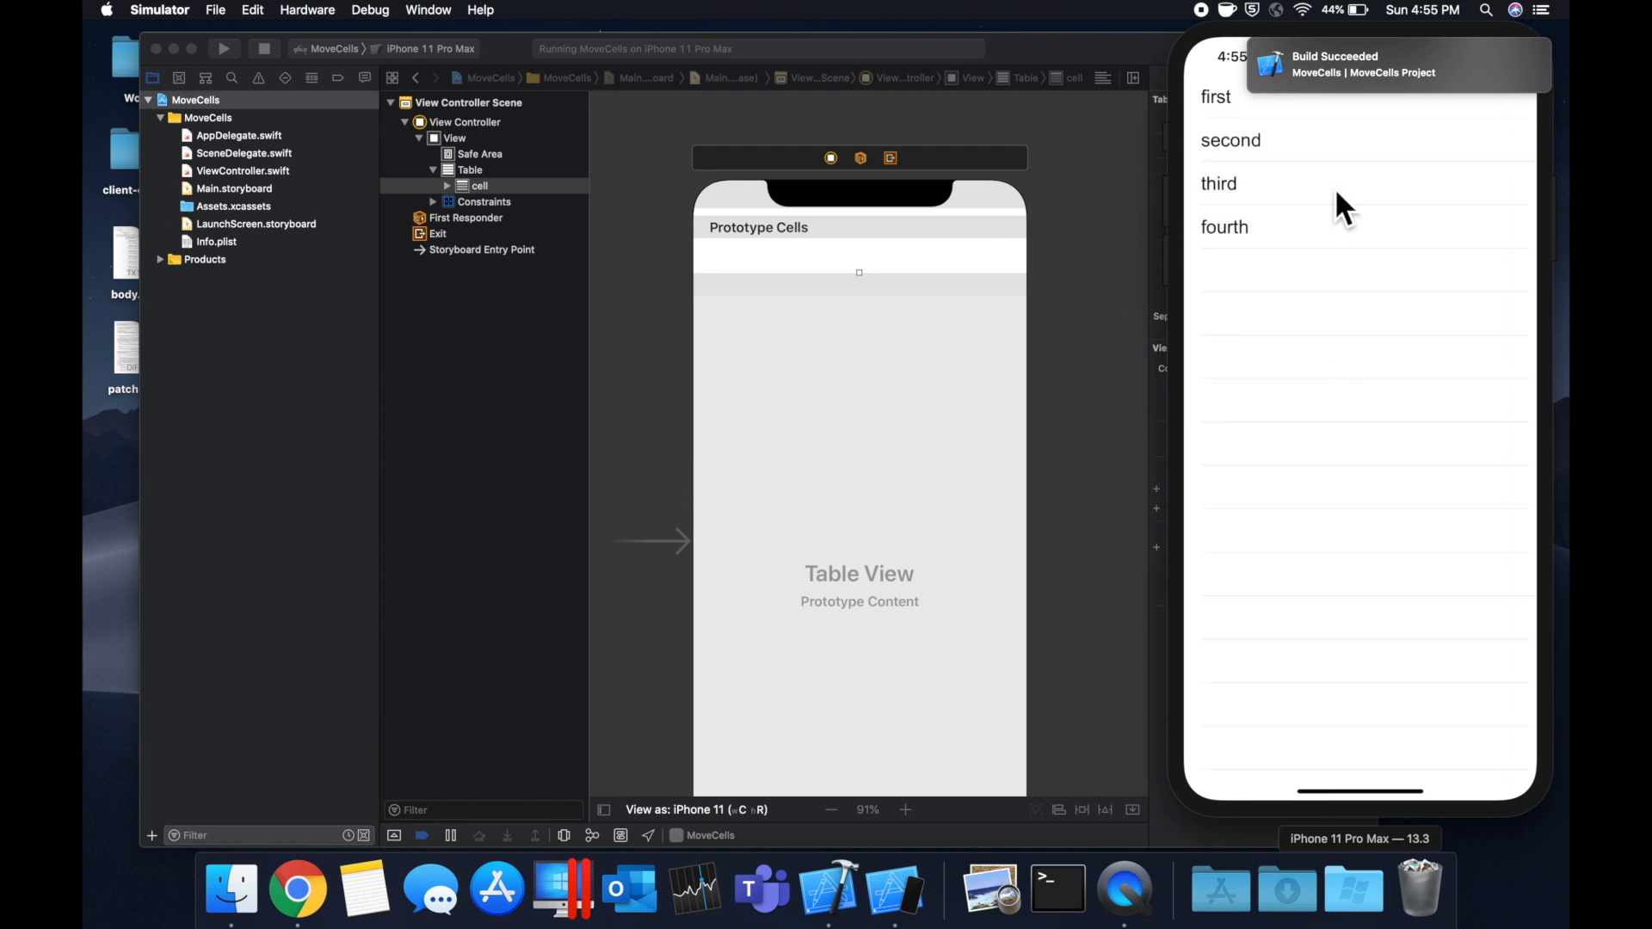
{"action": "mouse_move", "coordinate": [1280, 298]}
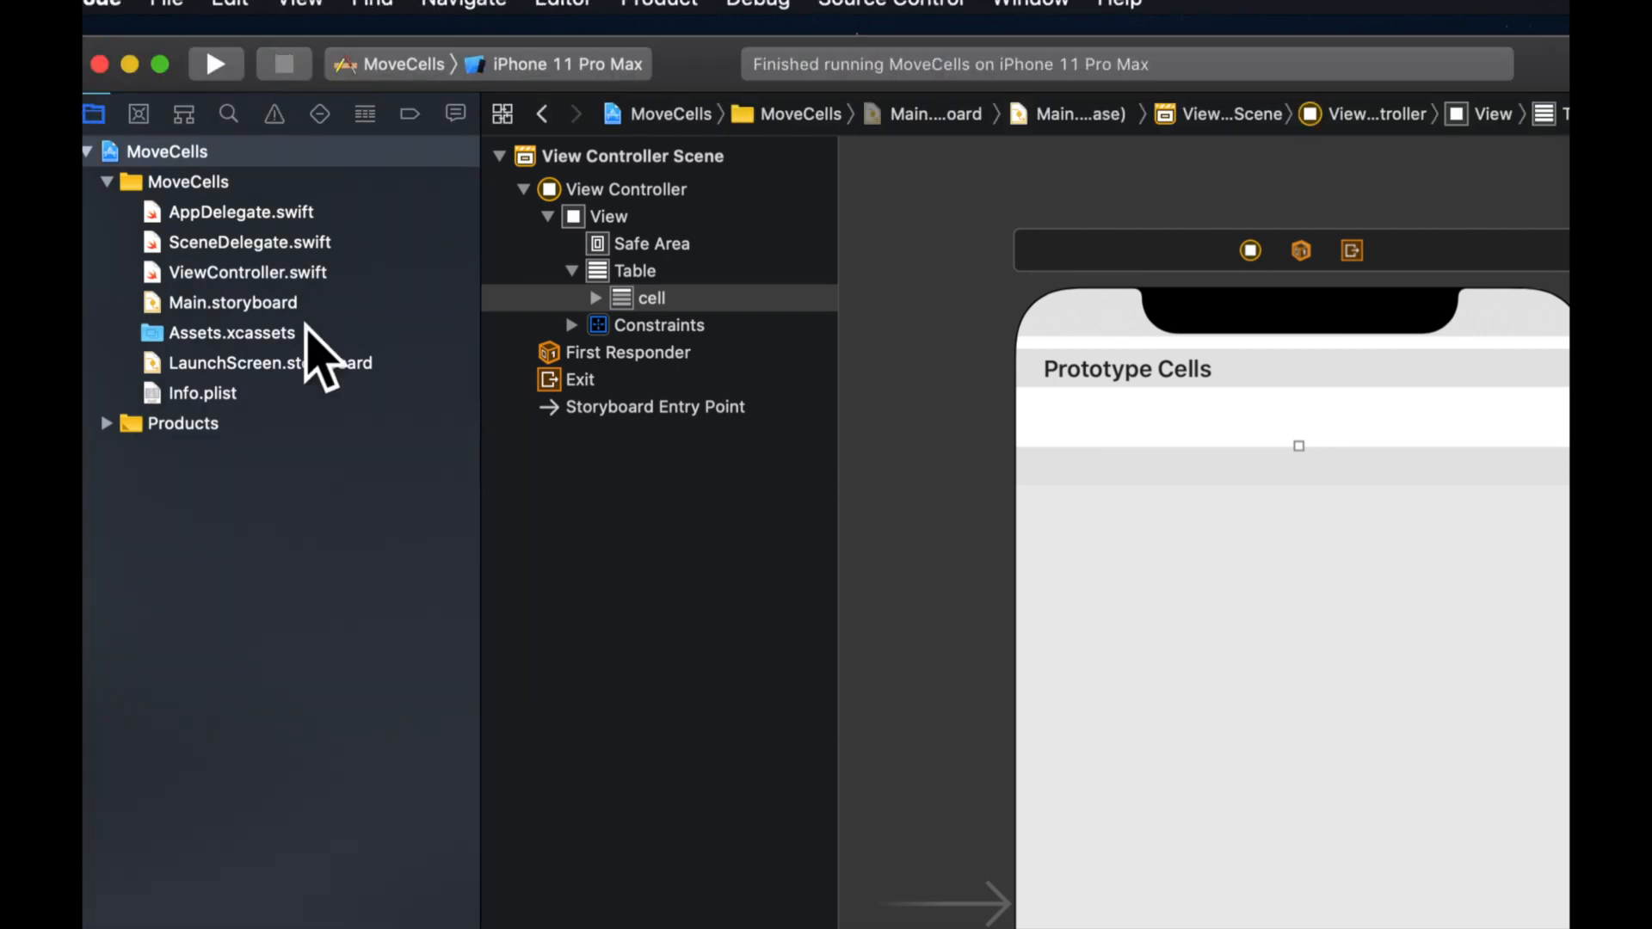
Open ViewController.swift from the Project navigator
{"action": "left_click", "coordinate": [249, 272]}
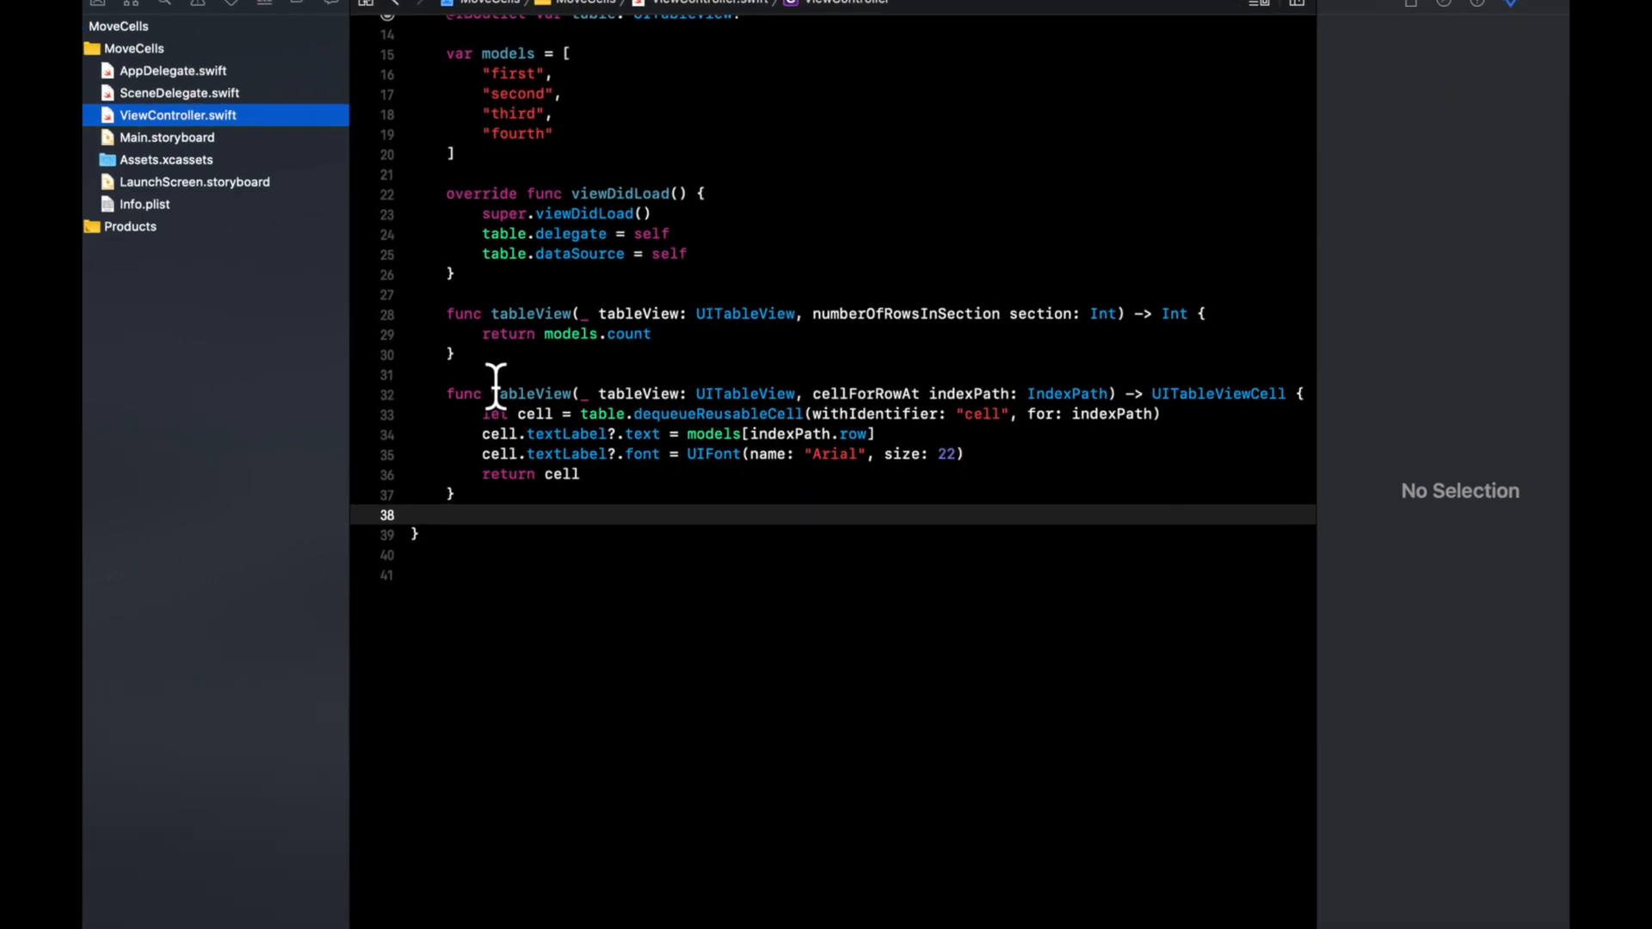
{"action": "mouse_move", "coordinate": [501, 419]}
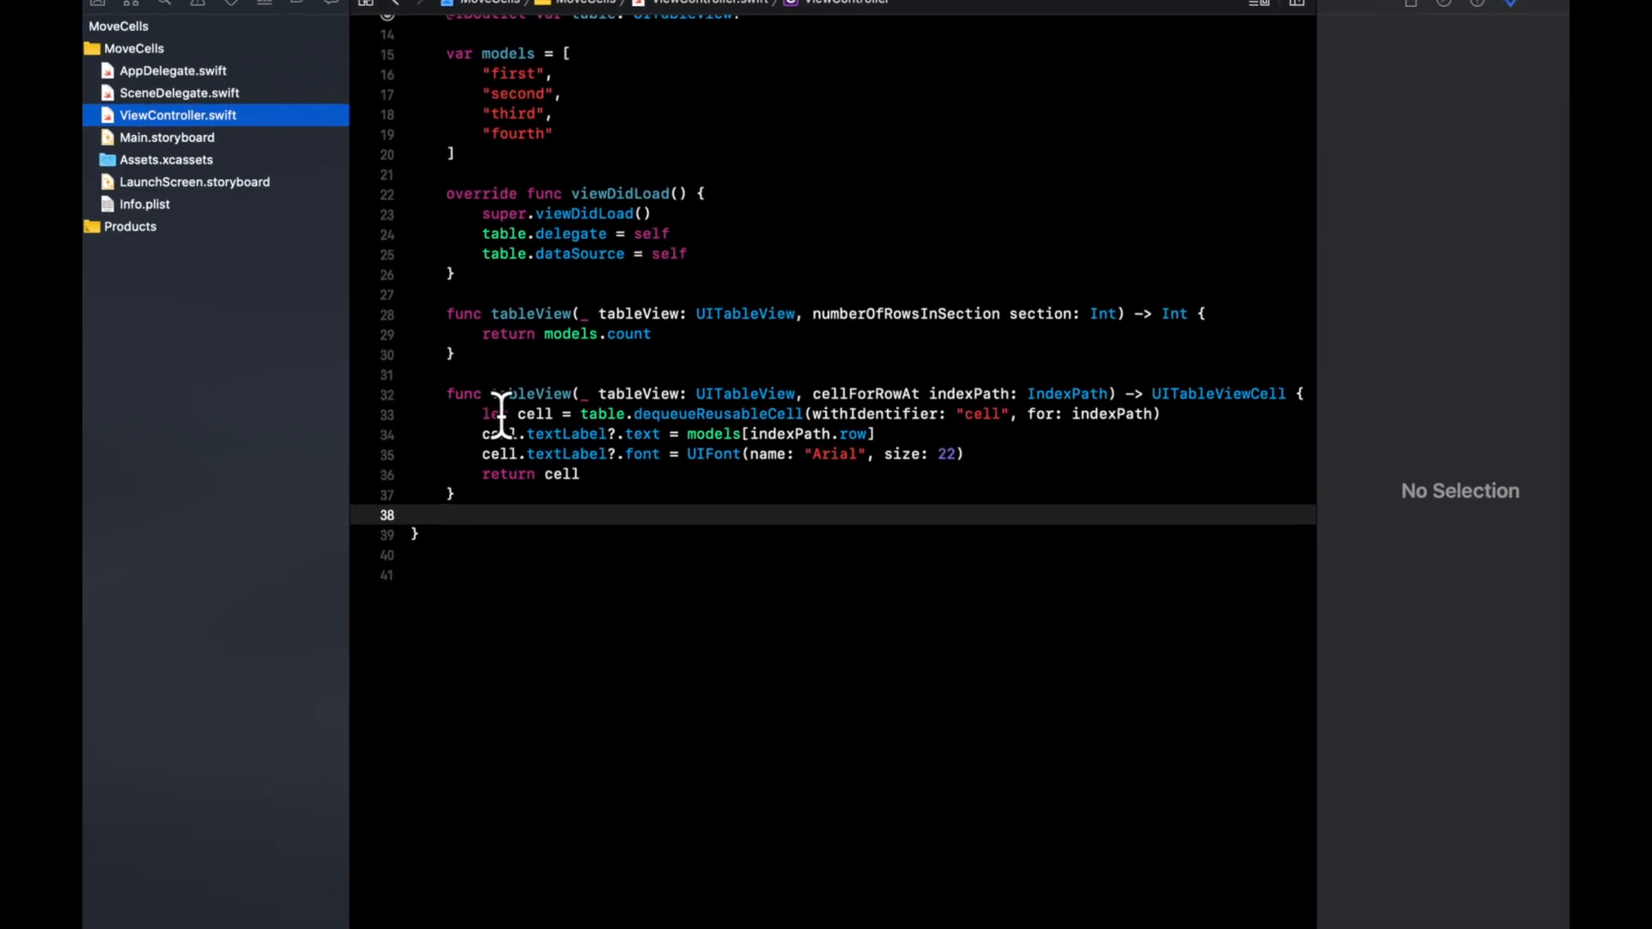
{"action": "mouse_move", "coordinate": [501, 543]}
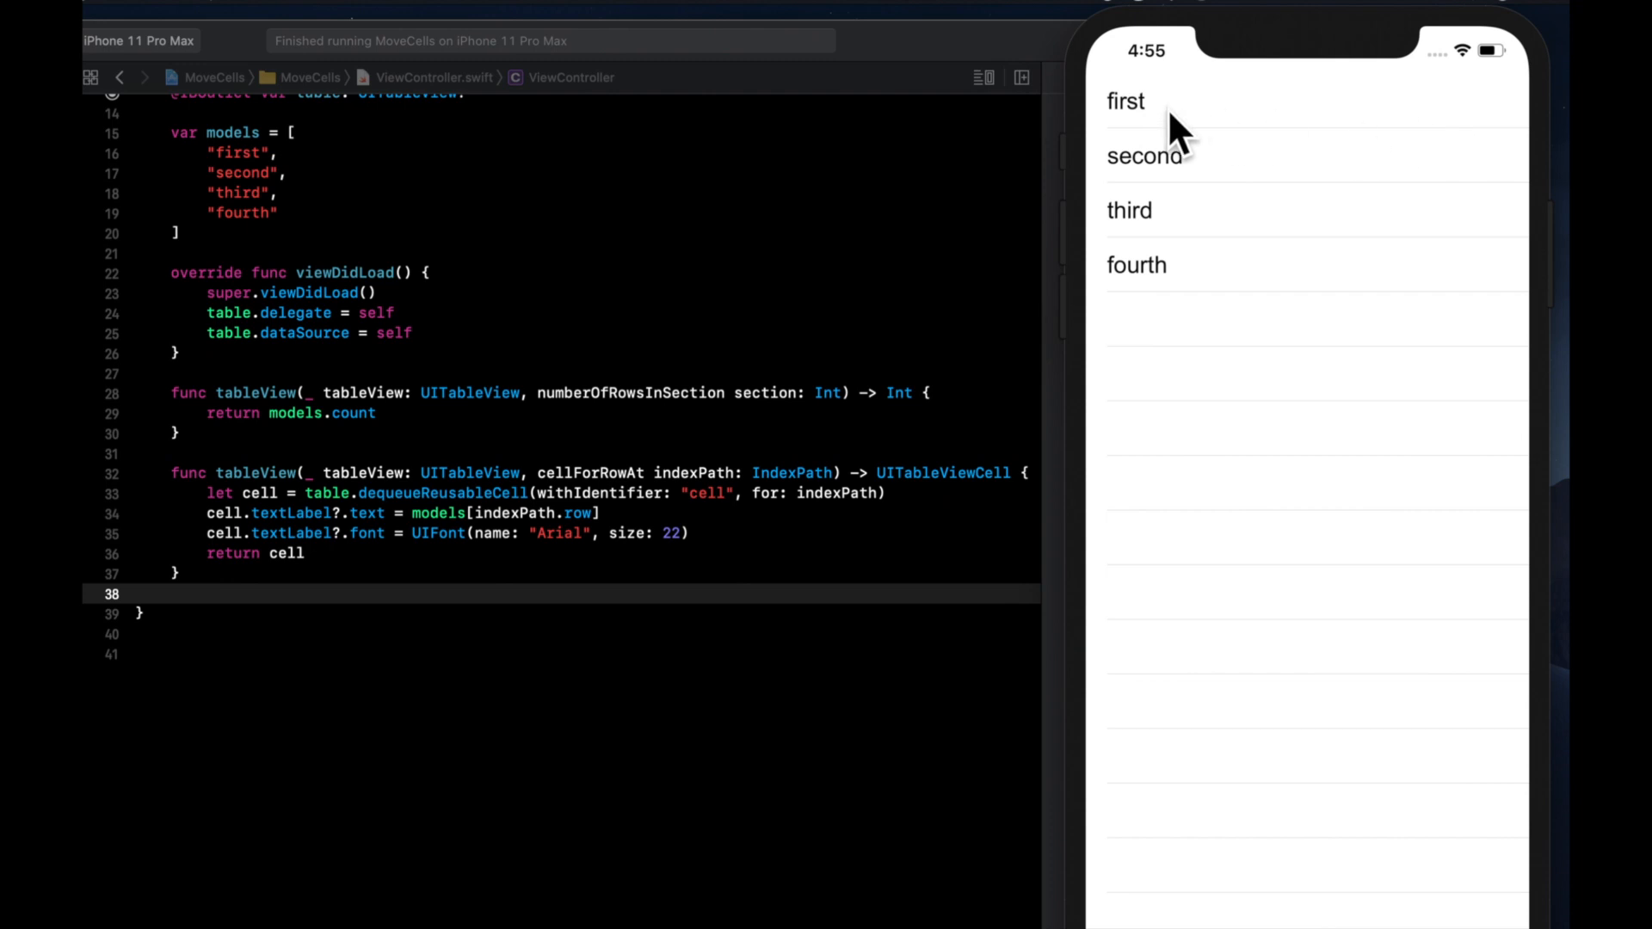
{"action": "mouse_move", "coordinate": [1168, 137]}
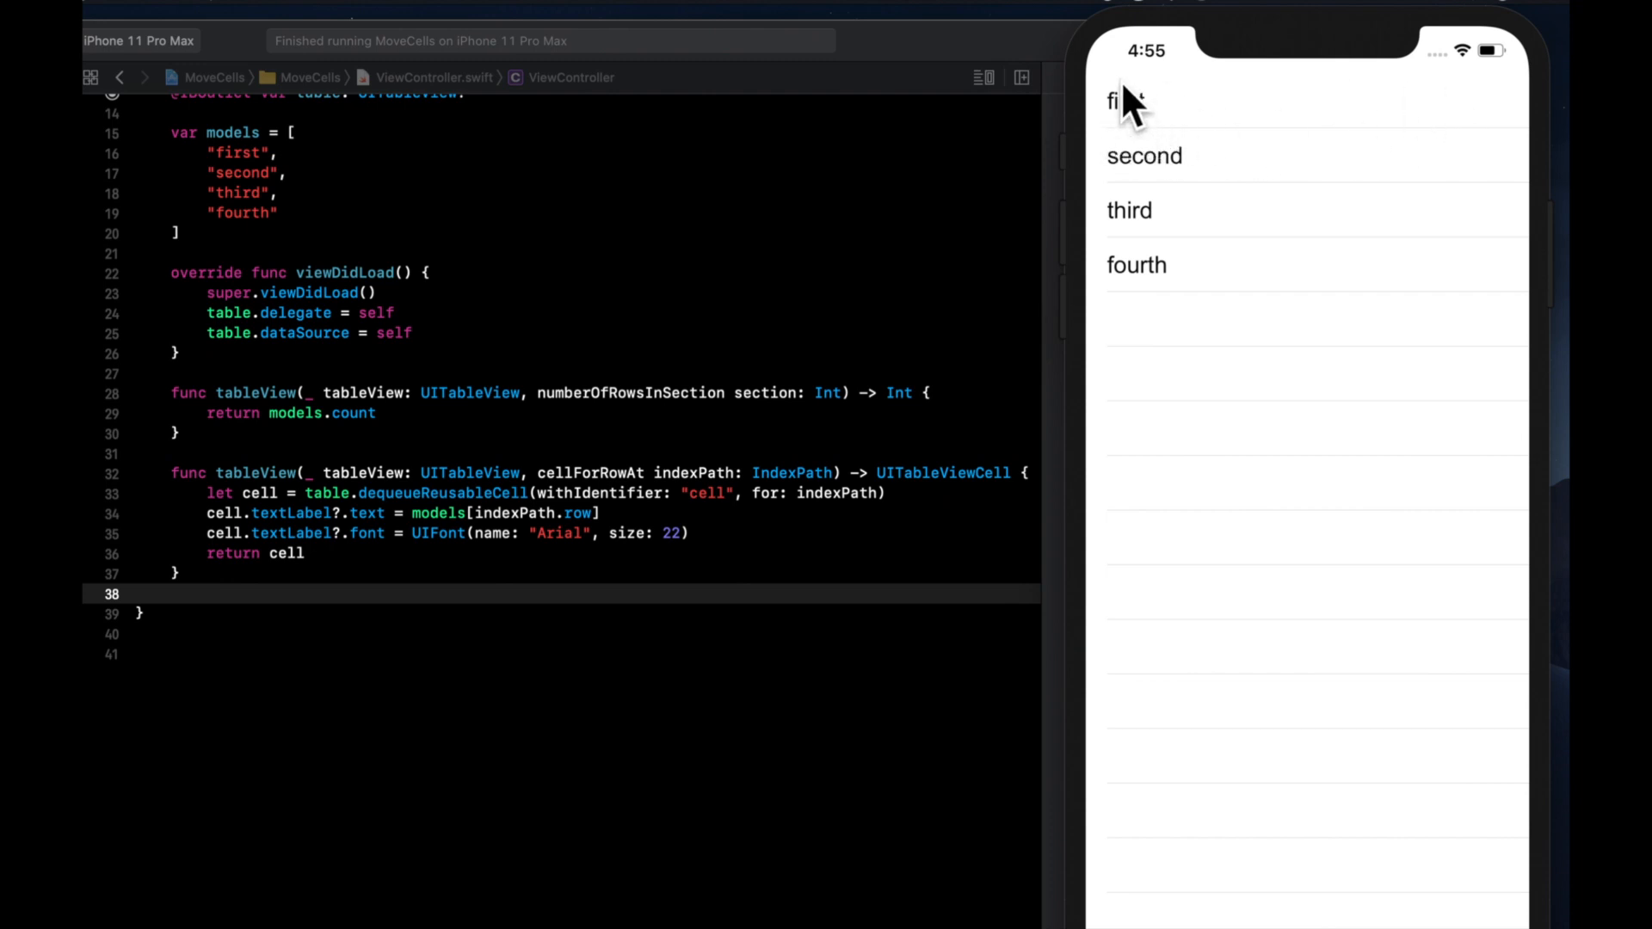
{"action": "mouse_move", "coordinate": [1452, 137]}
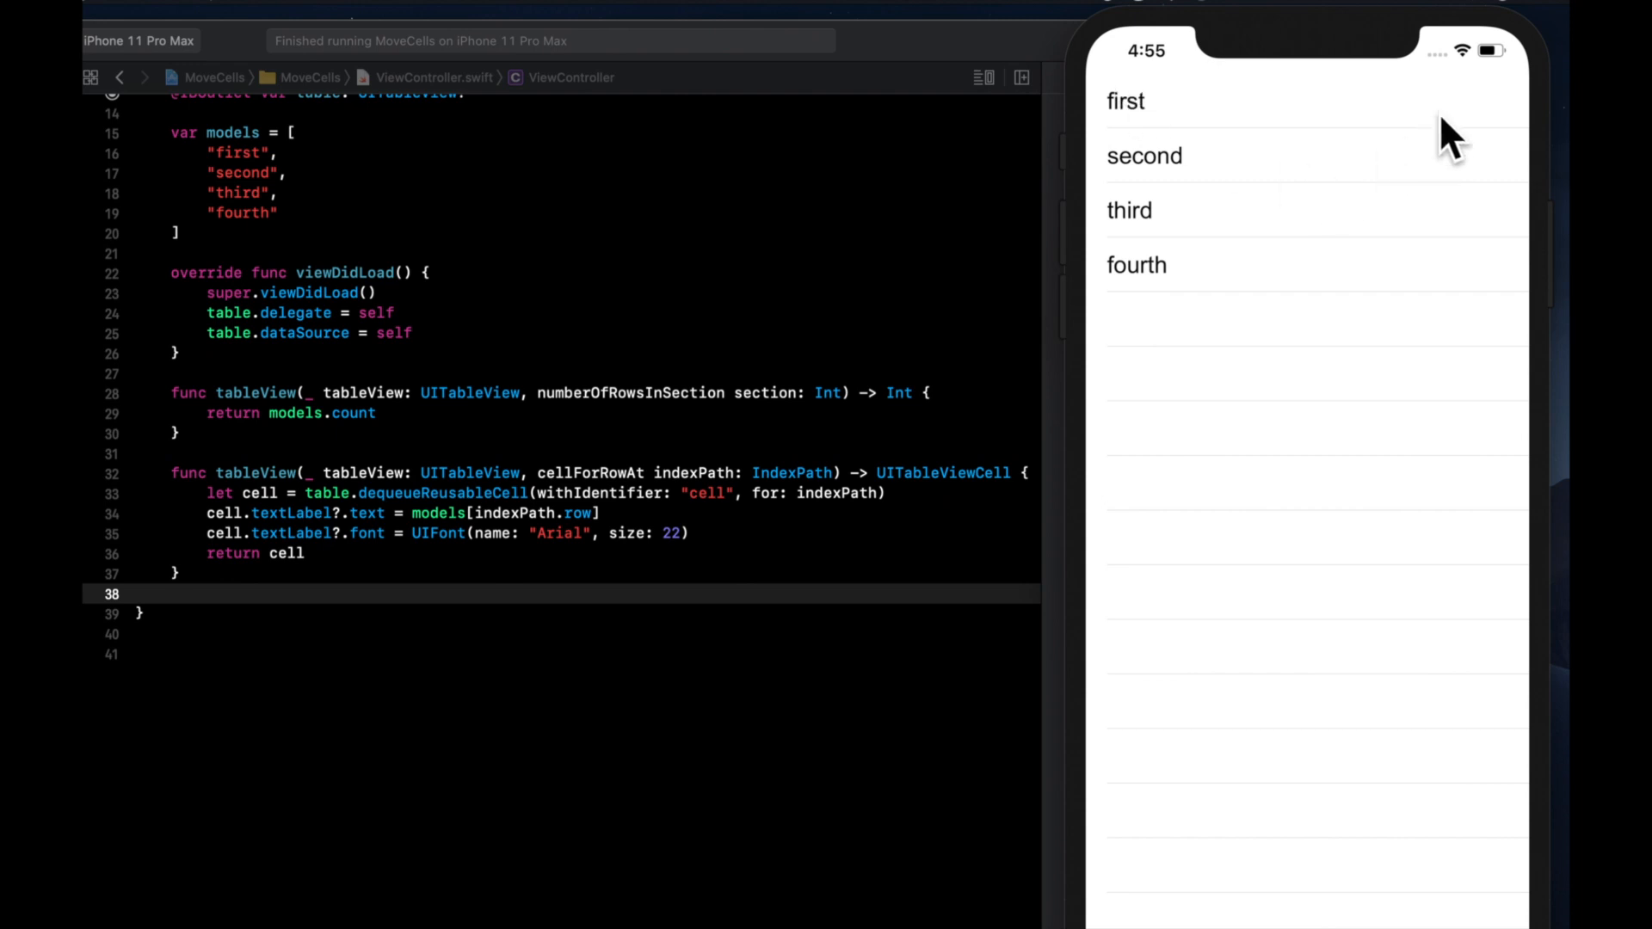
{"action": "mouse_move", "coordinate": [1491, 137]}
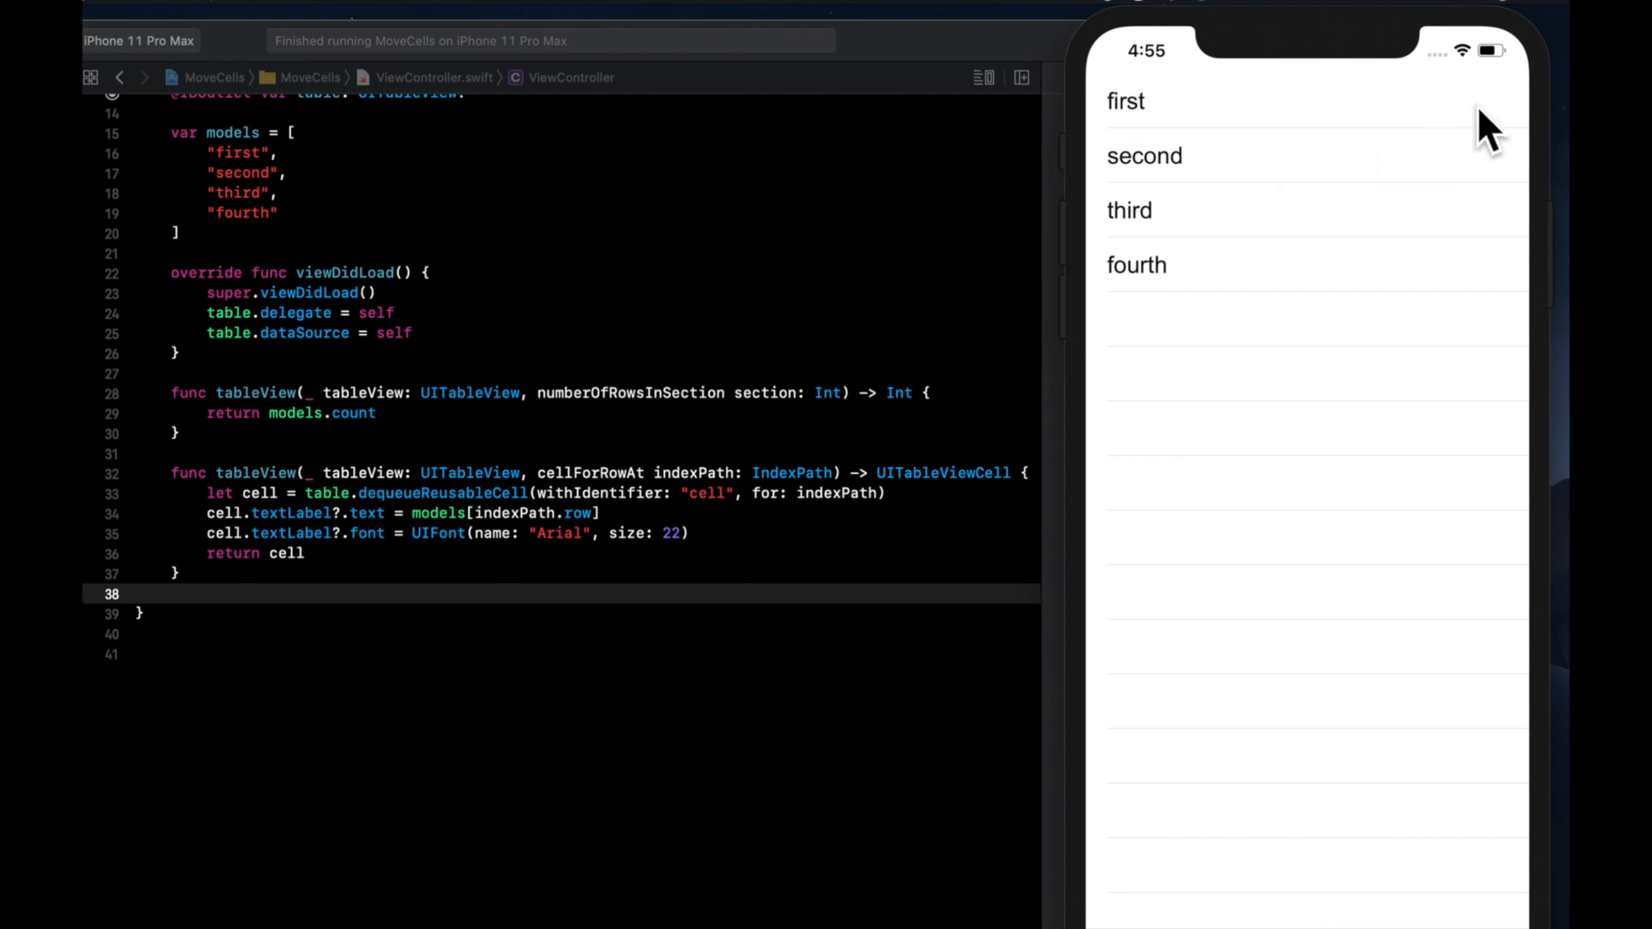
{"action": "mouse_move", "coordinate": [1452, 335]}
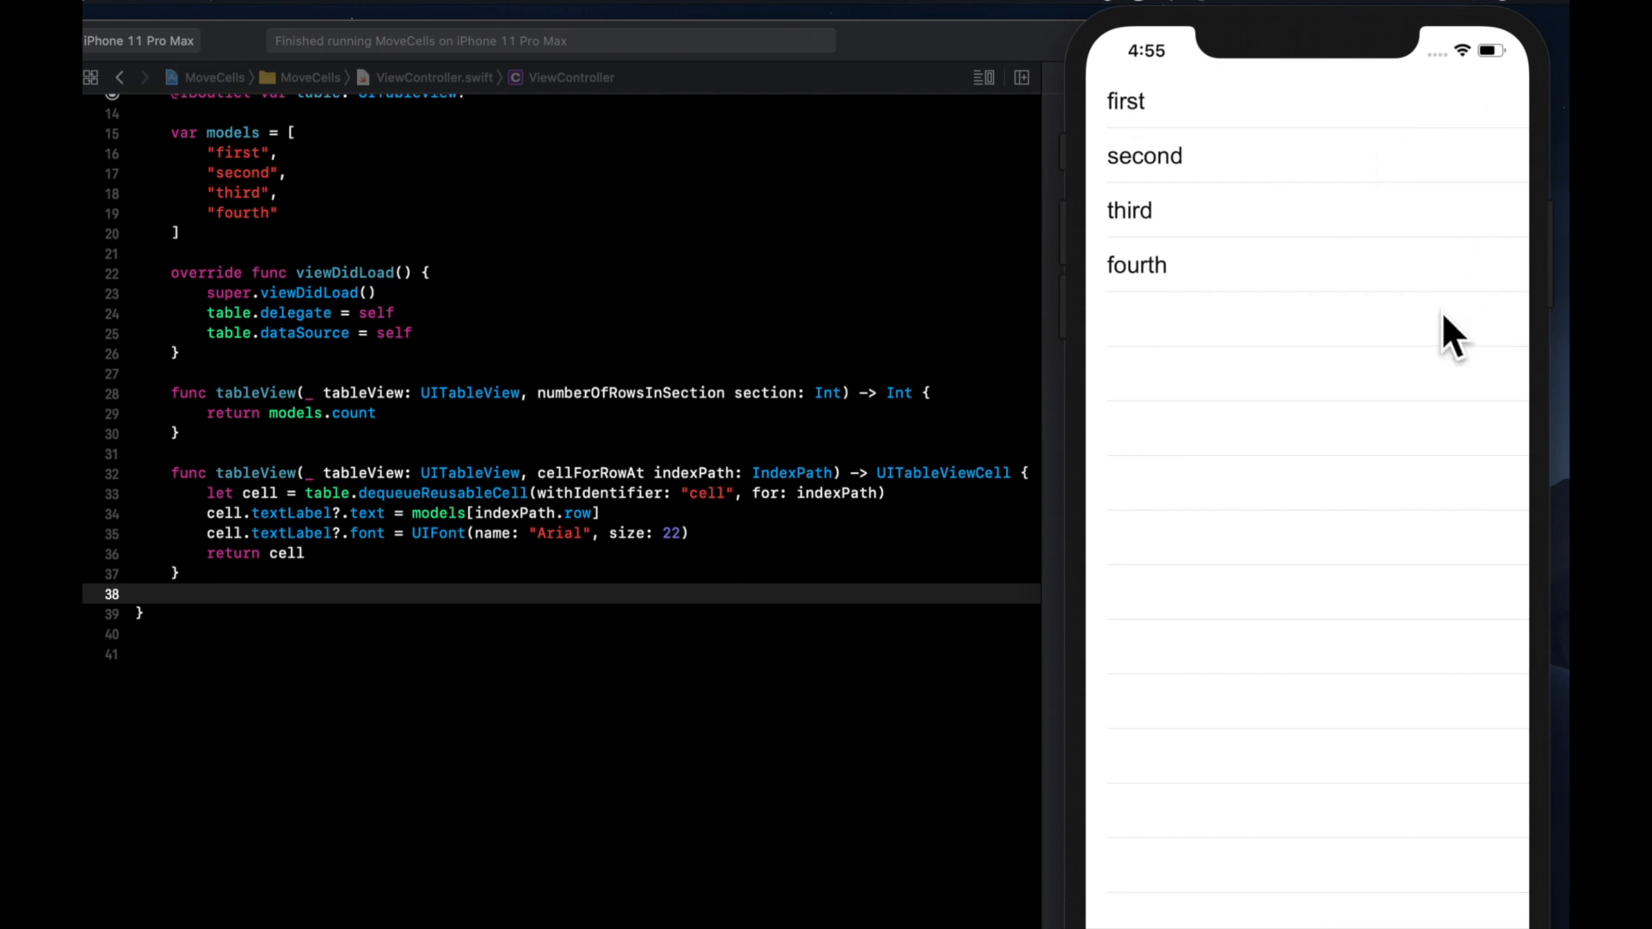
{"action": "mouse_move", "coordinate": [1243, 142]}
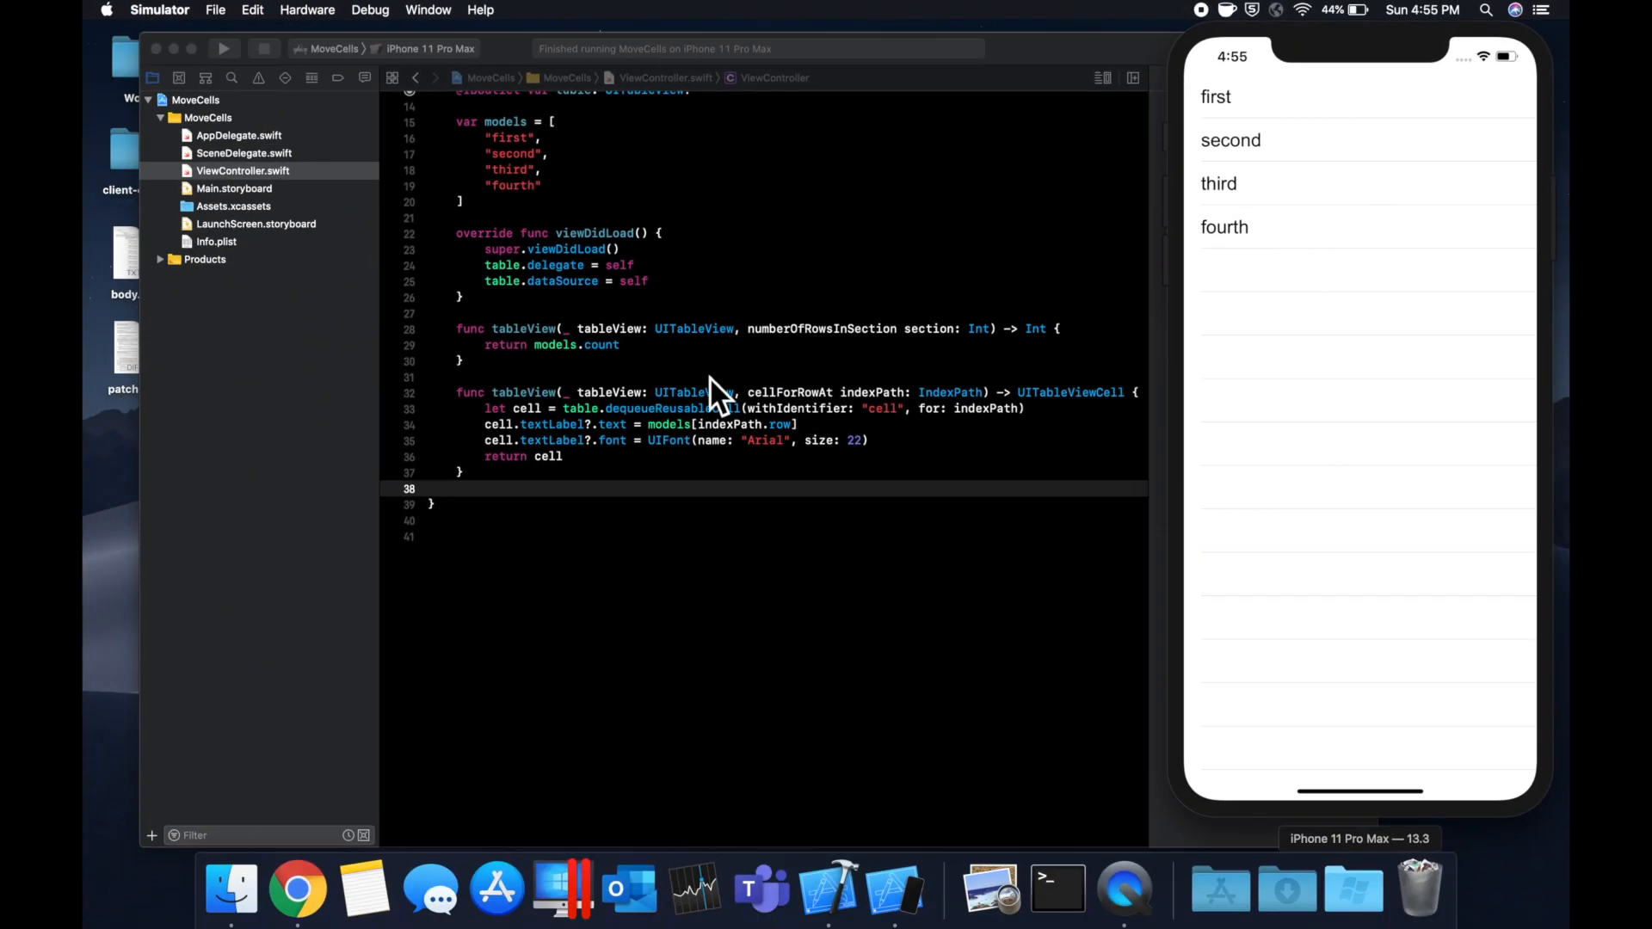
{"action": "mouse_move", "coordinate": [917, 437]}
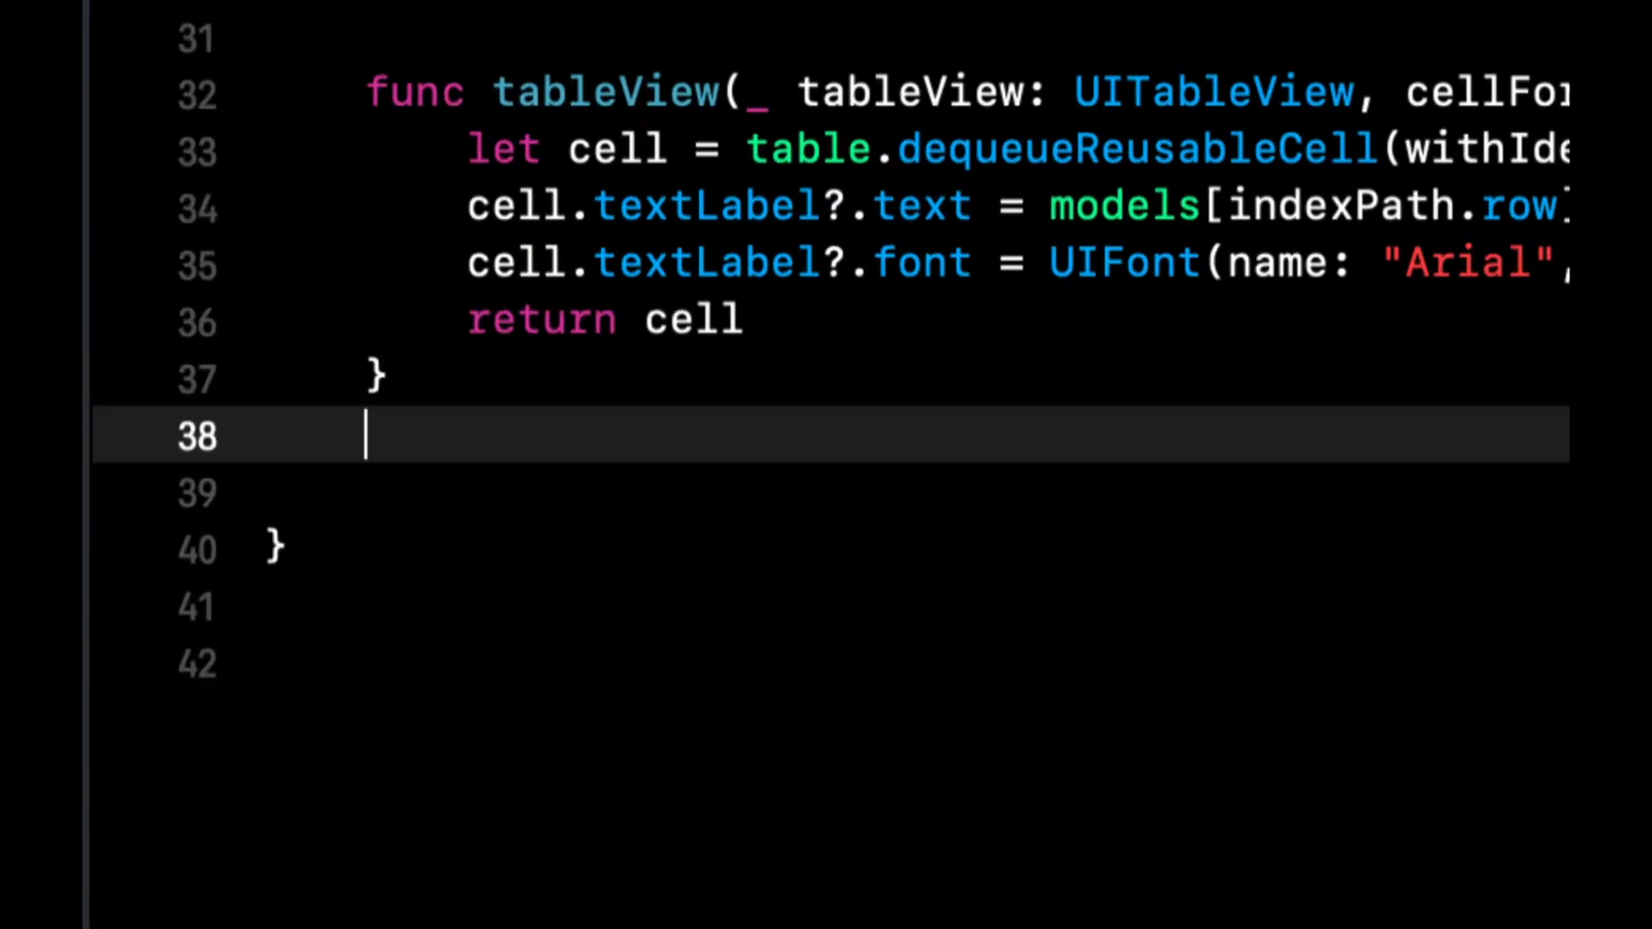
{"action": "type", "text": "@IBAction func didTapSort() {"}
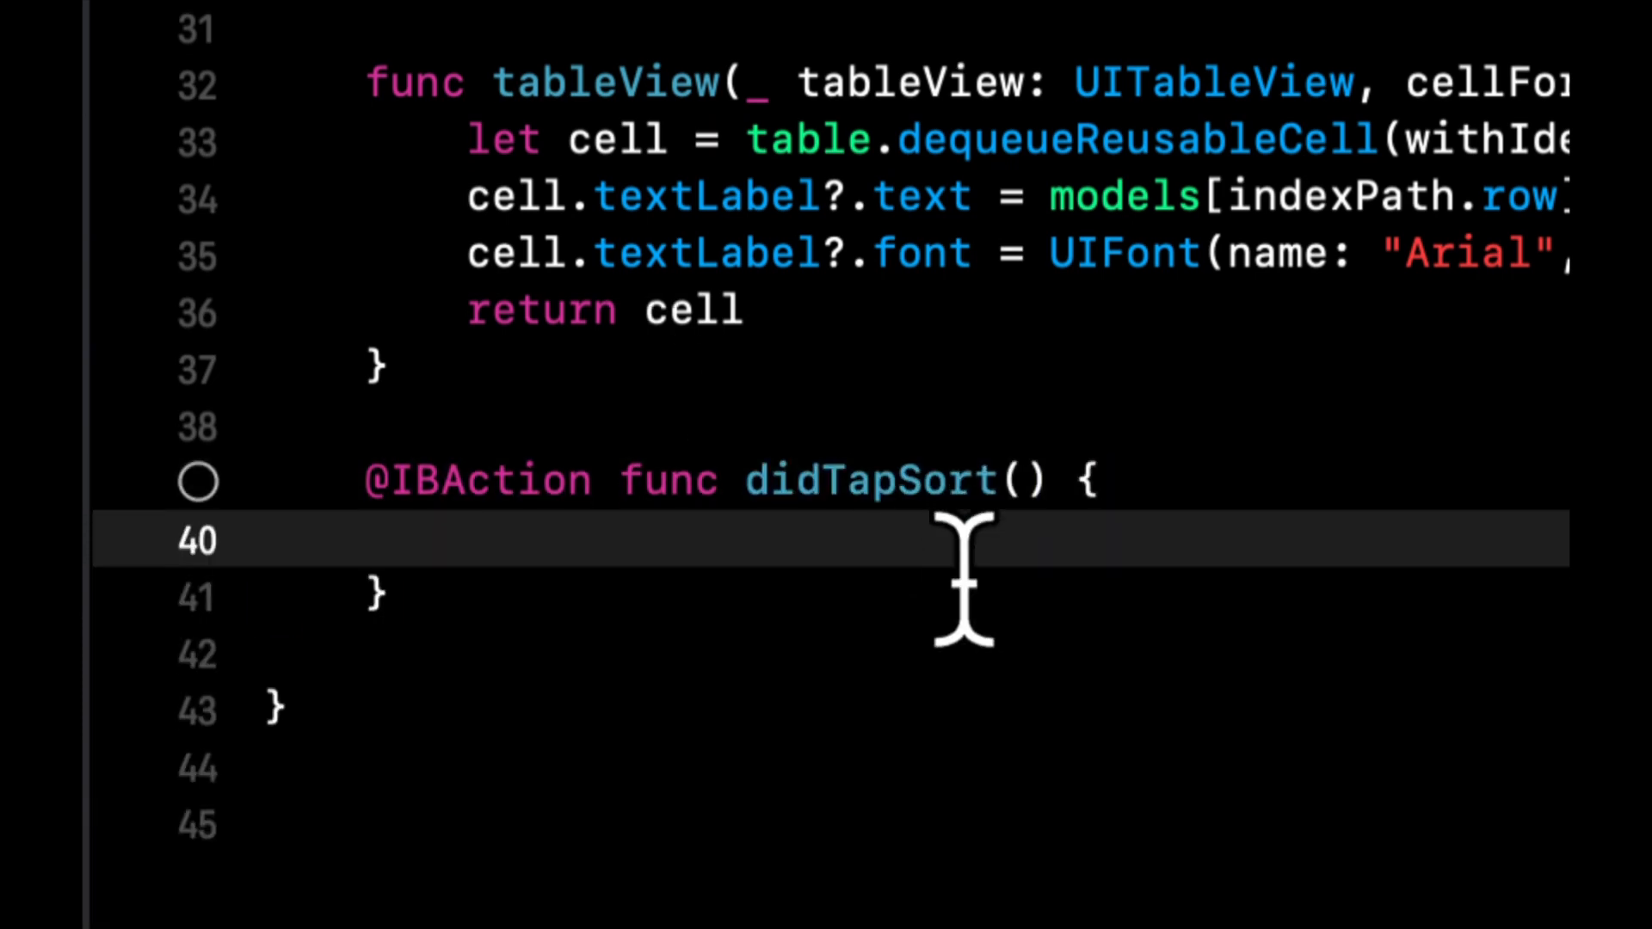
{"action": "scroll", "scroll_direction": "up", "scroll_amount": 3}
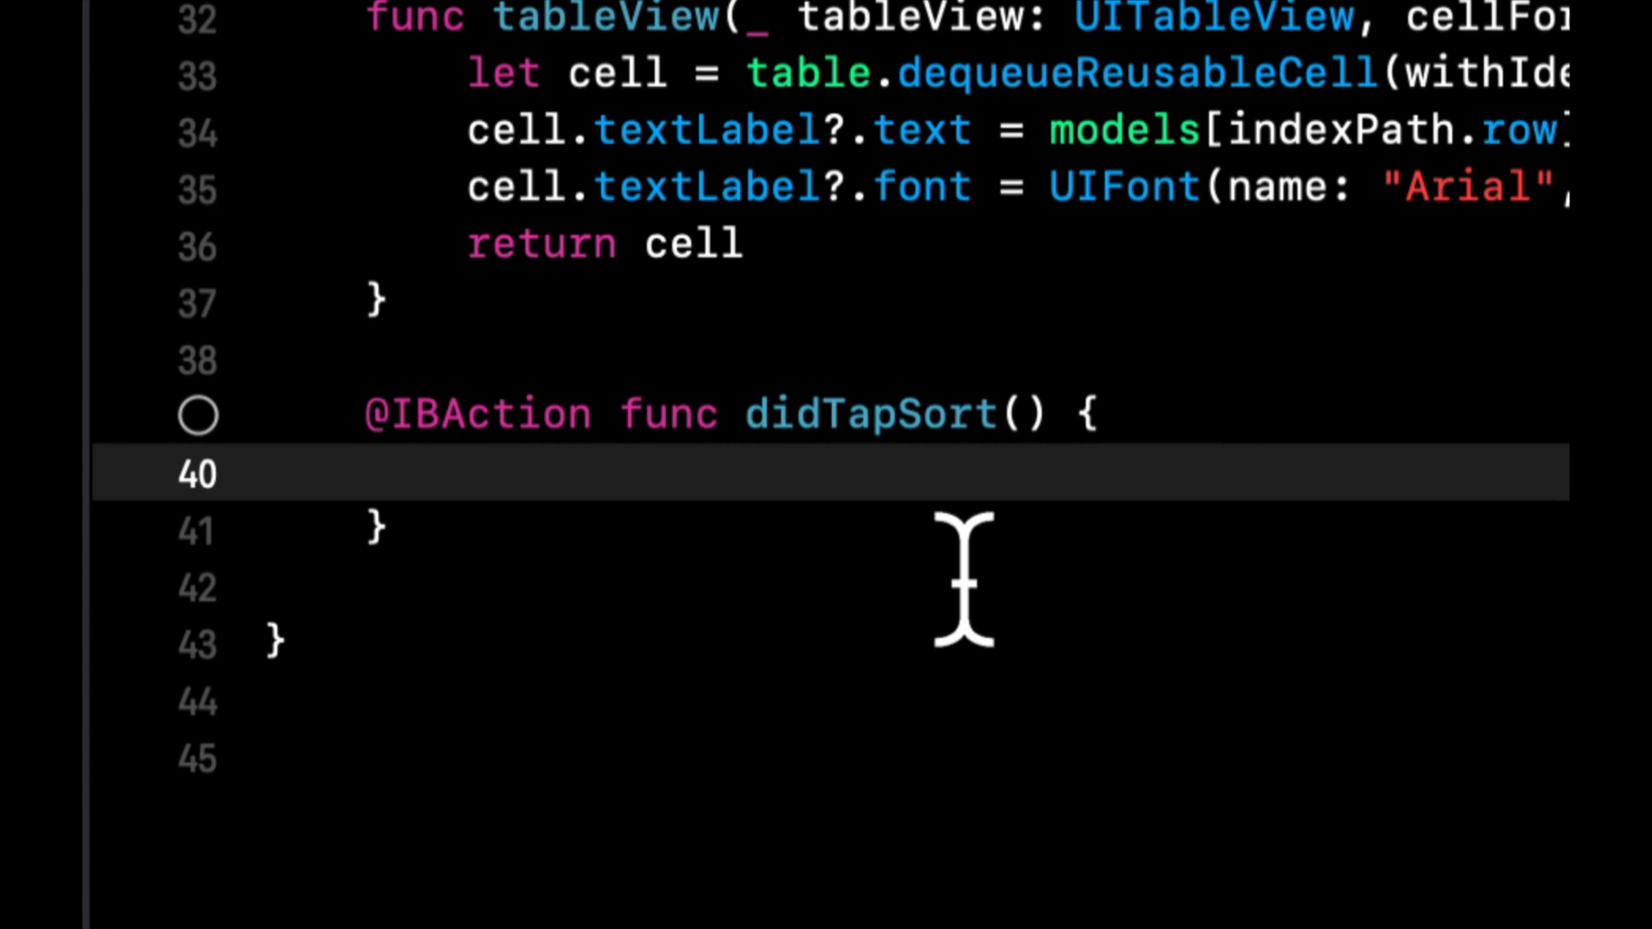
{"action": "type", "text": "if table."}
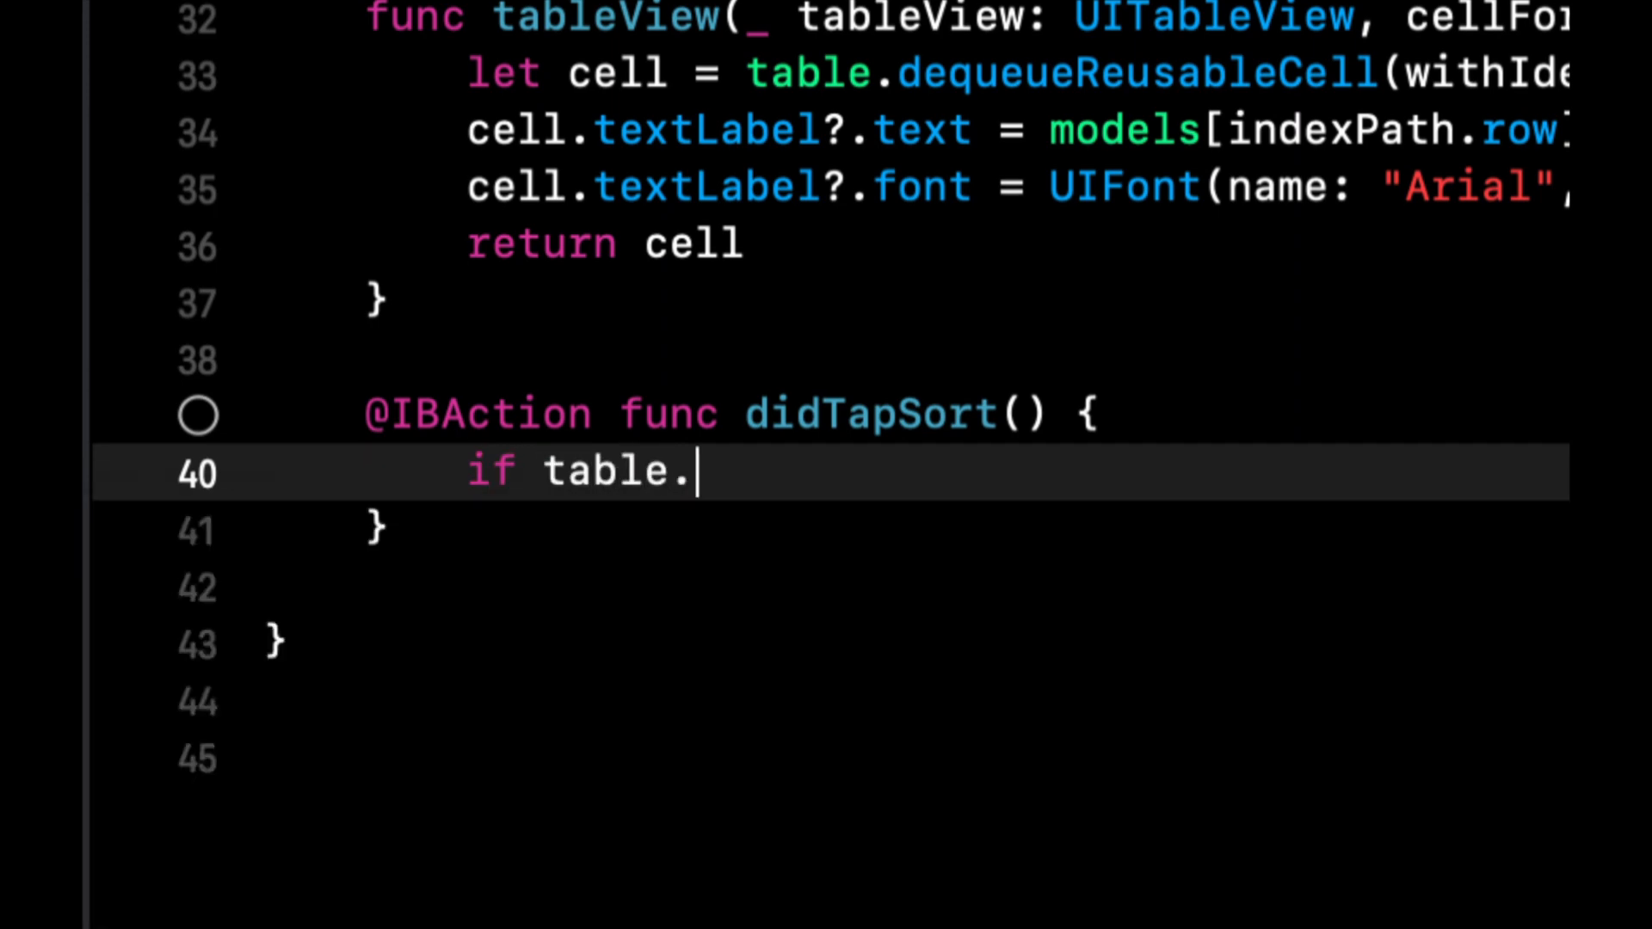
{"action": "type", "text": "isEditing {"}
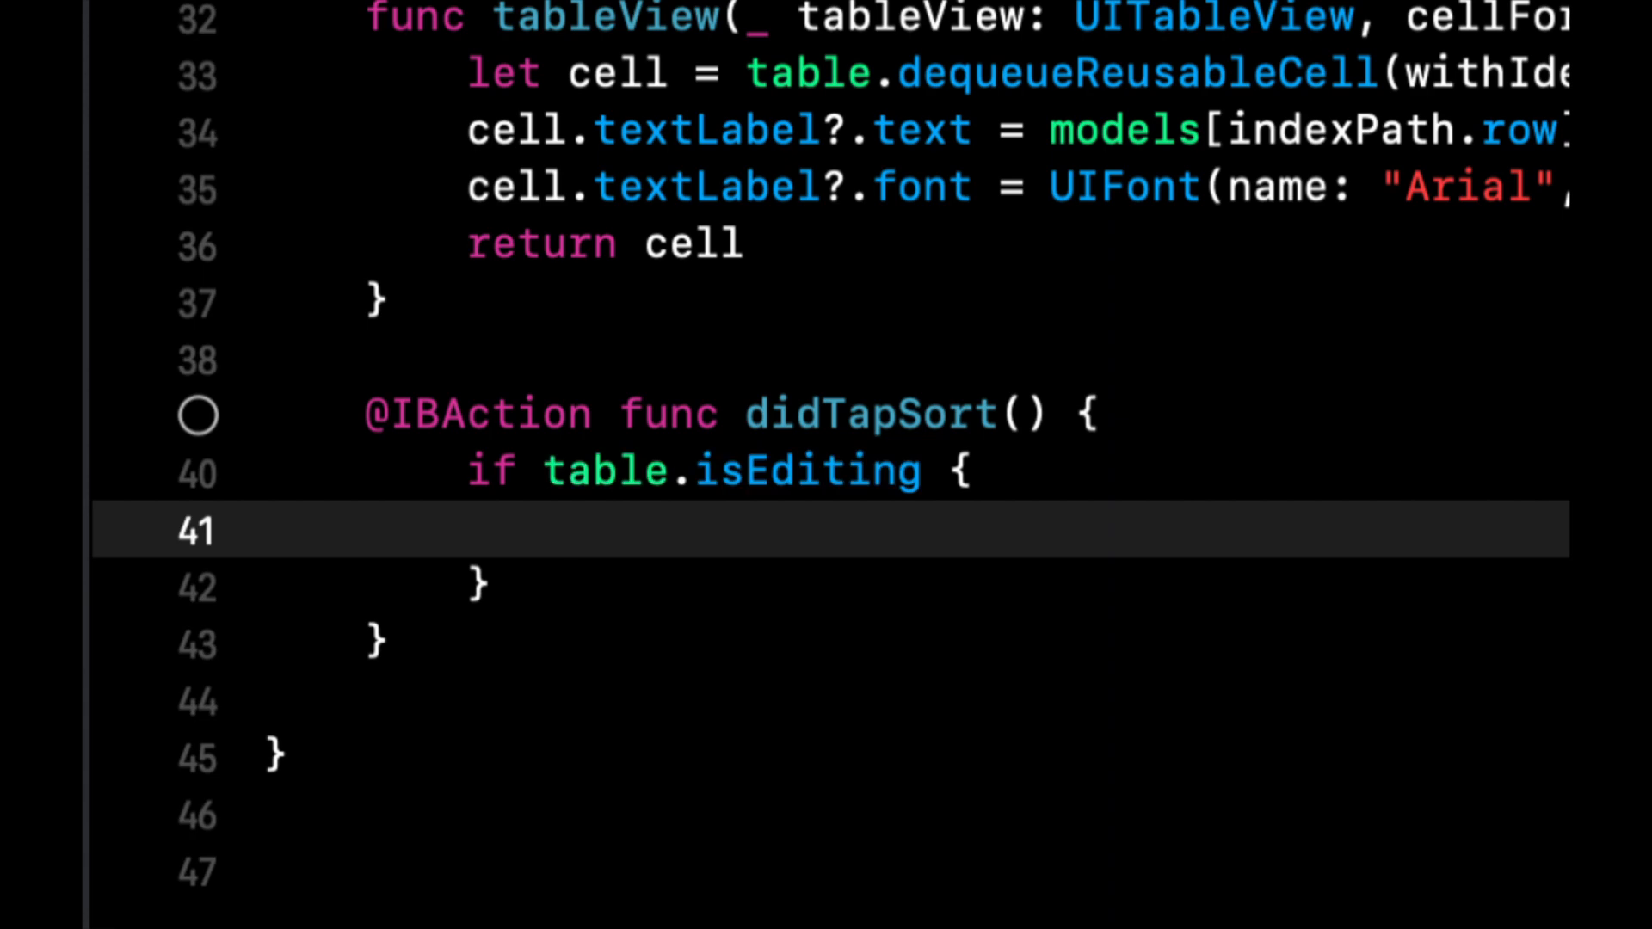
{"action": "type", "text": "table.is"}
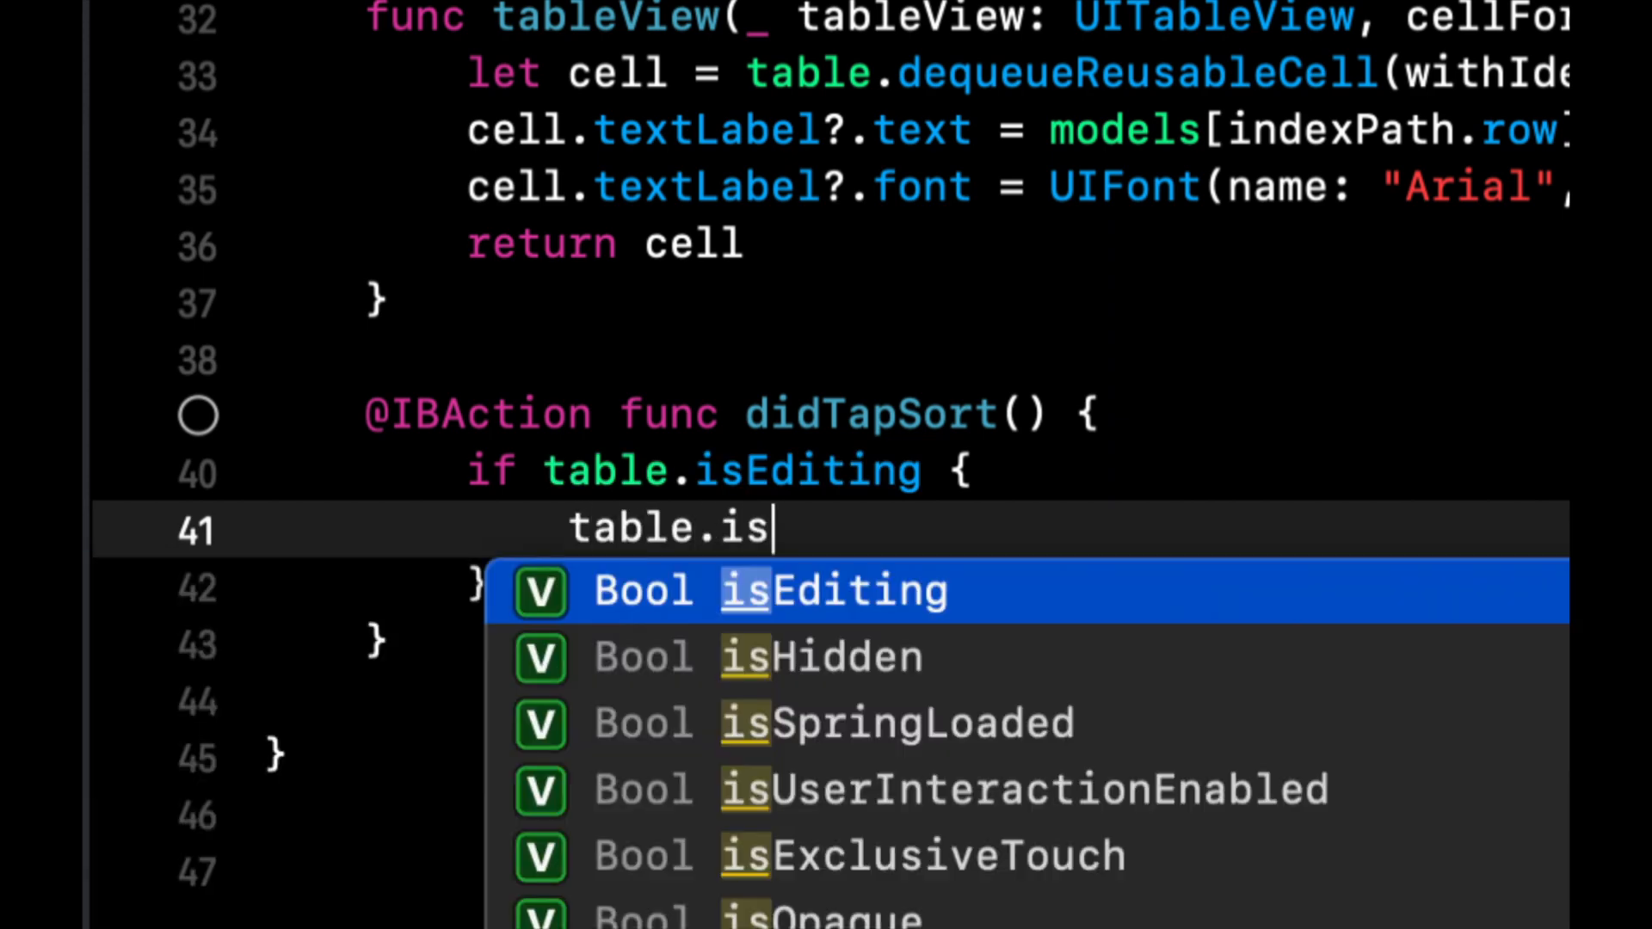
{"action": "type", "text": "ed"}
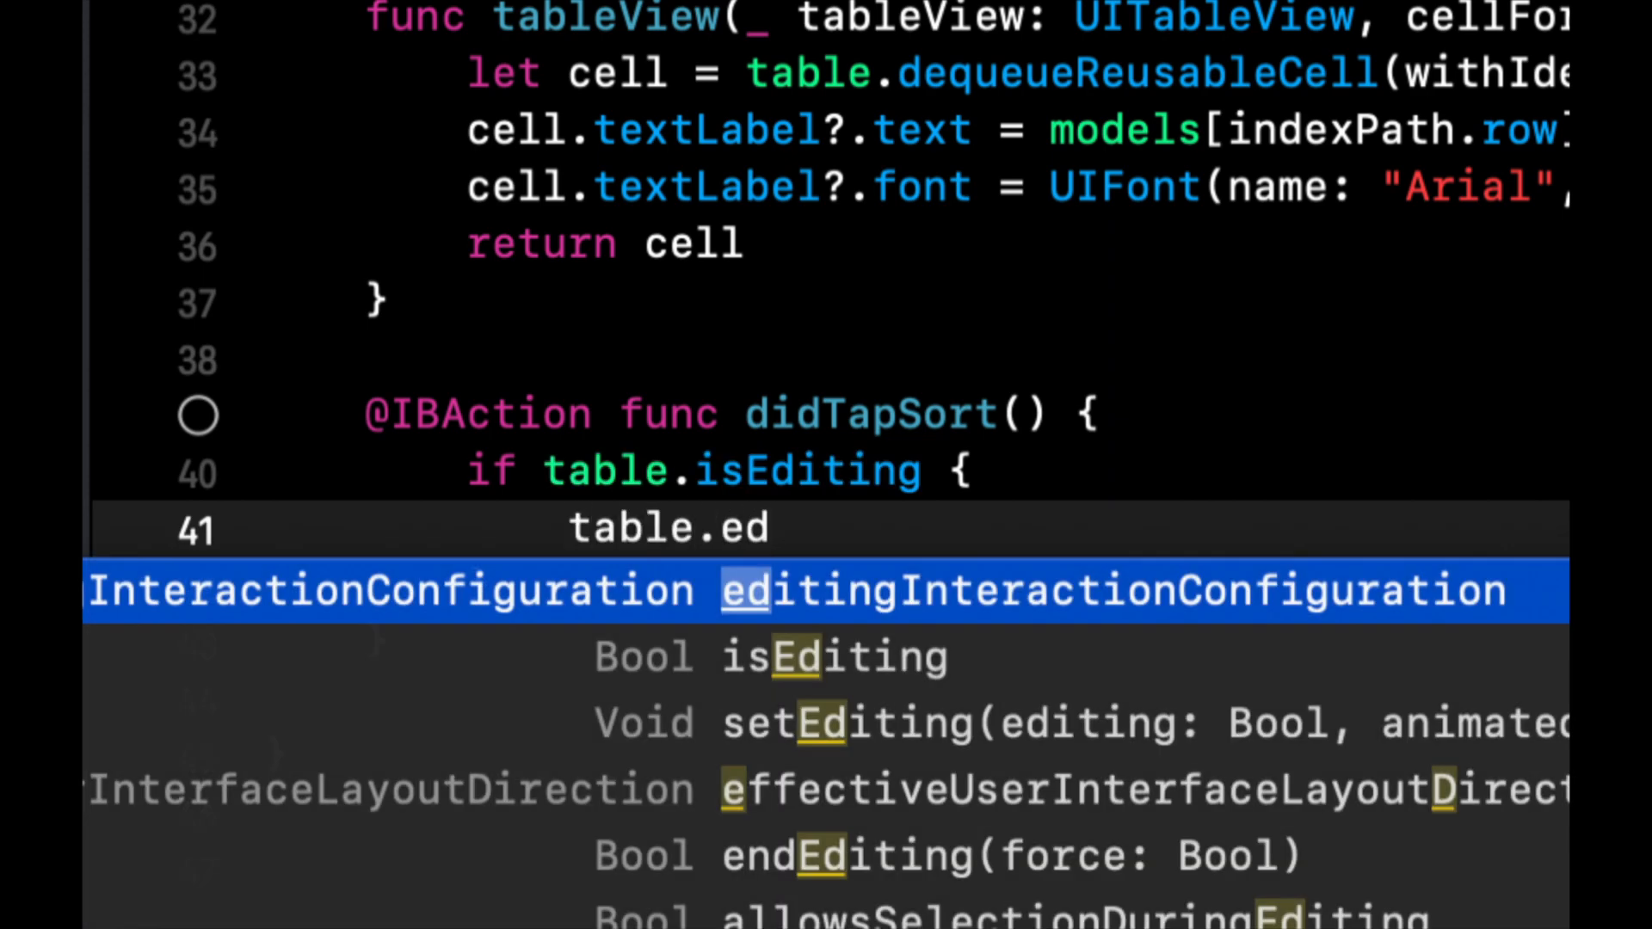
{"action": "type", "text": "isEditing ="}
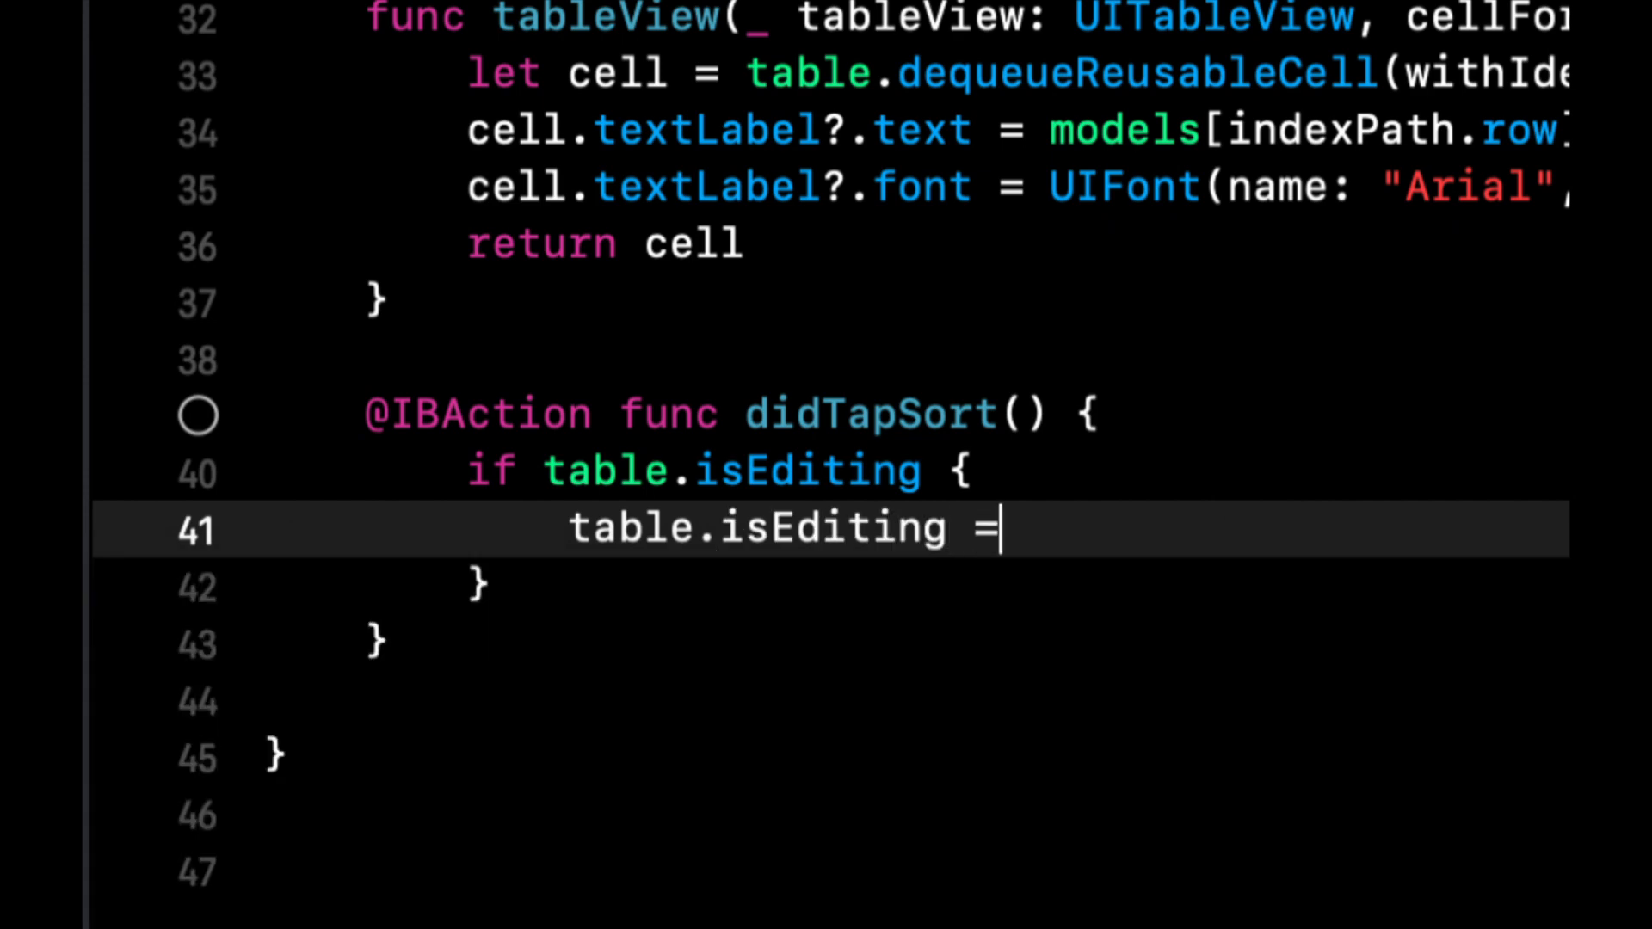
{"action": "type", "text": "false"}
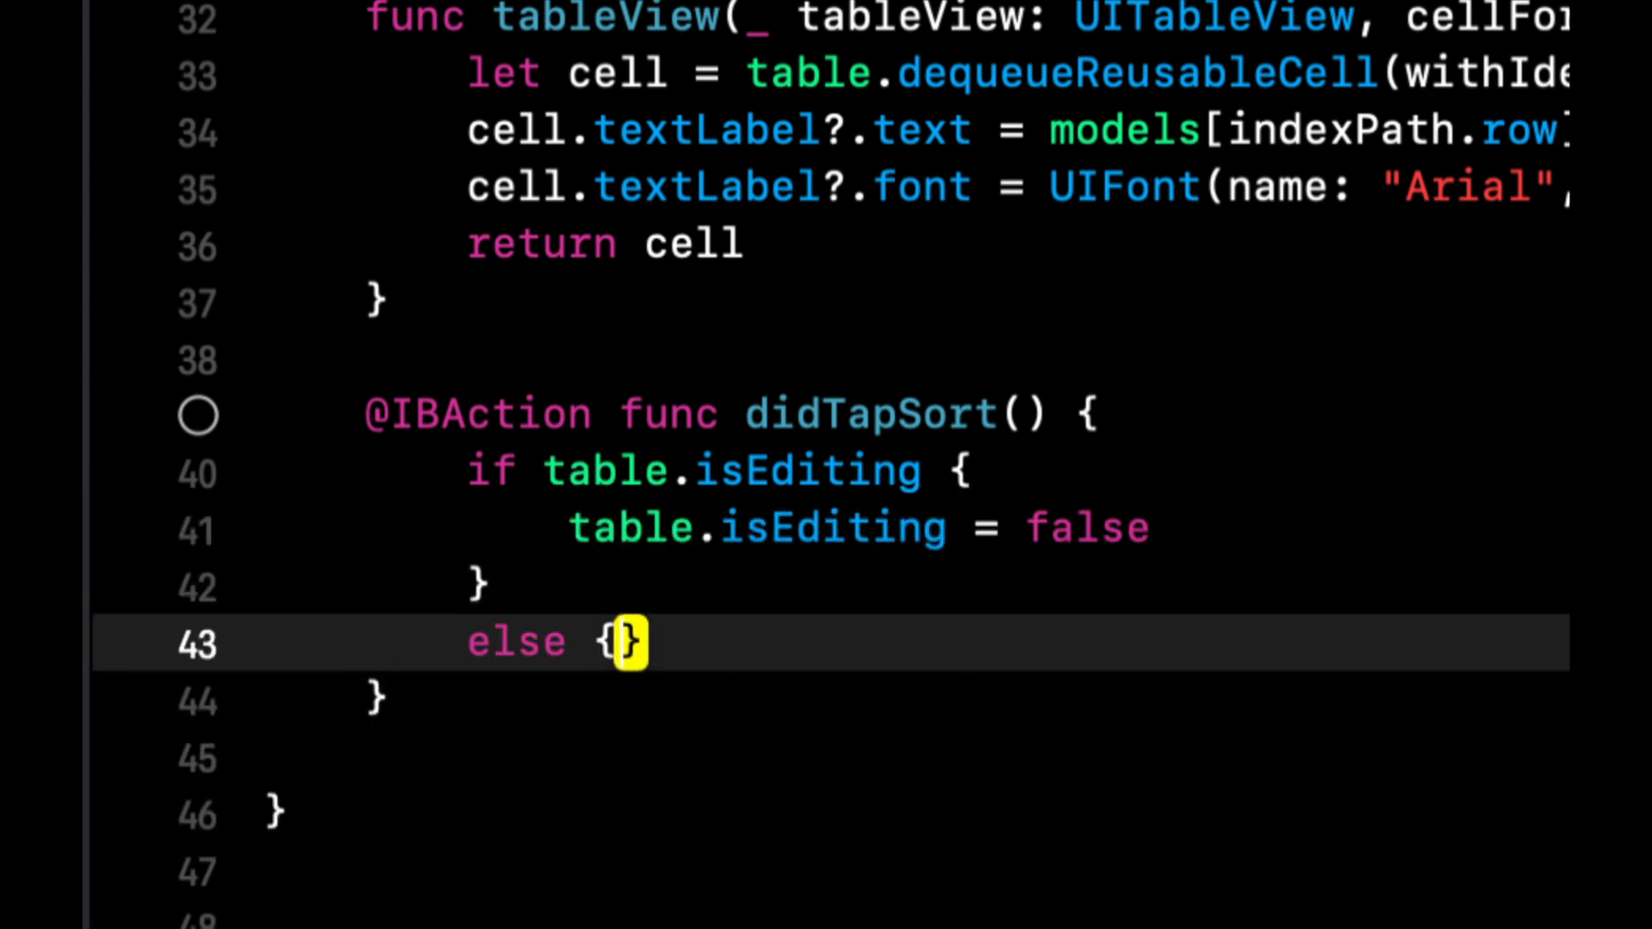
{"action": "type", "text": "table.isEditing = true"}
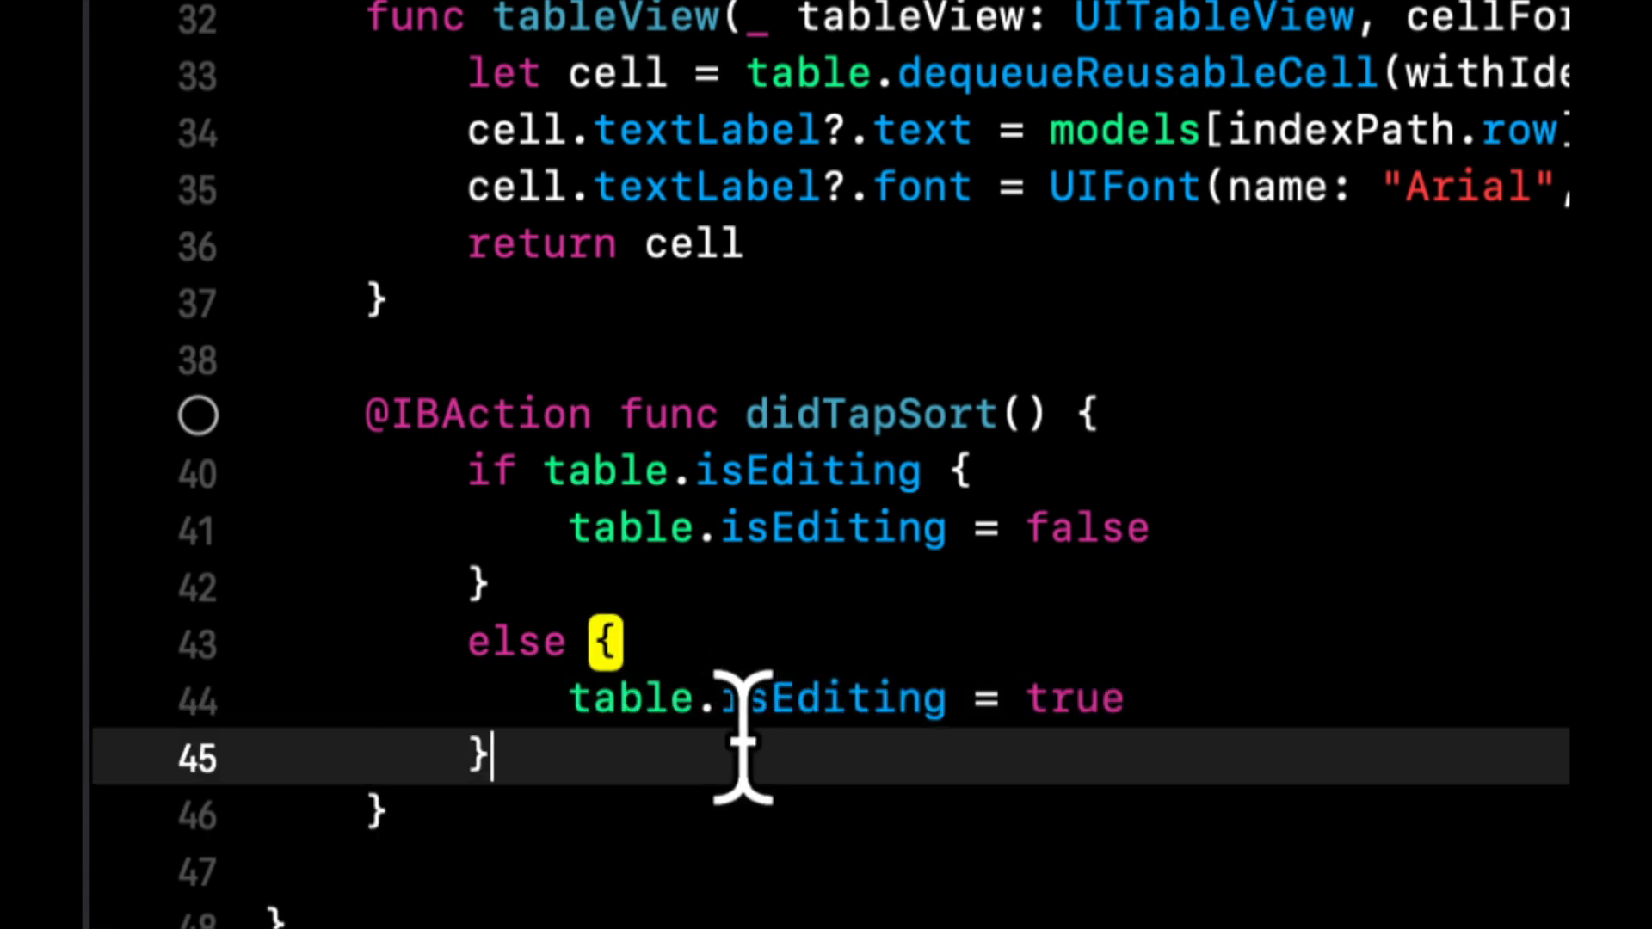
{"action": "scroll", "scroll_direction": "down", "scroll_amount": 3}
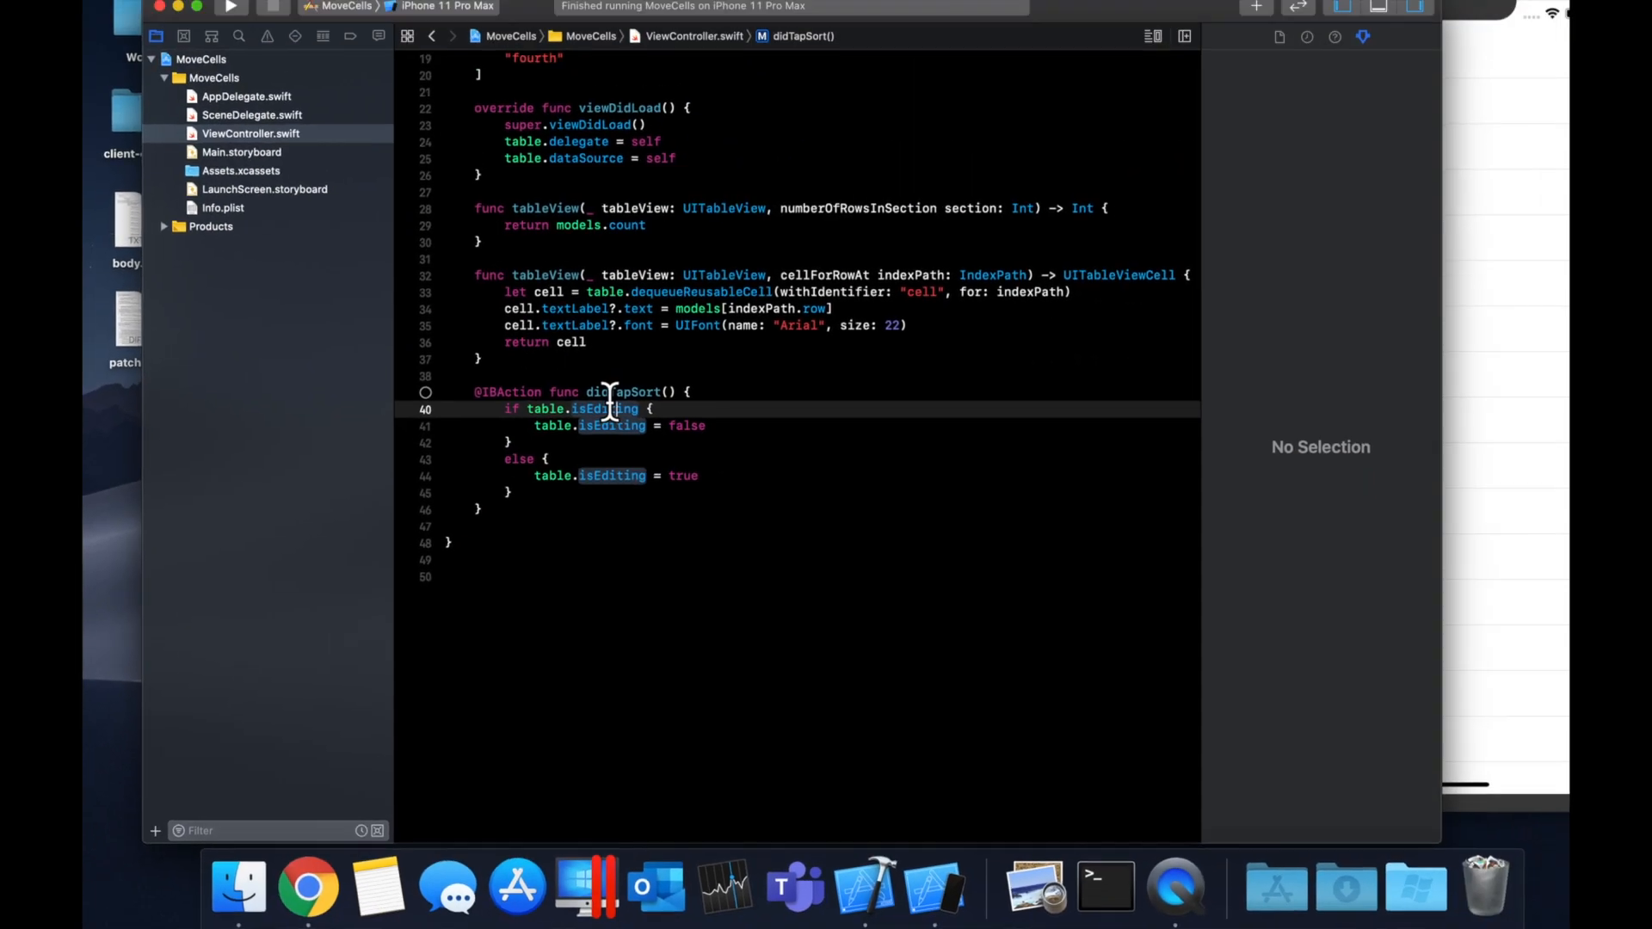
Open Main.storyboard via Open Quickly and embed the View Controller in a Navigation Controller
{"action": "type", "text": "main.stor"}
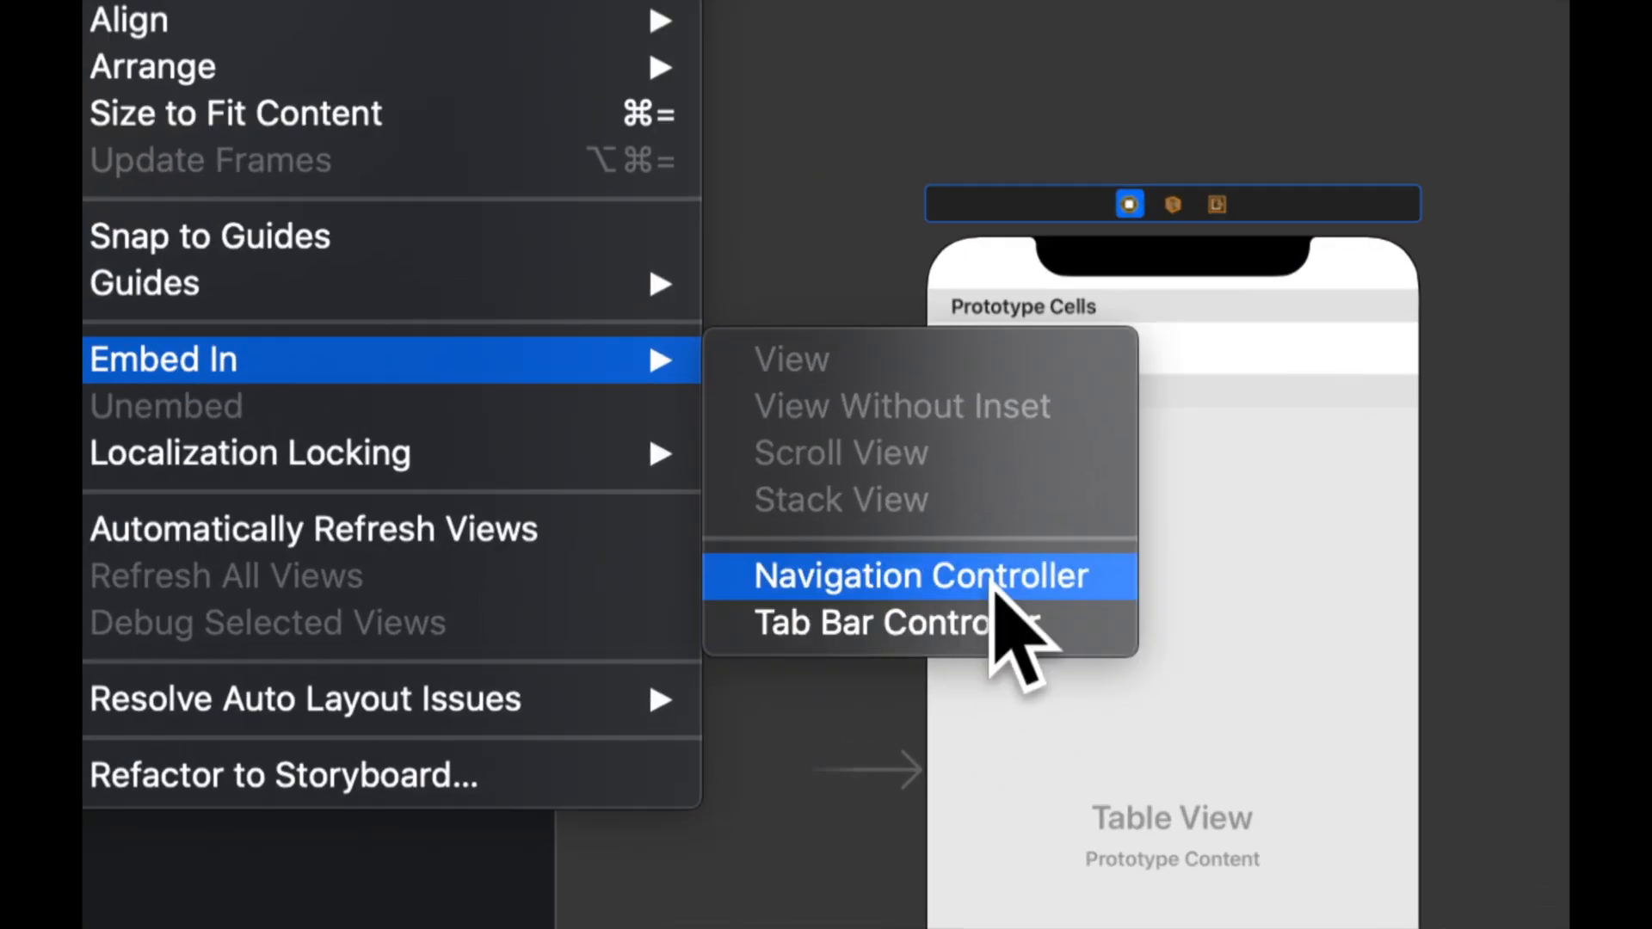
{"action": "left_click", "coordinate": [920, 576]}
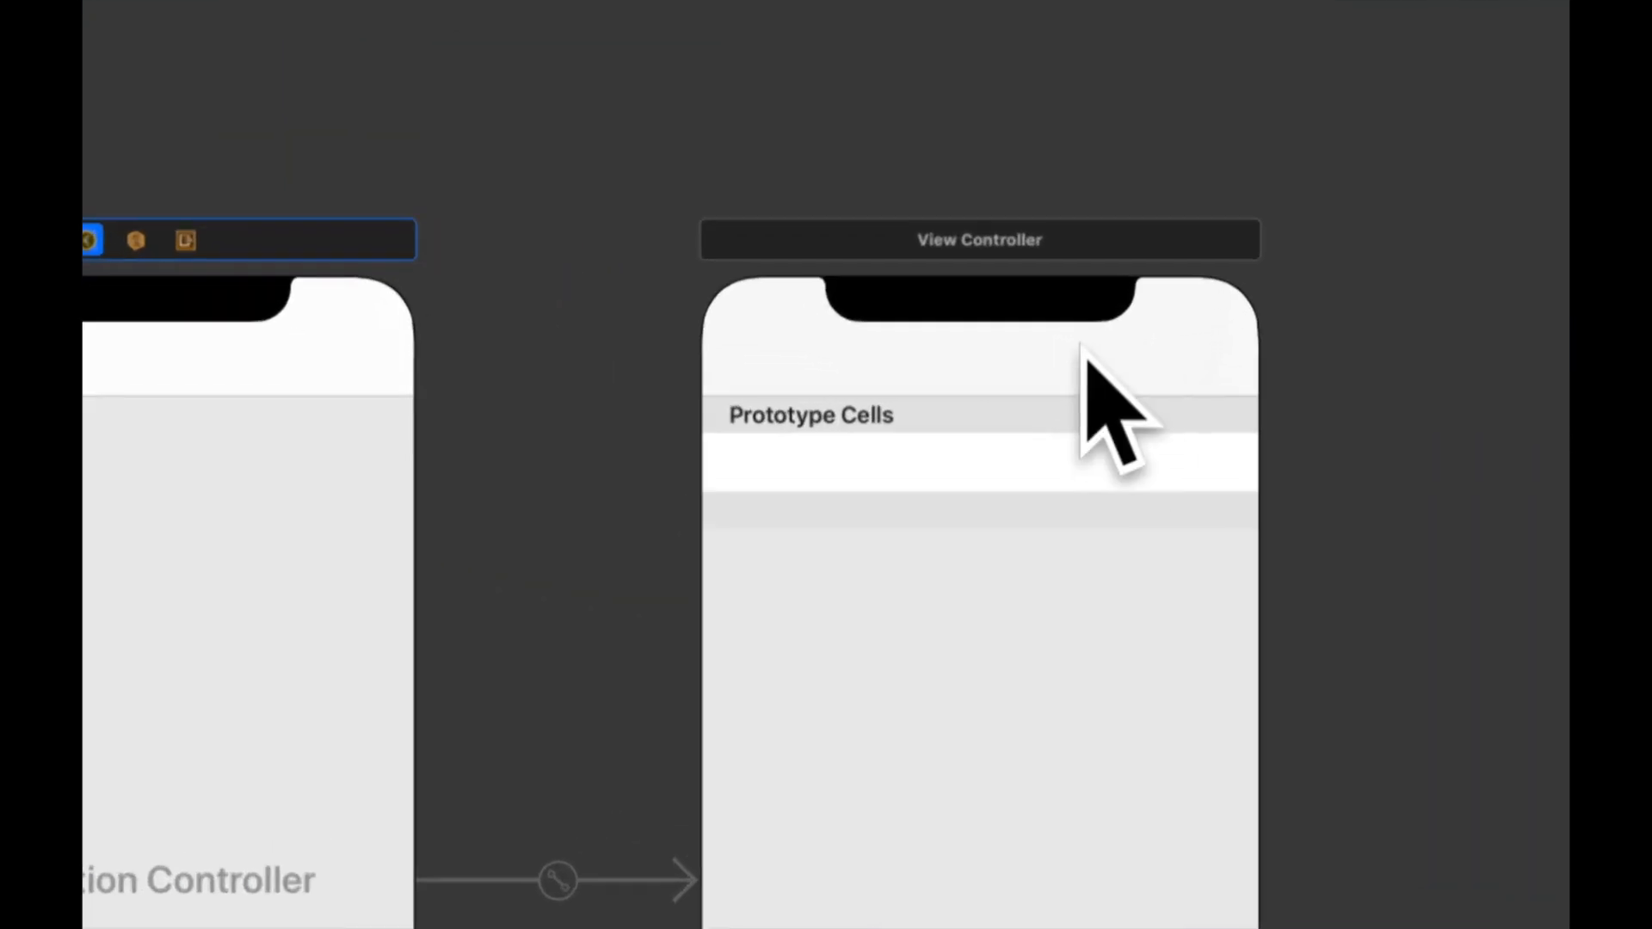
{"action": "left_click", "coordinate": [1034, 360]}
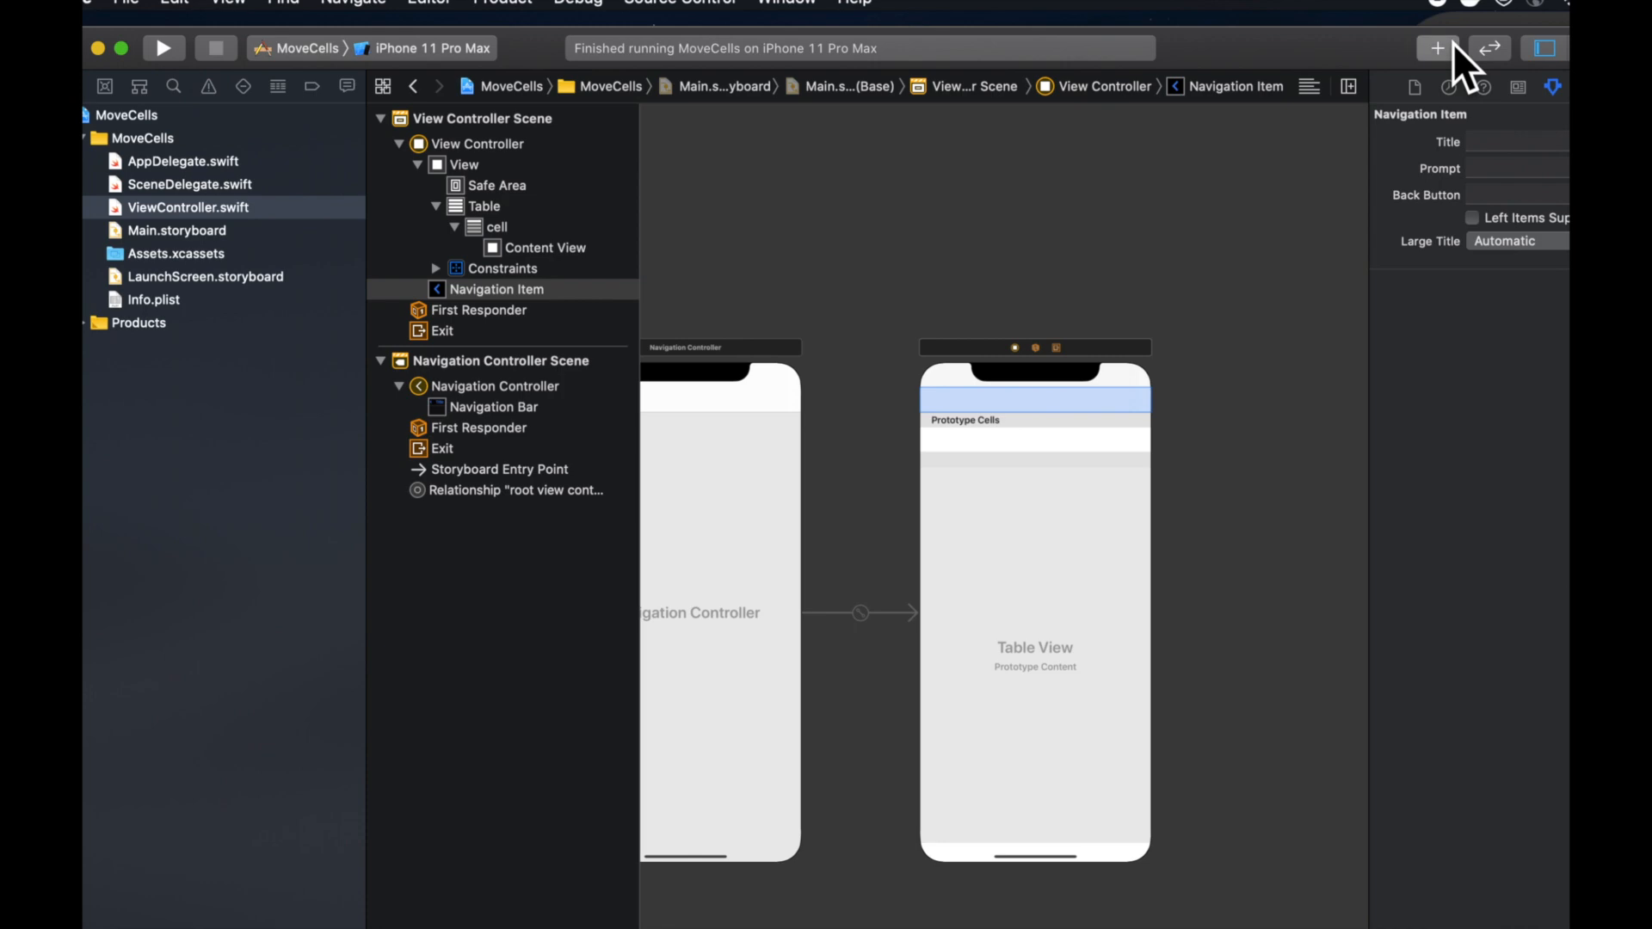
Add a Bar Button Item from the Library to the navigation bar and view its didTapSort connection
{"action": "left_click", "coordinate": [1437, 47]}
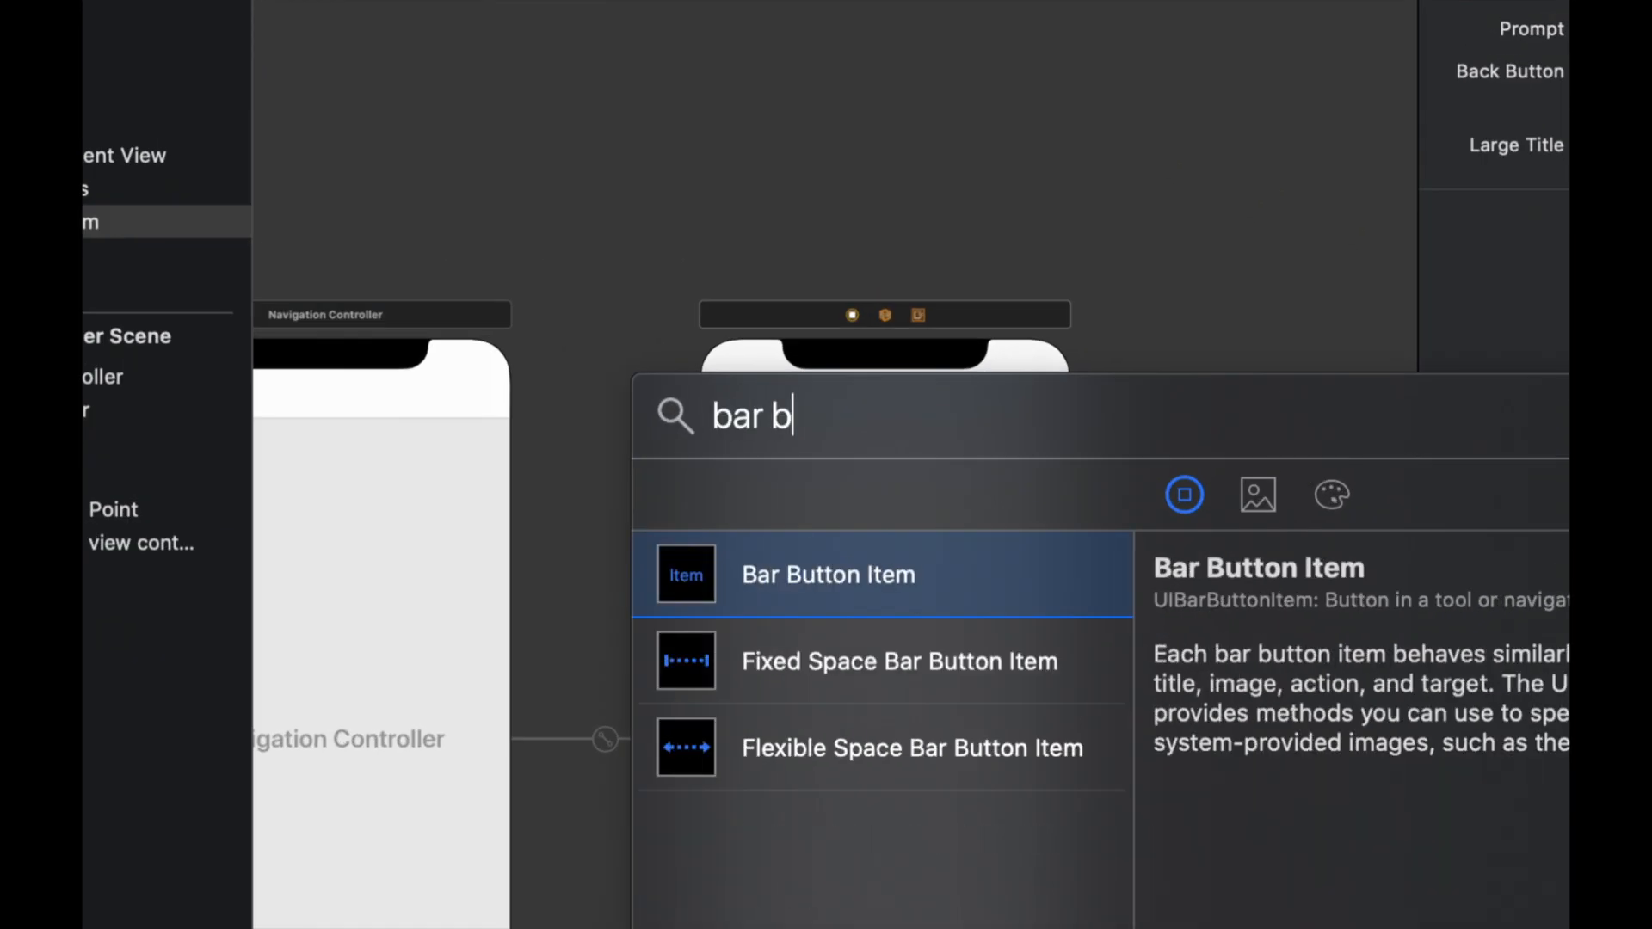
{"action": "type", "text": "utton"}
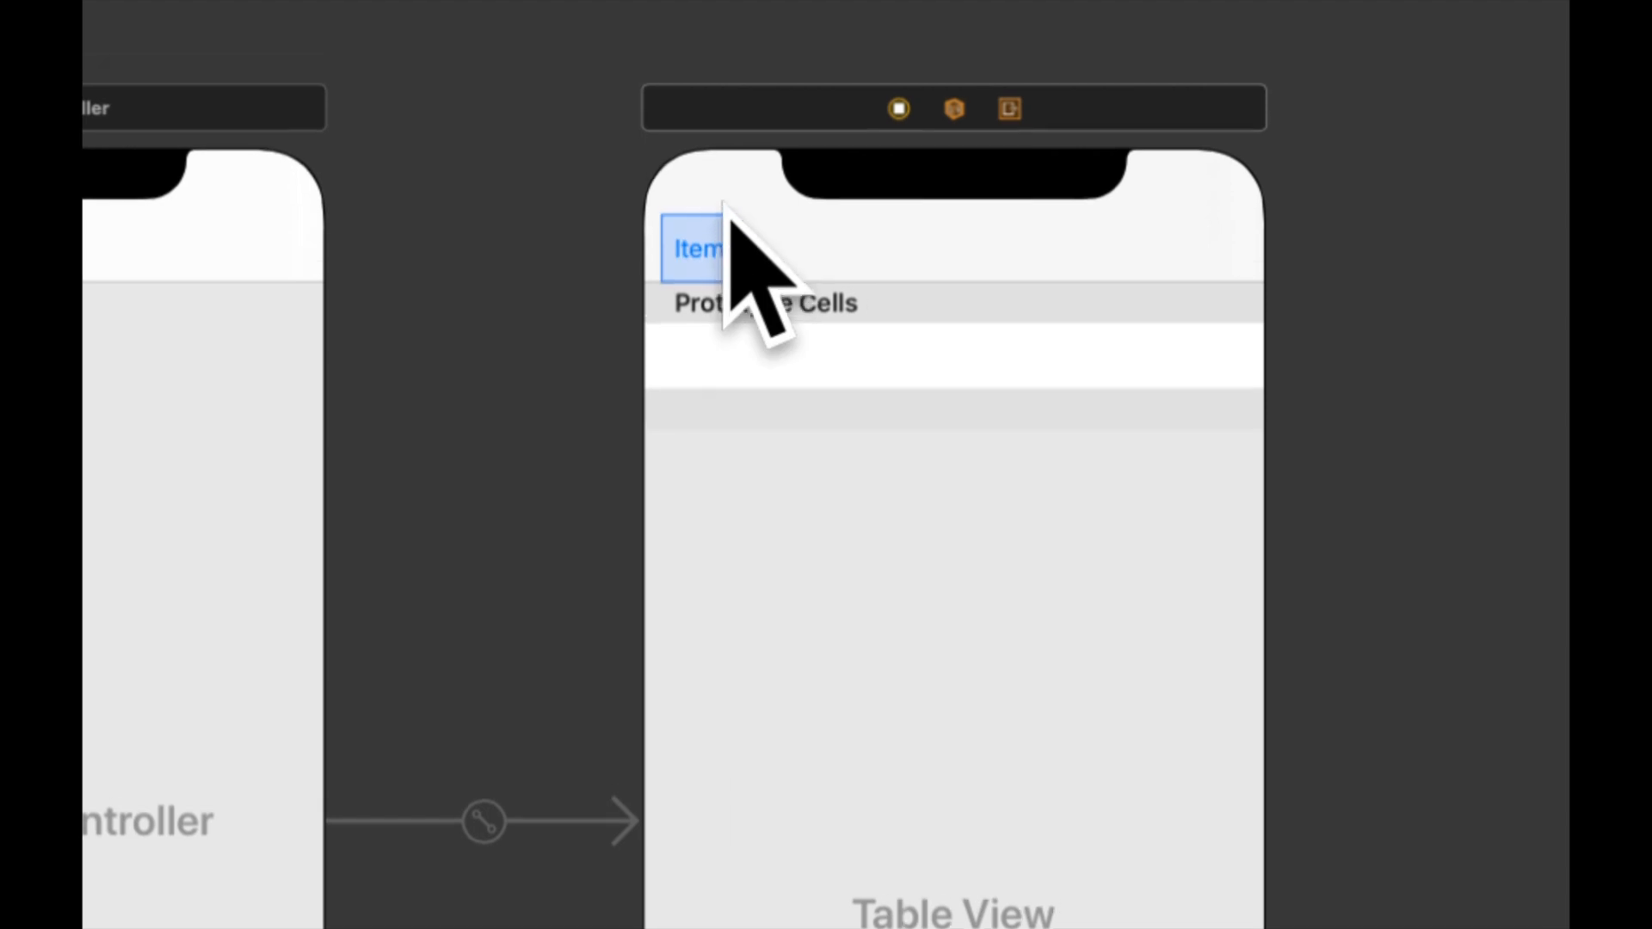
{"action": "left_click", "coordinate": [896, 109]}
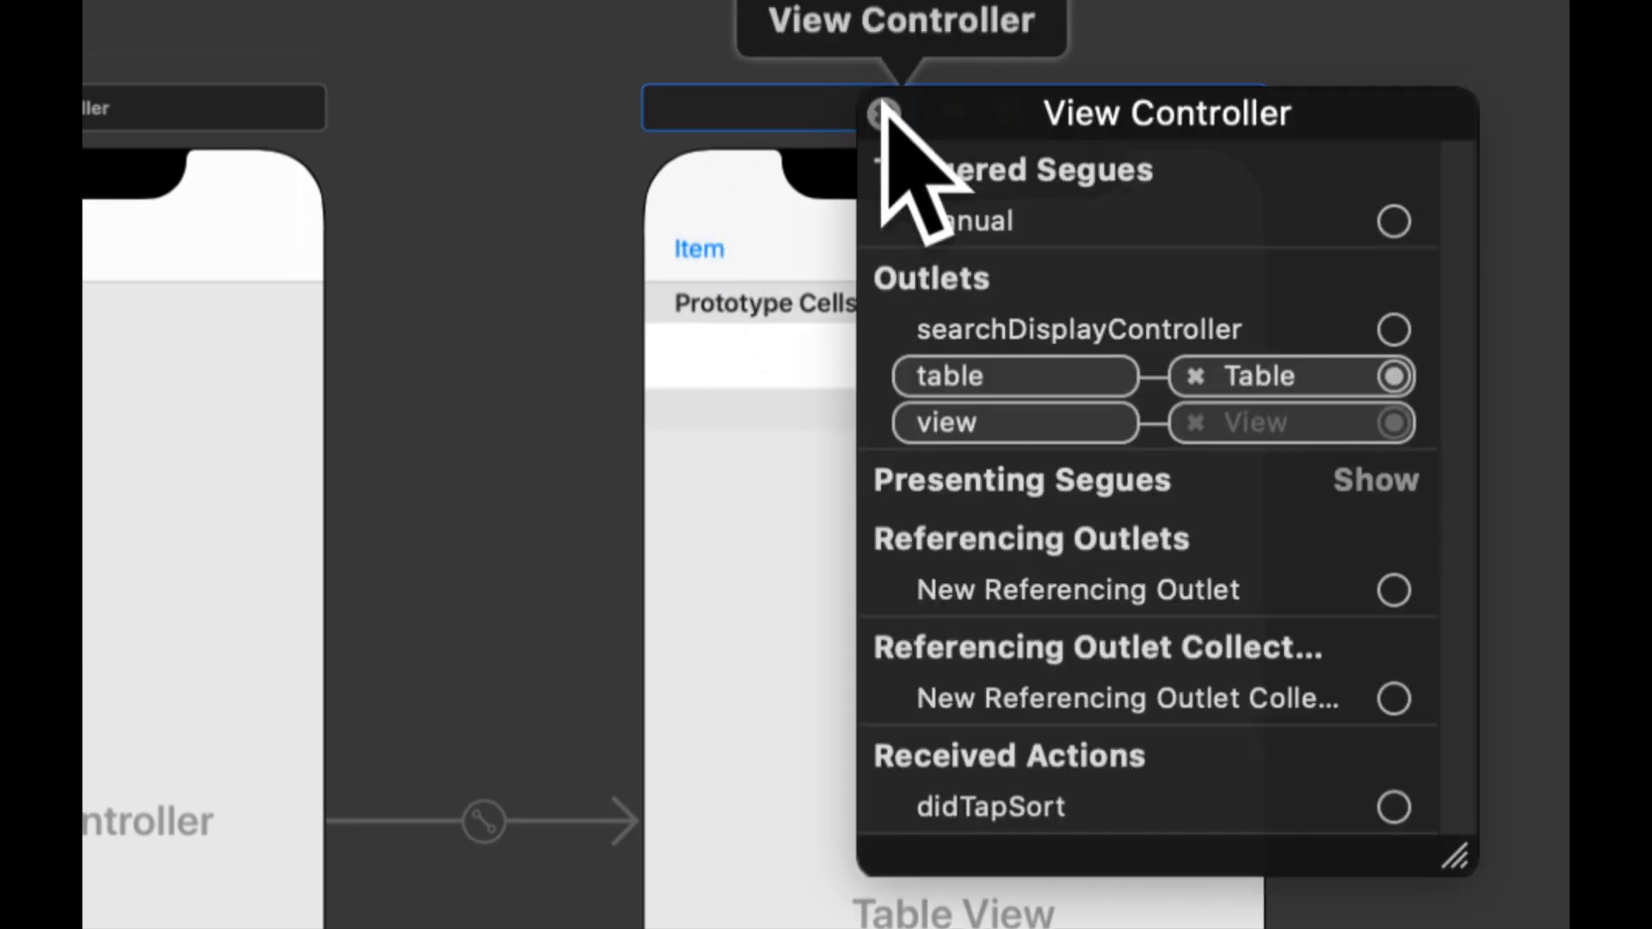
{"action": "mouse_move", "coordinate": [1393, 807]}
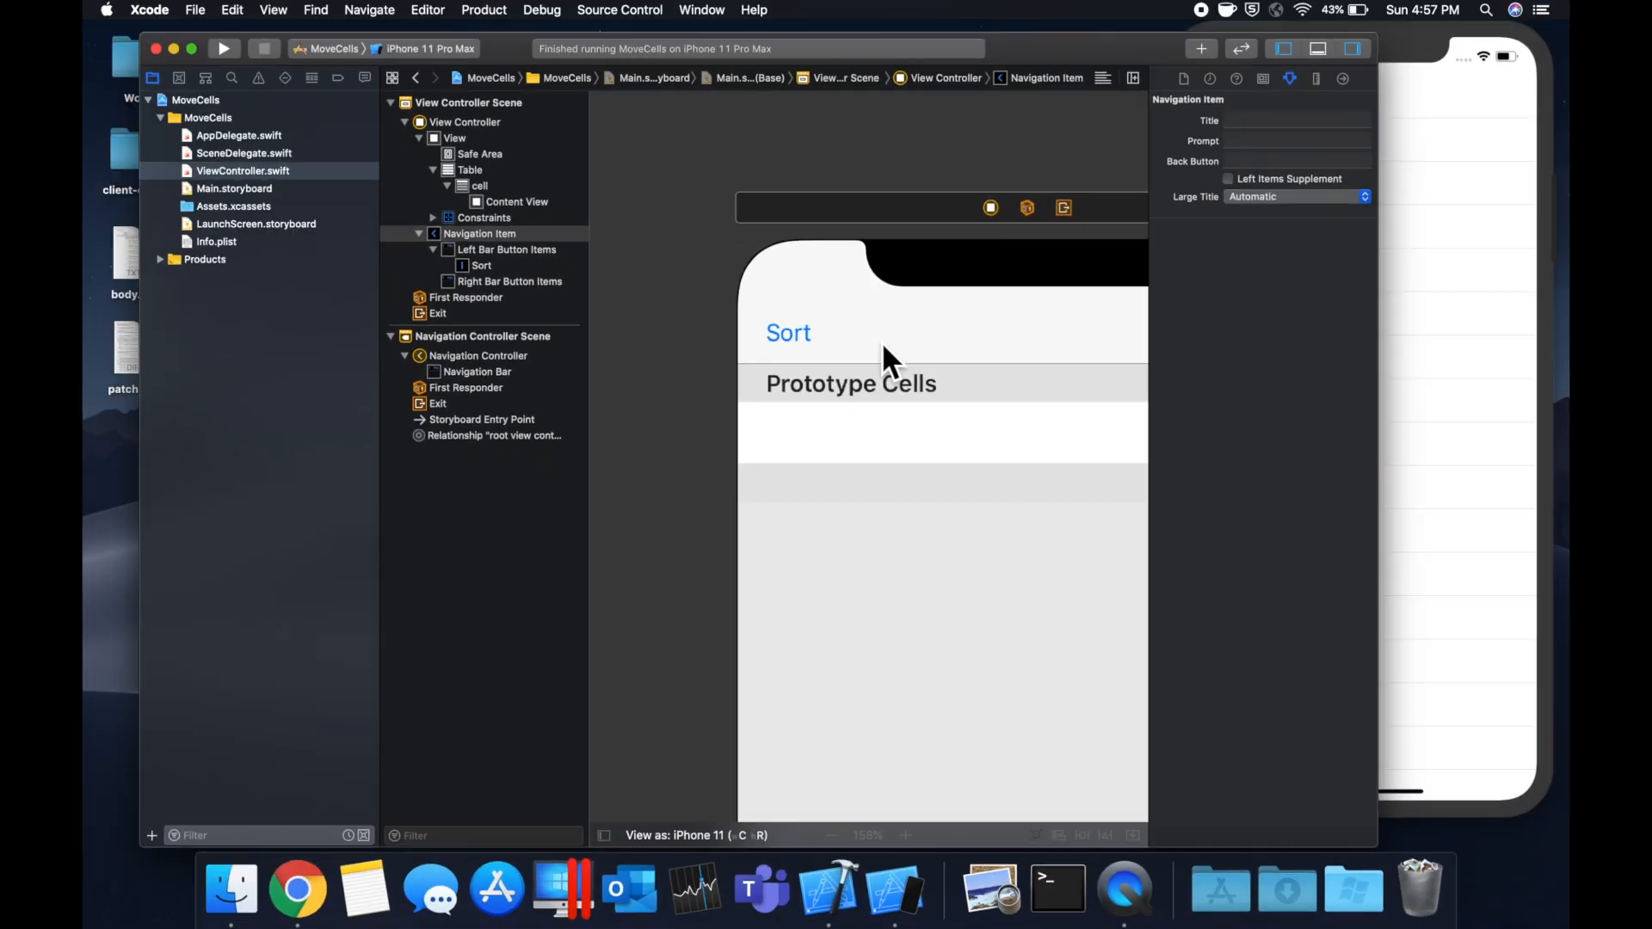
Rerun MoveCells and tap Sort so rows show delete markers in editing mode
{"action": "left_click", "coordinate": [222, 48]}
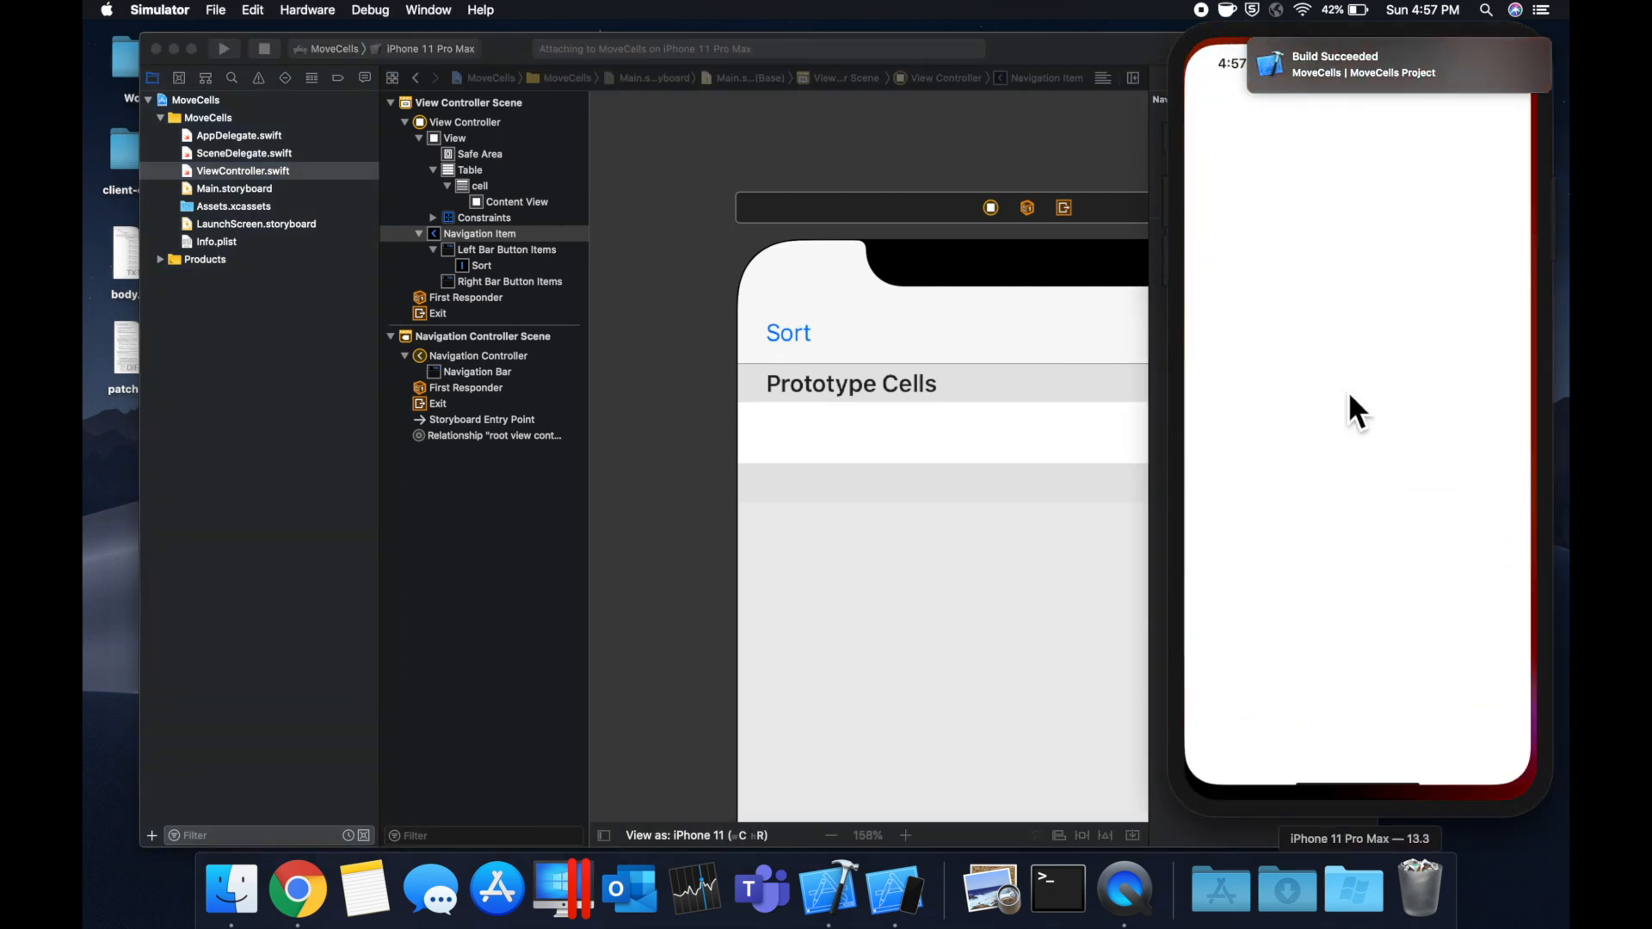
{"action": "left_click", "coordinate": [222, 48]}
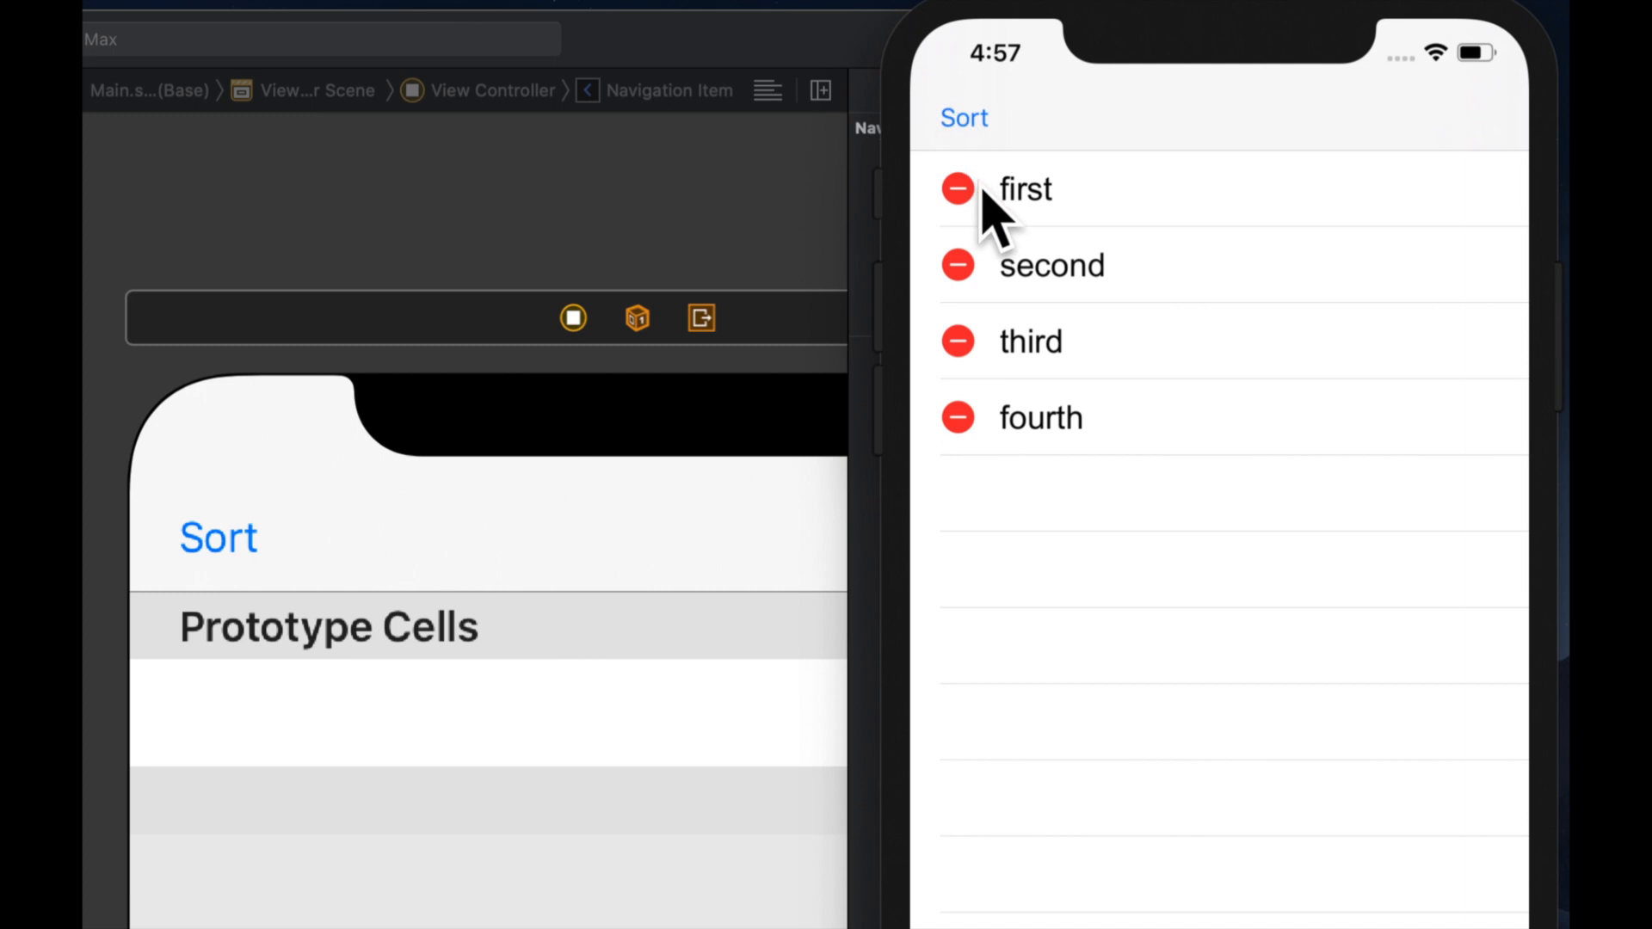
{"action": "mouse_move", "coordinate": [1396, 268]}
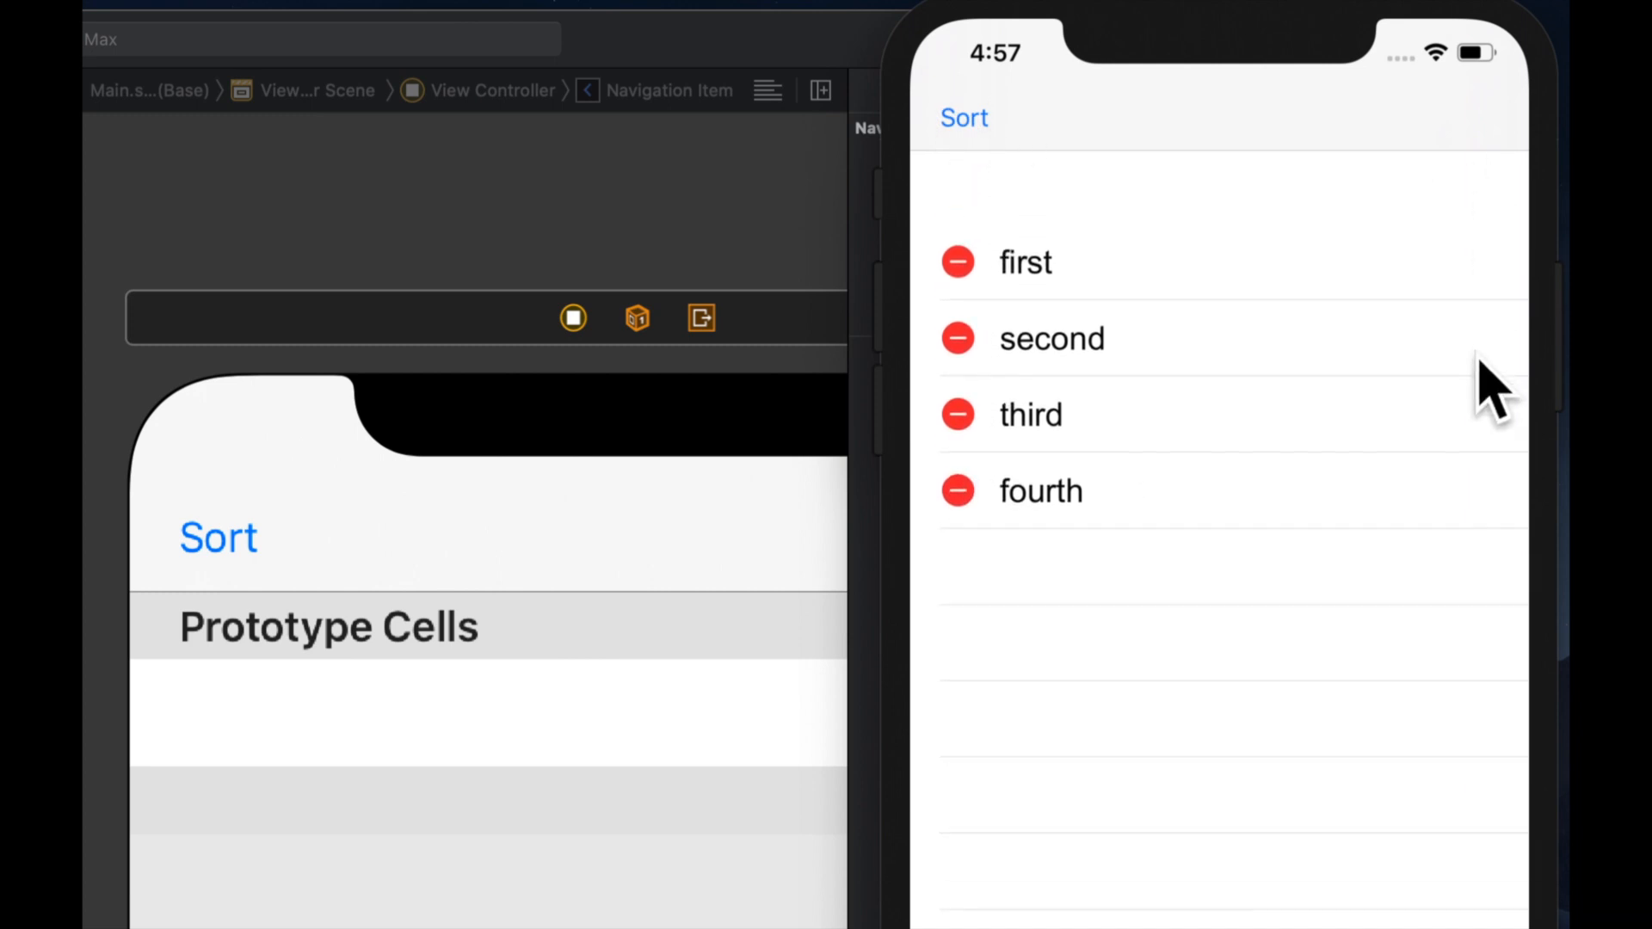
{"action": "scroll", "scroll_direction": "up", "scroll_amount": 3}
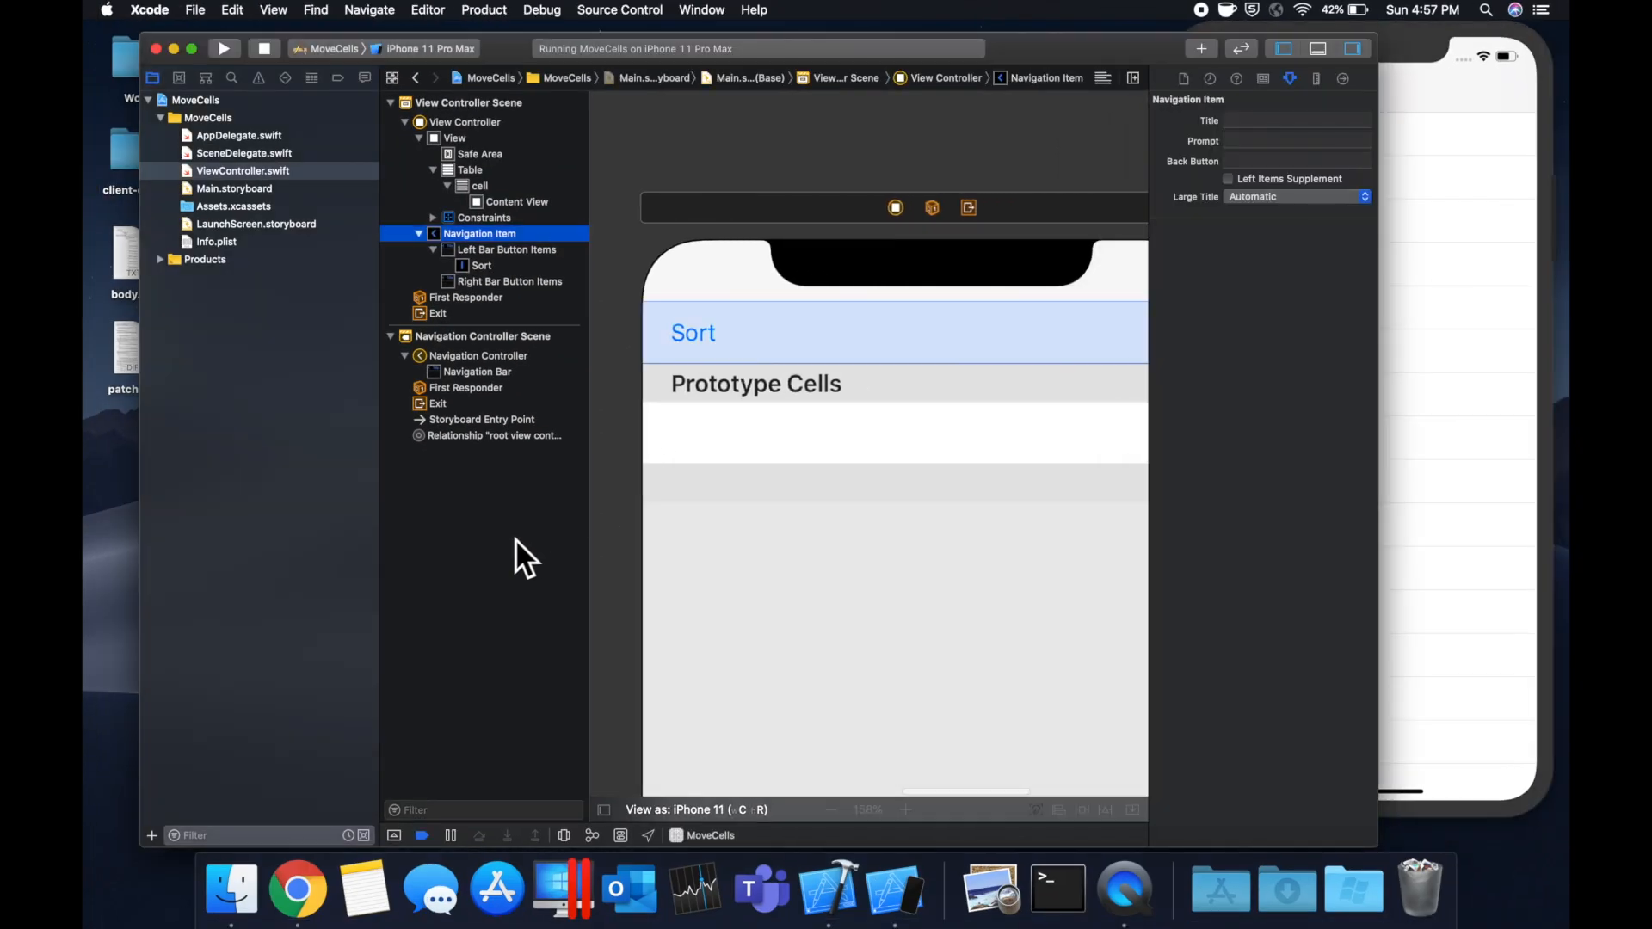
Open ViewController.swift via Open Quickly and add tableView canMoveRowAt returning true
{"action": "type", "text": "main.stor"}
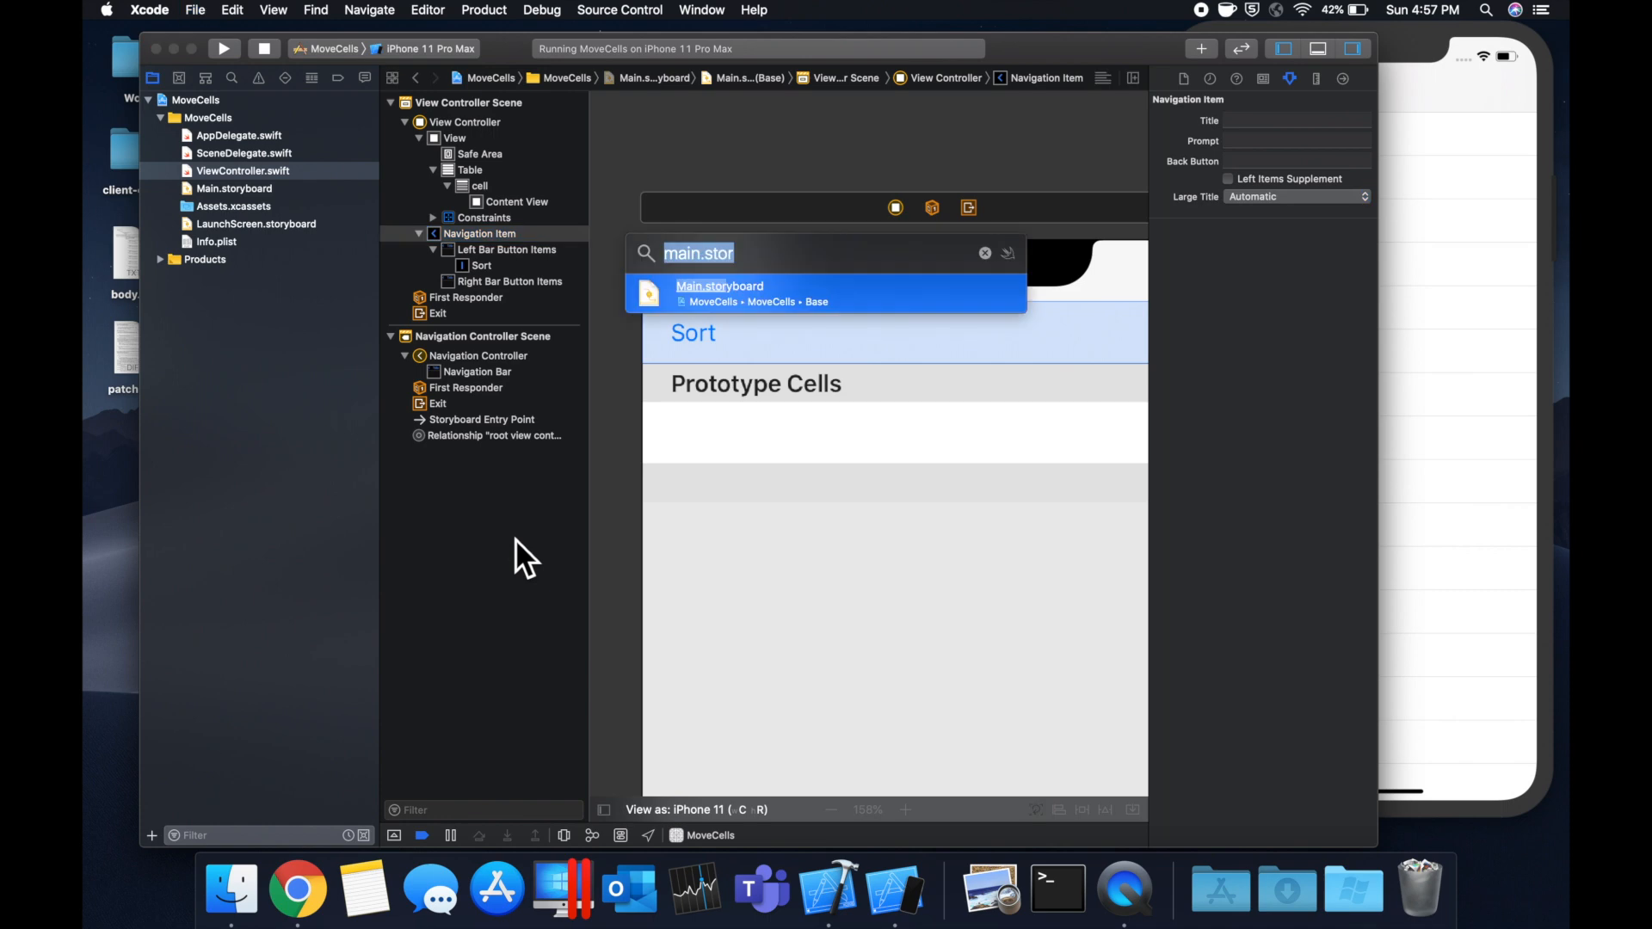
{"action": "type", "text": "viewcontroller"}
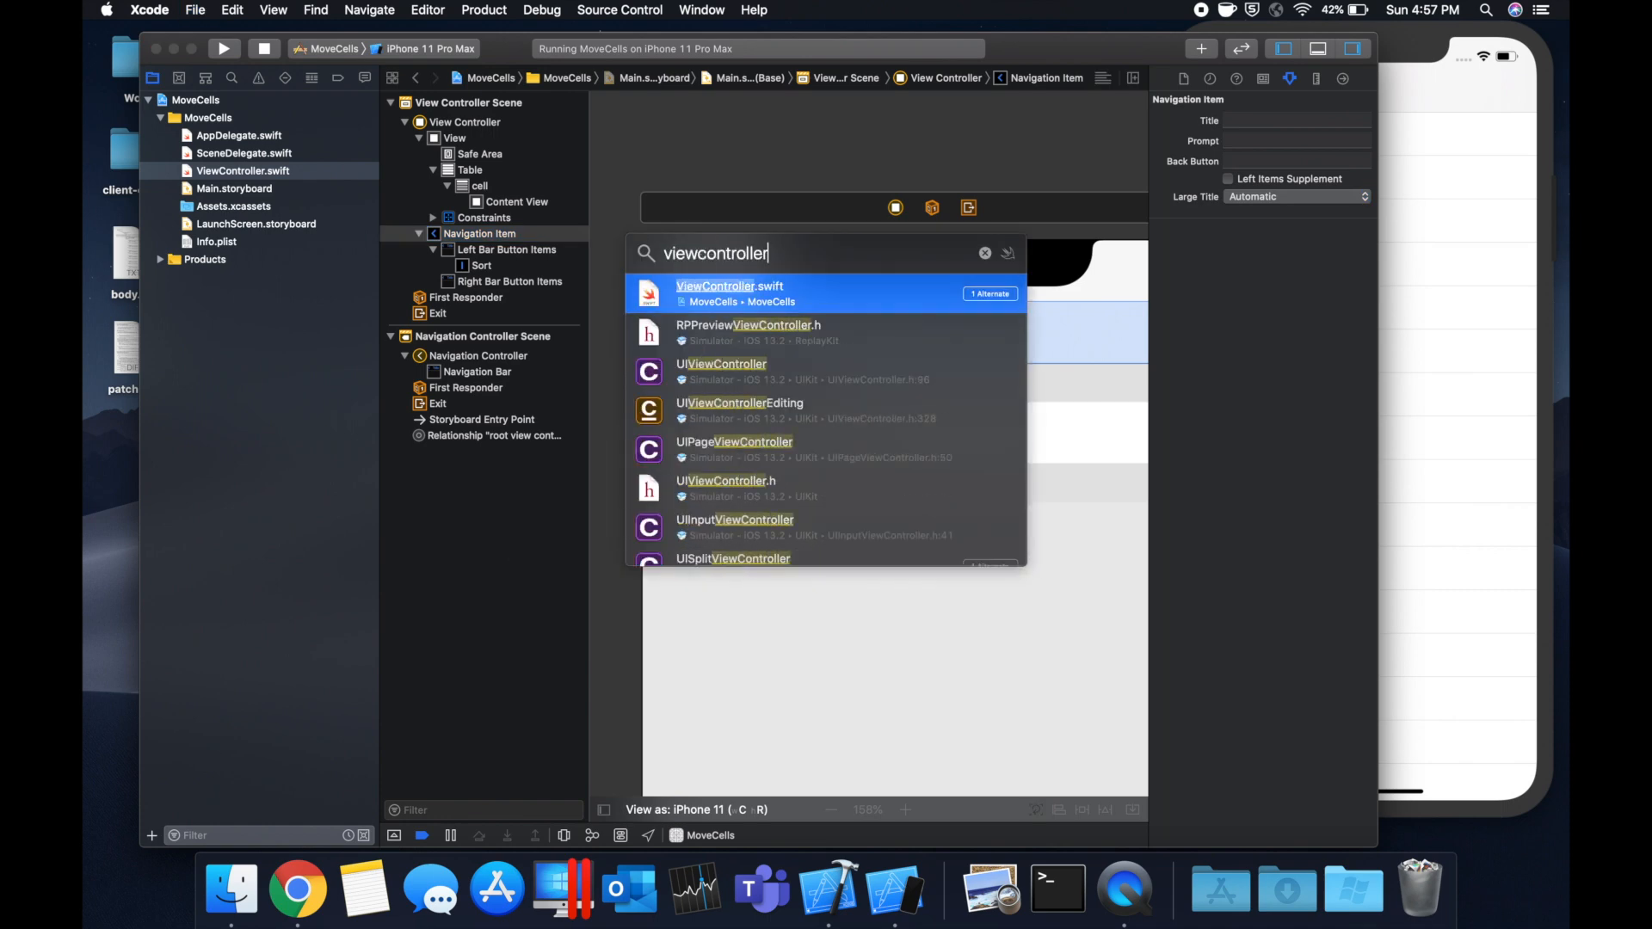
{"action": "left_click", "coordinate": [729, 293]}
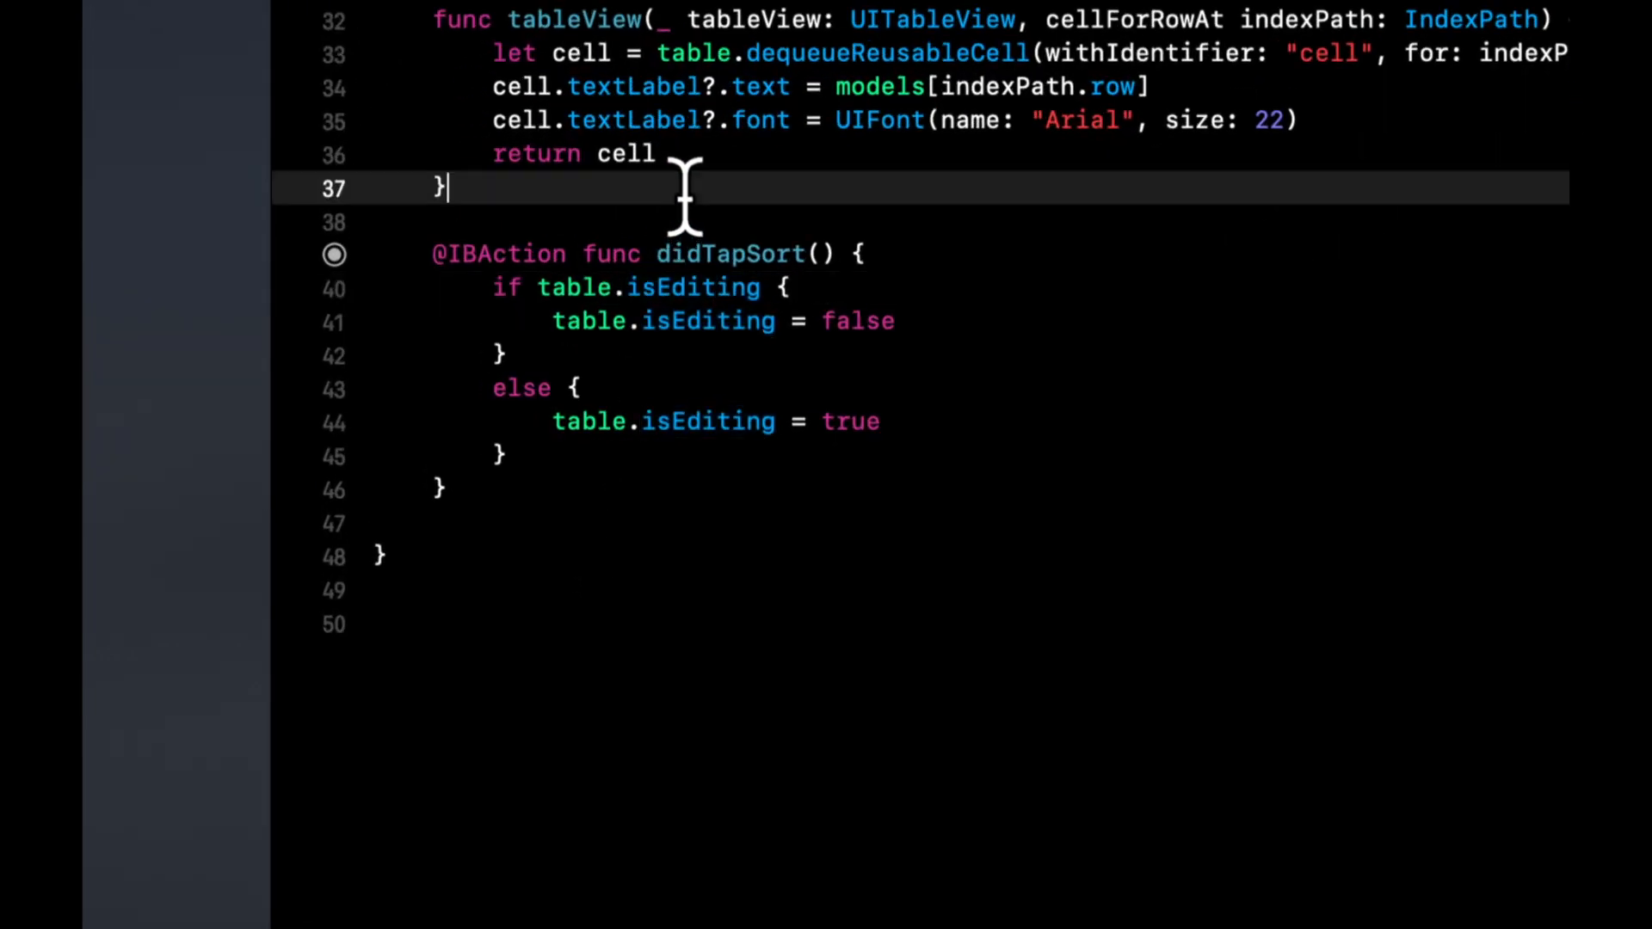
{"action": "type", "text": "tableView(_ tableView: UITableView, canMoveRow"}
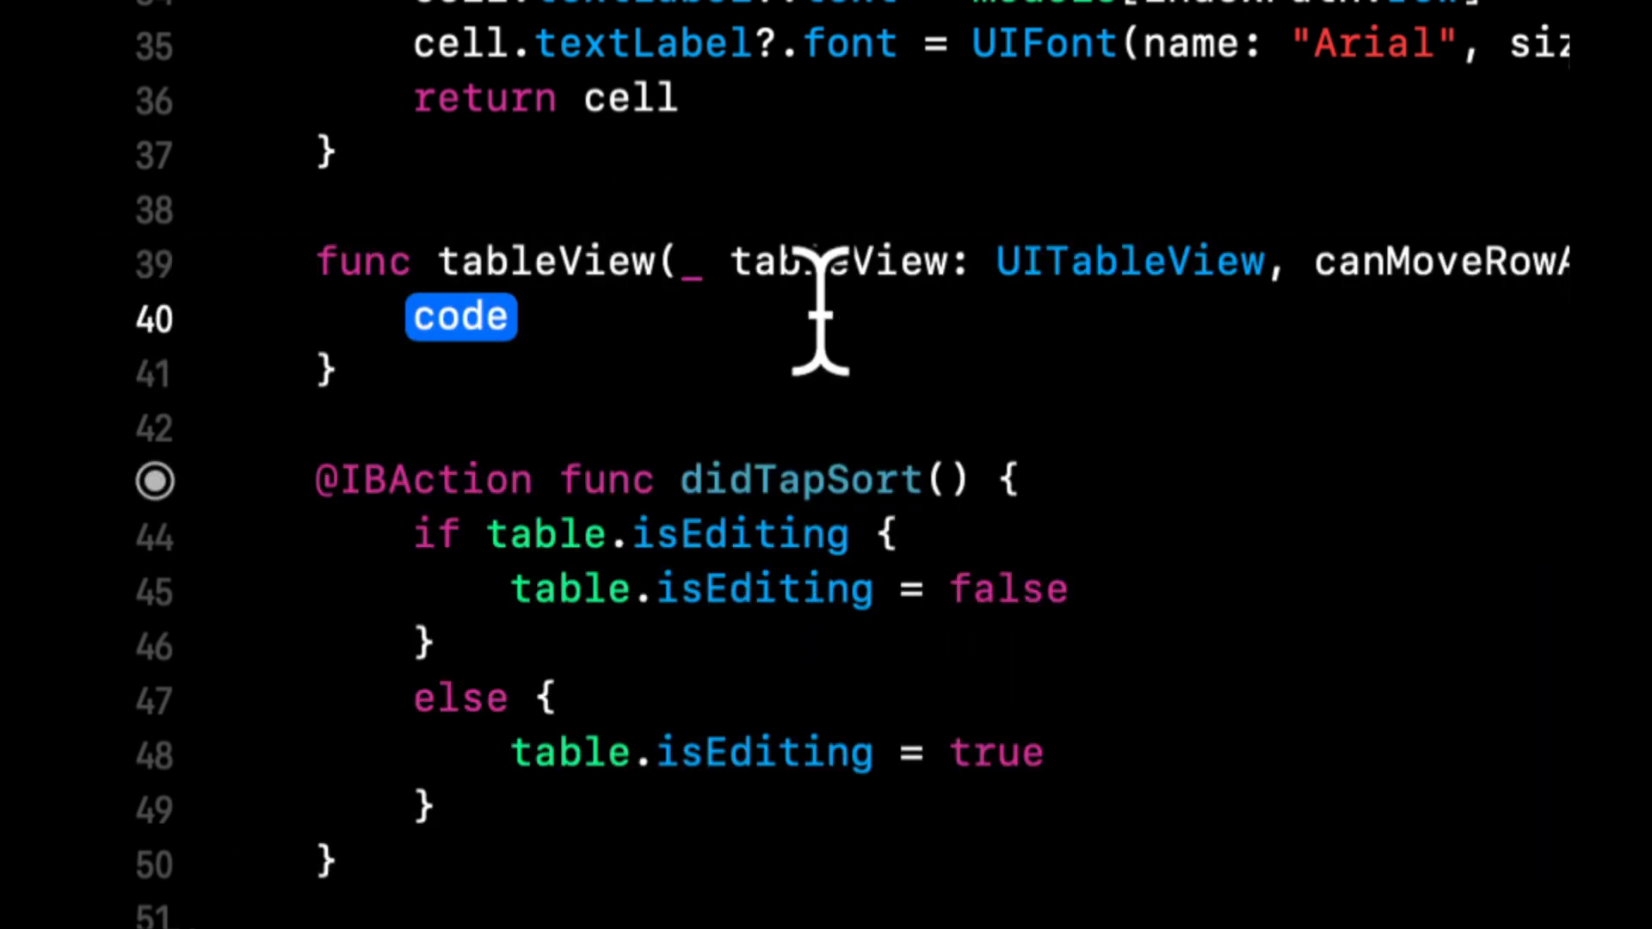
{"action": "scroll", "scroll_direction": "right", "scroll_amount": 3}
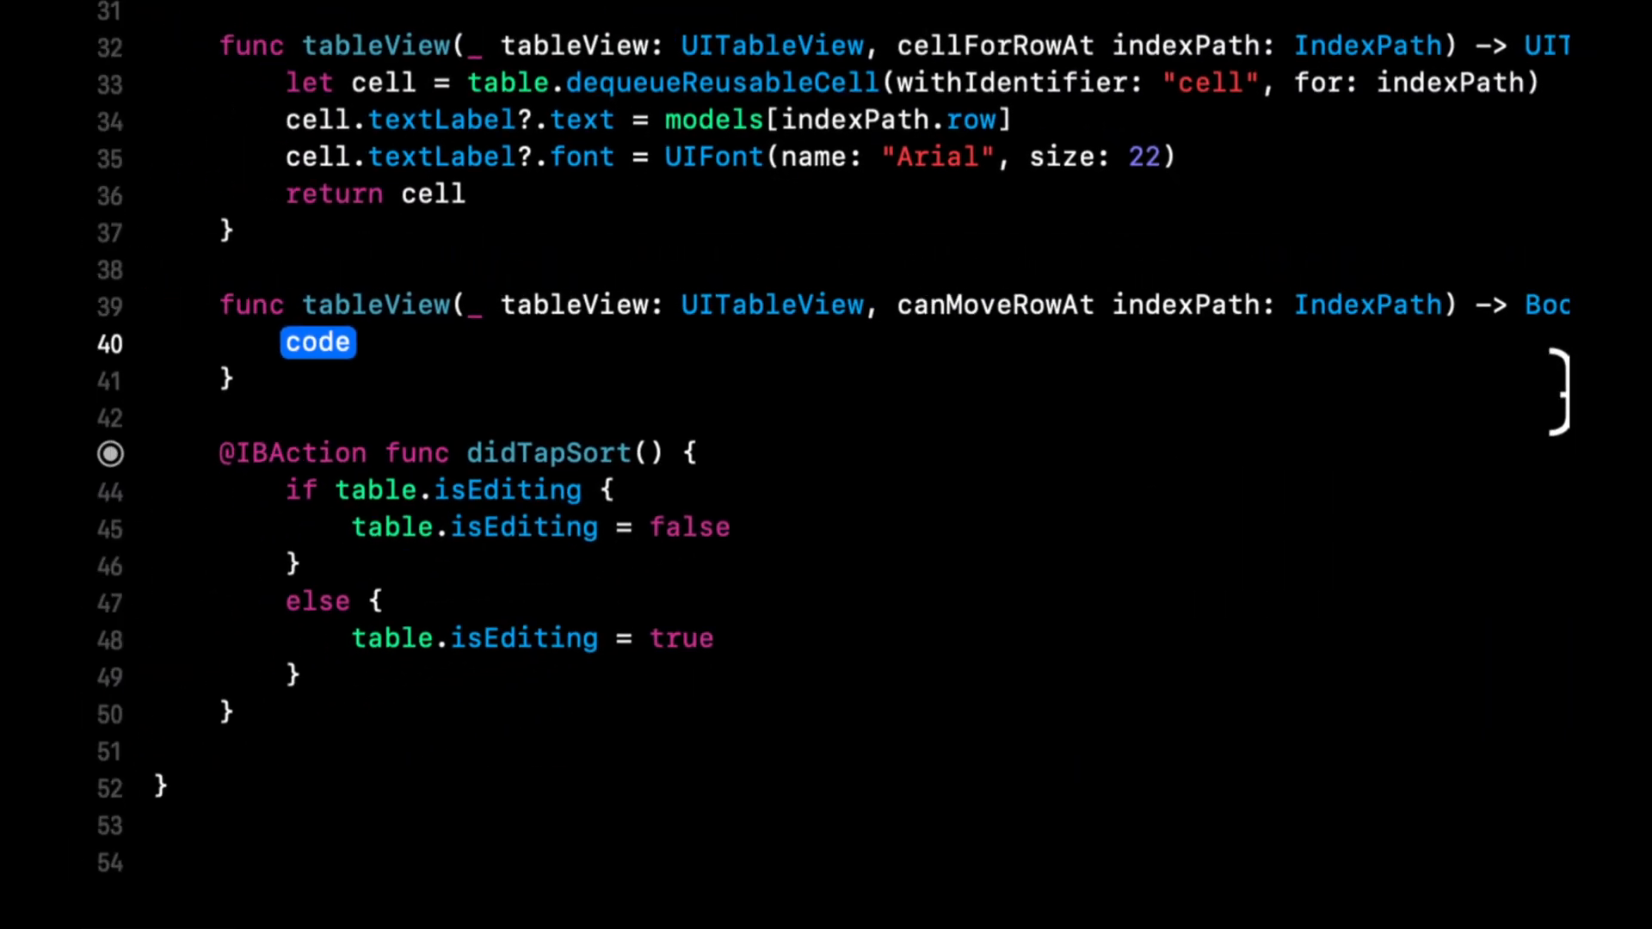
{"action": "type", "text": "return true"}
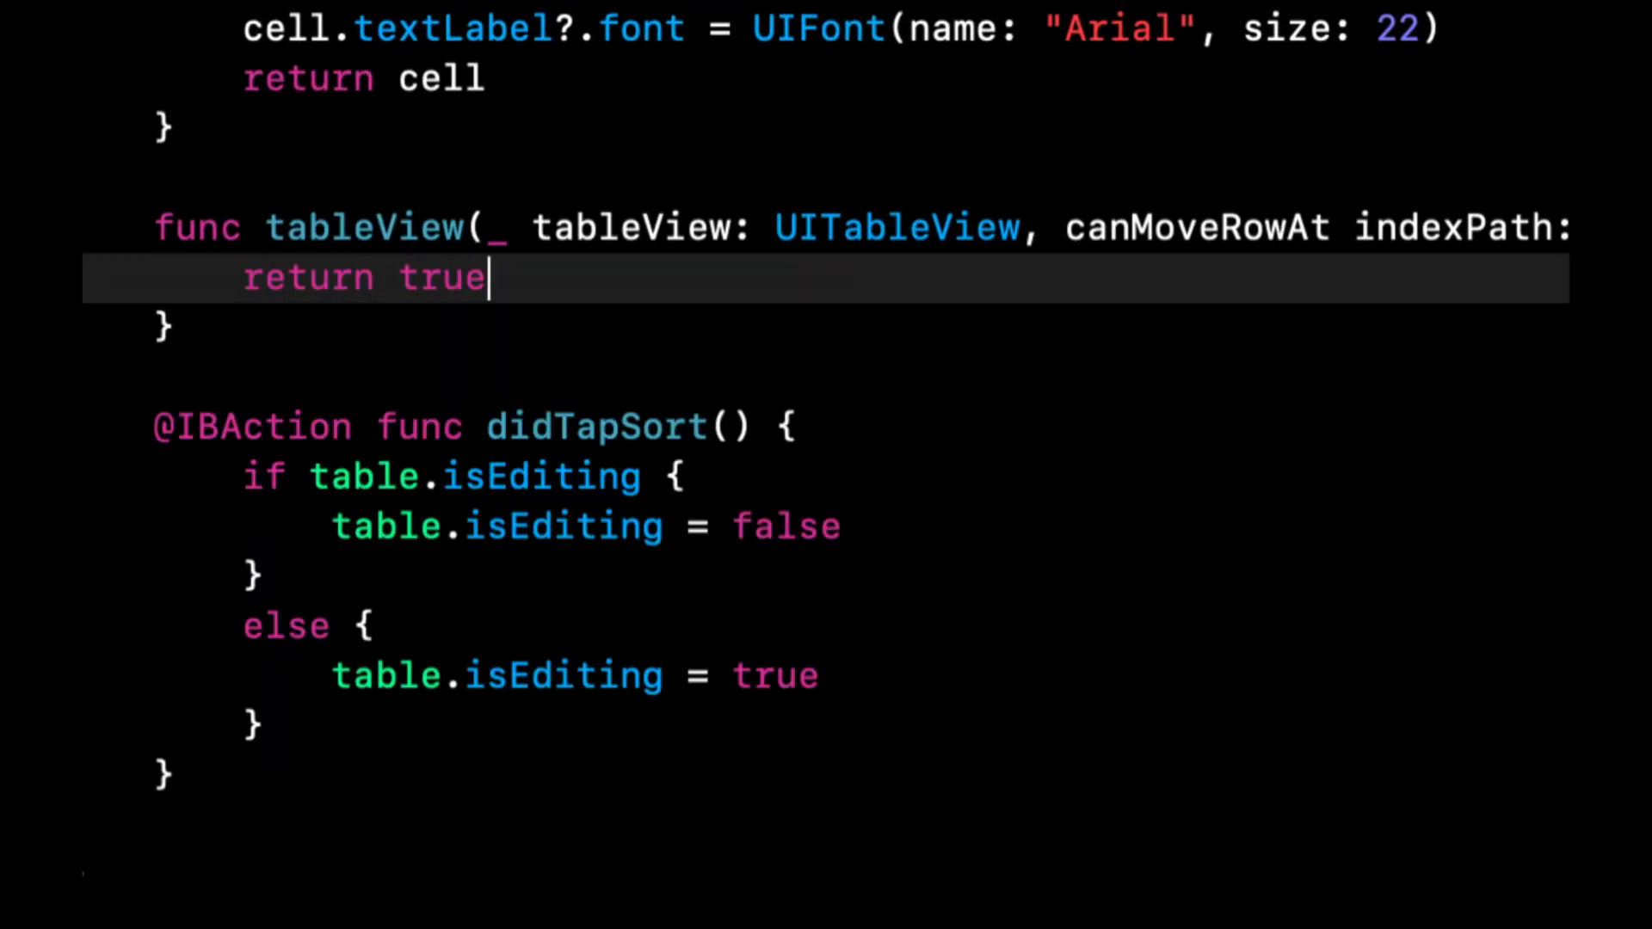
Autocomplete tableView(_:moveRowAt:to:) below canMoveRowAt and clear its placeholder body
{"action": "type", "text": "table"}
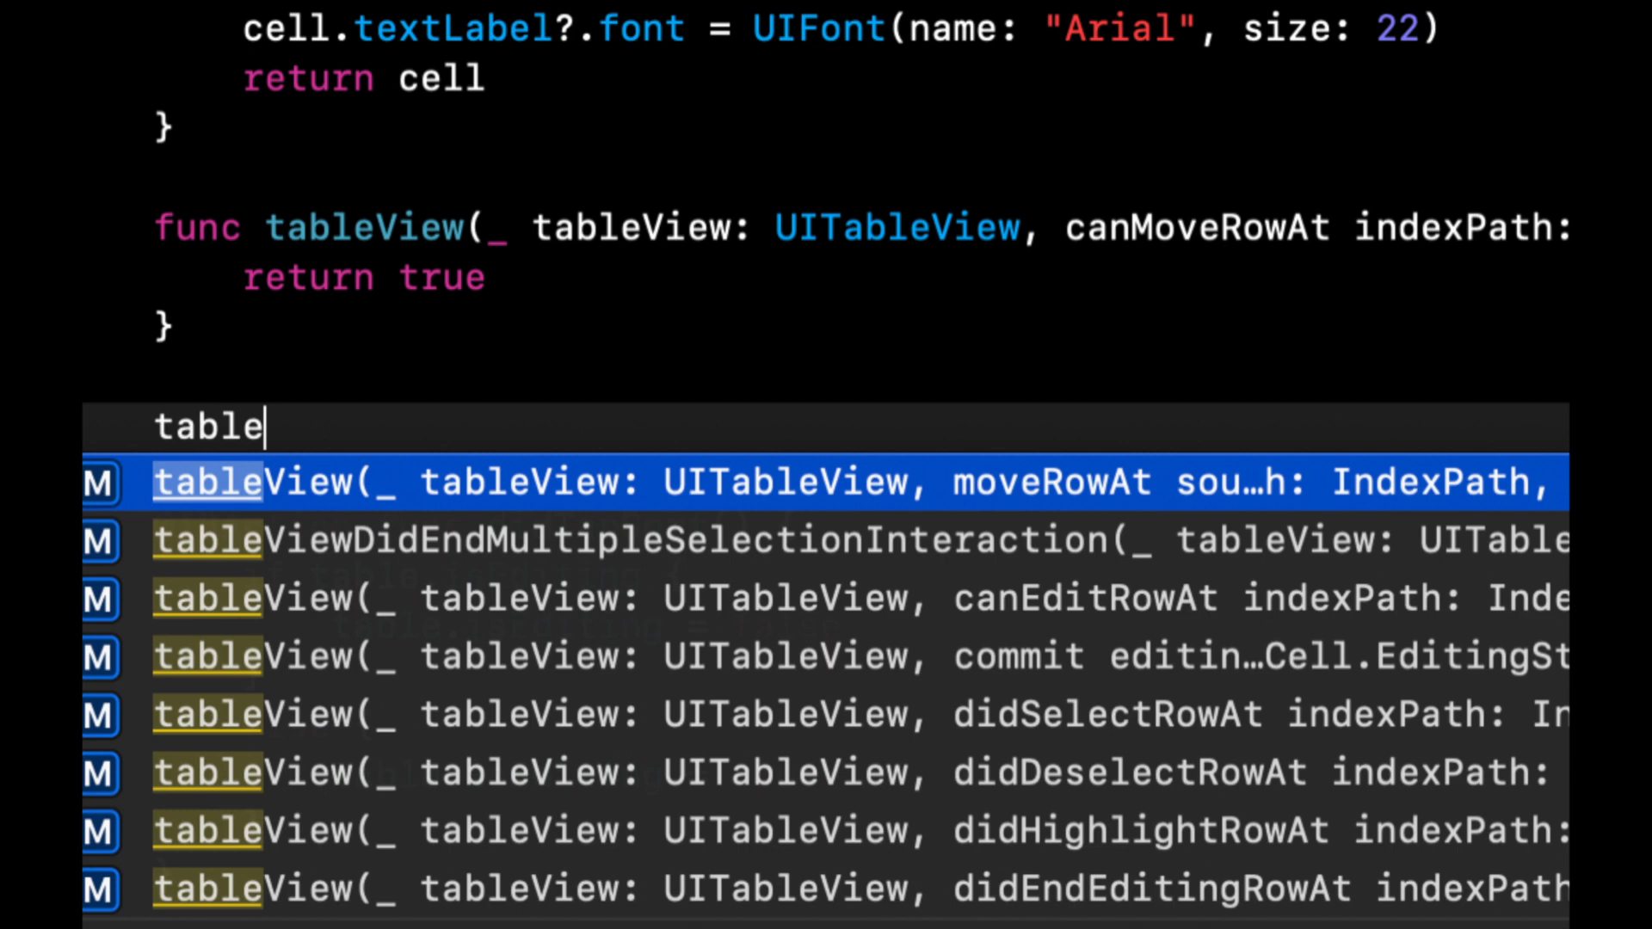
{"action": "type", "text": "didmove"}
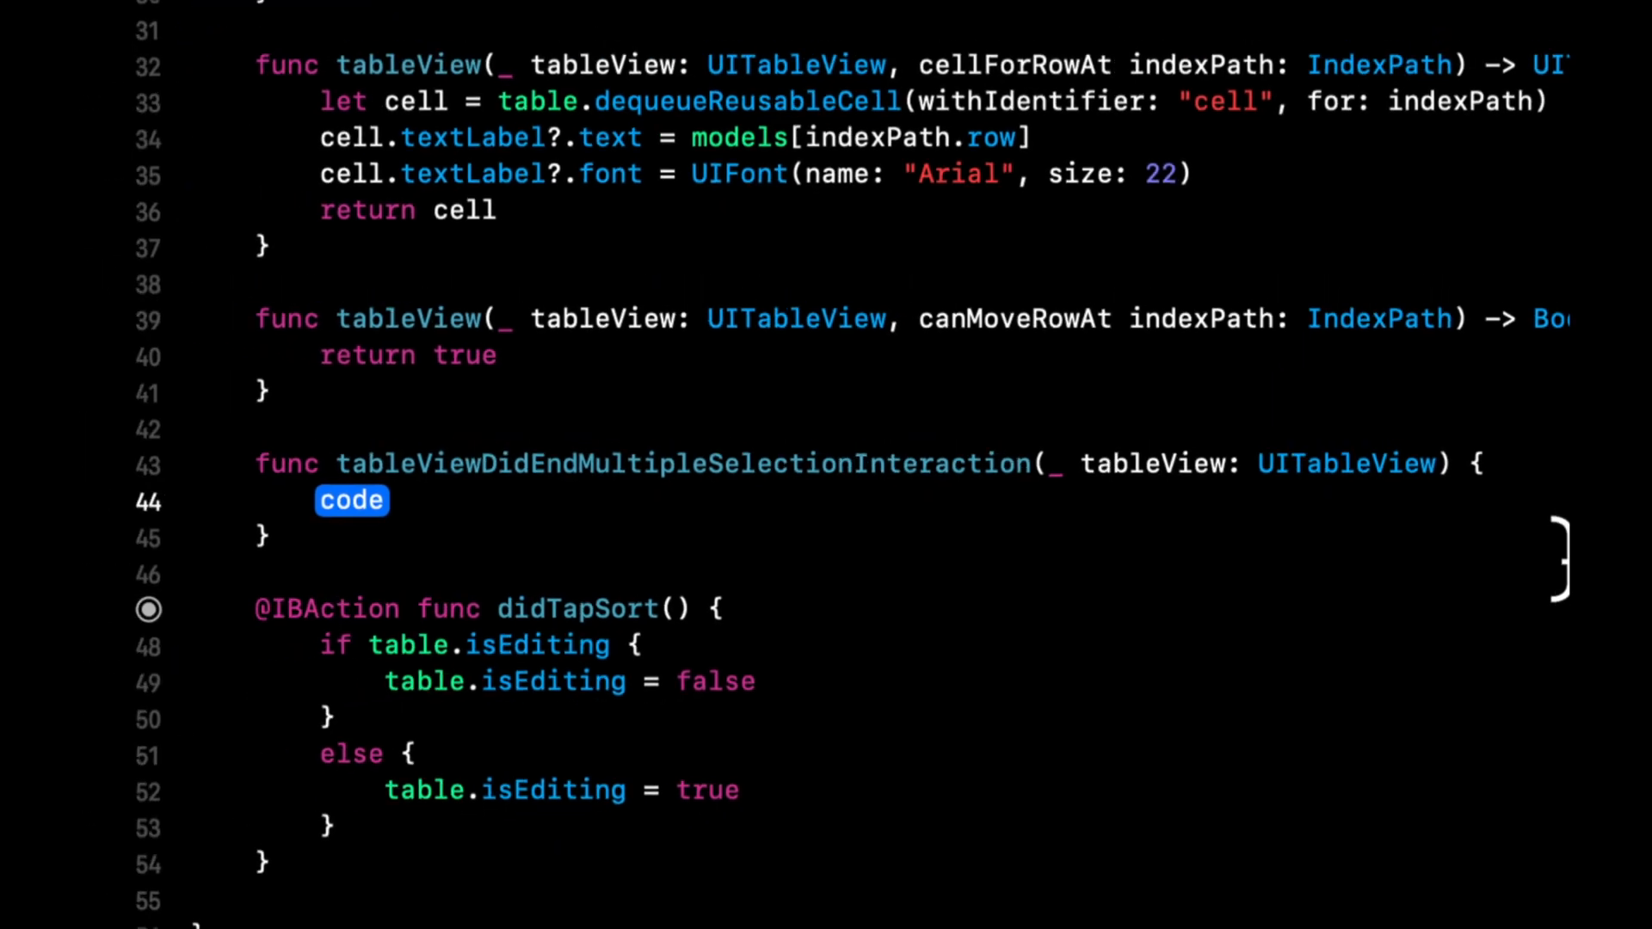
{"action": "type", "text": "tablemove"}
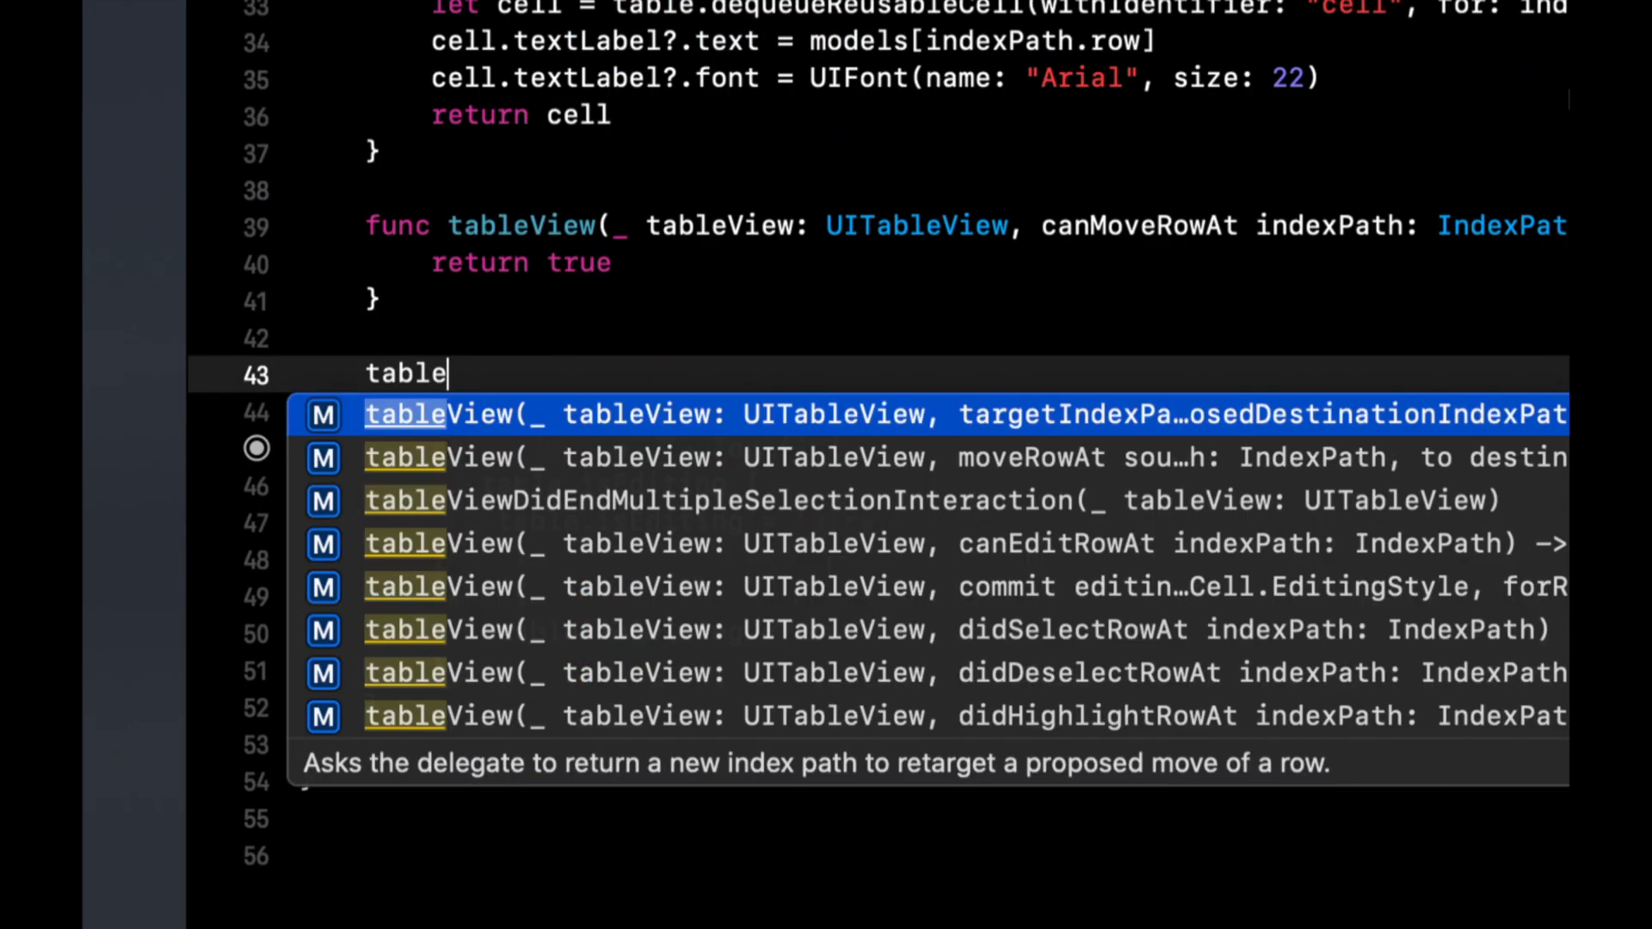
{"action": "type", "text": "moverowAt sourceIndexPath: IndexPath, to destinationIndexPath: IndexPath) {"}
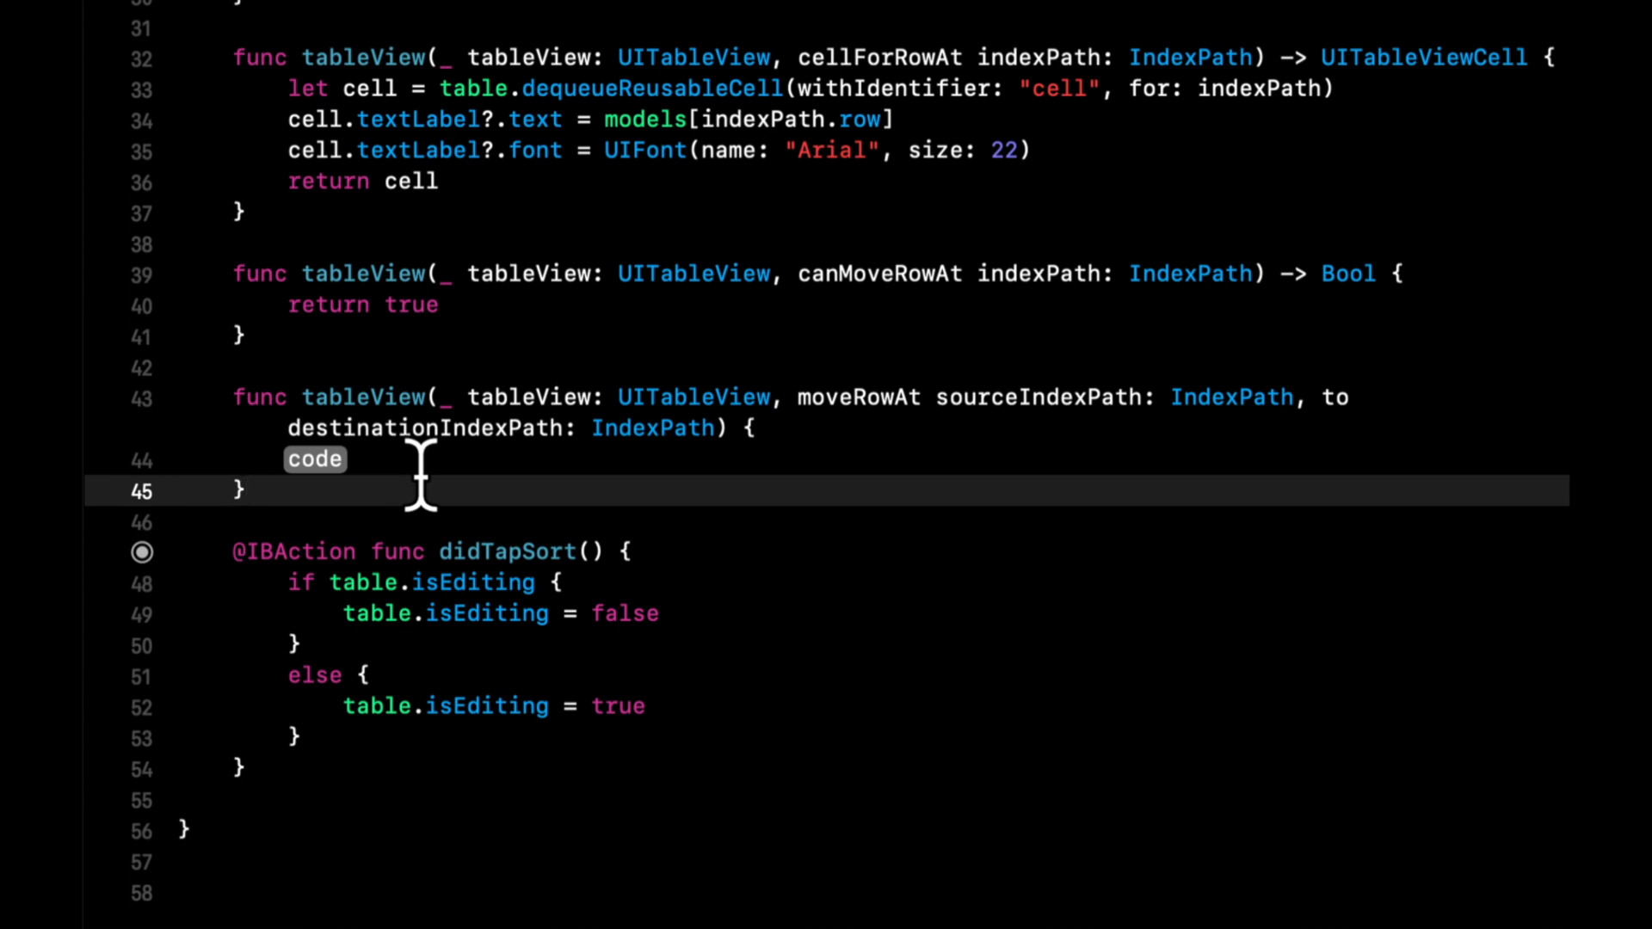
{"action": "left_click", "coordinate": [248, 490]}
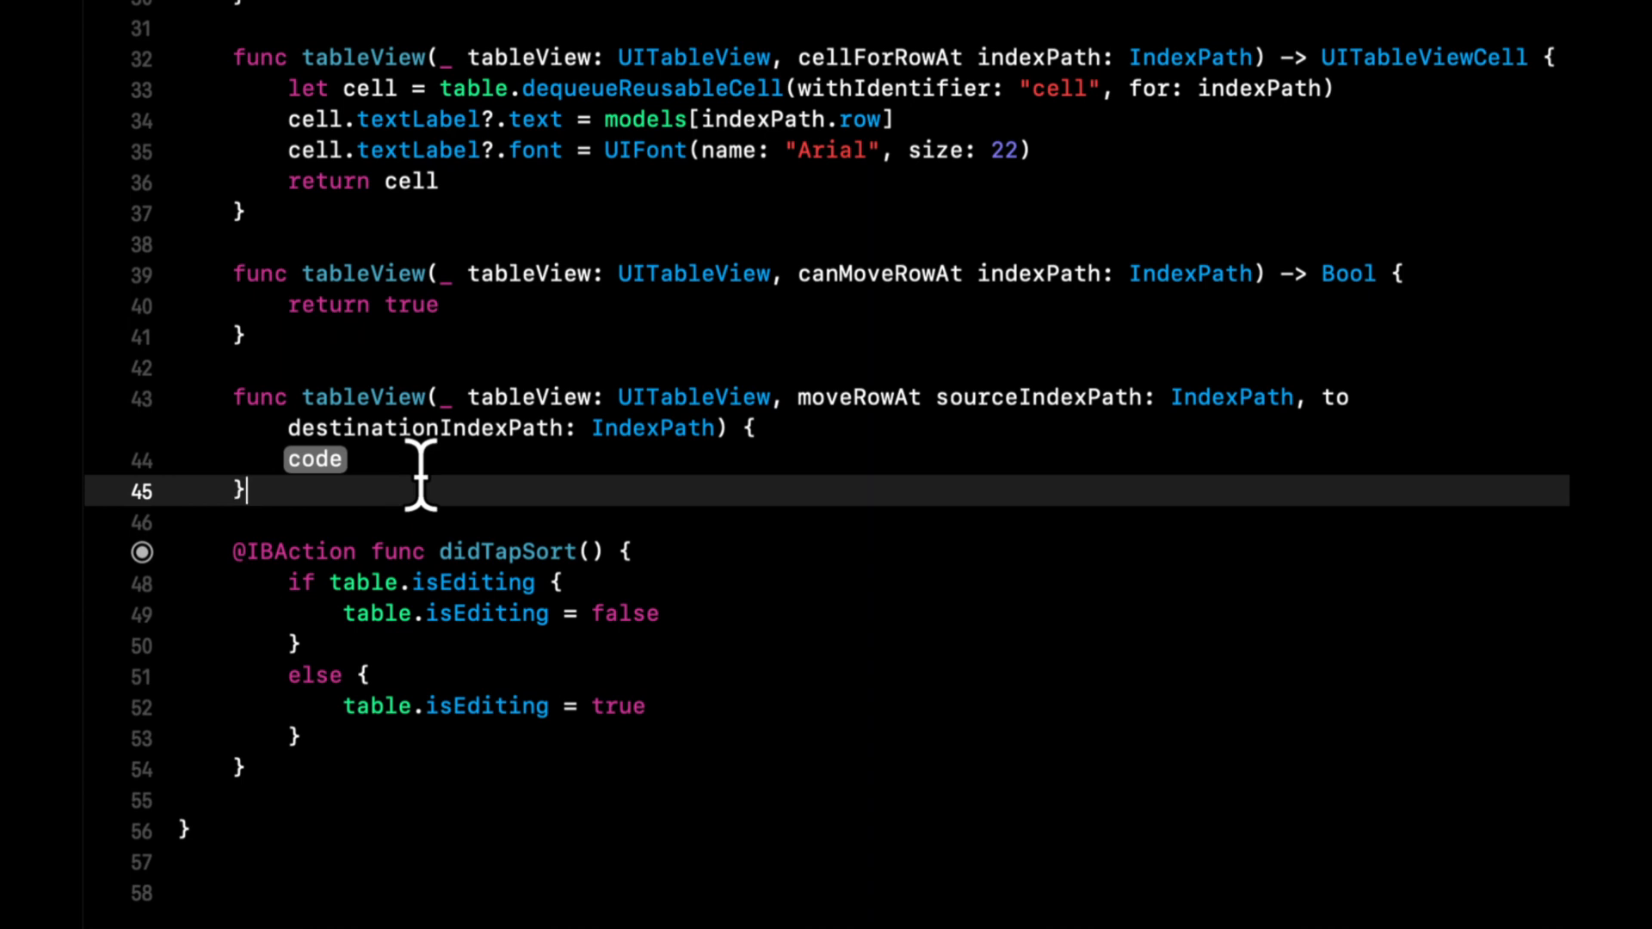
{"action": "scroll", "scroll_direction": "up", "scroll_amount": 3}
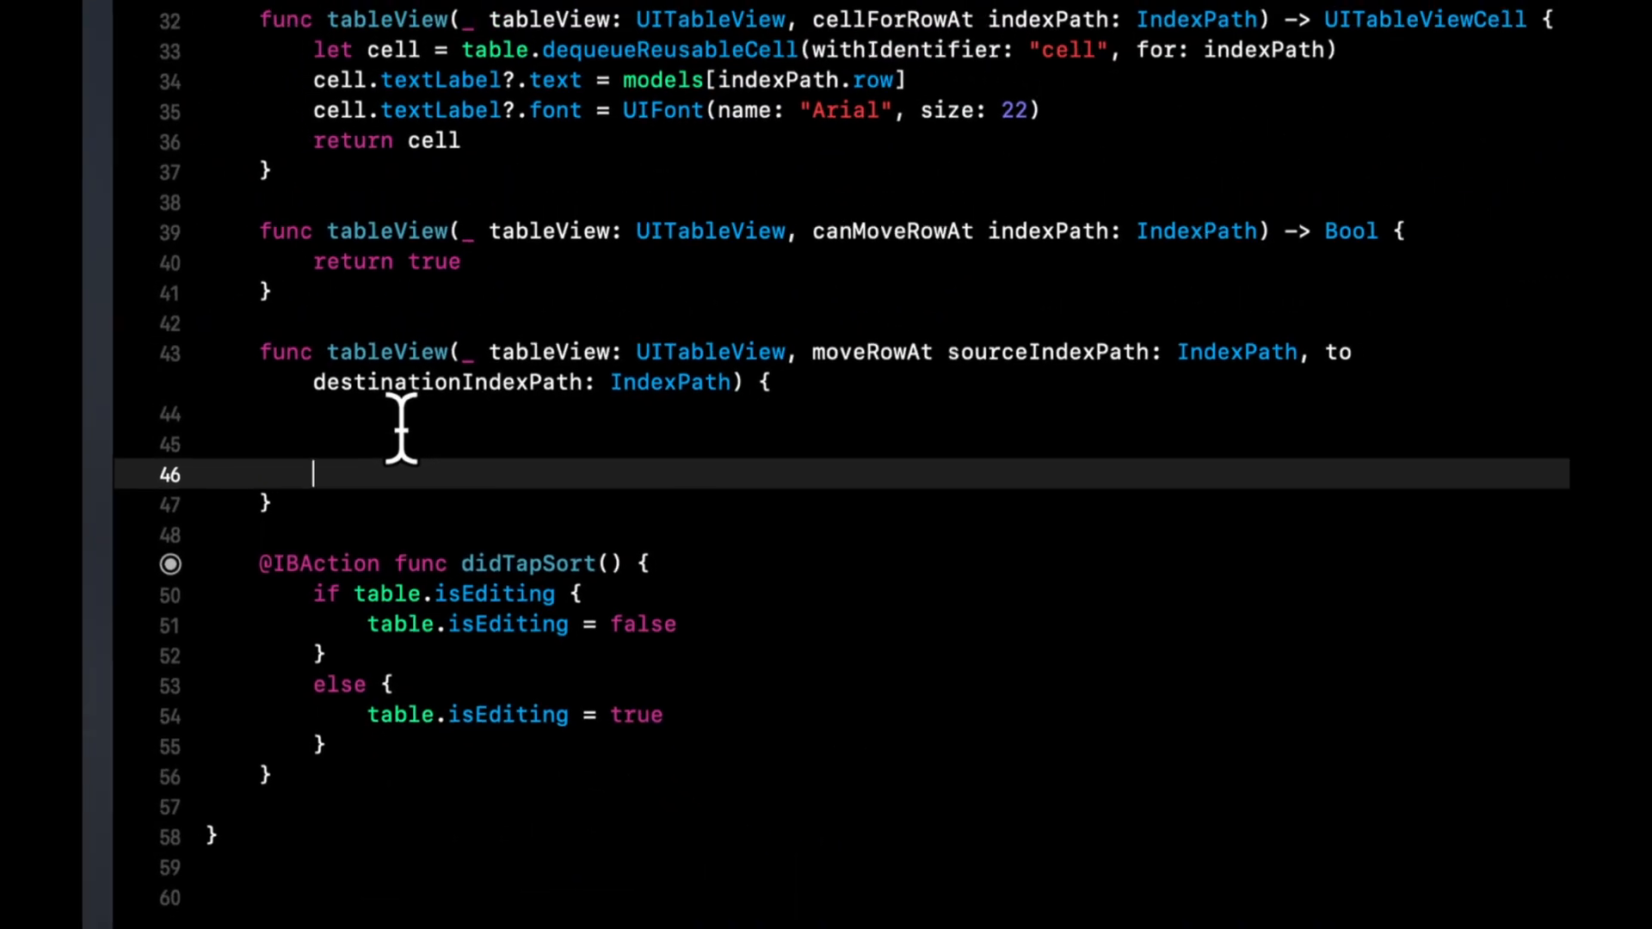
Scroll up to the models array and open an empty line before viewDidLoad
{"action": "scroll", "scroll_direction": "up", "scroll_amount": 3}
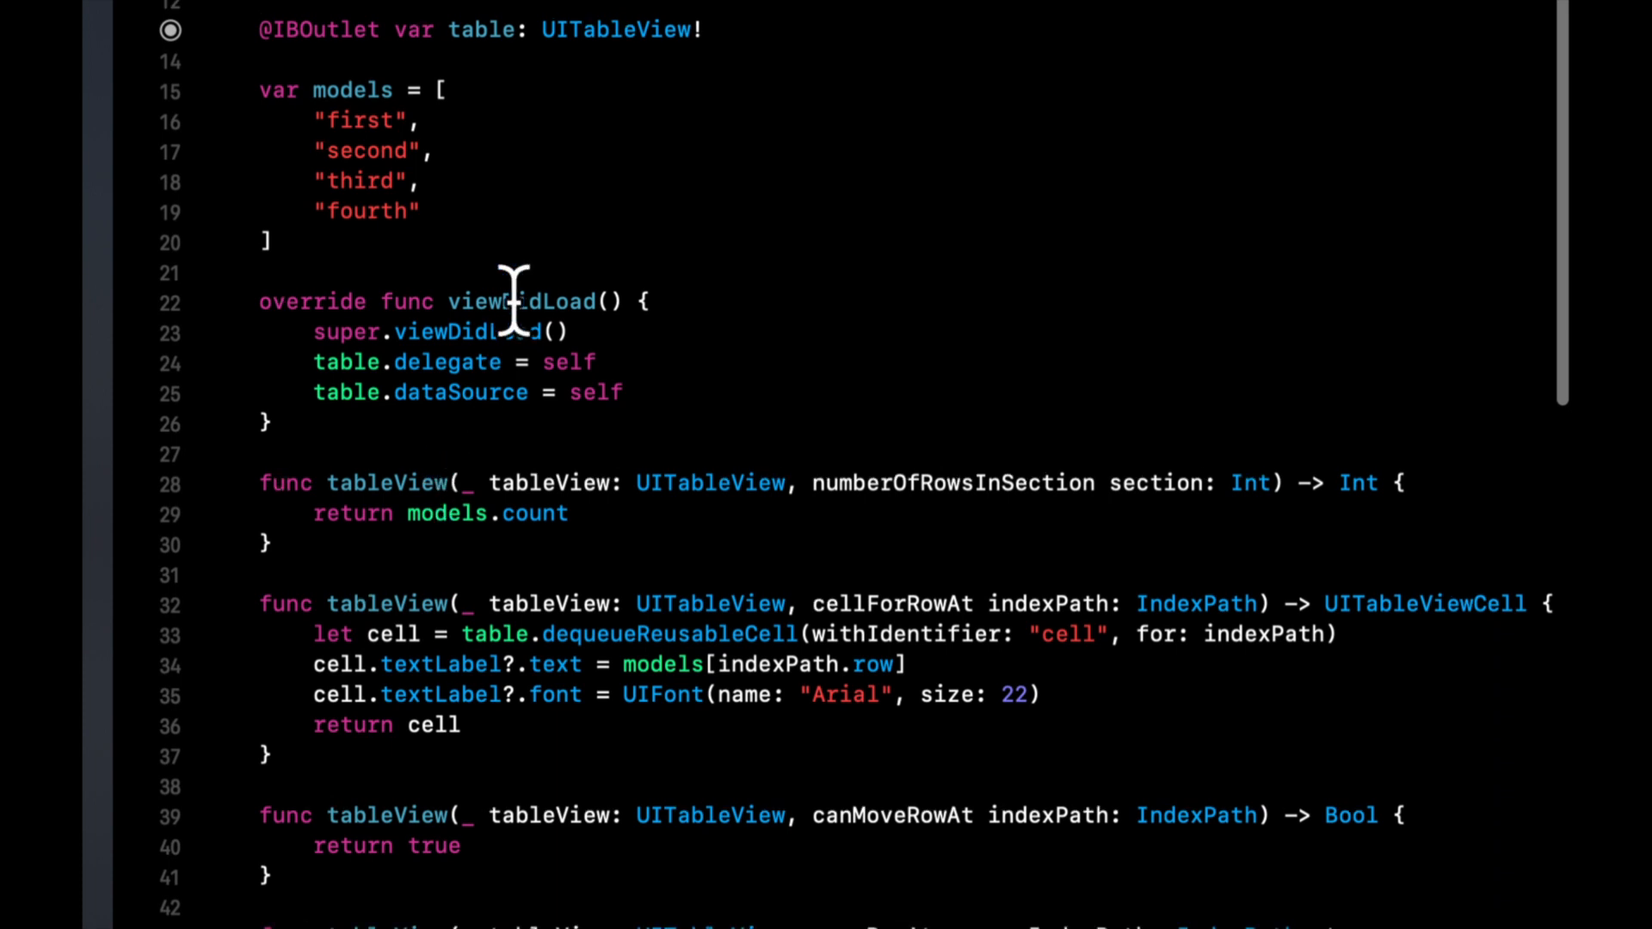
{"action": "mouse_move", "coordinate": [496, 131]}
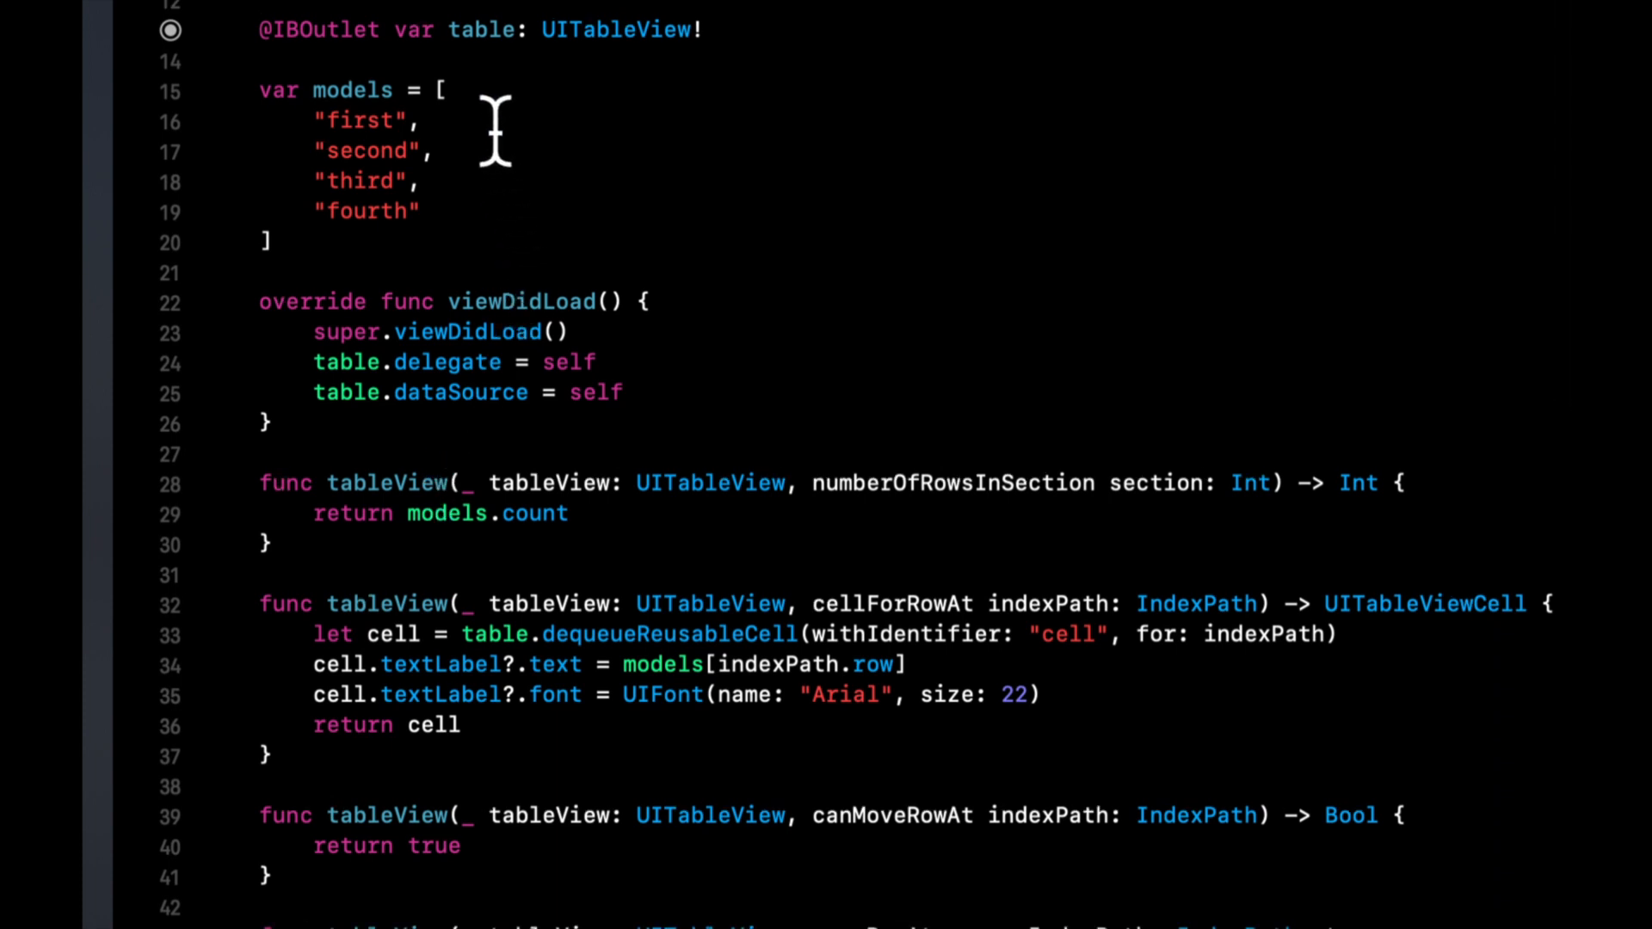
{"action": "left_click", "coordinate": [272, 243]}
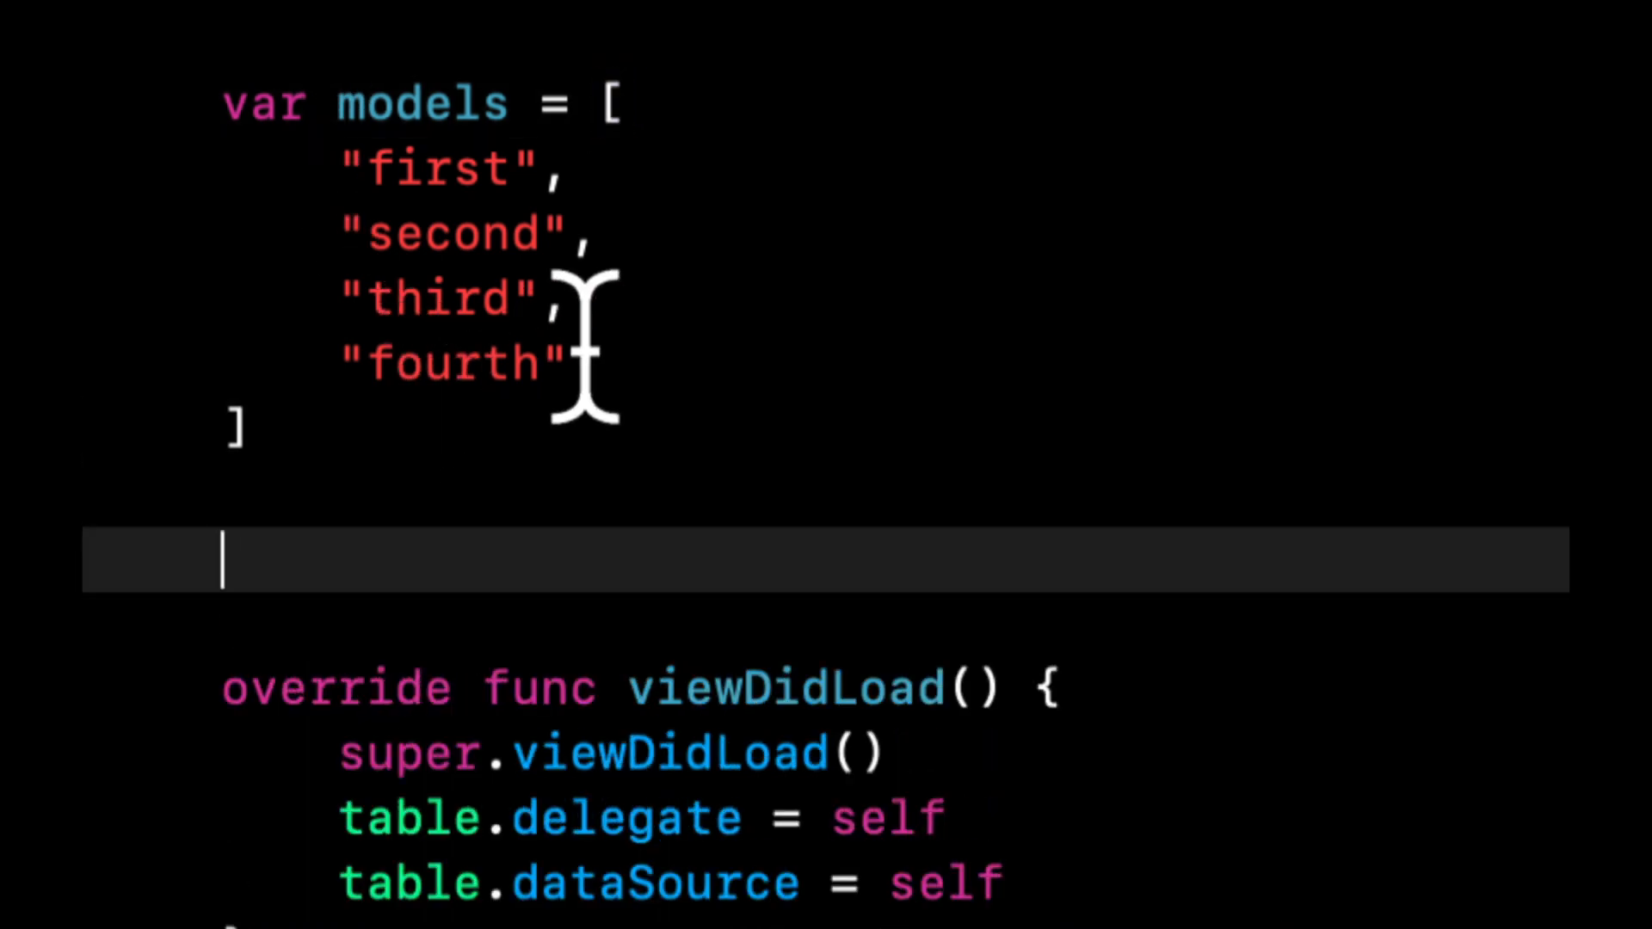
{"action": "mouse_move", "coordinate": [627, 117]}
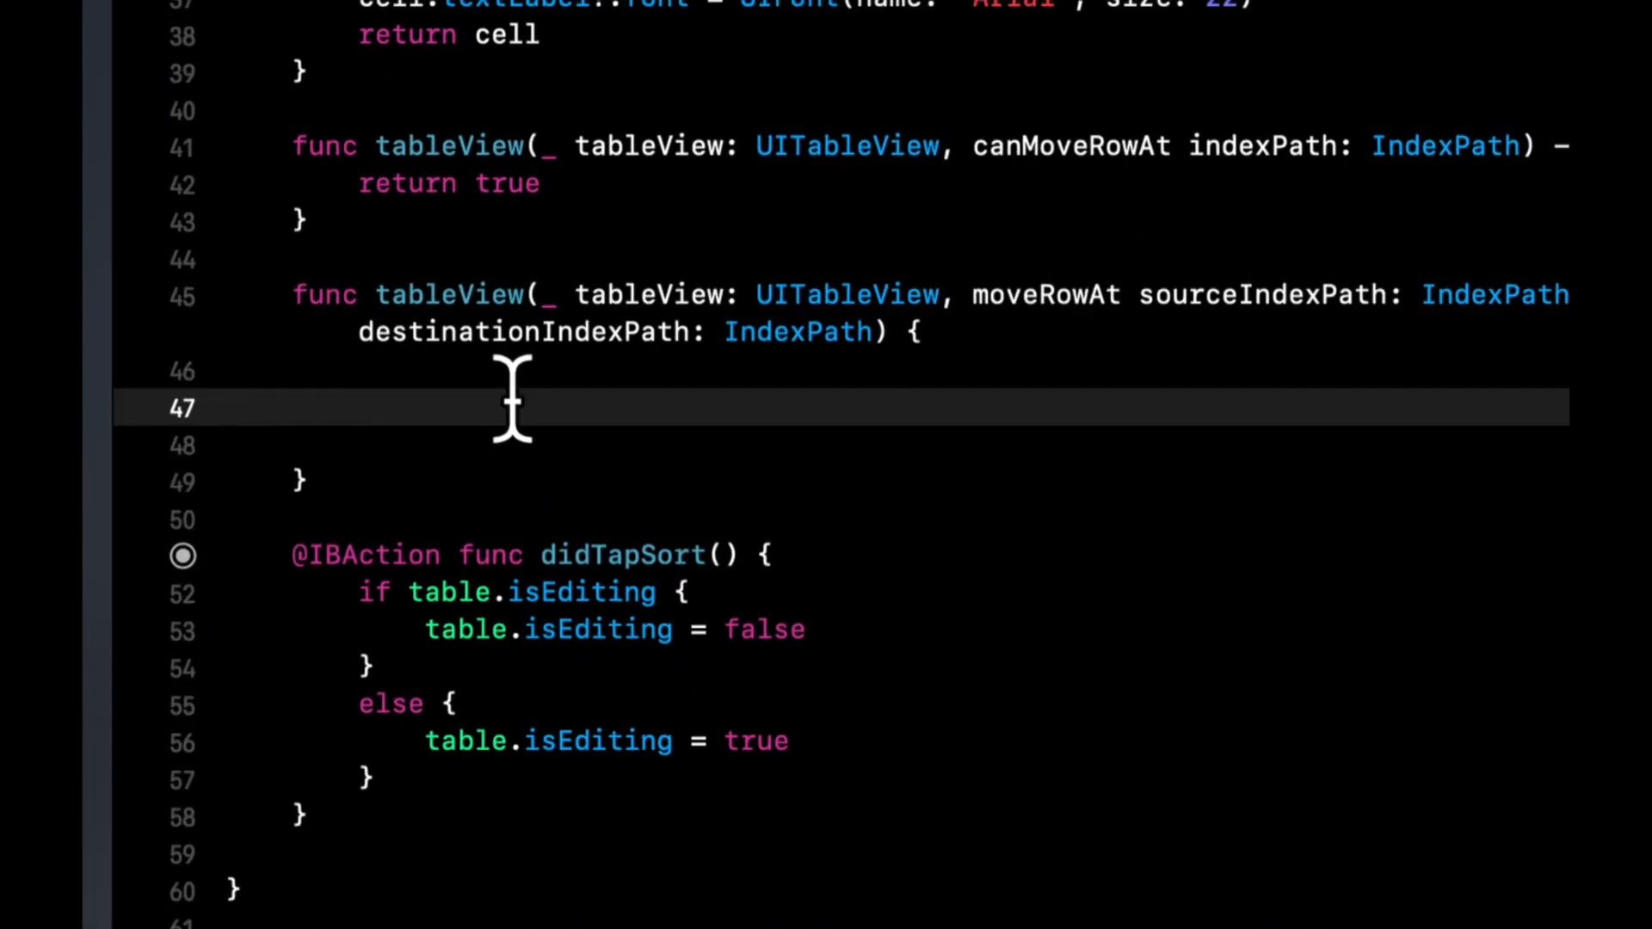
Add models.swapAt(sourceIndexPath.row, destinationIndexPath.row) to moveRowAt and rerun the app
{"action": "type", "text": "models.swapAt(i: Int, j: Int"}
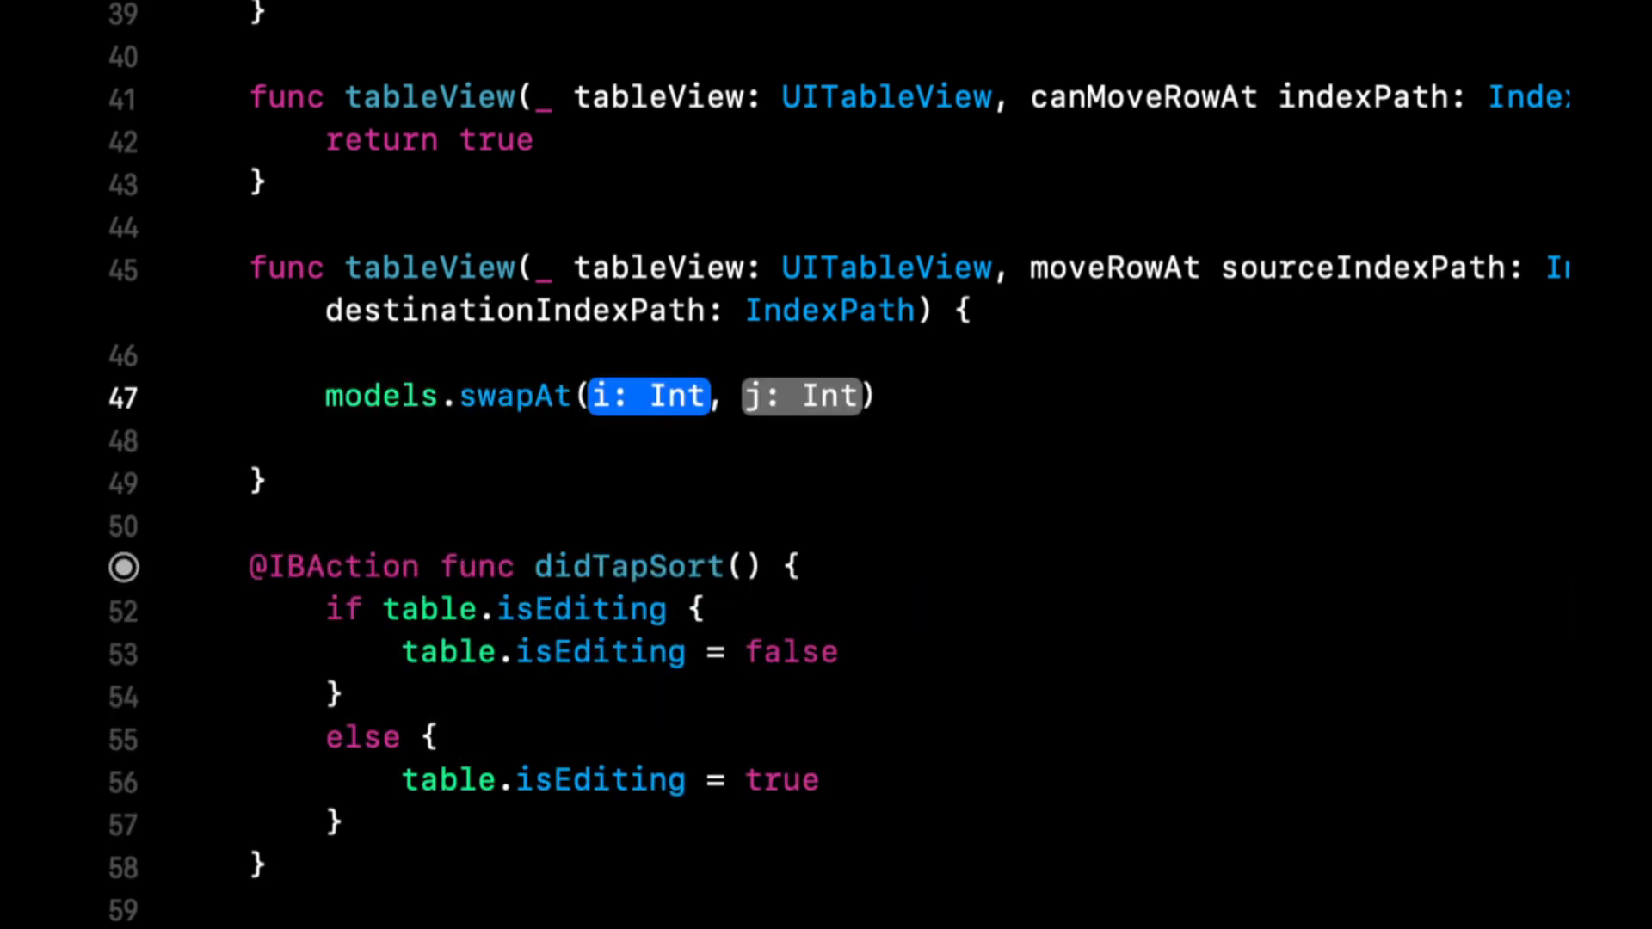
{"action": "type", "text": "sour"}
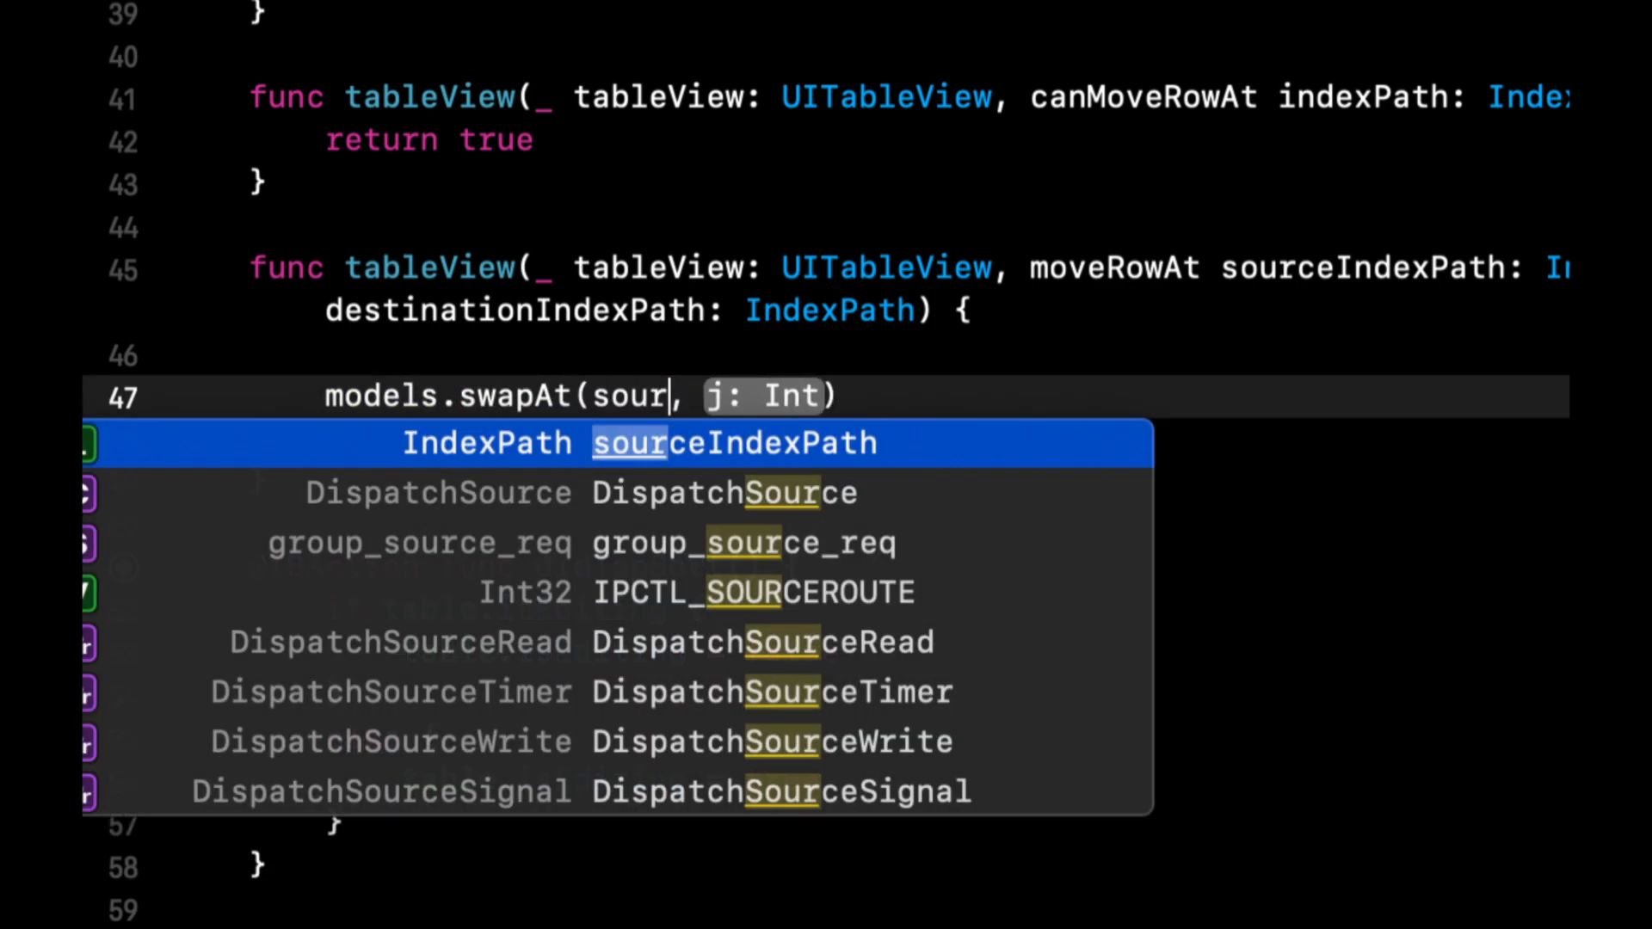
{"action": "left_click", "coordinate": [626, 441]}
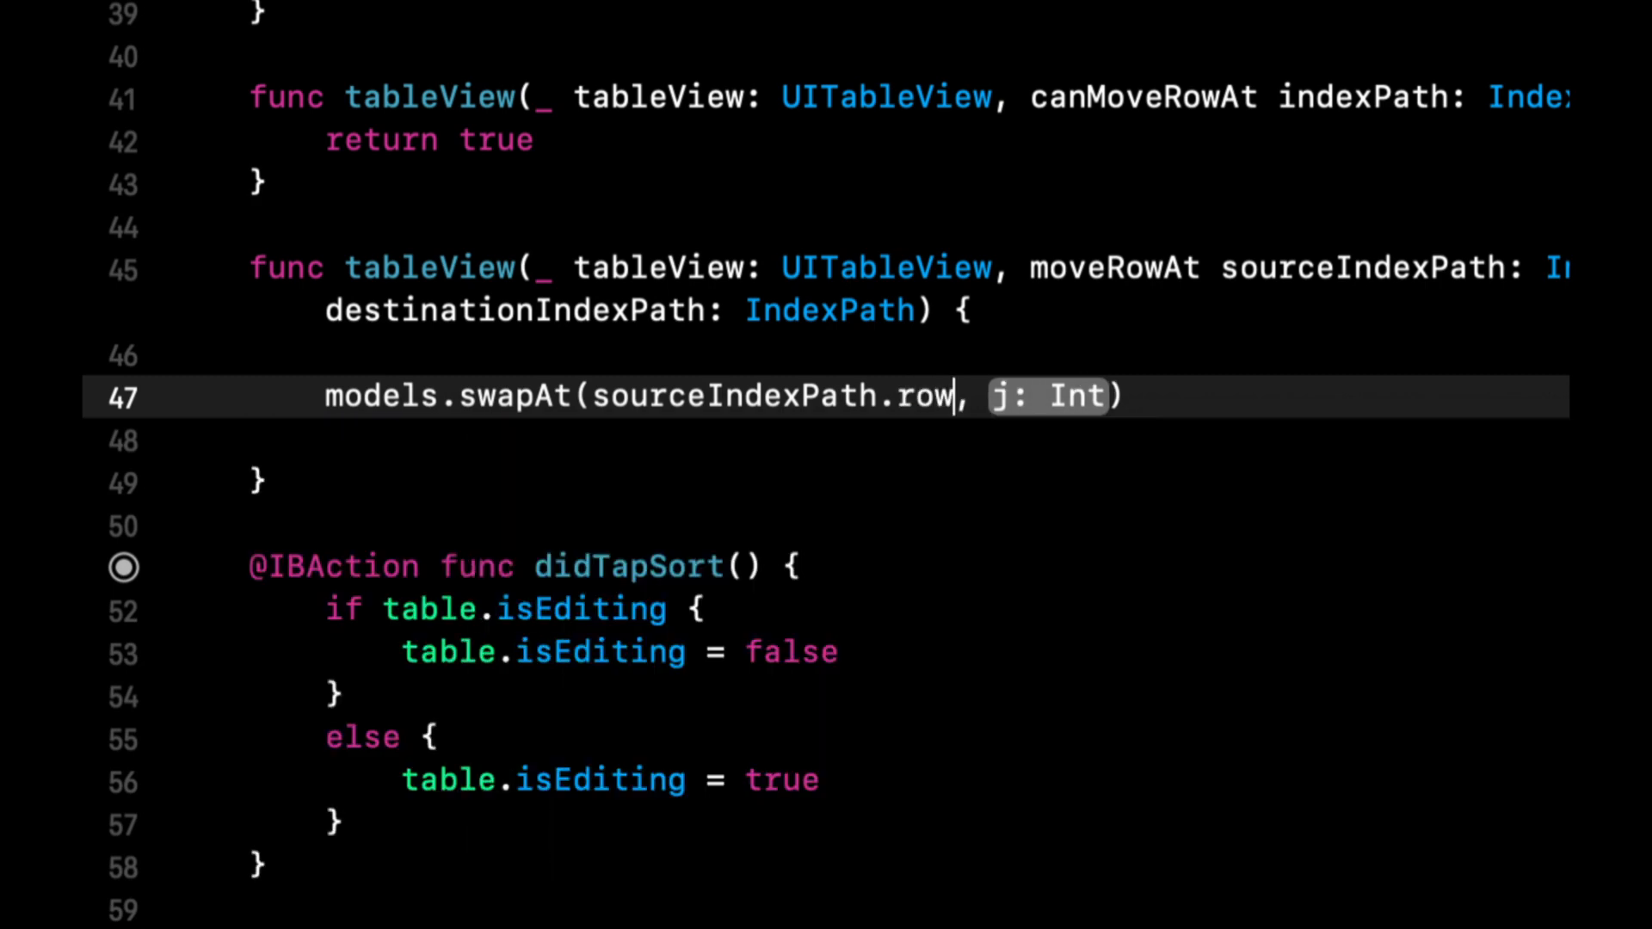
{"action": "type", "text": "destinationIndexPath."}
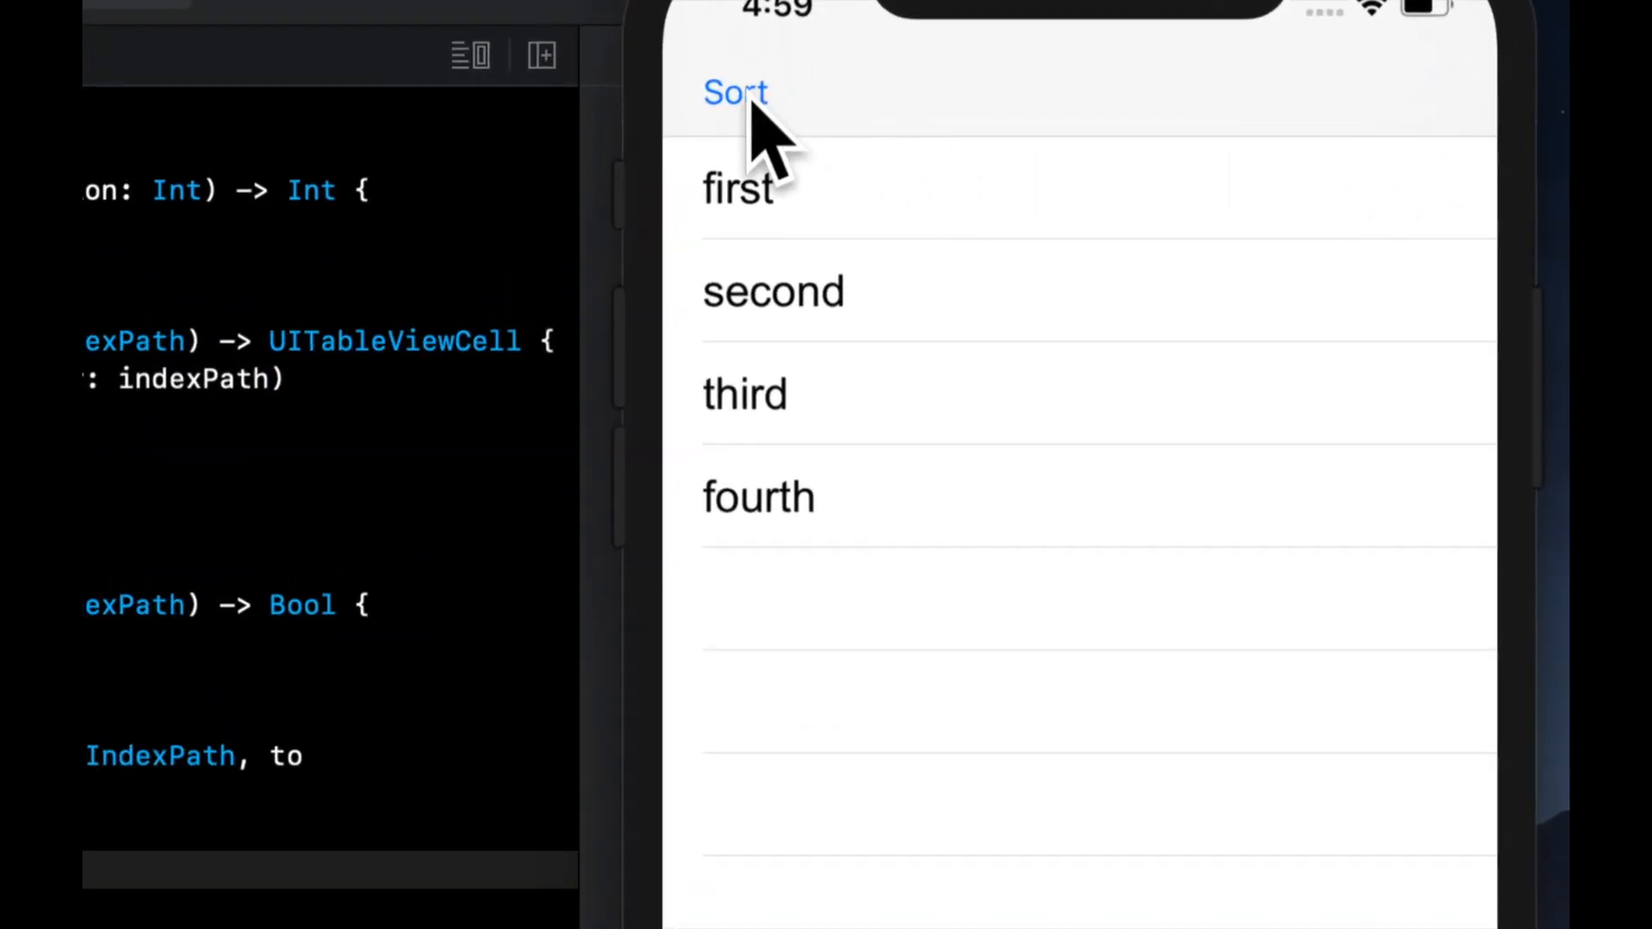
Toggle Sort mode and drag rows so the list reads first, fourth, second, third
{"action": "left_click", "coordinate": [734, 92]}
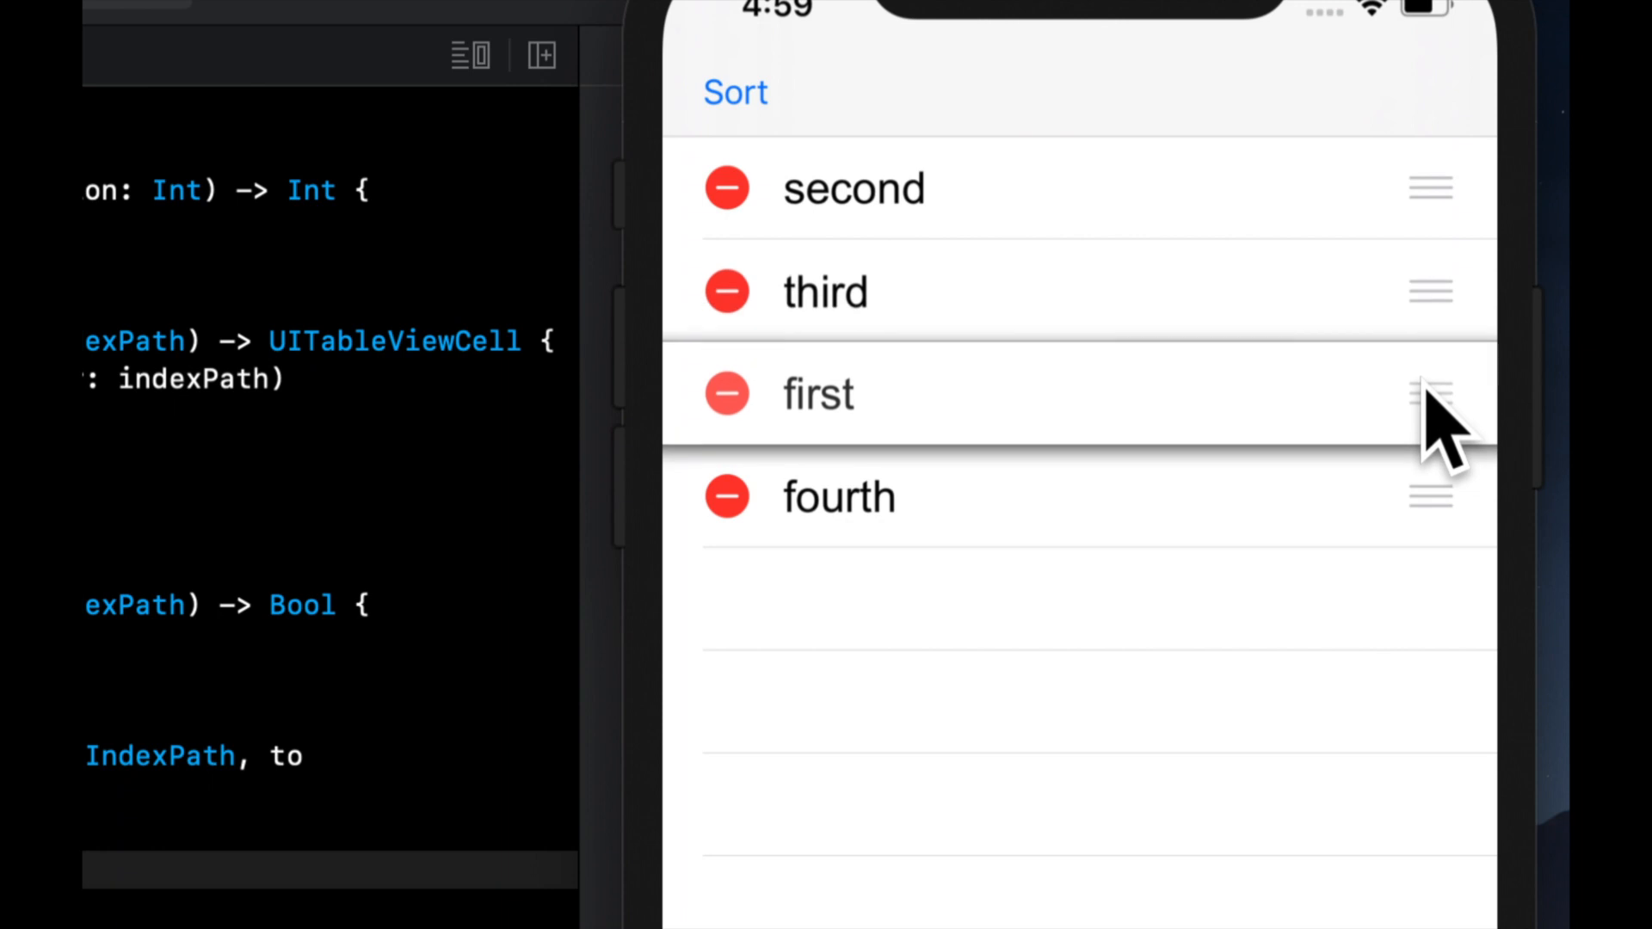
{"action": "mouse_move", "coordinate": [1222, 347]}
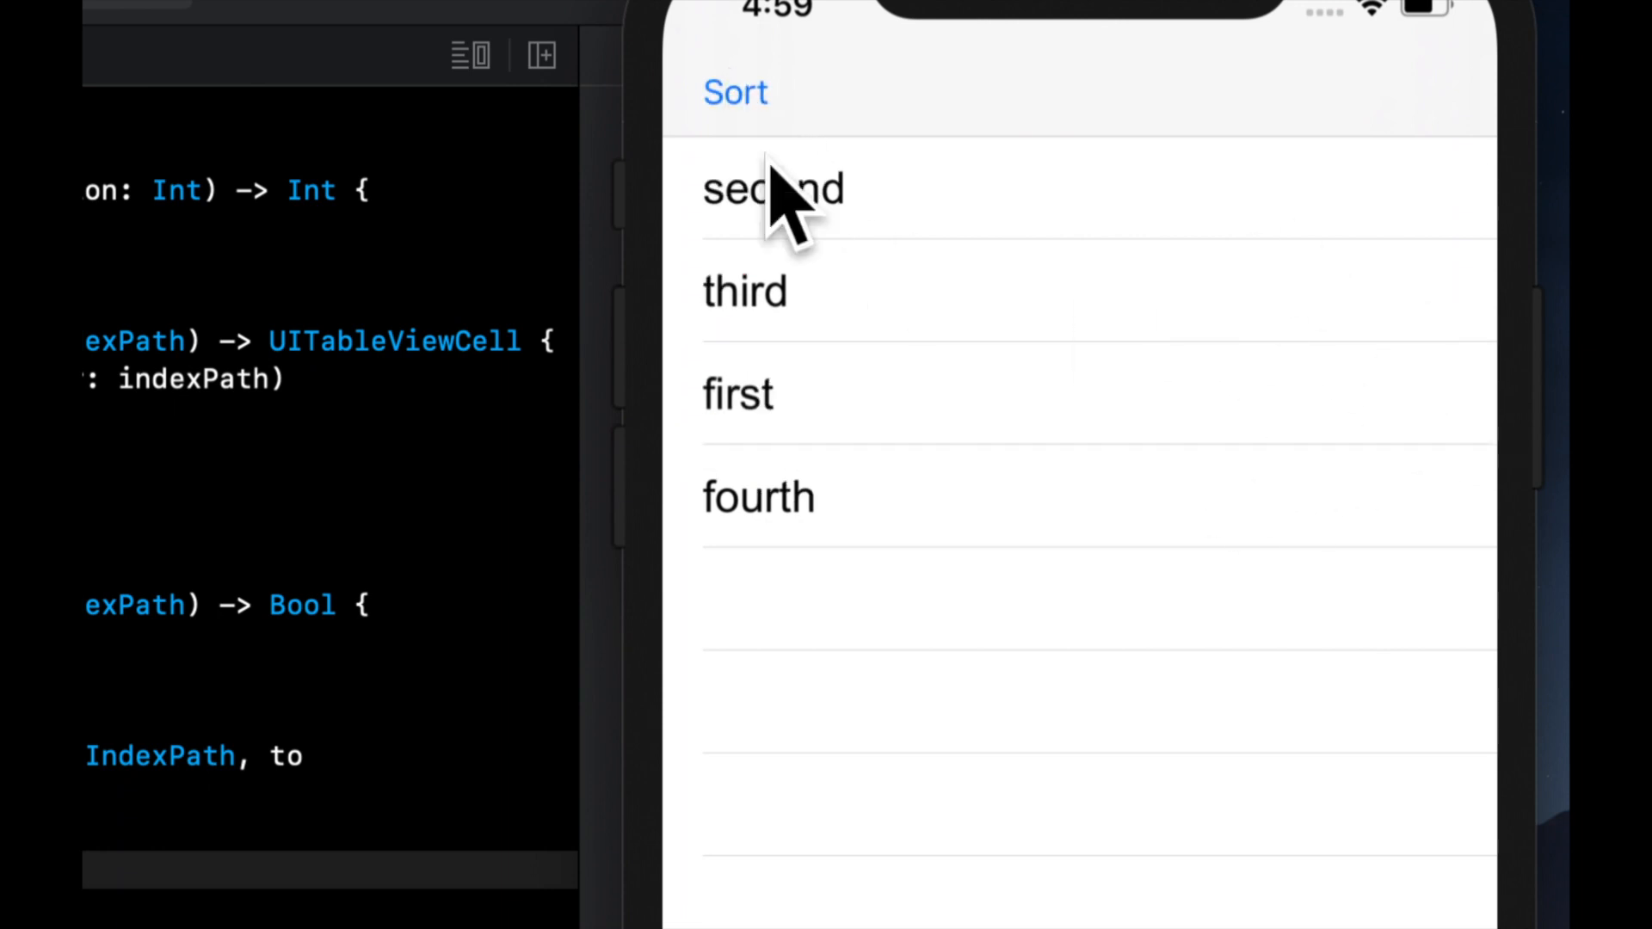
{"action": "left_click", "coordinate": [773, 189]}
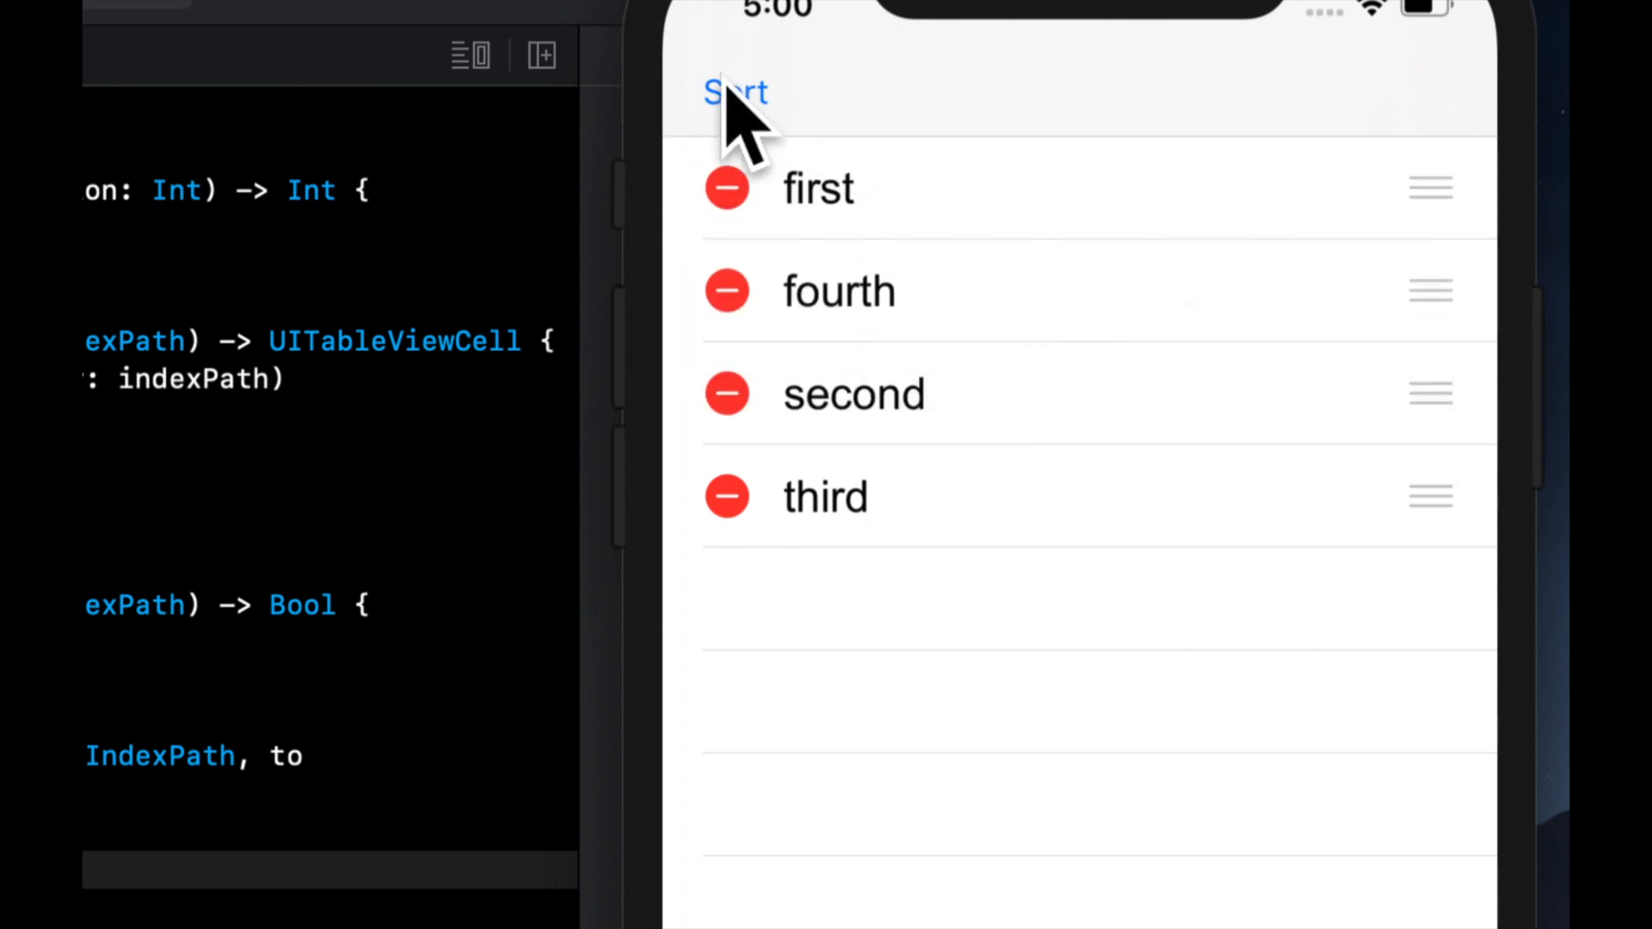
{"action": "left_click", "coordinate": [734, 92]}
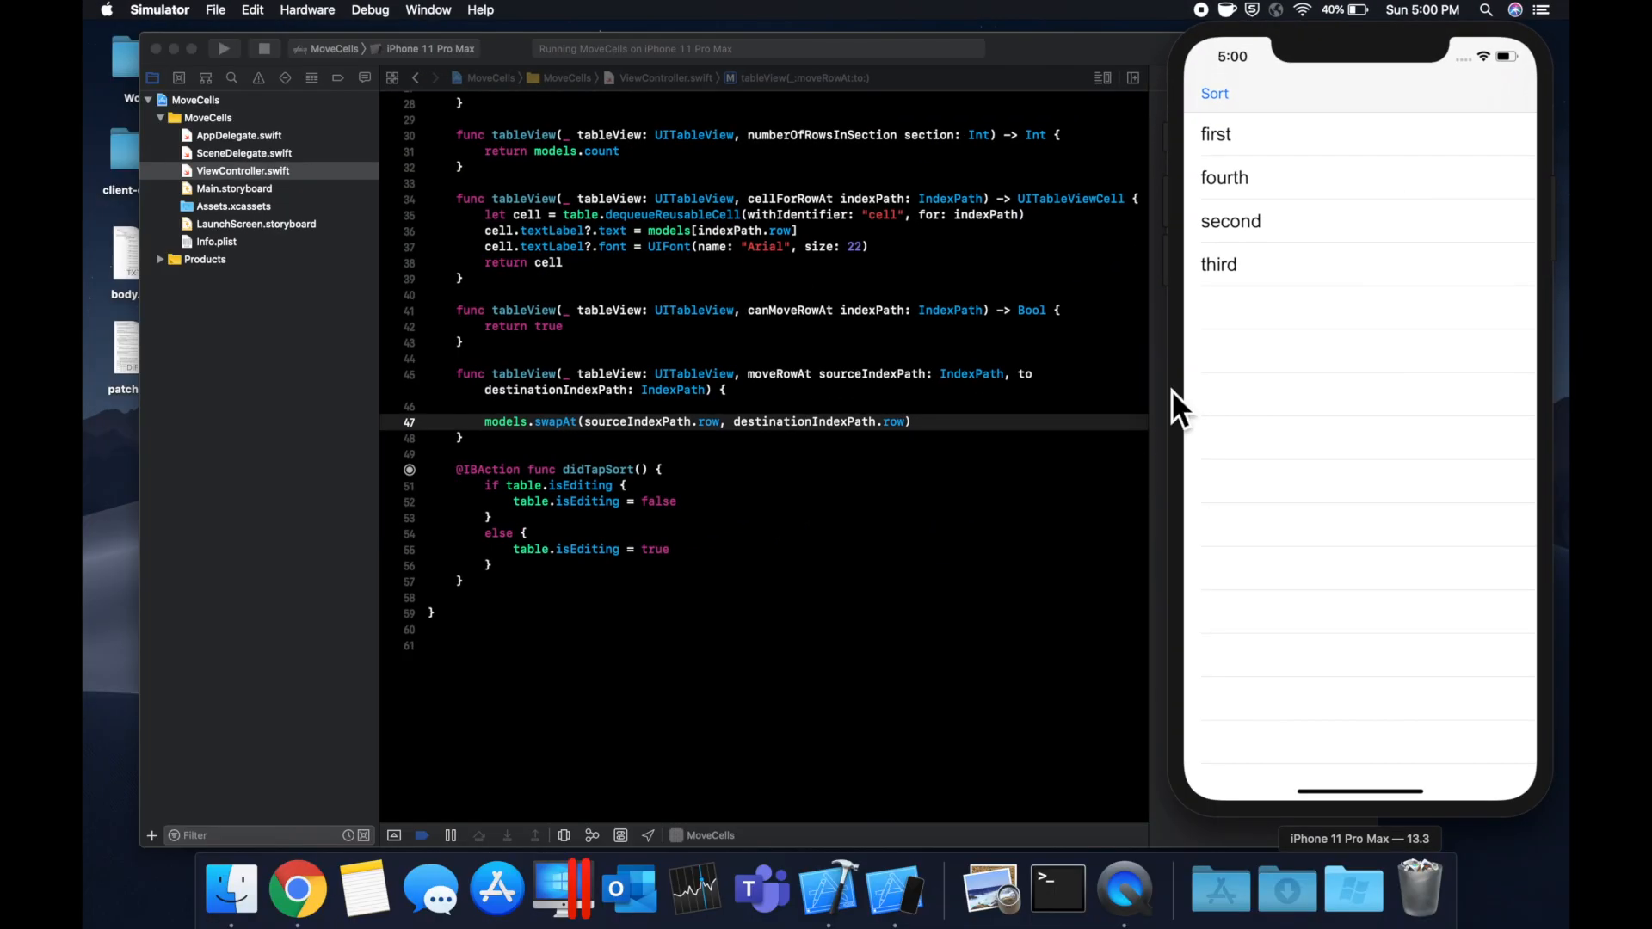
{"action": "scroll", "scroll_direction": "up", "scroll_amount": 3}
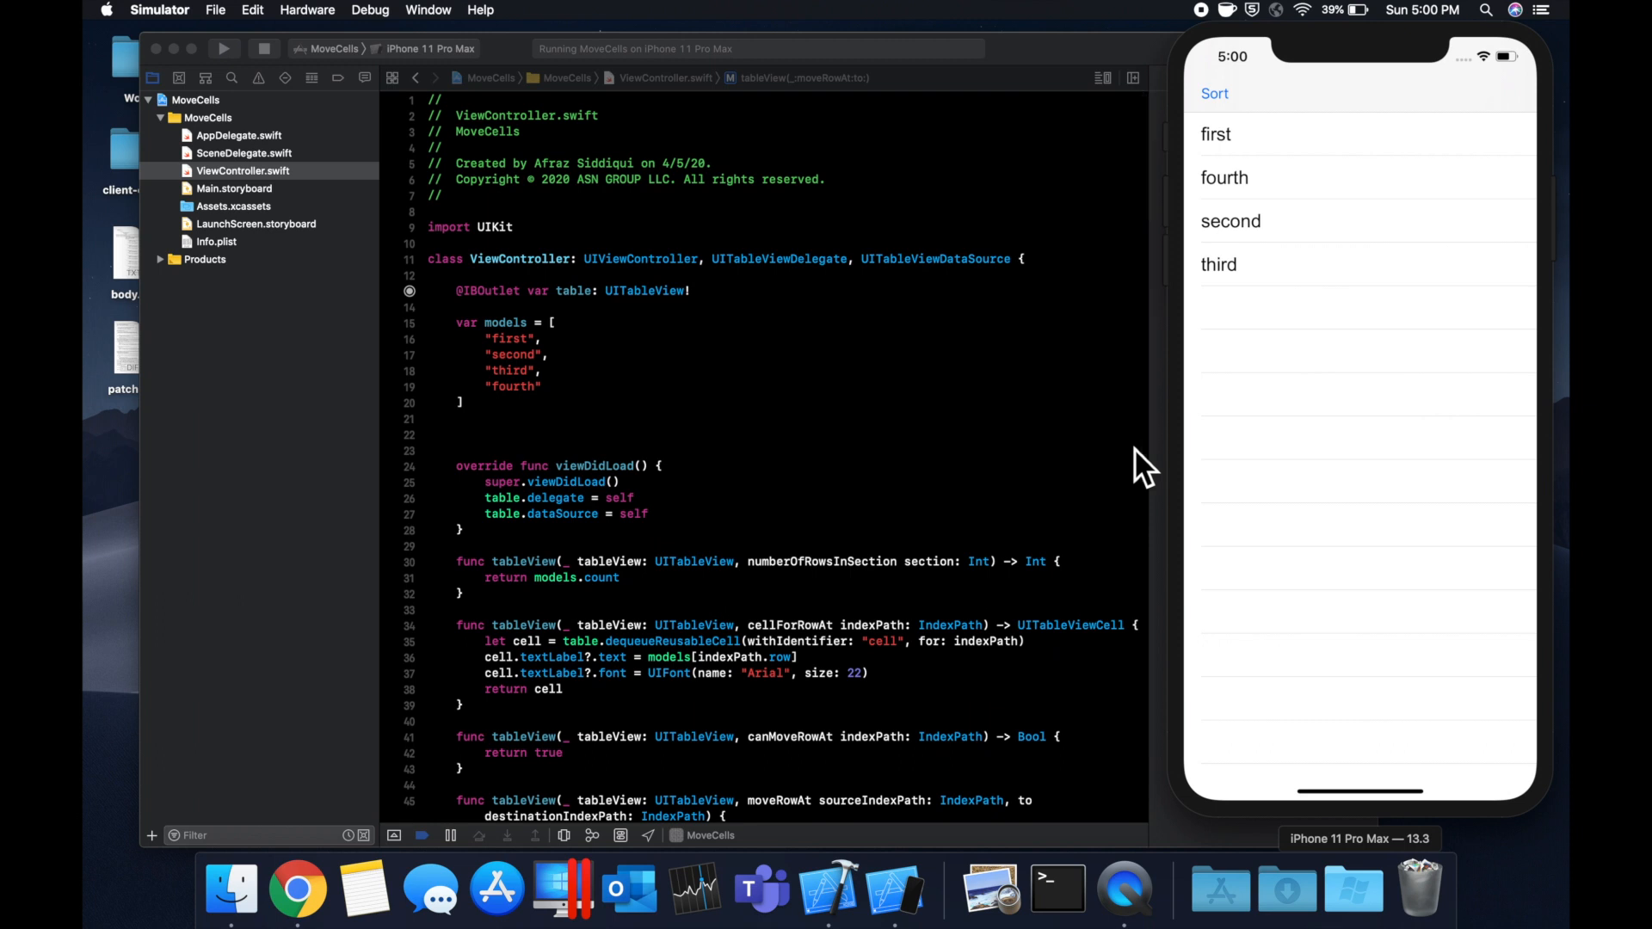
{"action": "mouse_move", "coordinate": [1046, 365]}
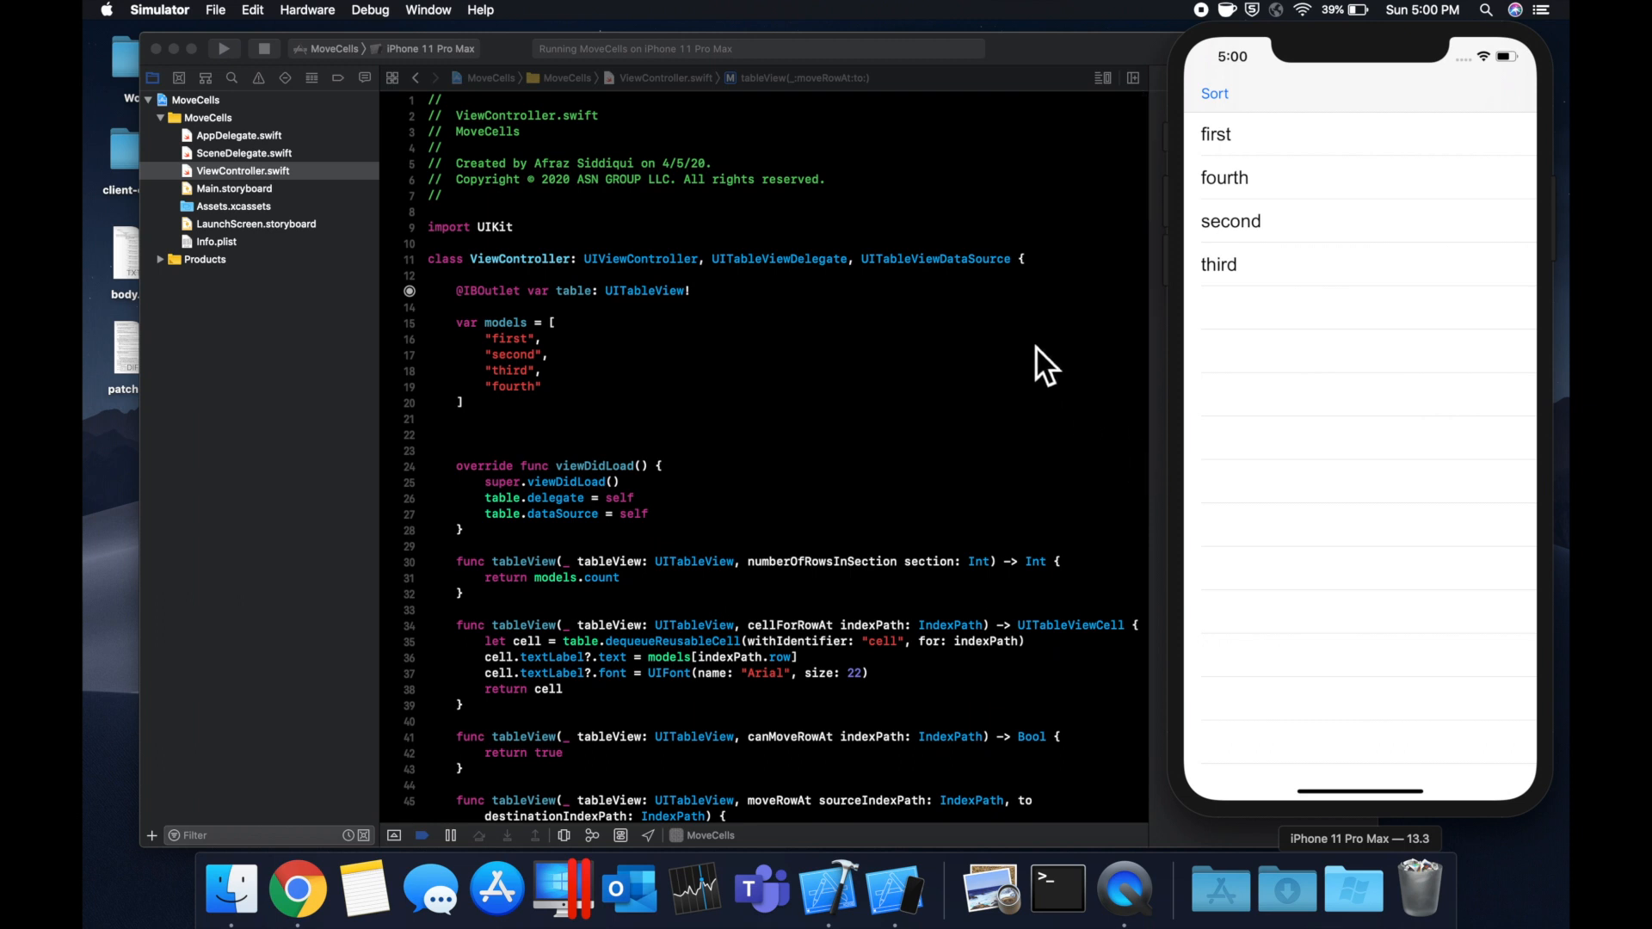